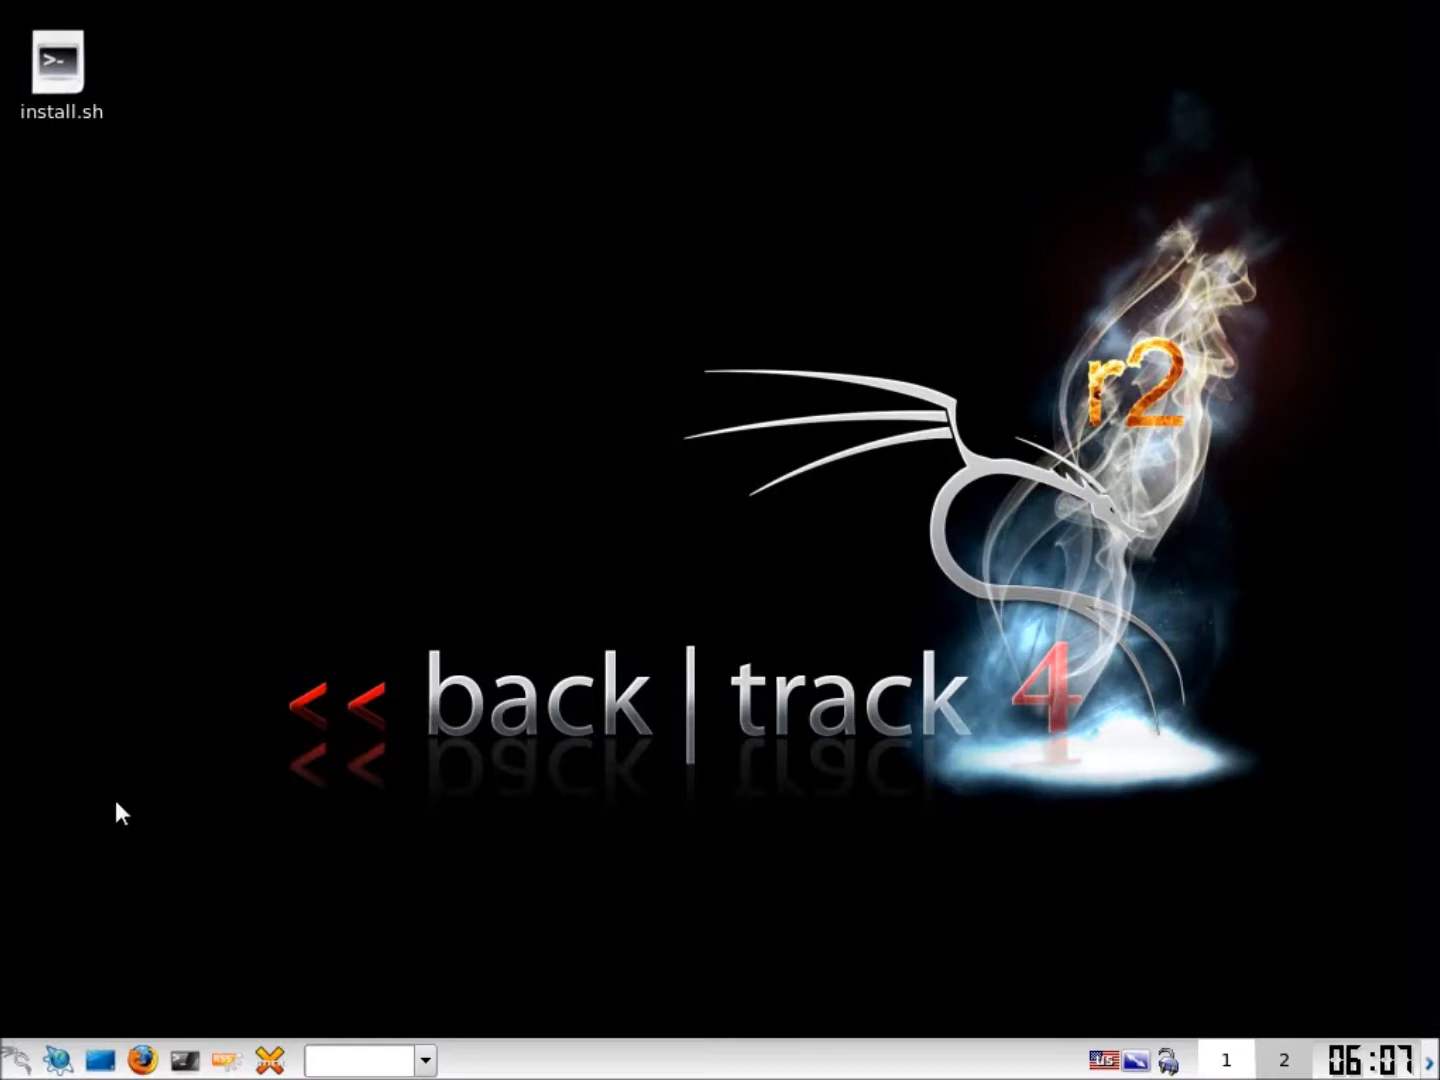
Open the K menu to reach Backtrack's Digital Forensics > Forensic Analysis tools
click(12, 1060)
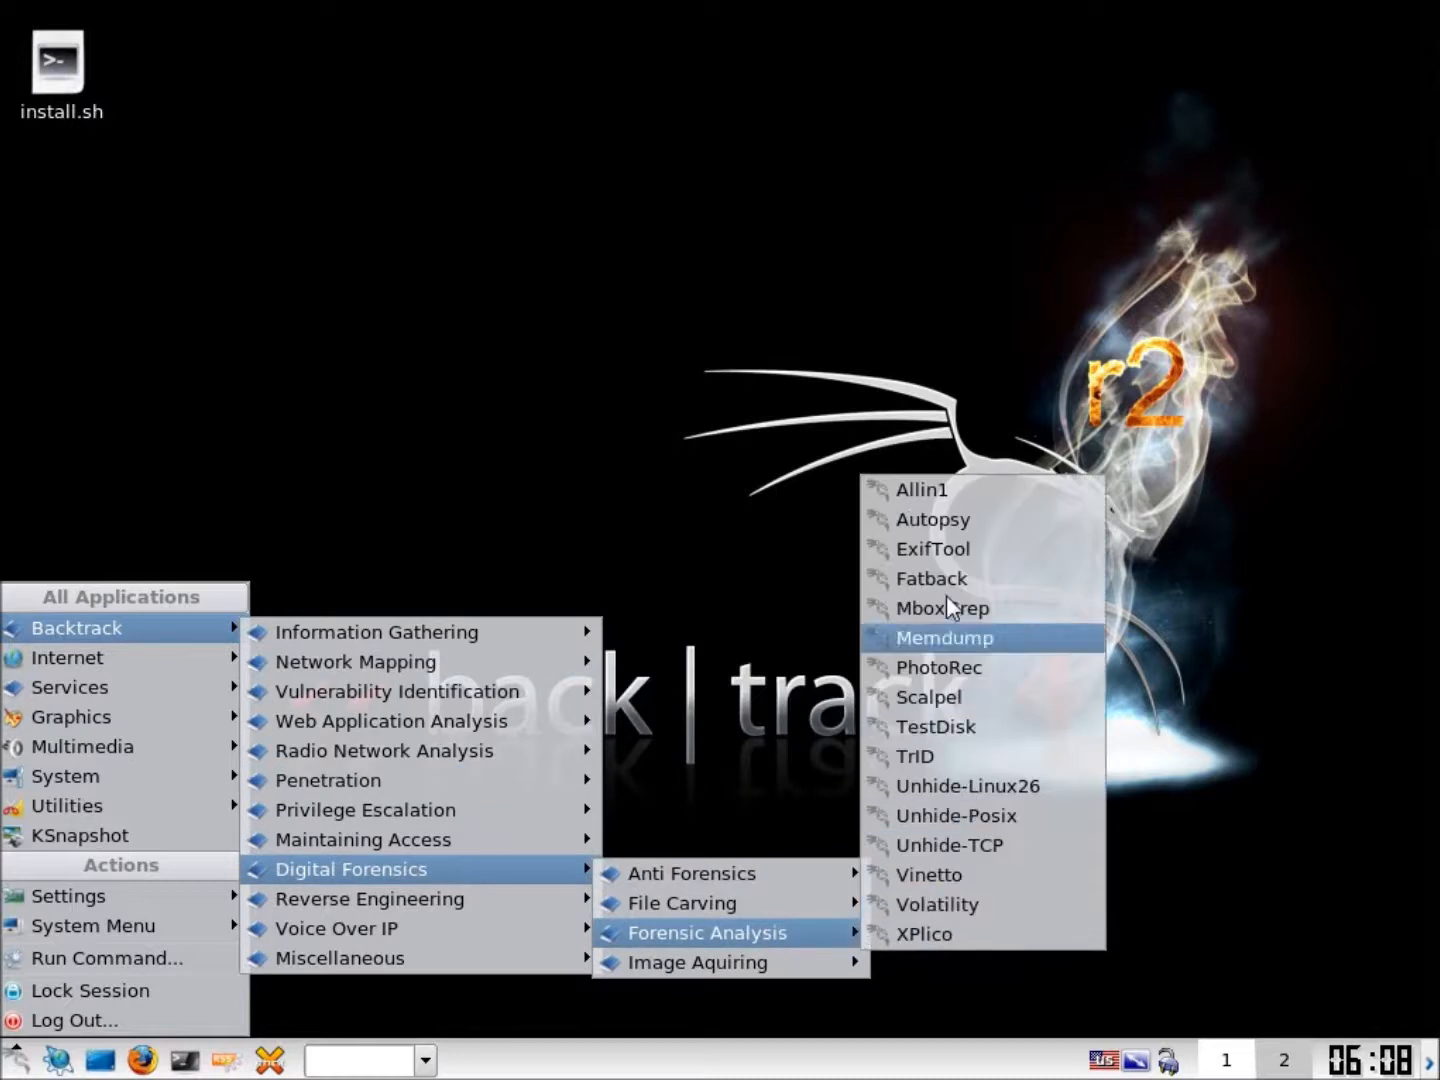
mouse_move(962, 500)
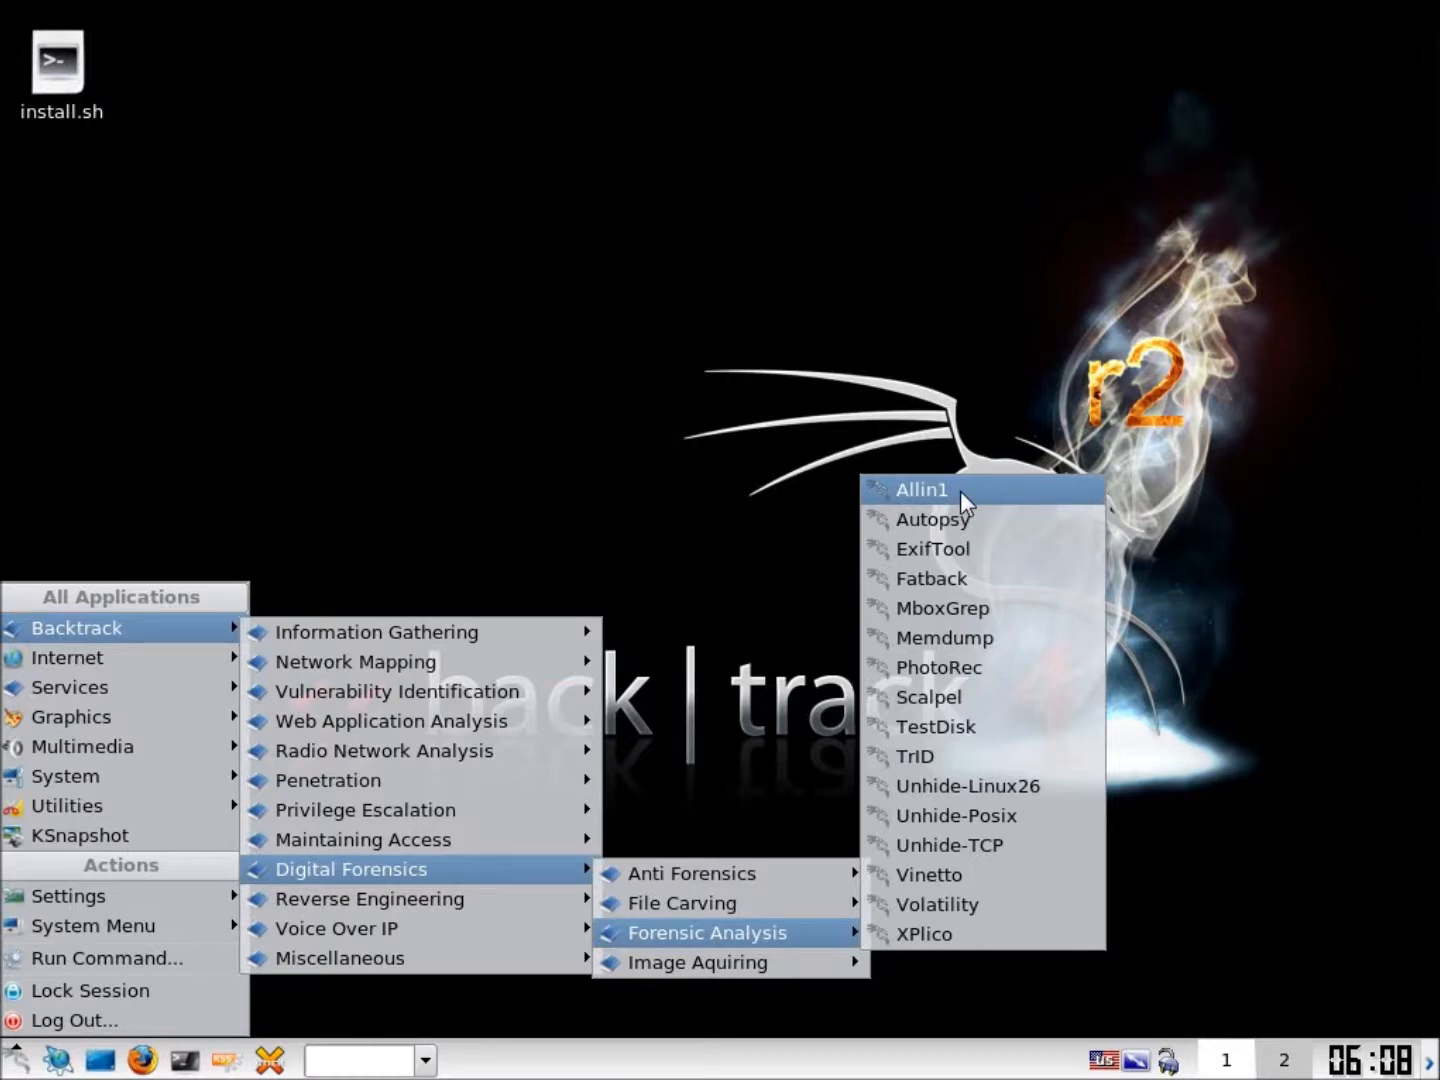
Launch Autopsy from the menu and run the autopsy command in the shell
click(920, 488)
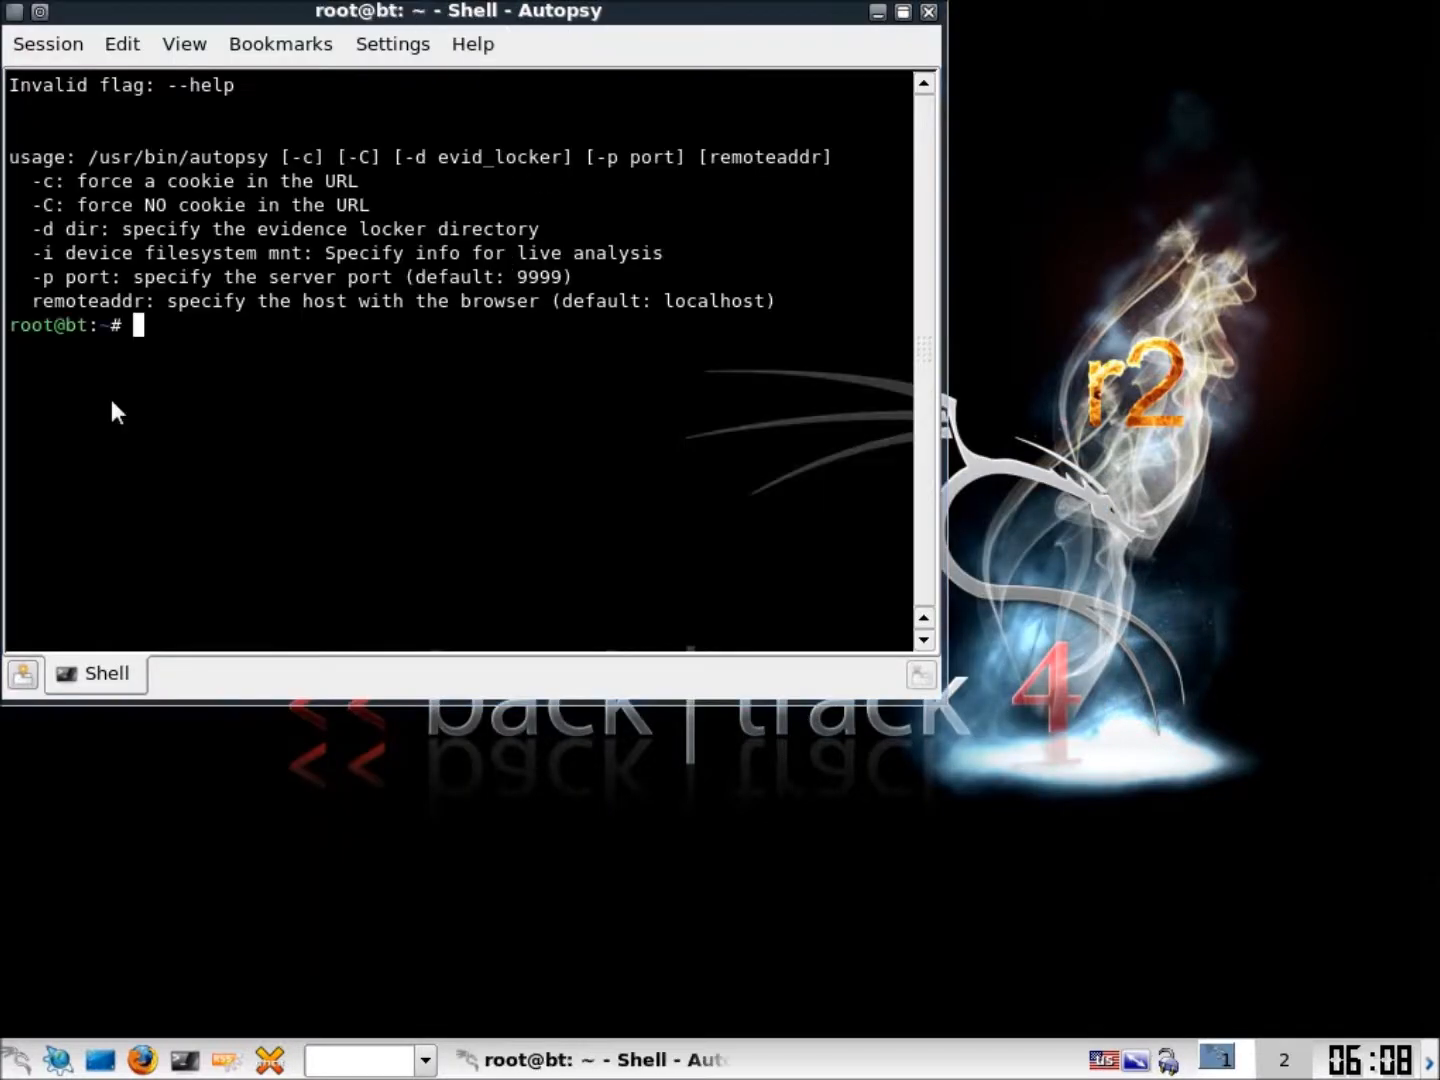
text(autopsy)
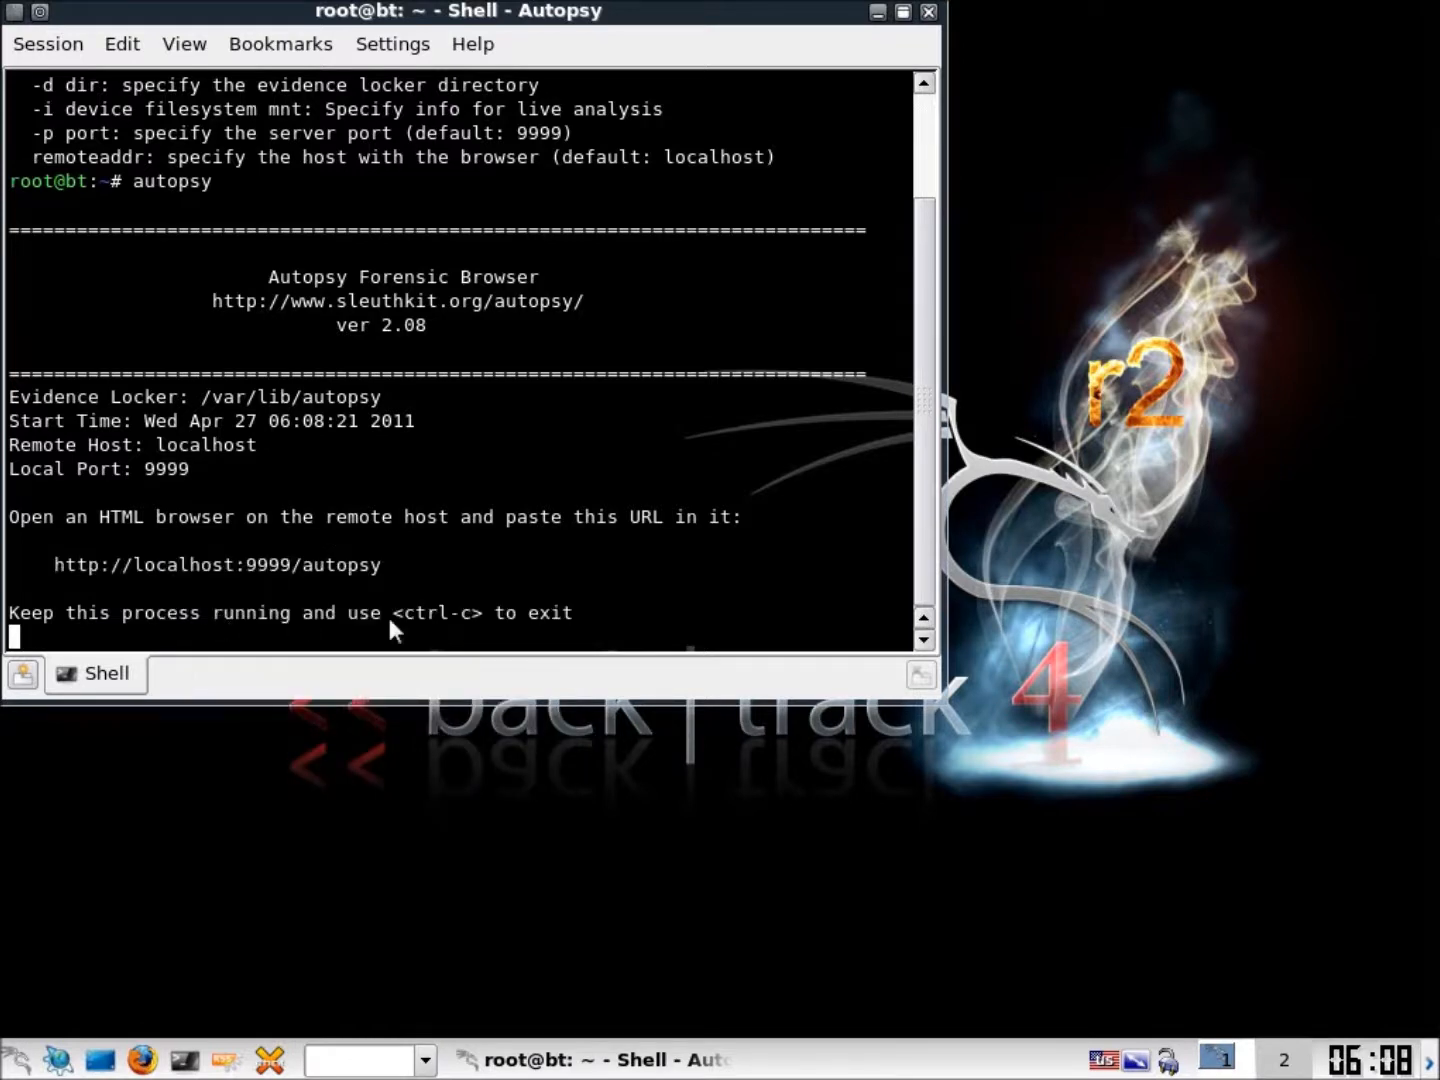
mouse_move(482, 628)
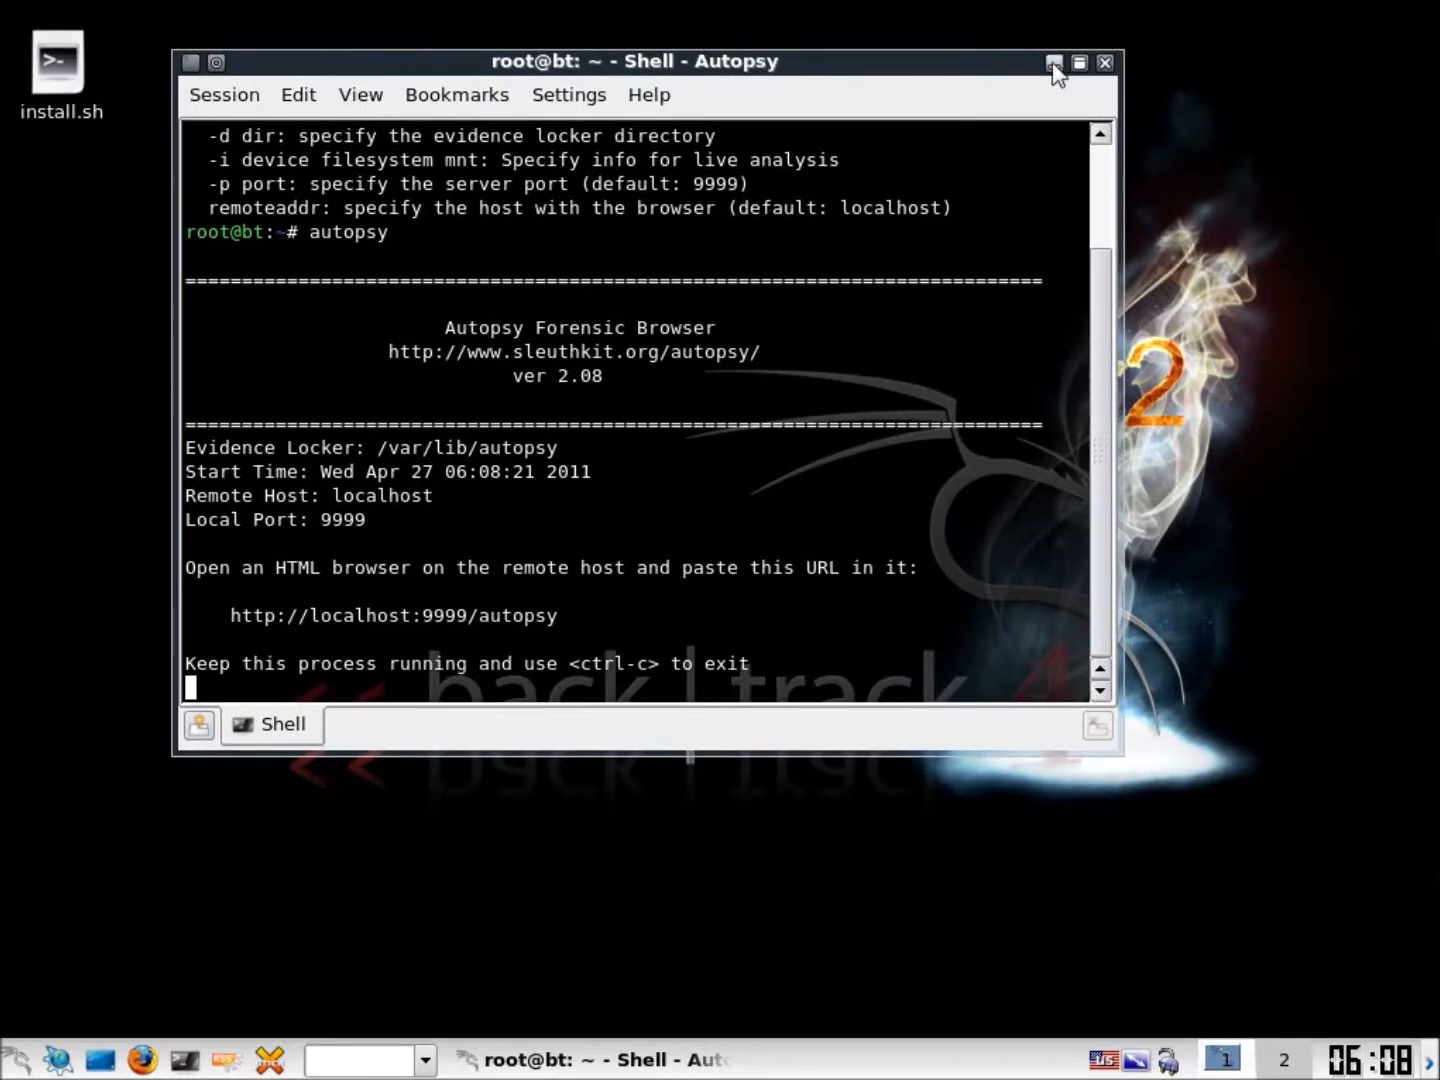
Minimize the terminal and paste the Autopsy URL into Firefox's address bar to load it
click(1054, 62)
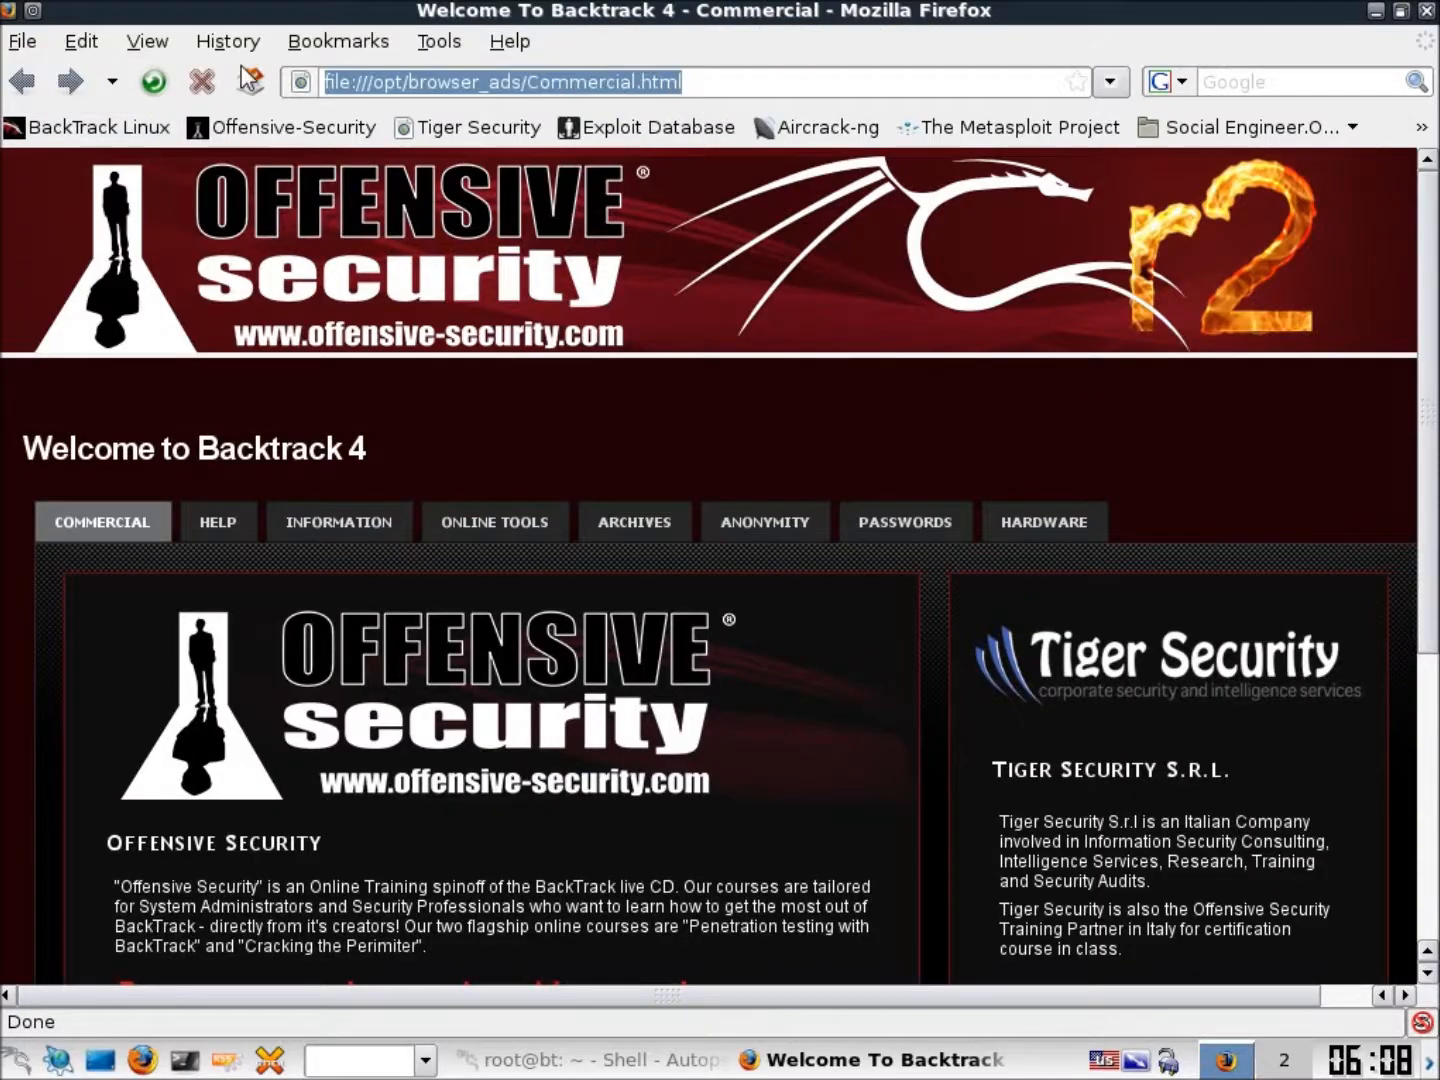
right_click(504, 82)
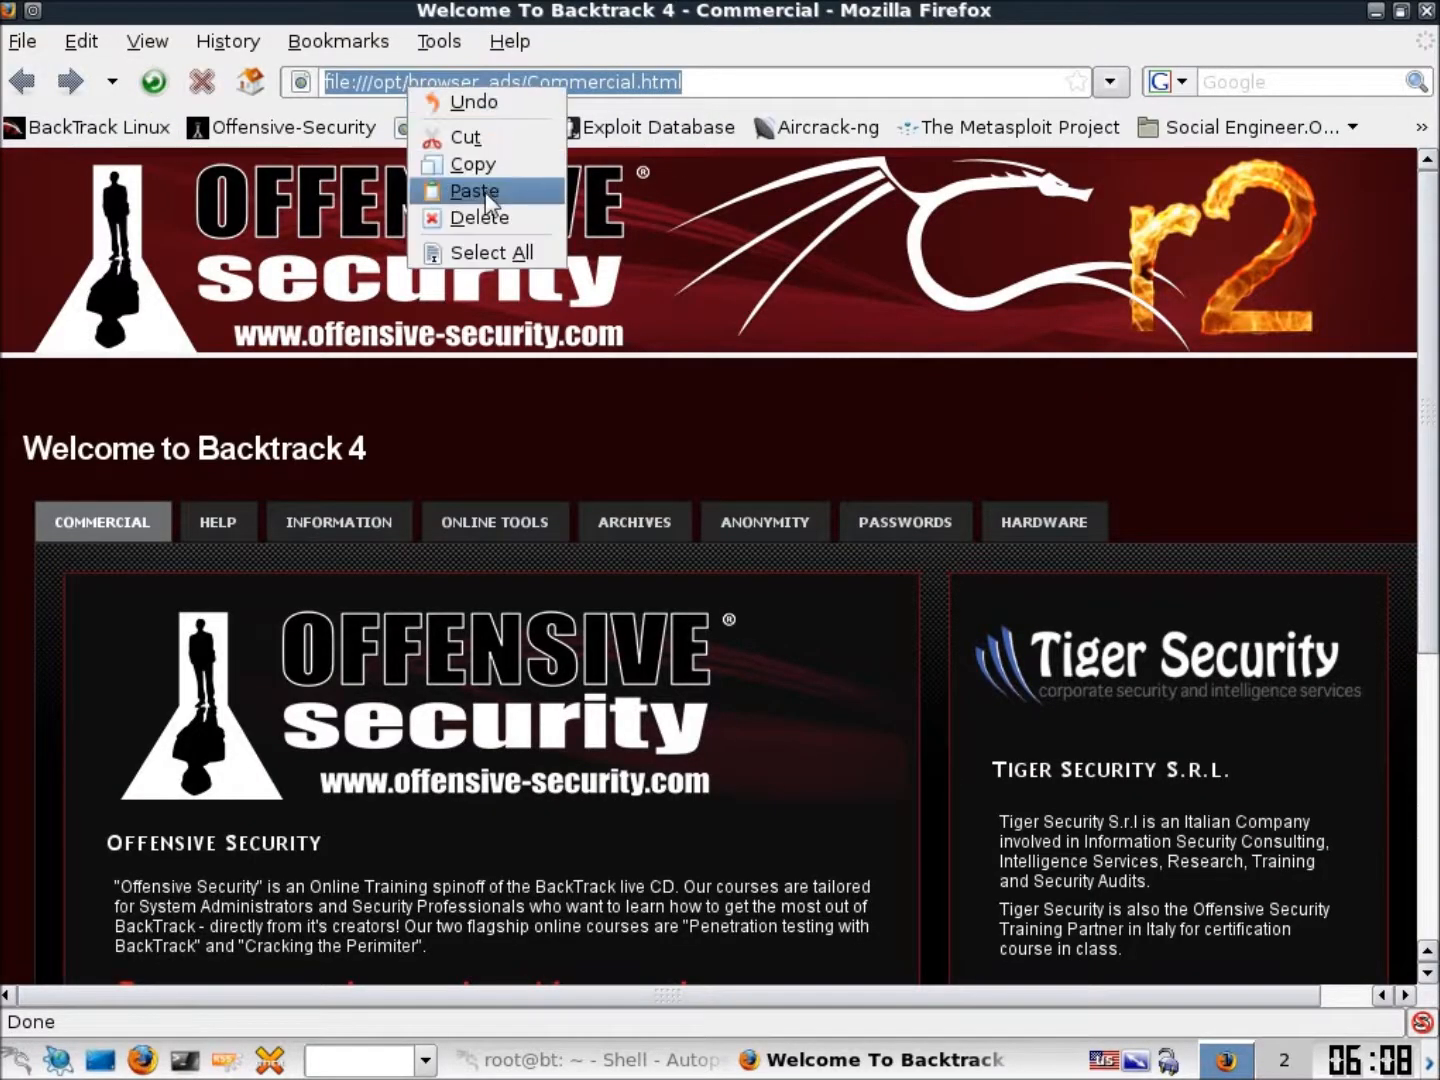
click(476, 192)
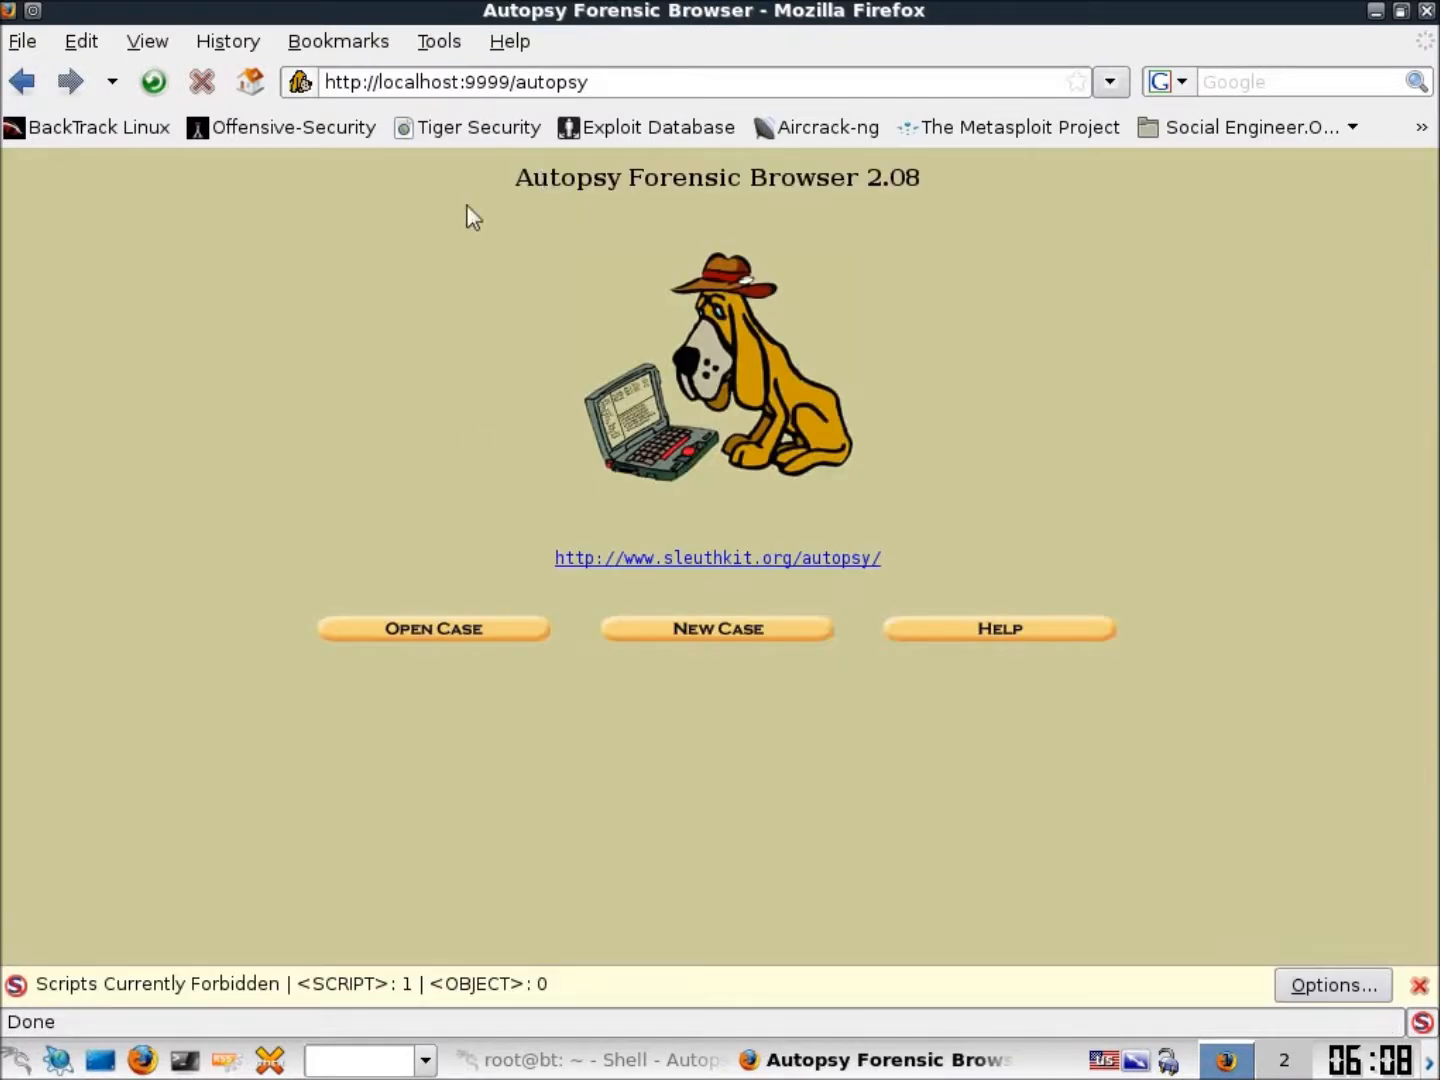
mouse_move(718, 628)
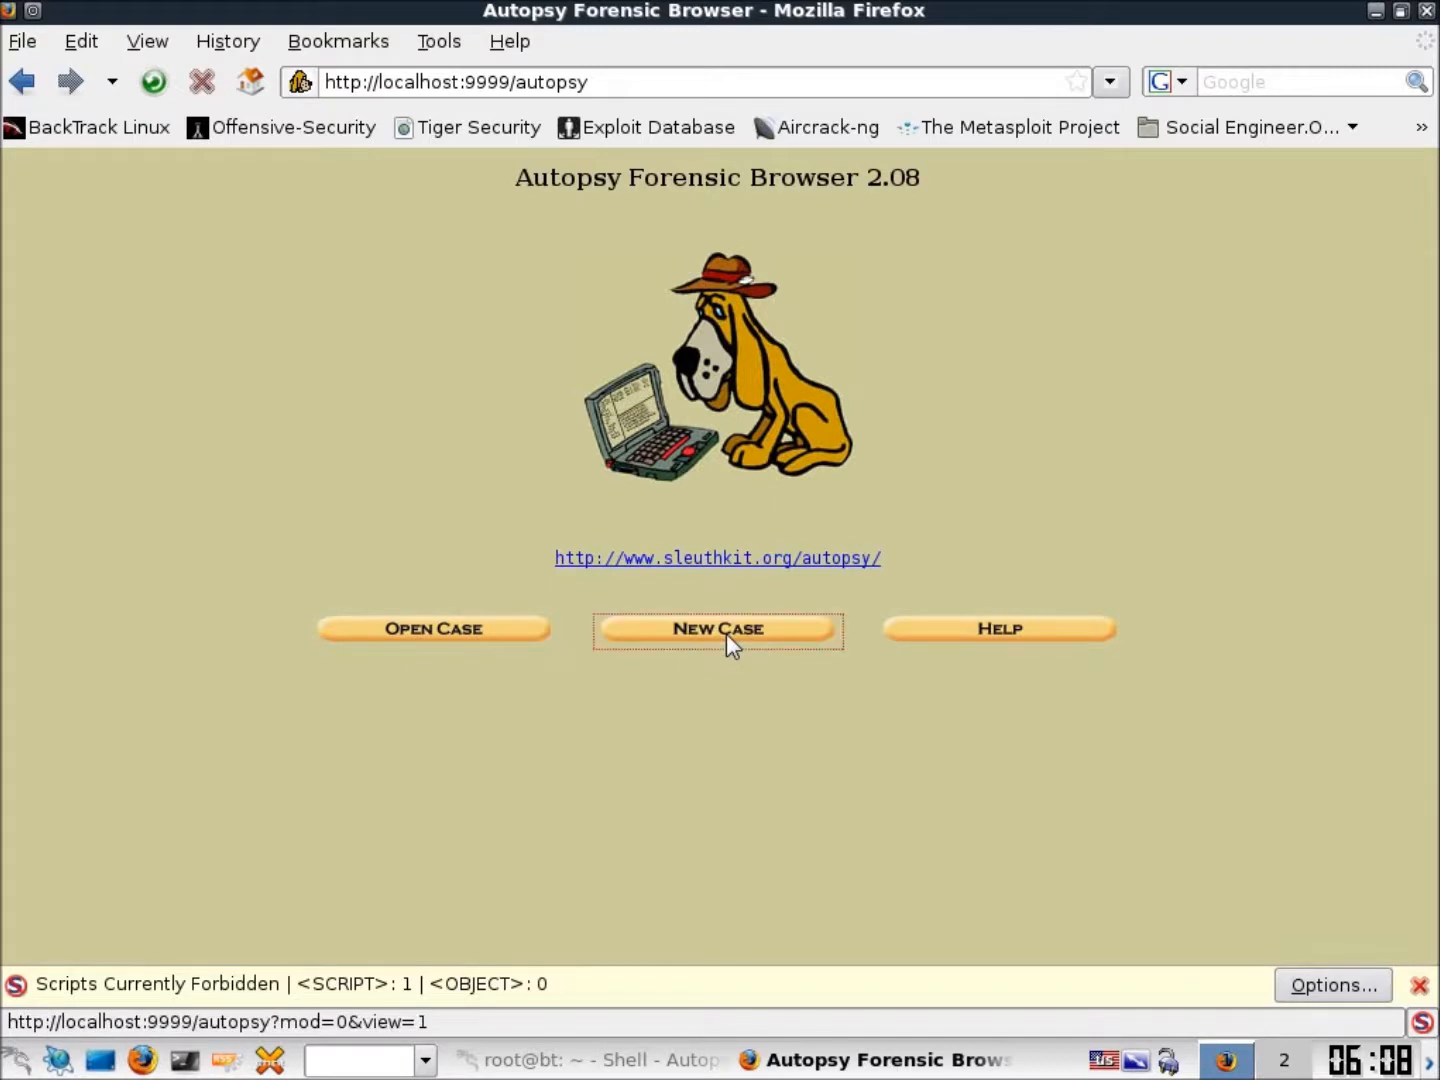
Create a new Autopsy case named Case01
click(716, 628)
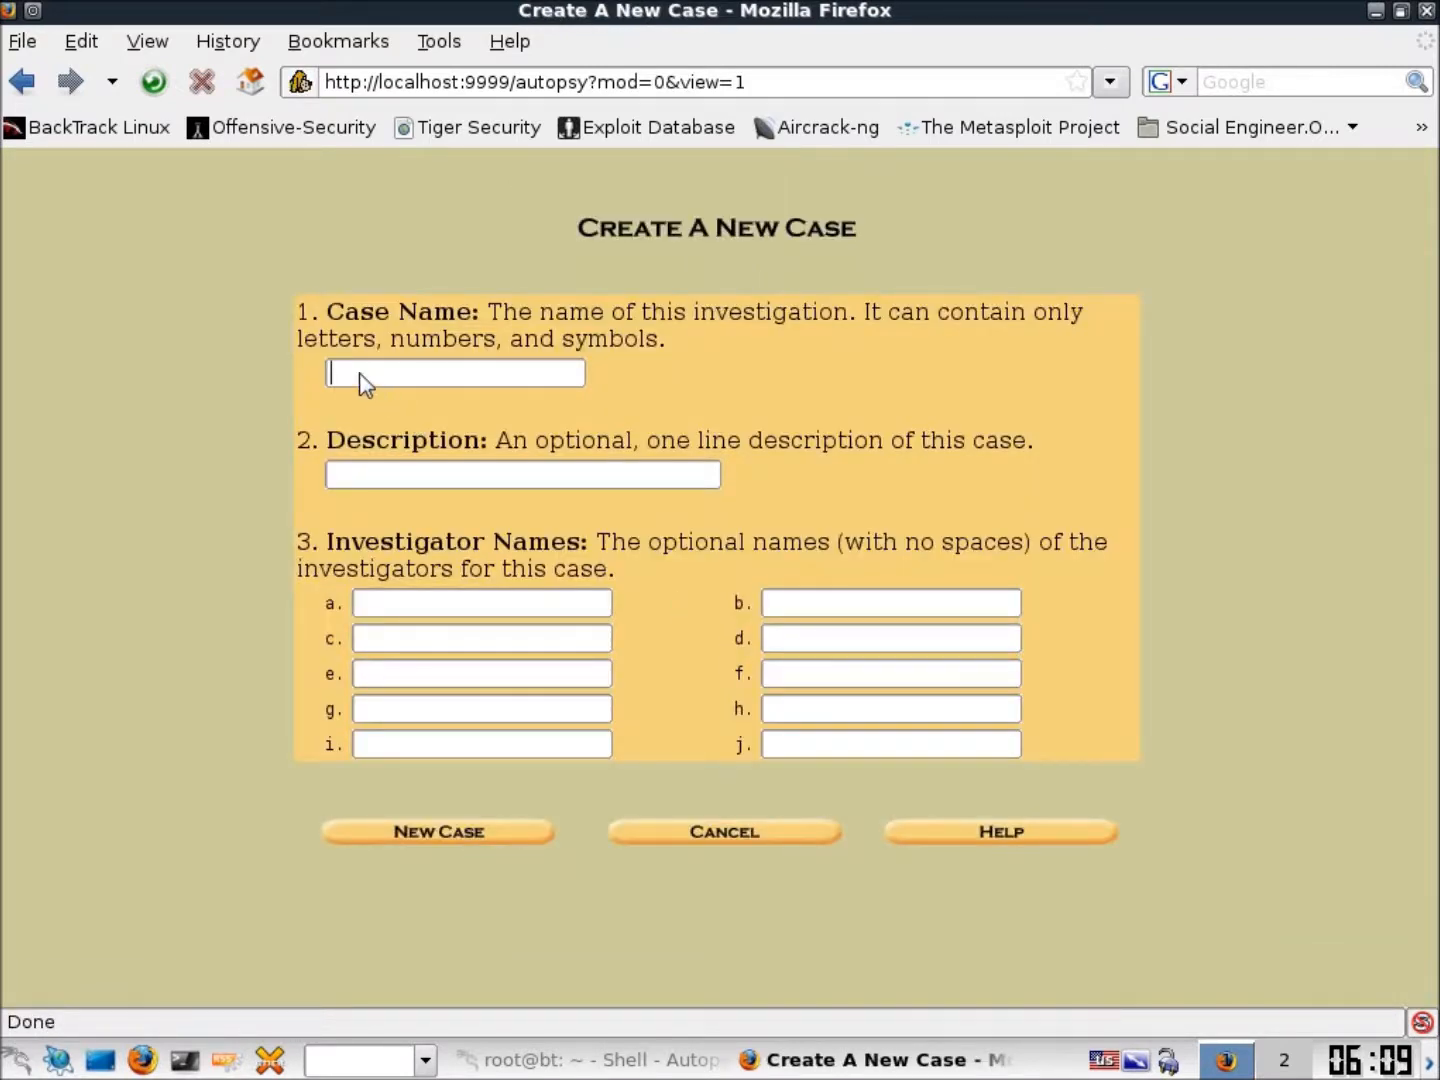
text(Case0)
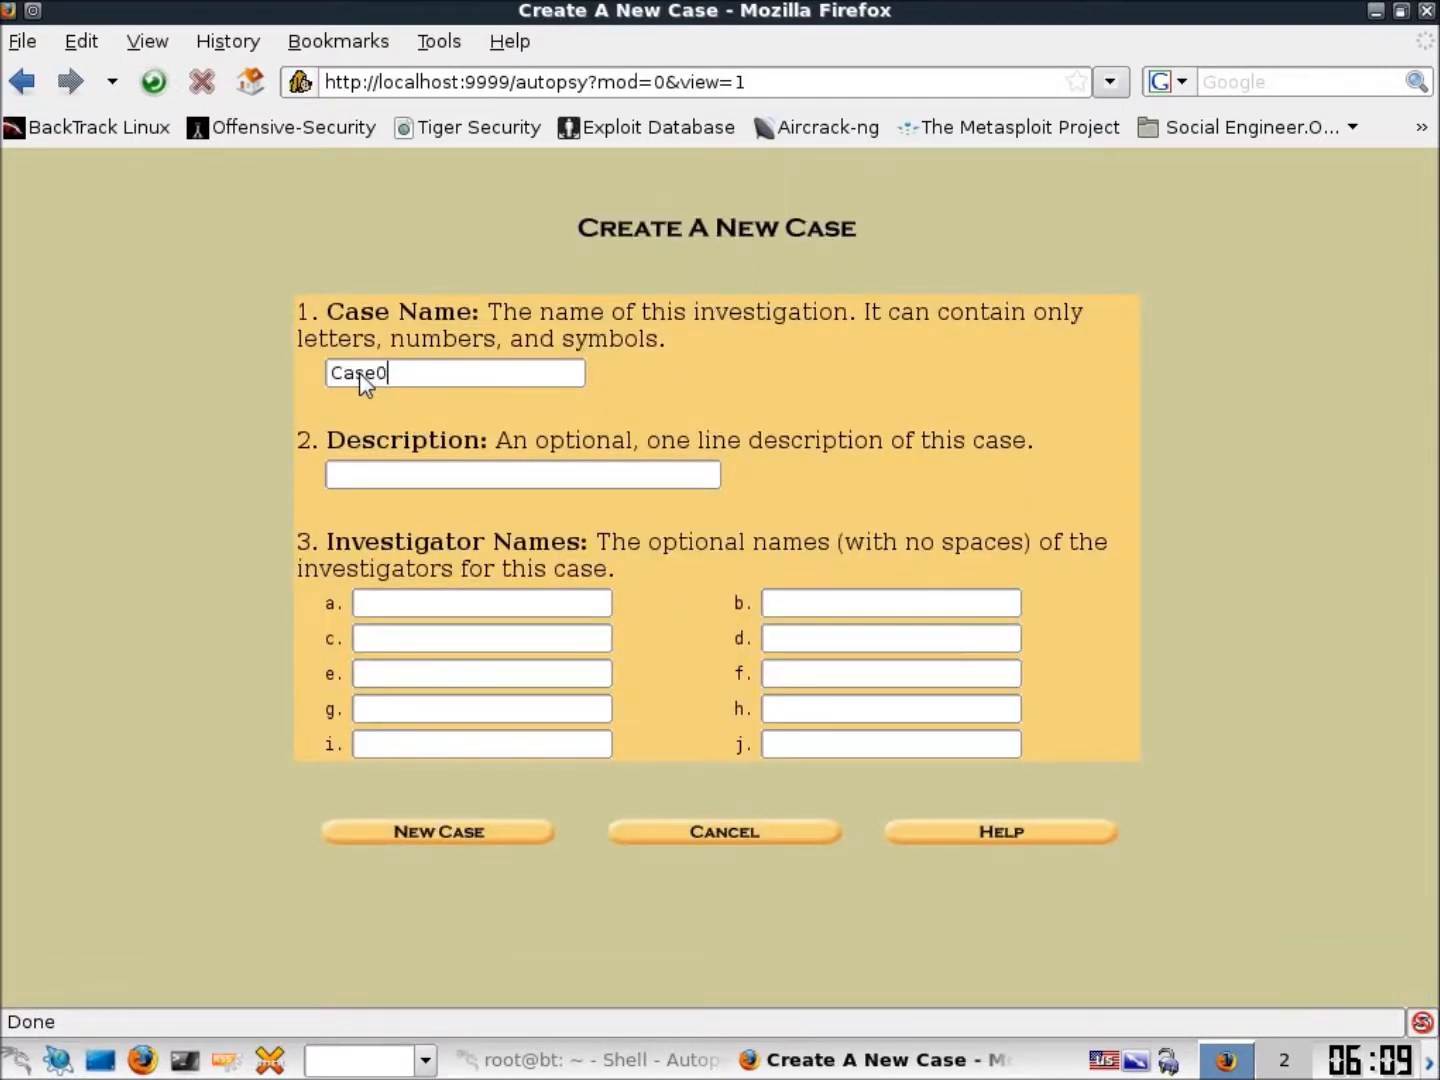
text(1)
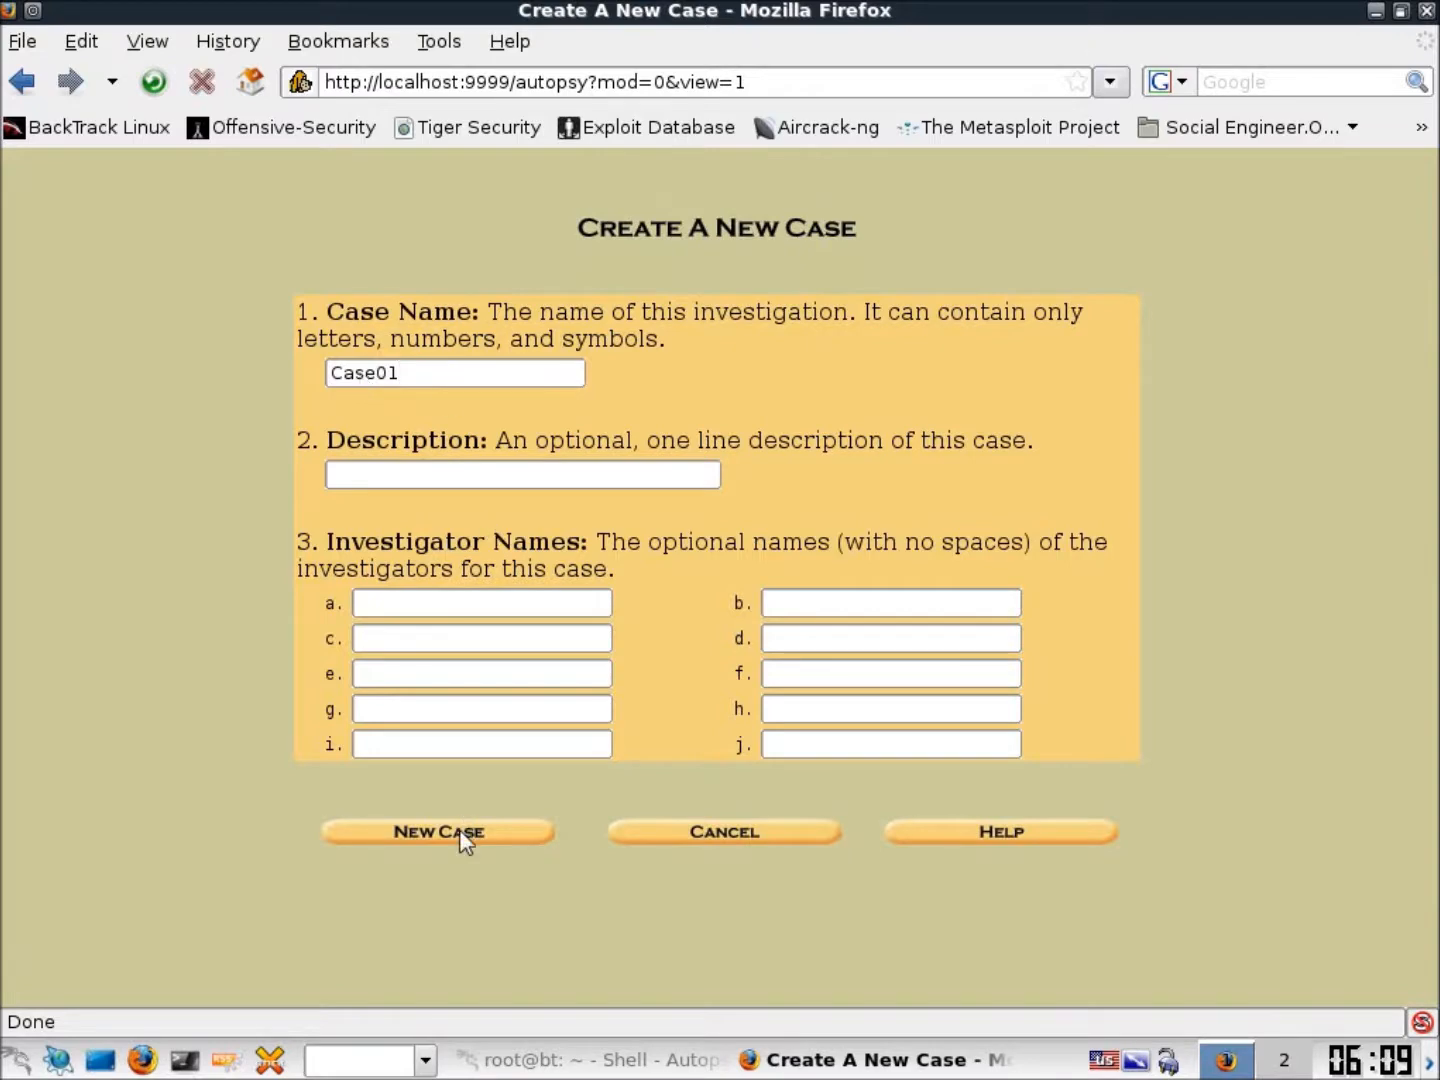
click(436, 832)
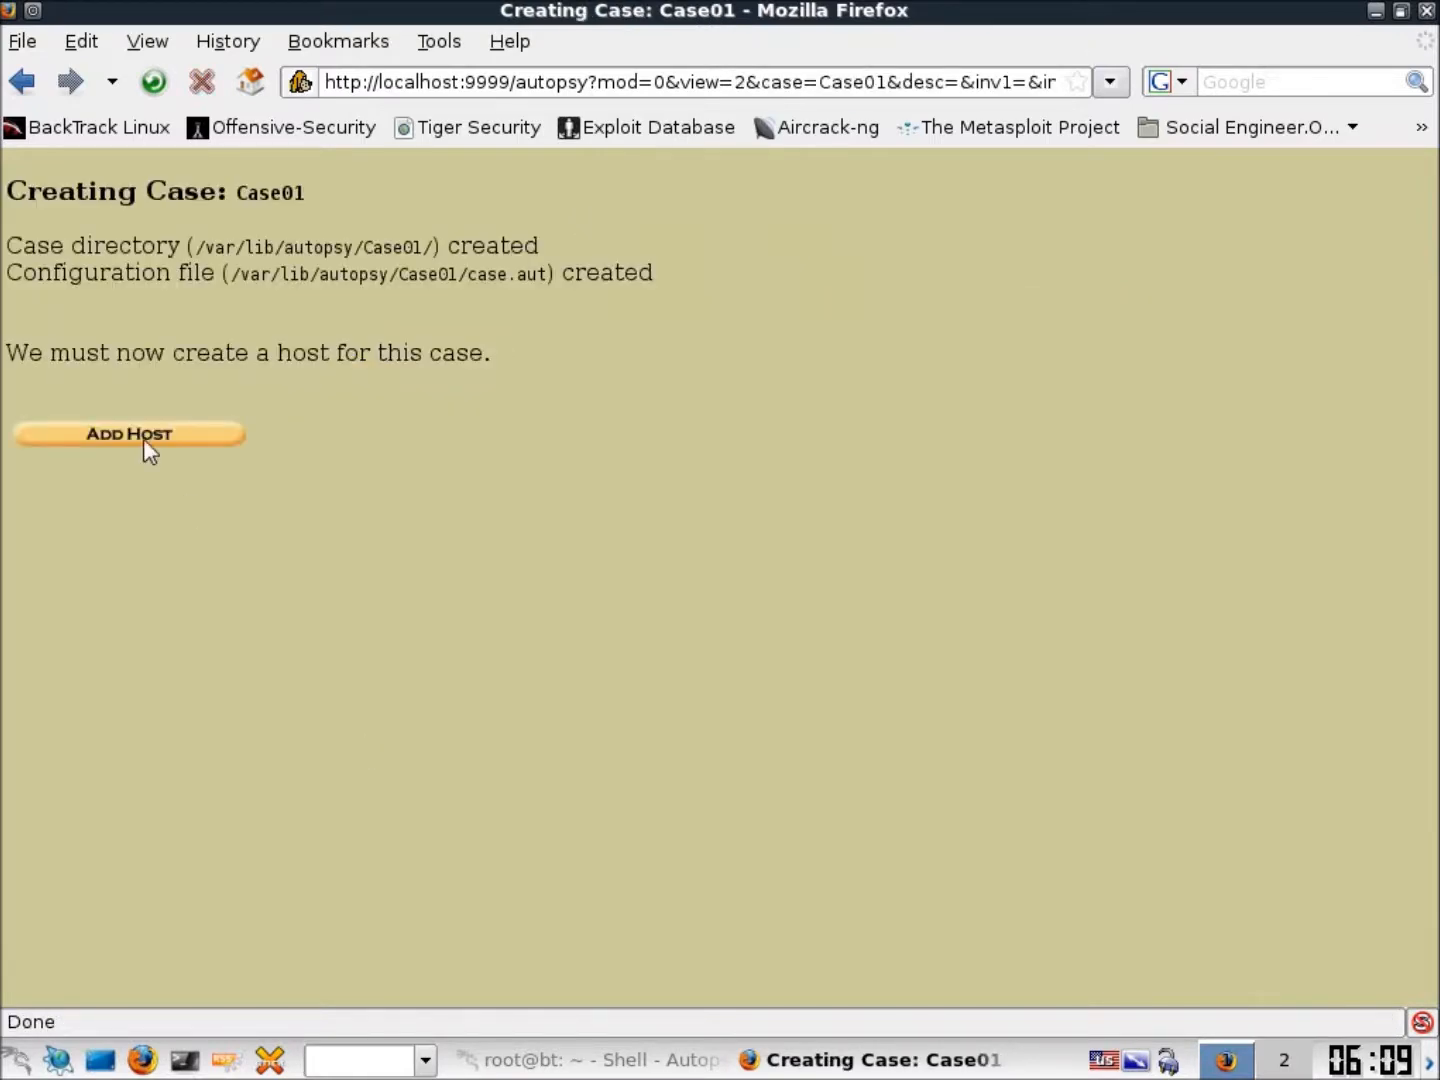
Add host host1 to Case01 and start adding a disk image to it
click(128, 432)
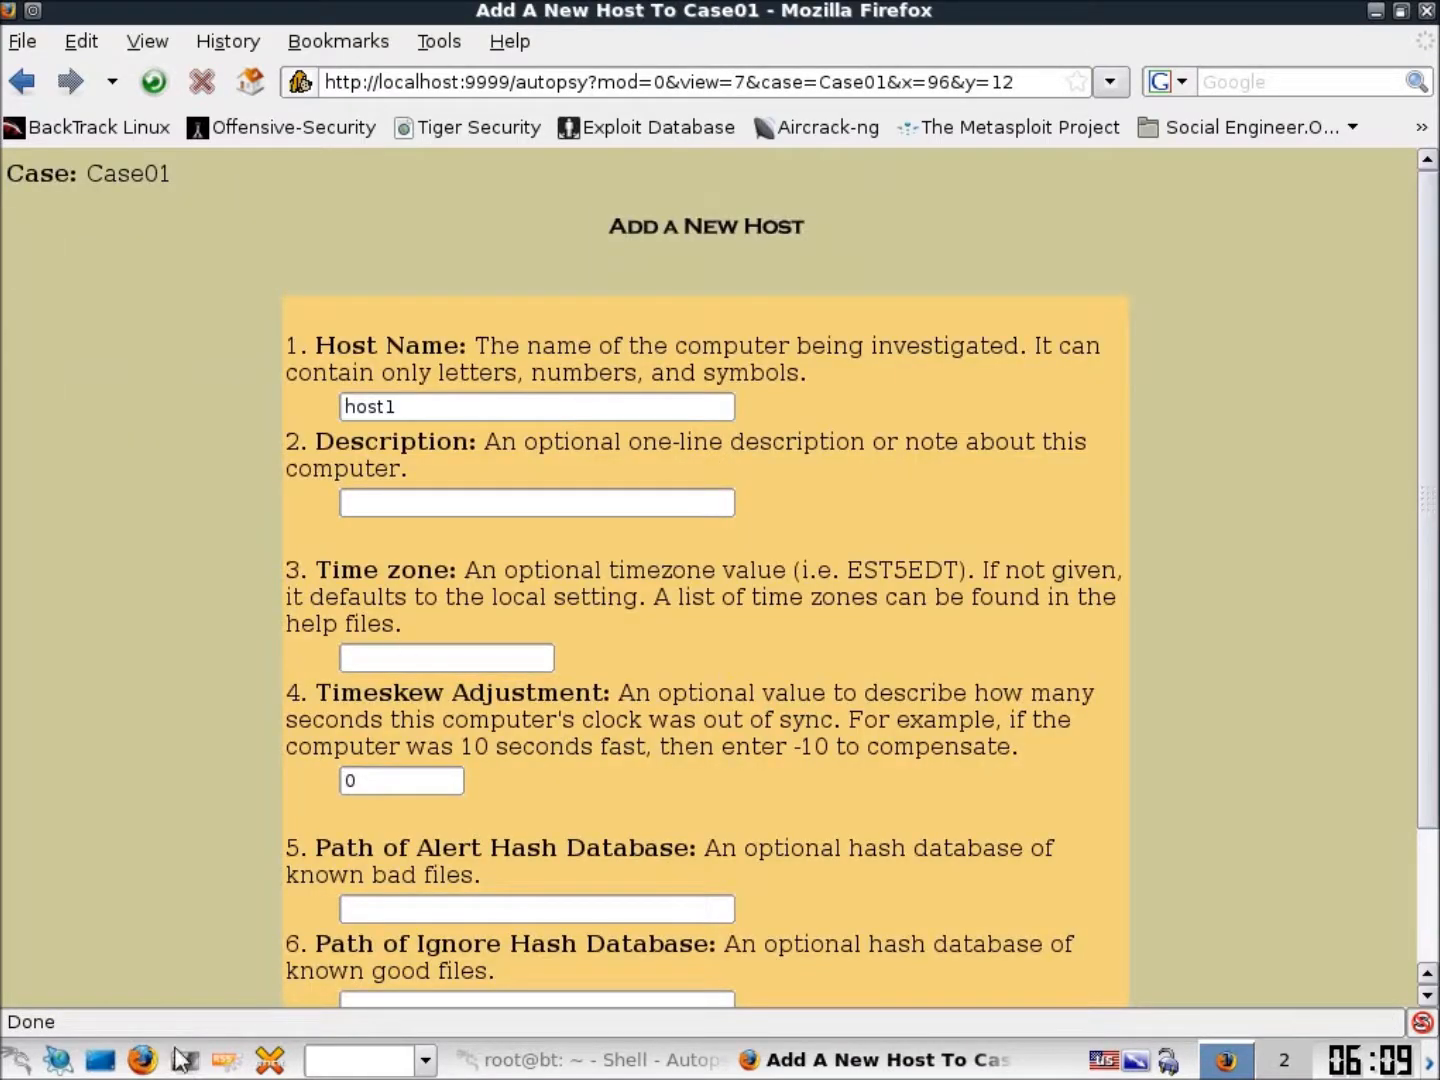
mouse_move(472, 448)
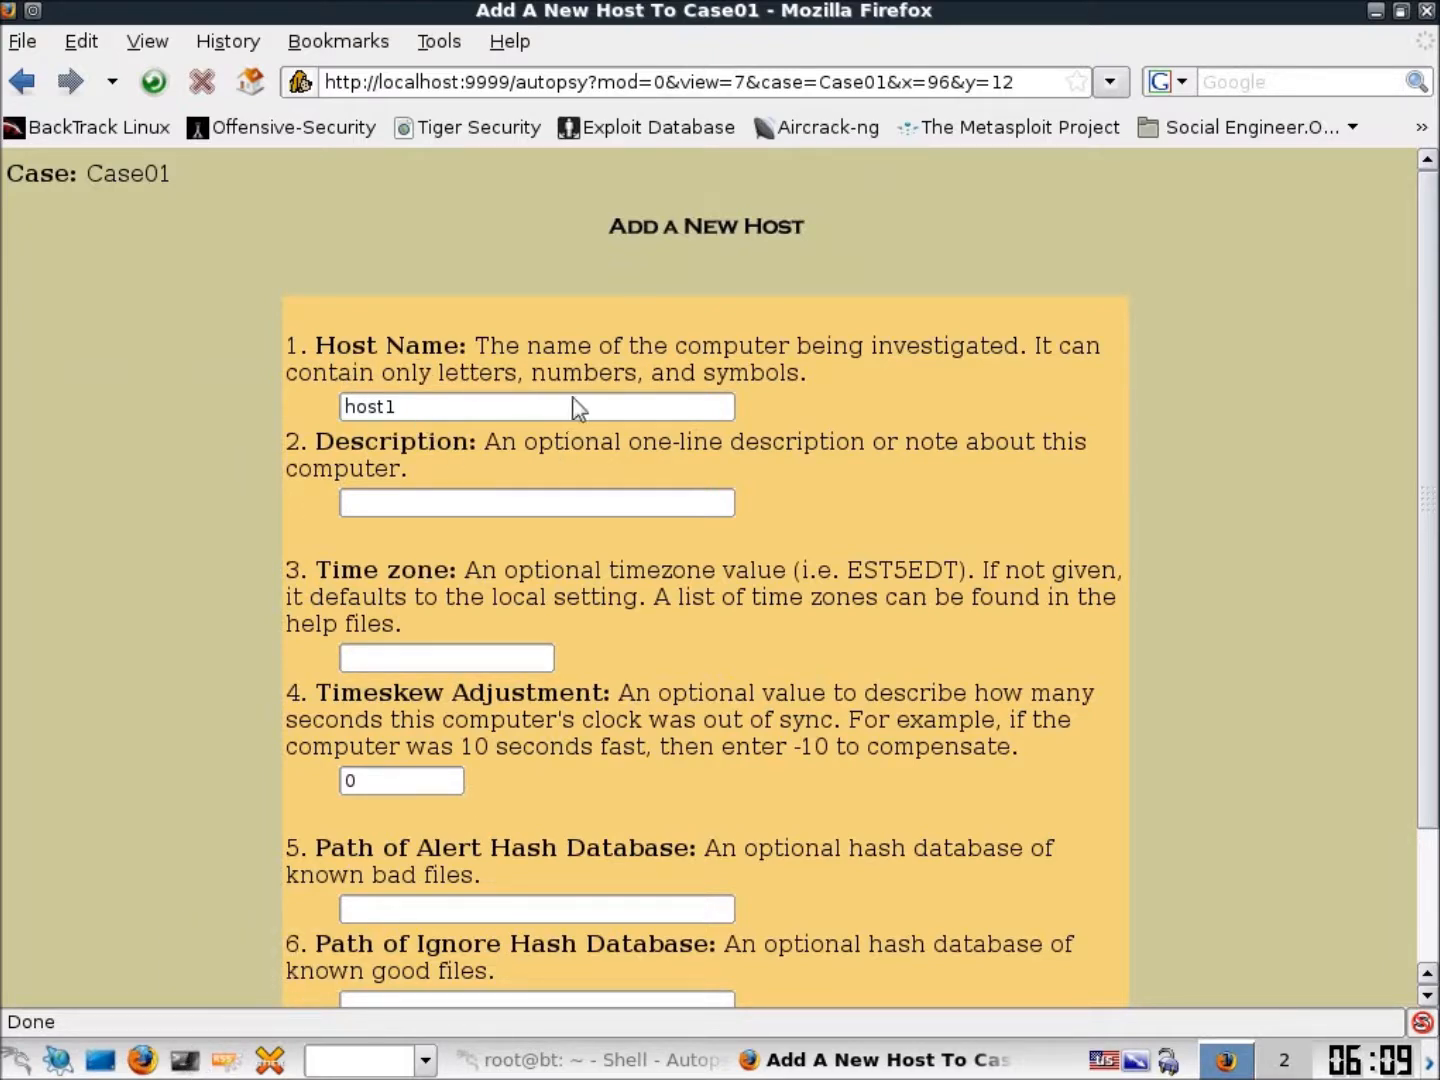
scroll(down, 3)
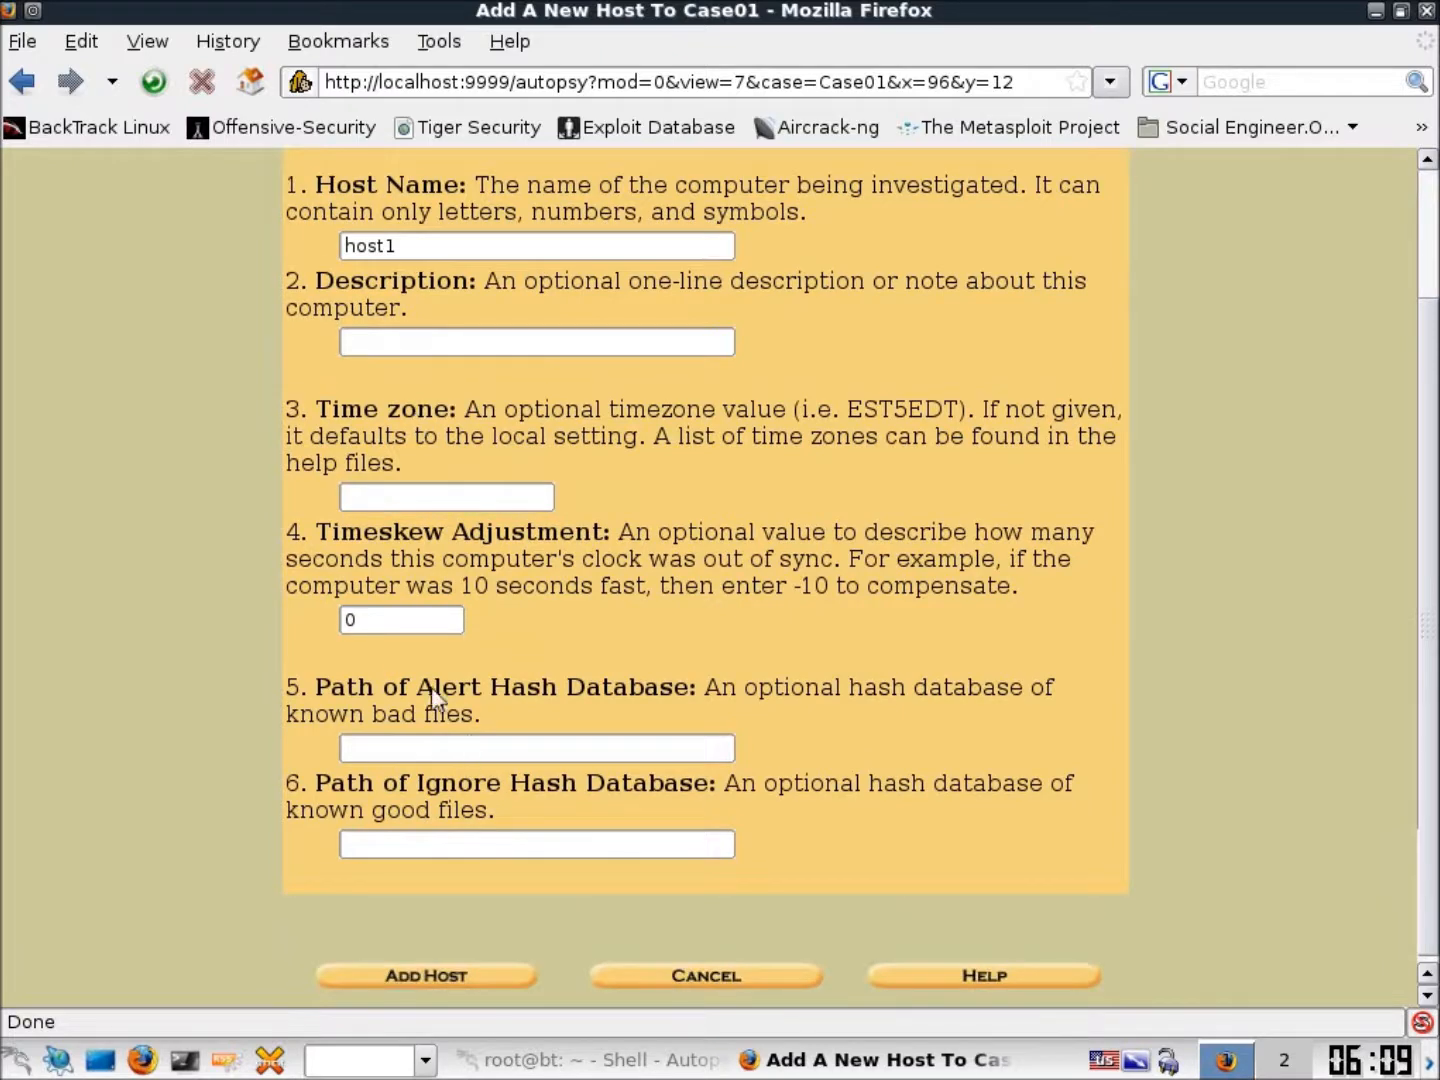
click(424, 974)
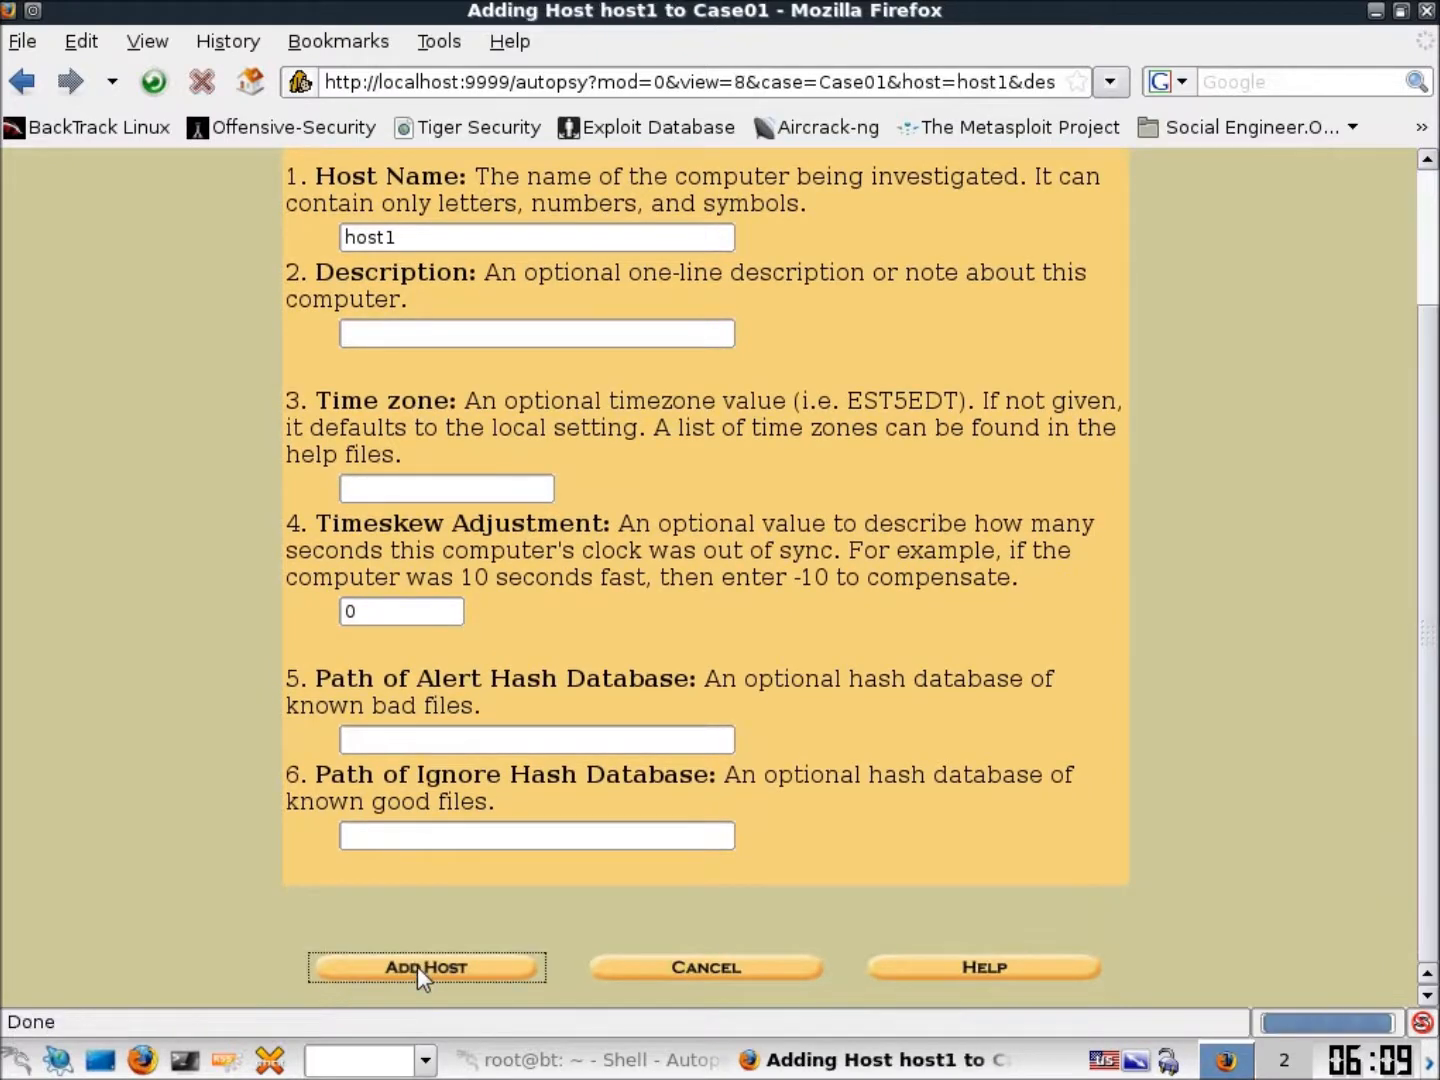
click(424, 968)
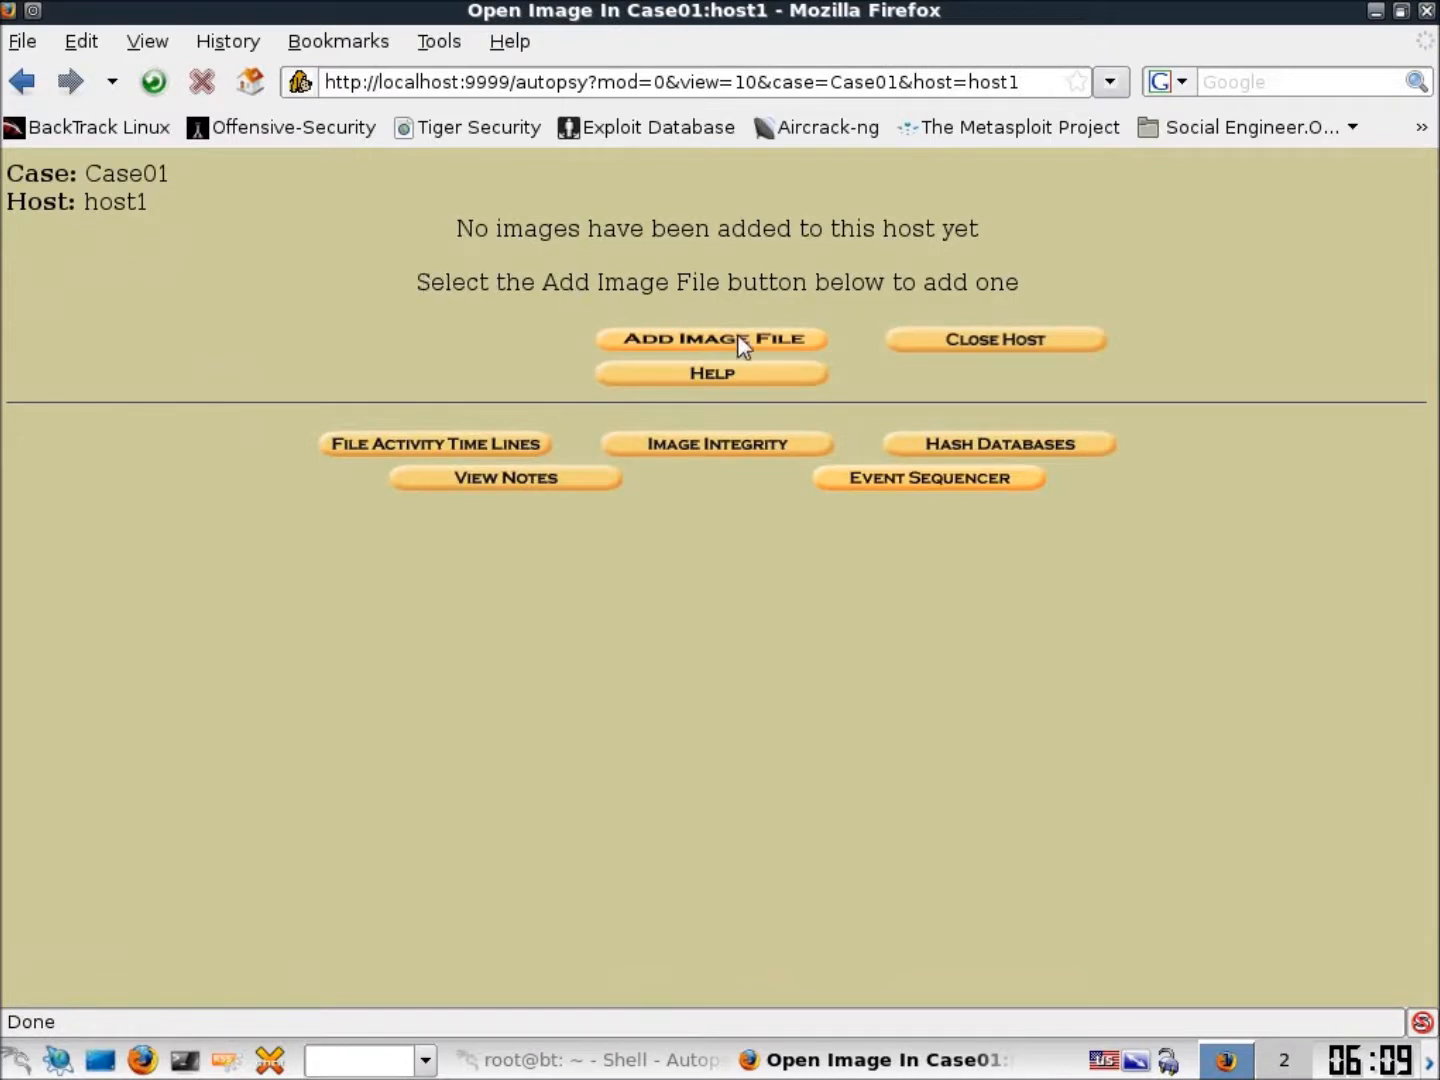
click(710, 338)
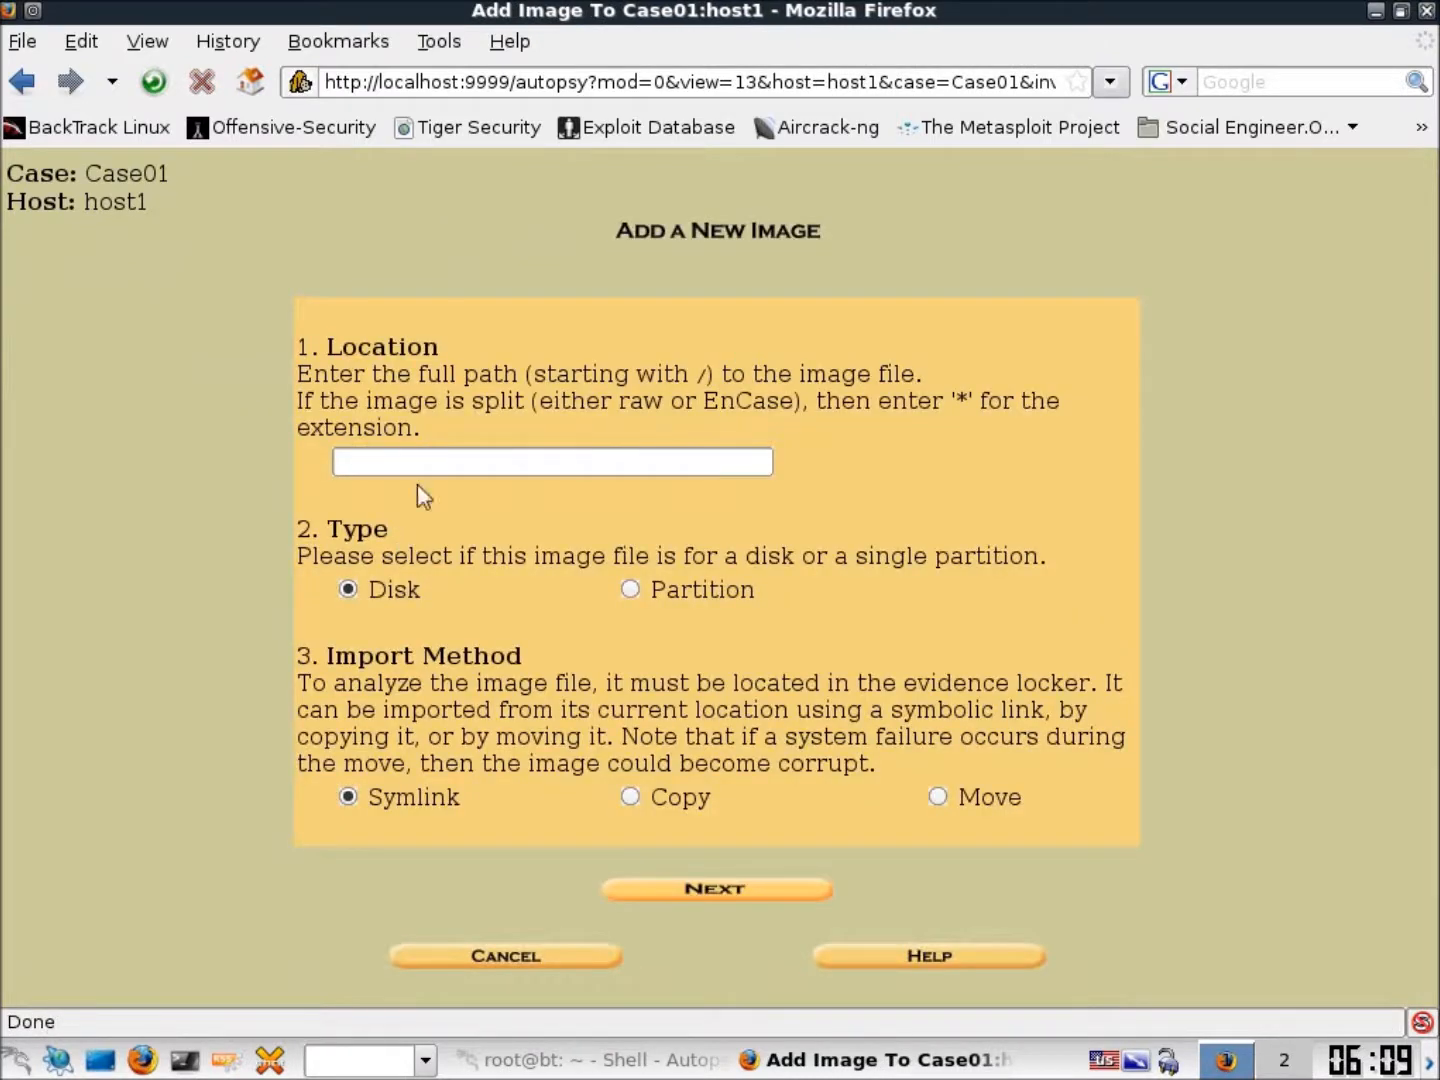
mouse_move(184, 1060)
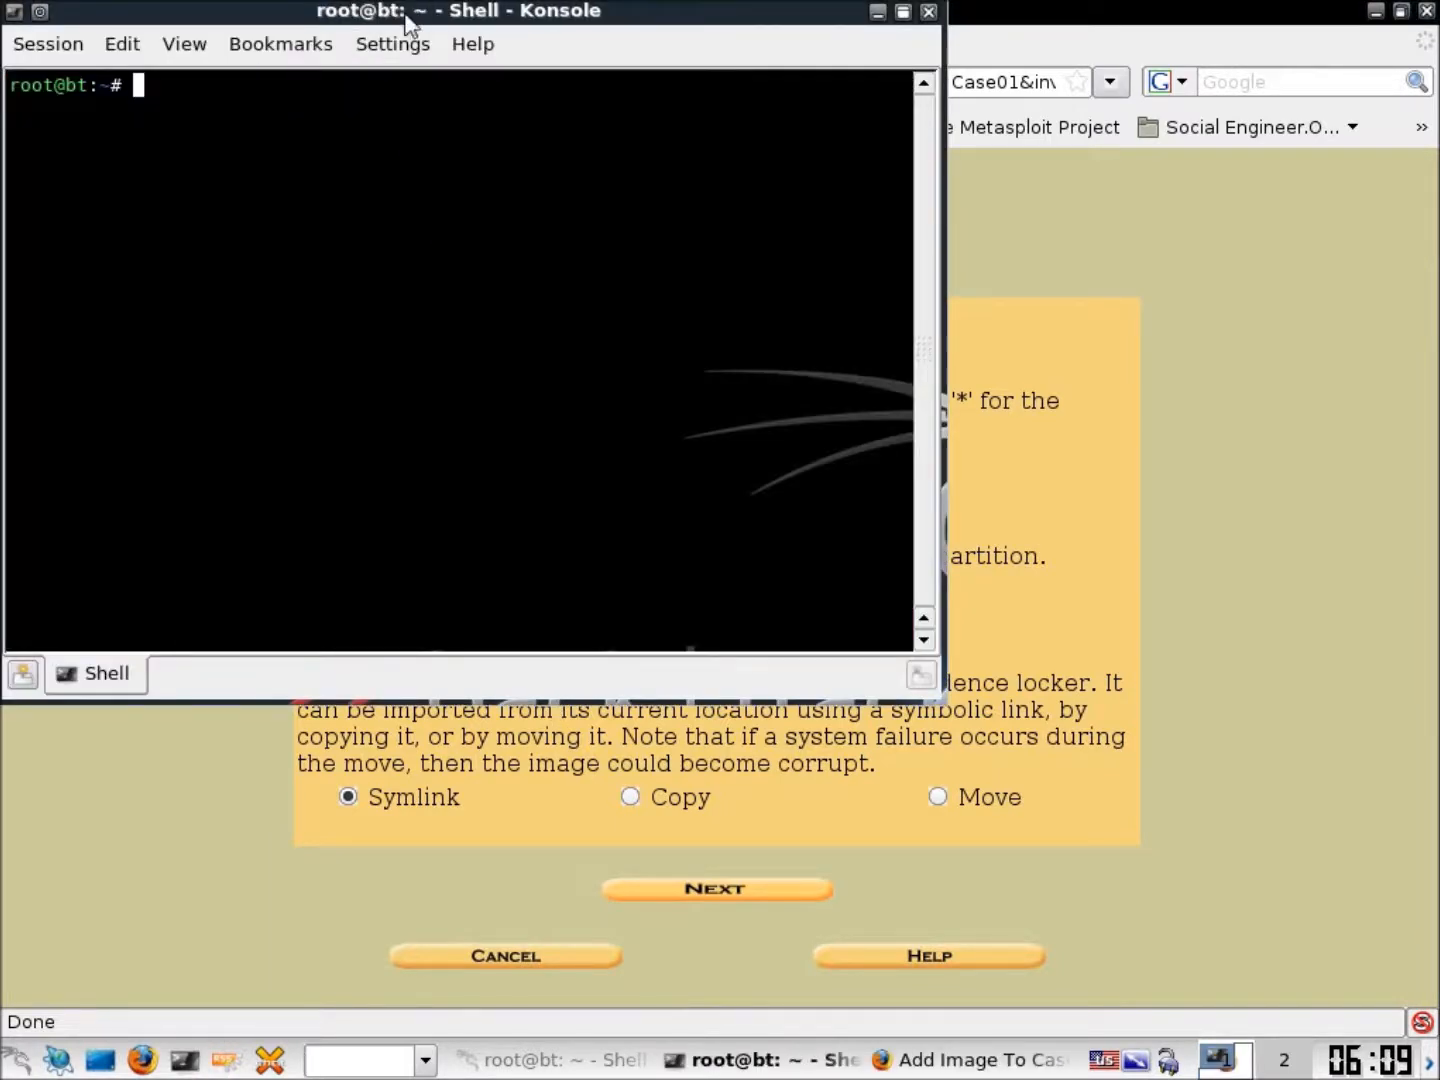
Move the terminal aside and run fdisk -l to list /dev/hda and /dev/hdb
drag(450, 10, 948, 314)
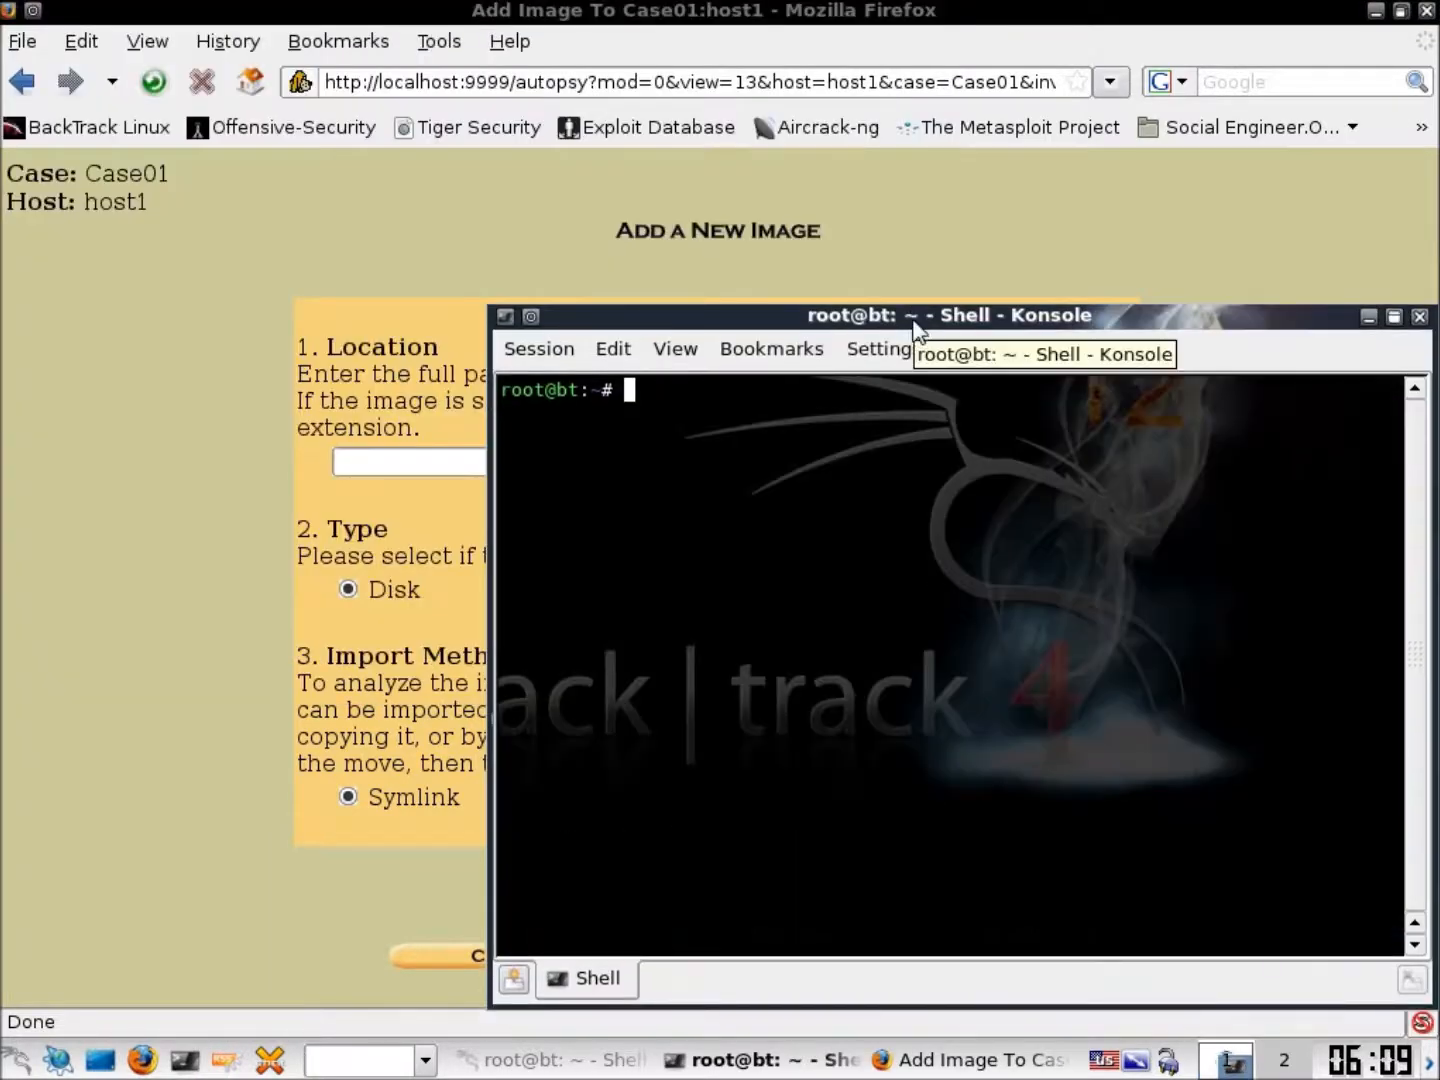
text(fdisk -l)
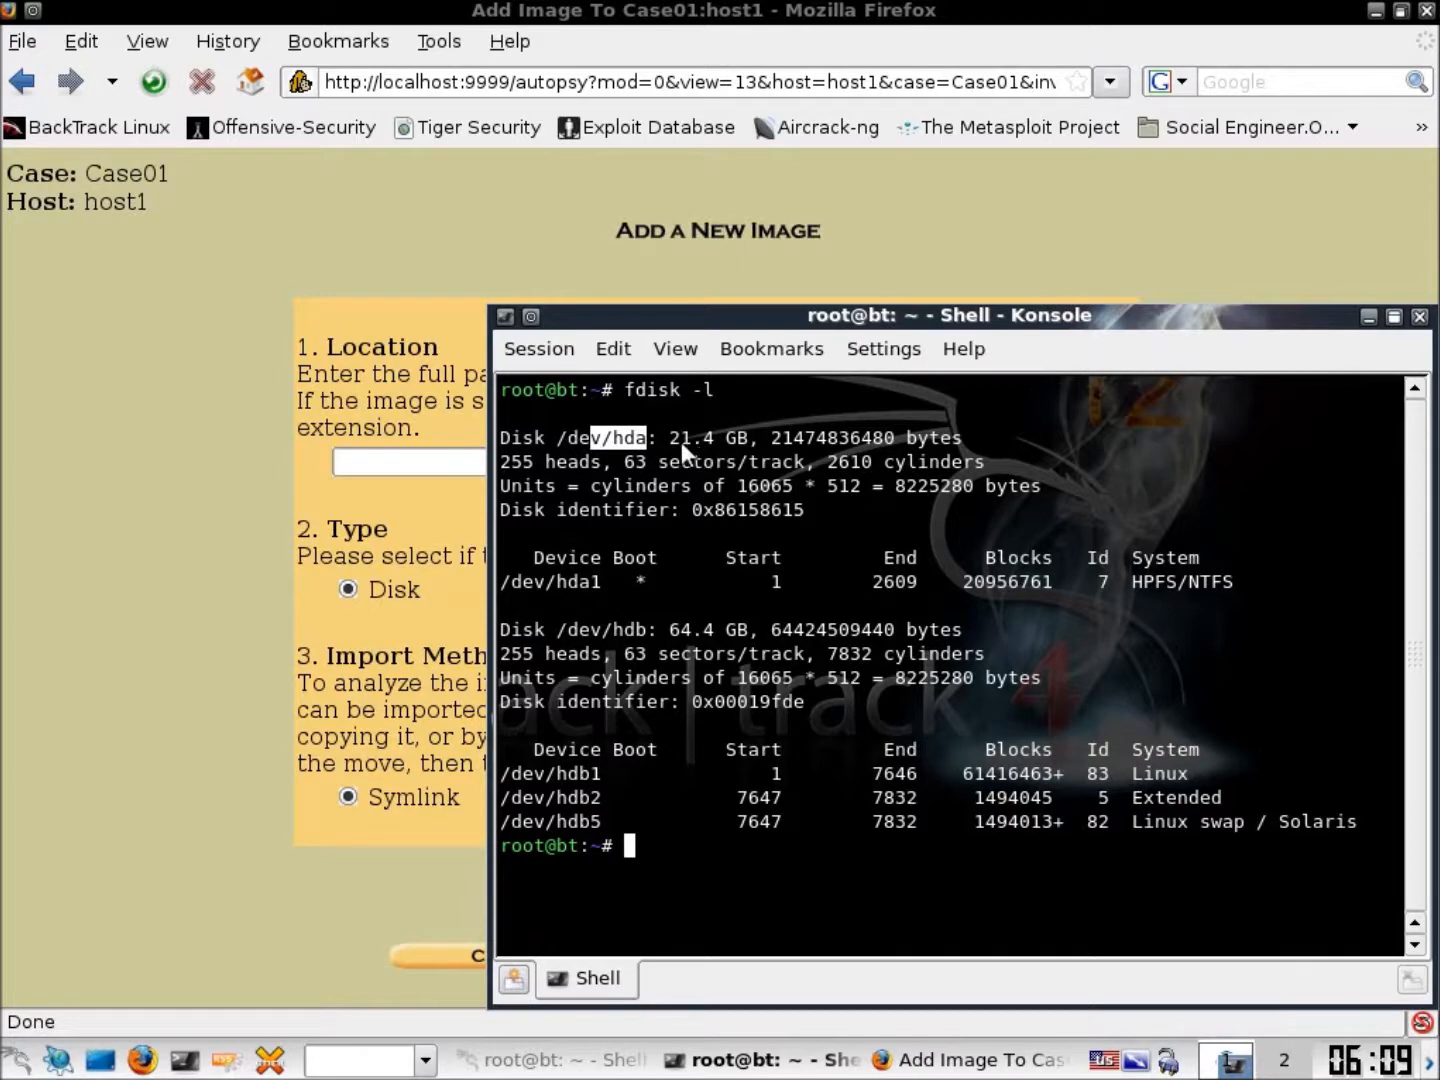
mouse_move(810, 512)
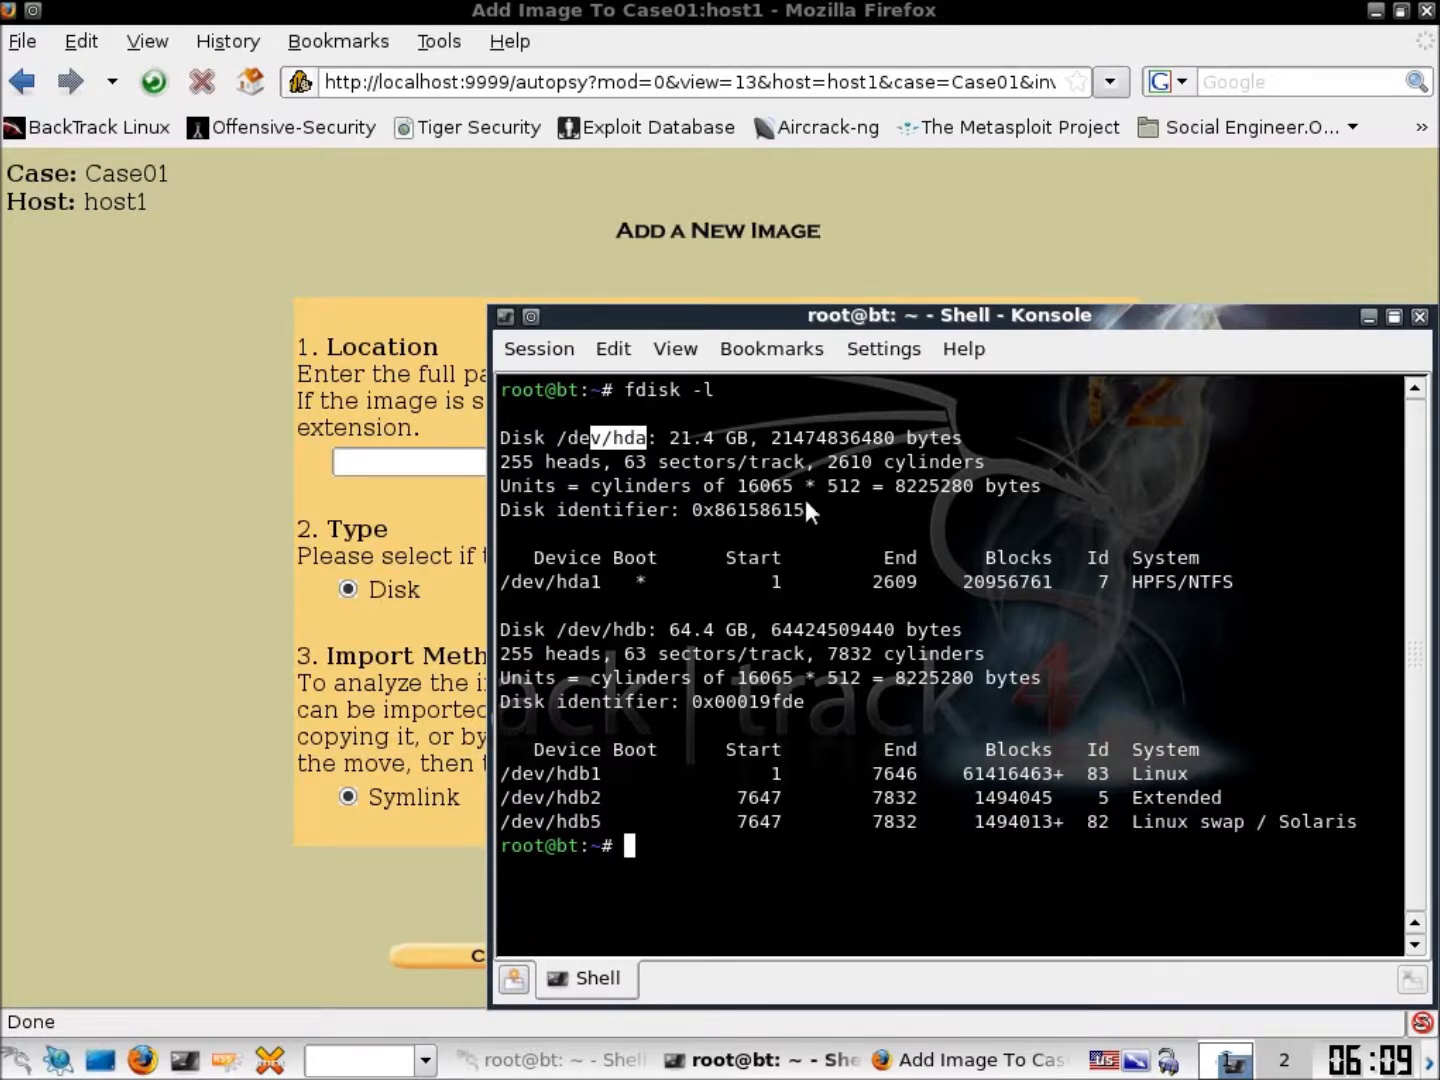
drag(950, 316, 896, 288)
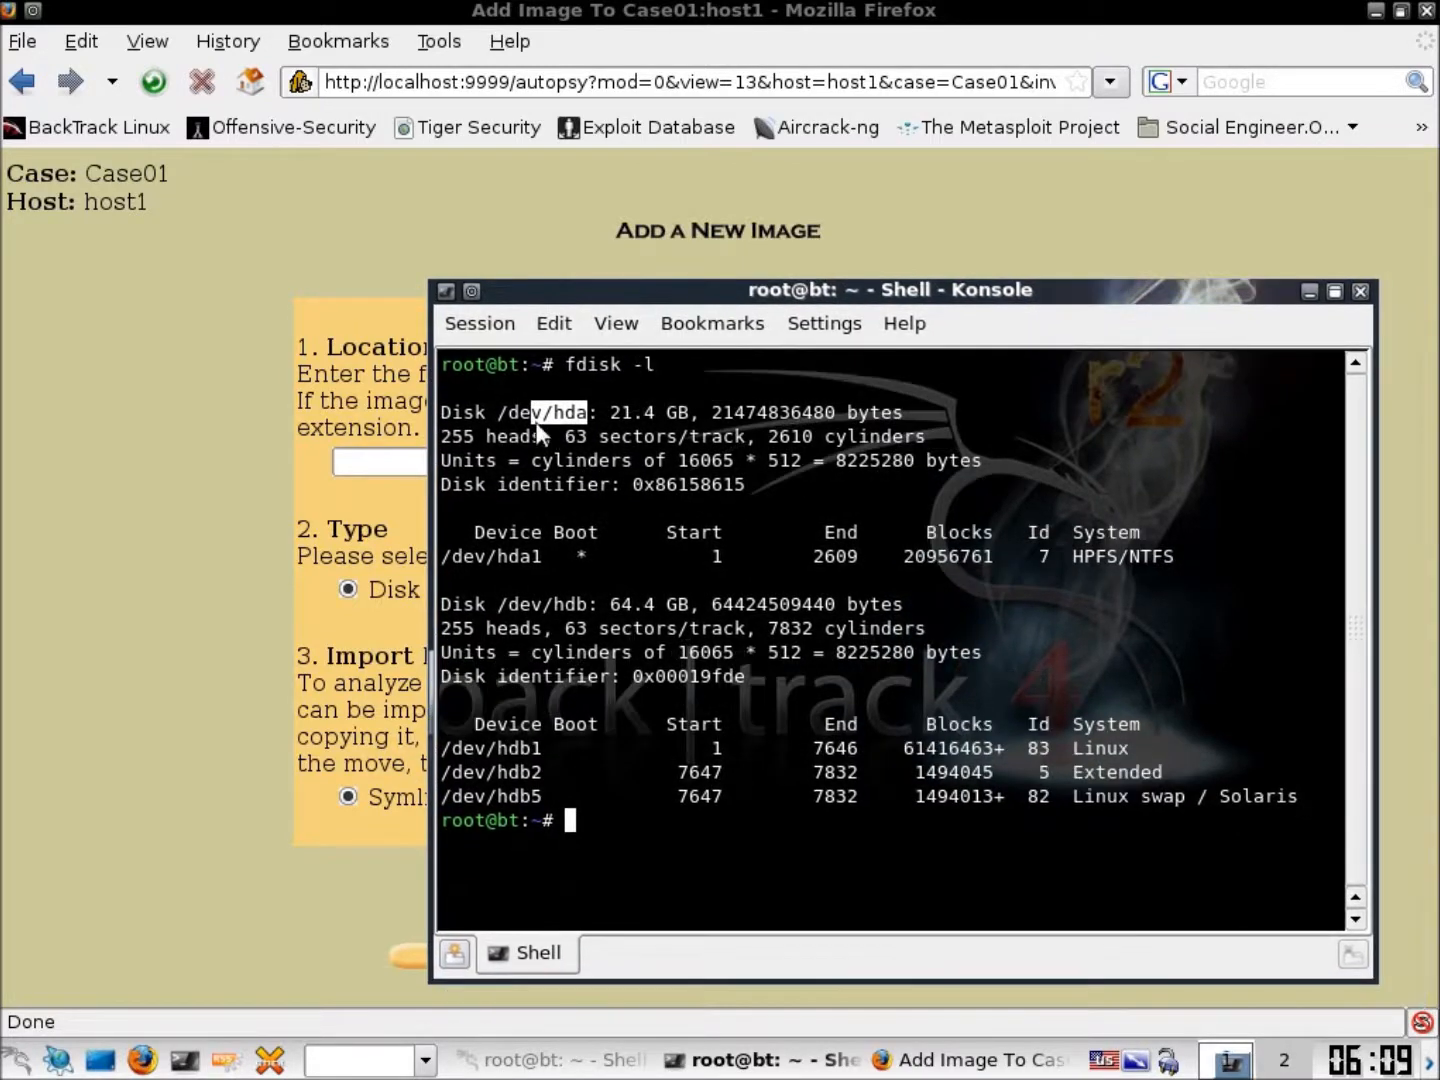
mouse_move(620, 564)
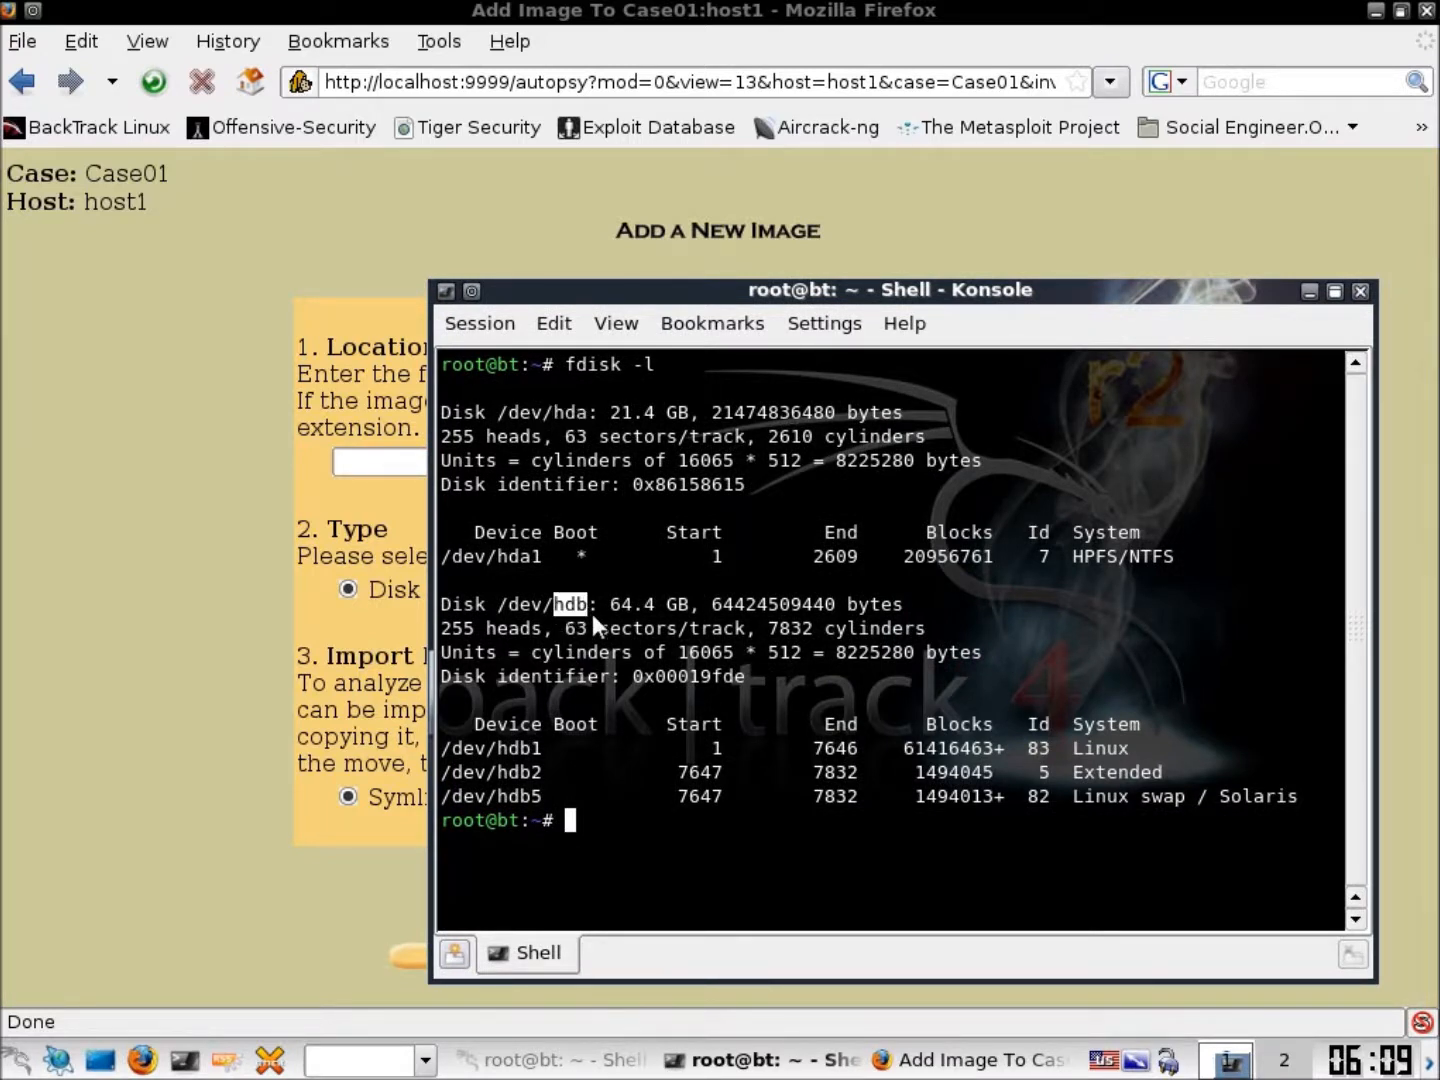
mouse_move(650, 634)
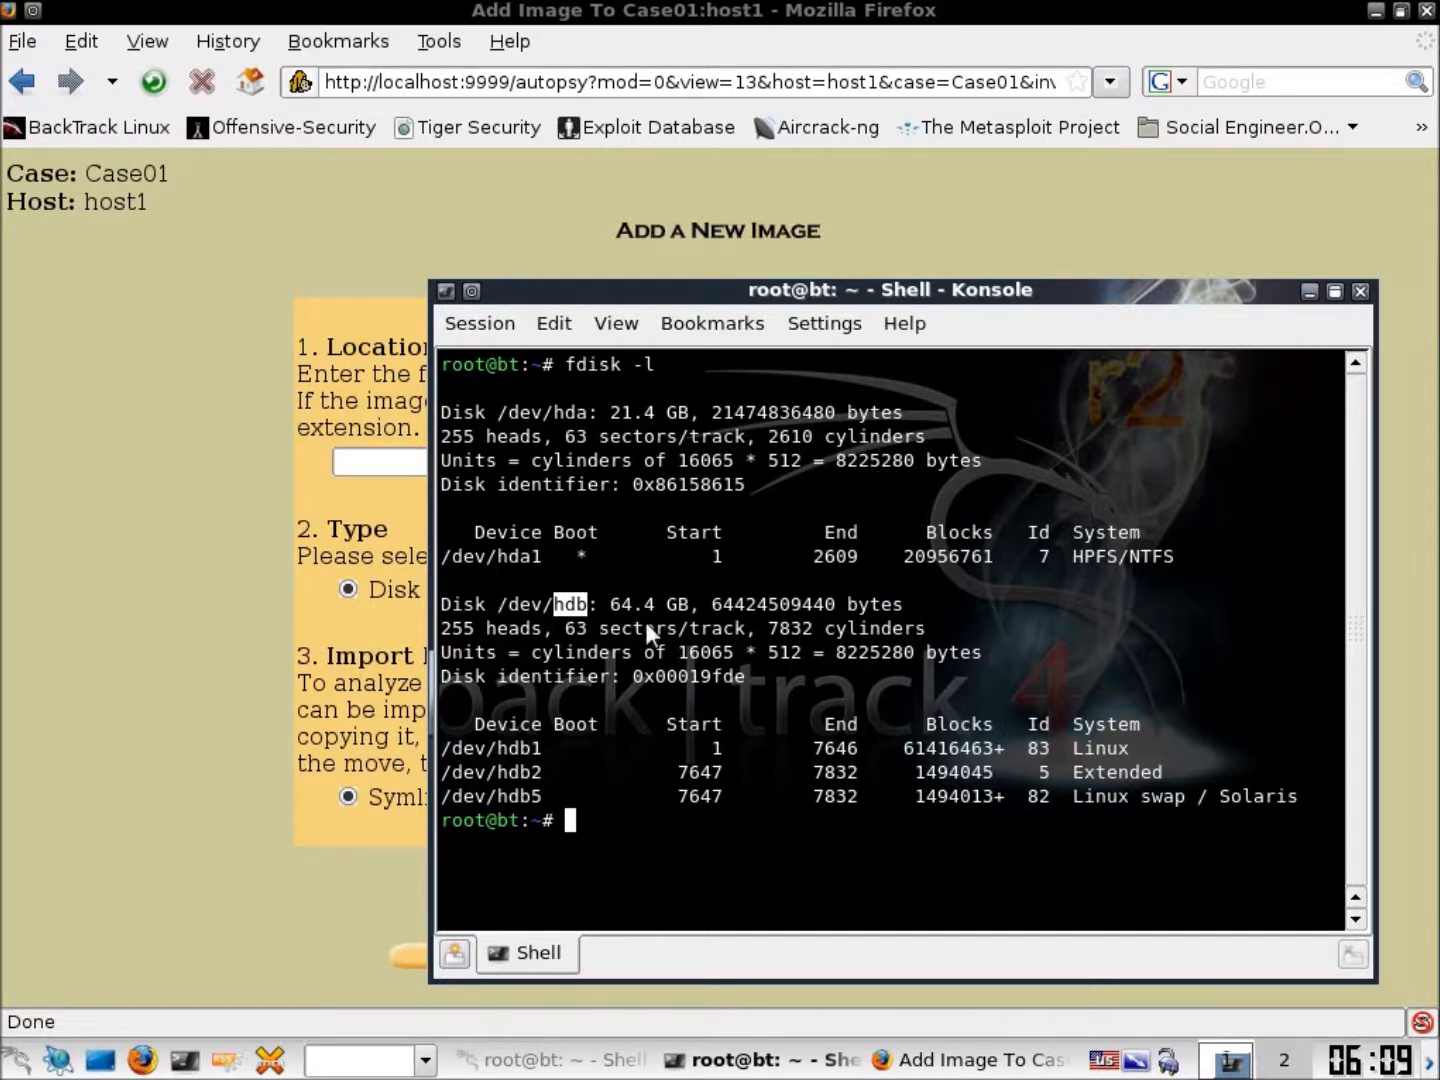
mouse_move(648, 618)
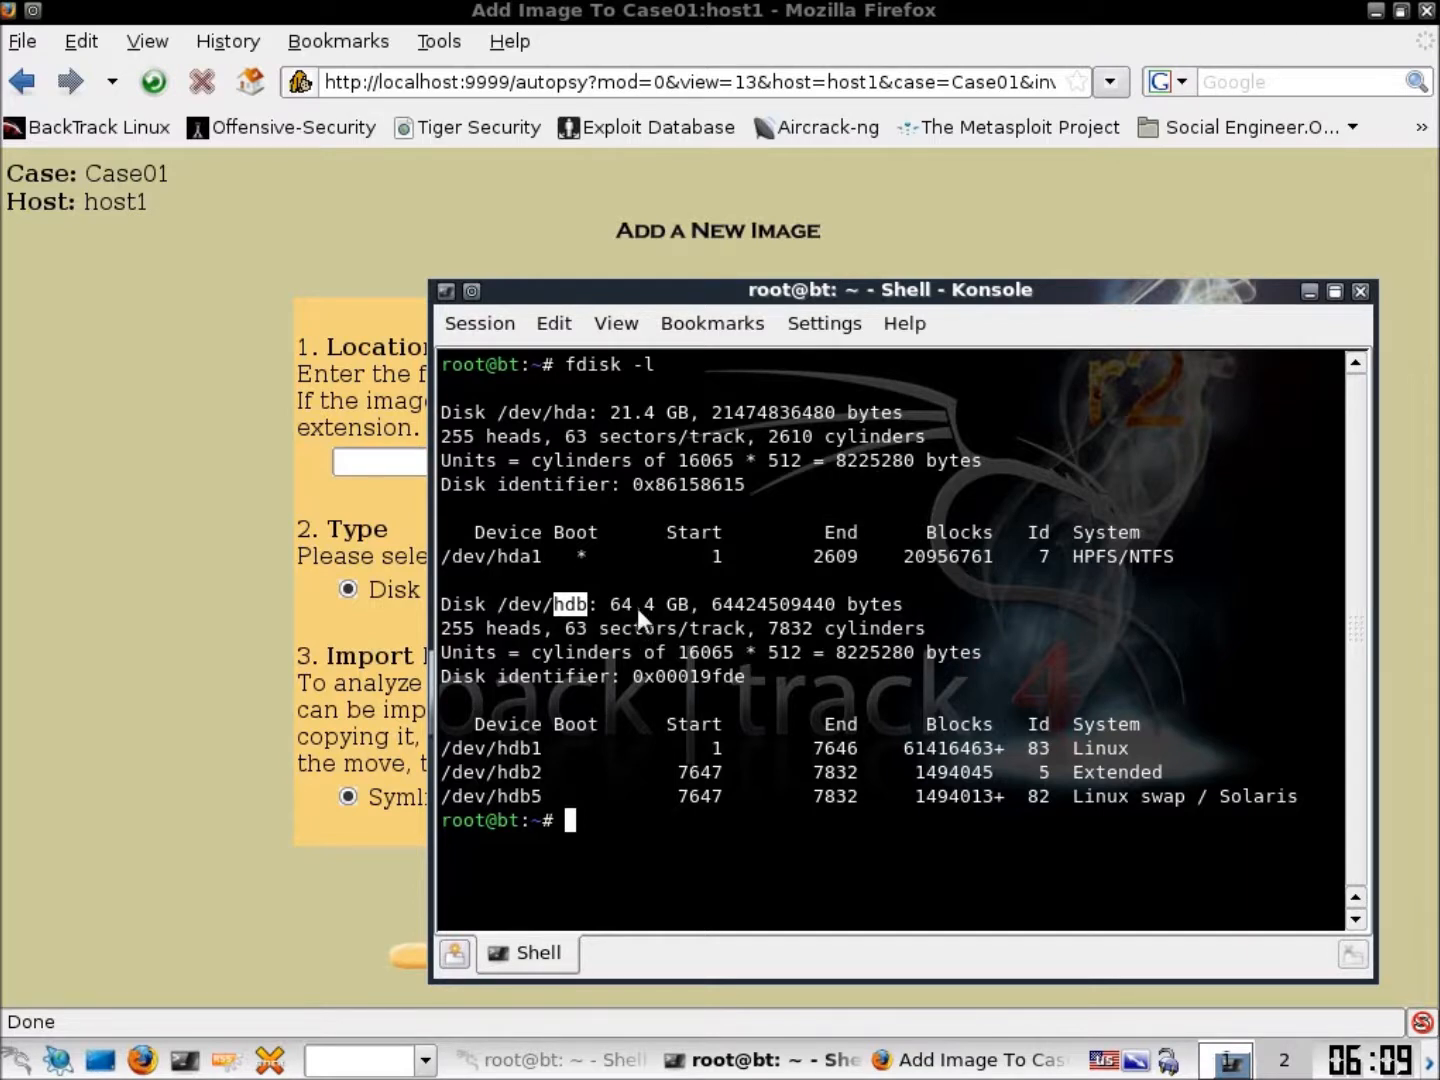
mouse_move(650, 576)
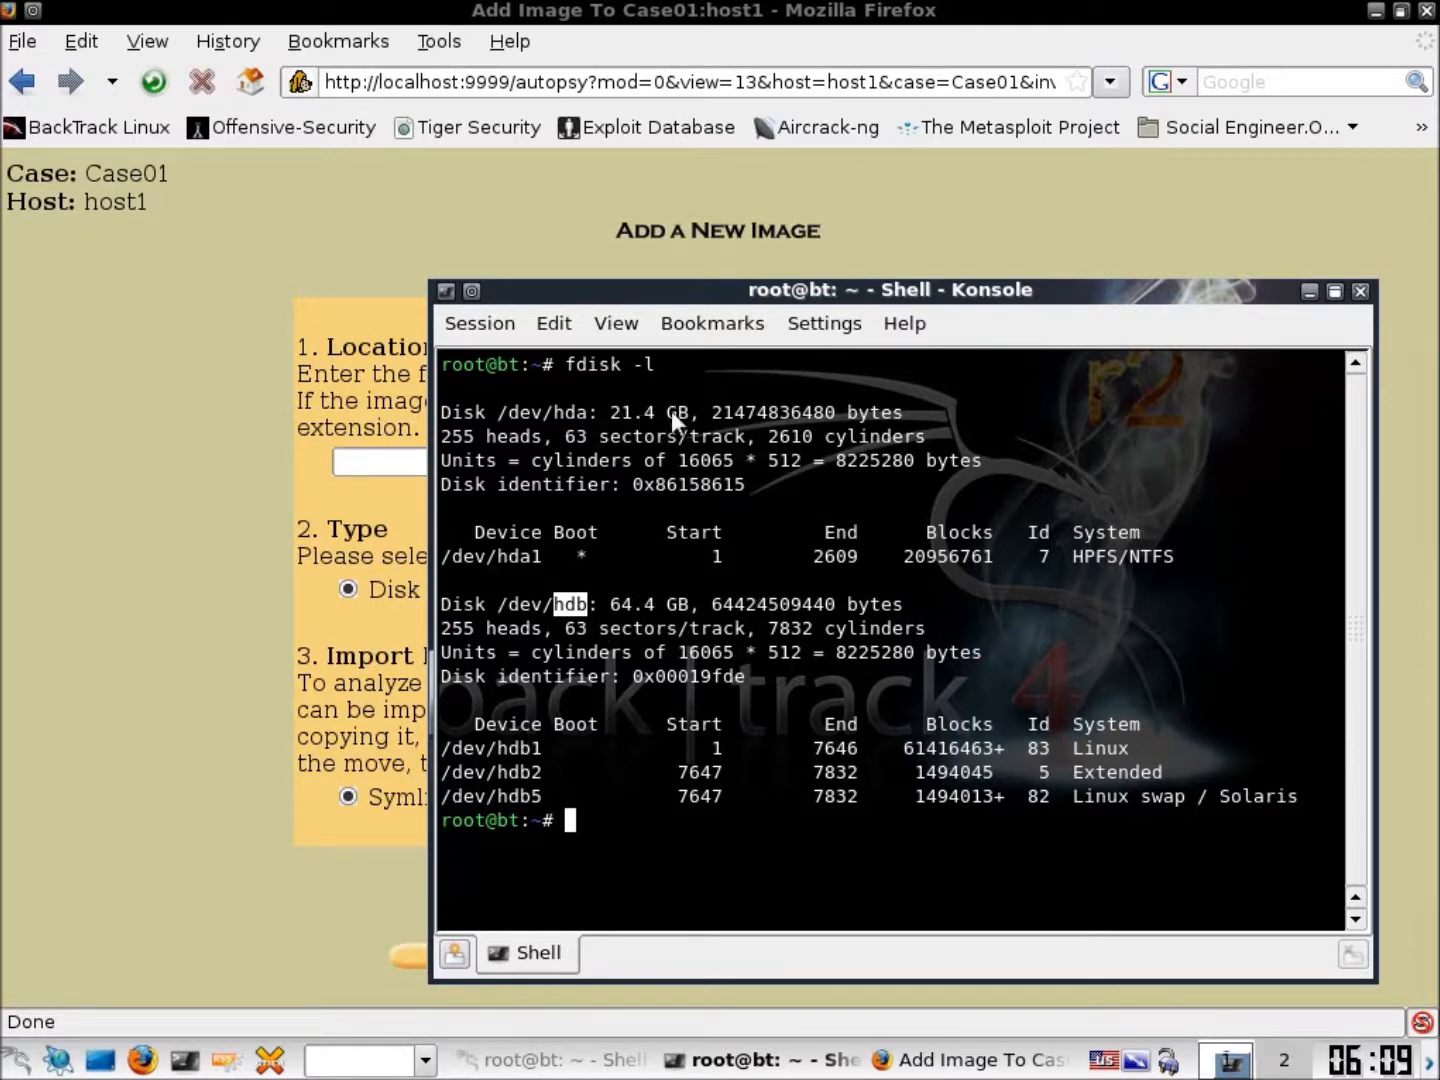
mouse_move(644, 580)
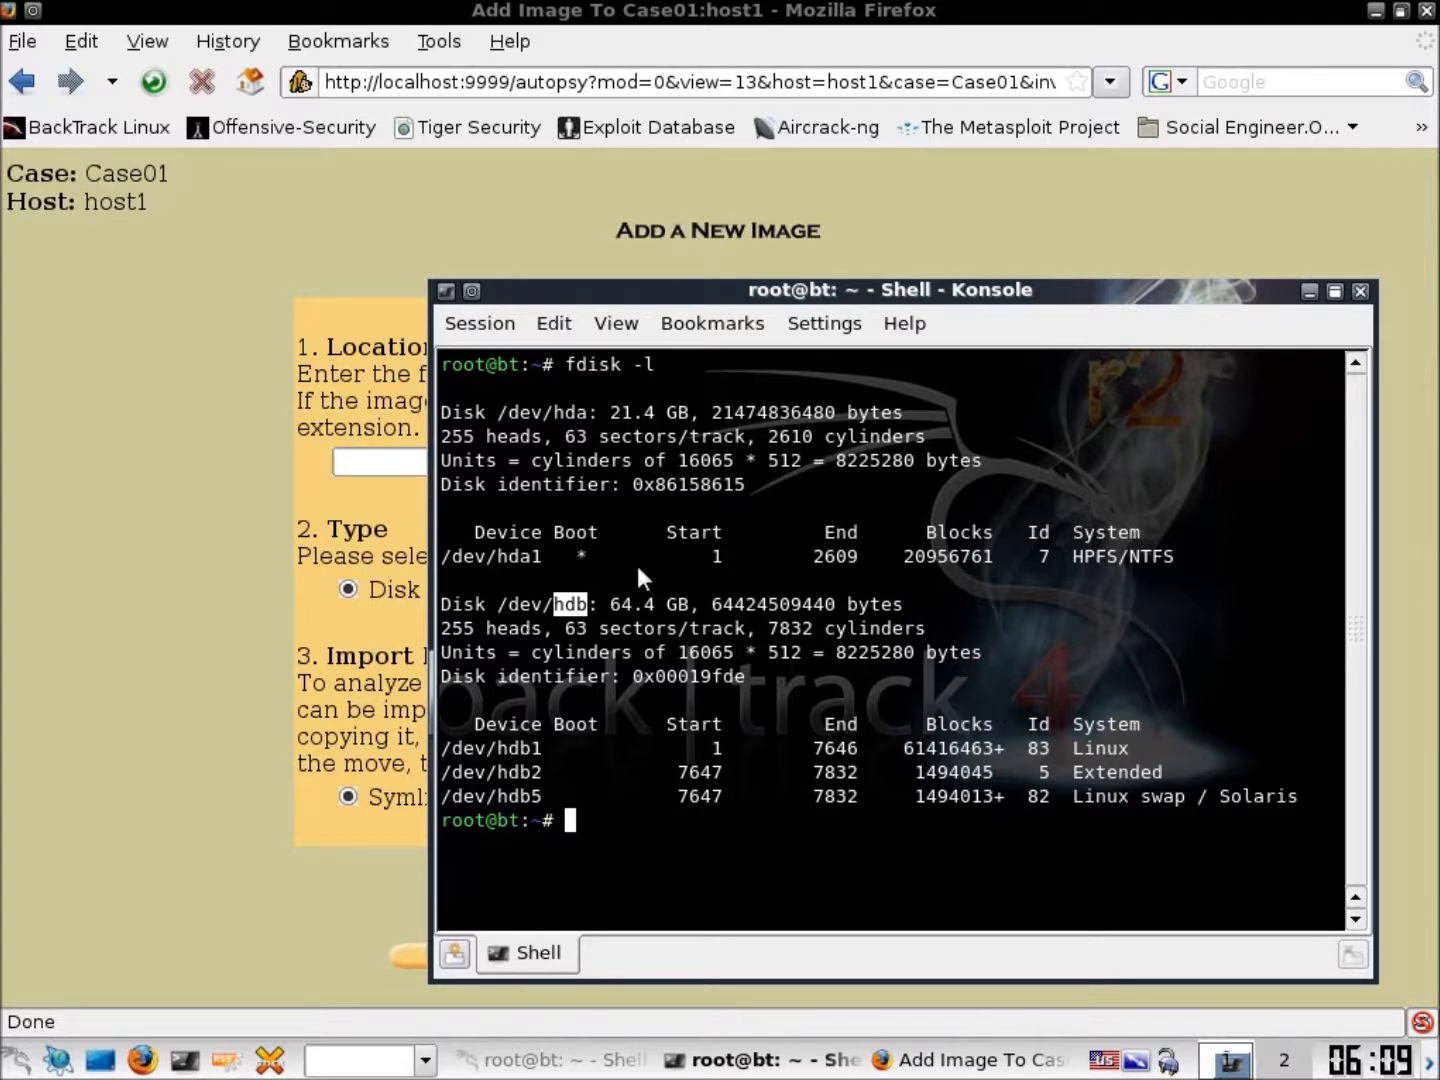
mouse_move(840, 308)
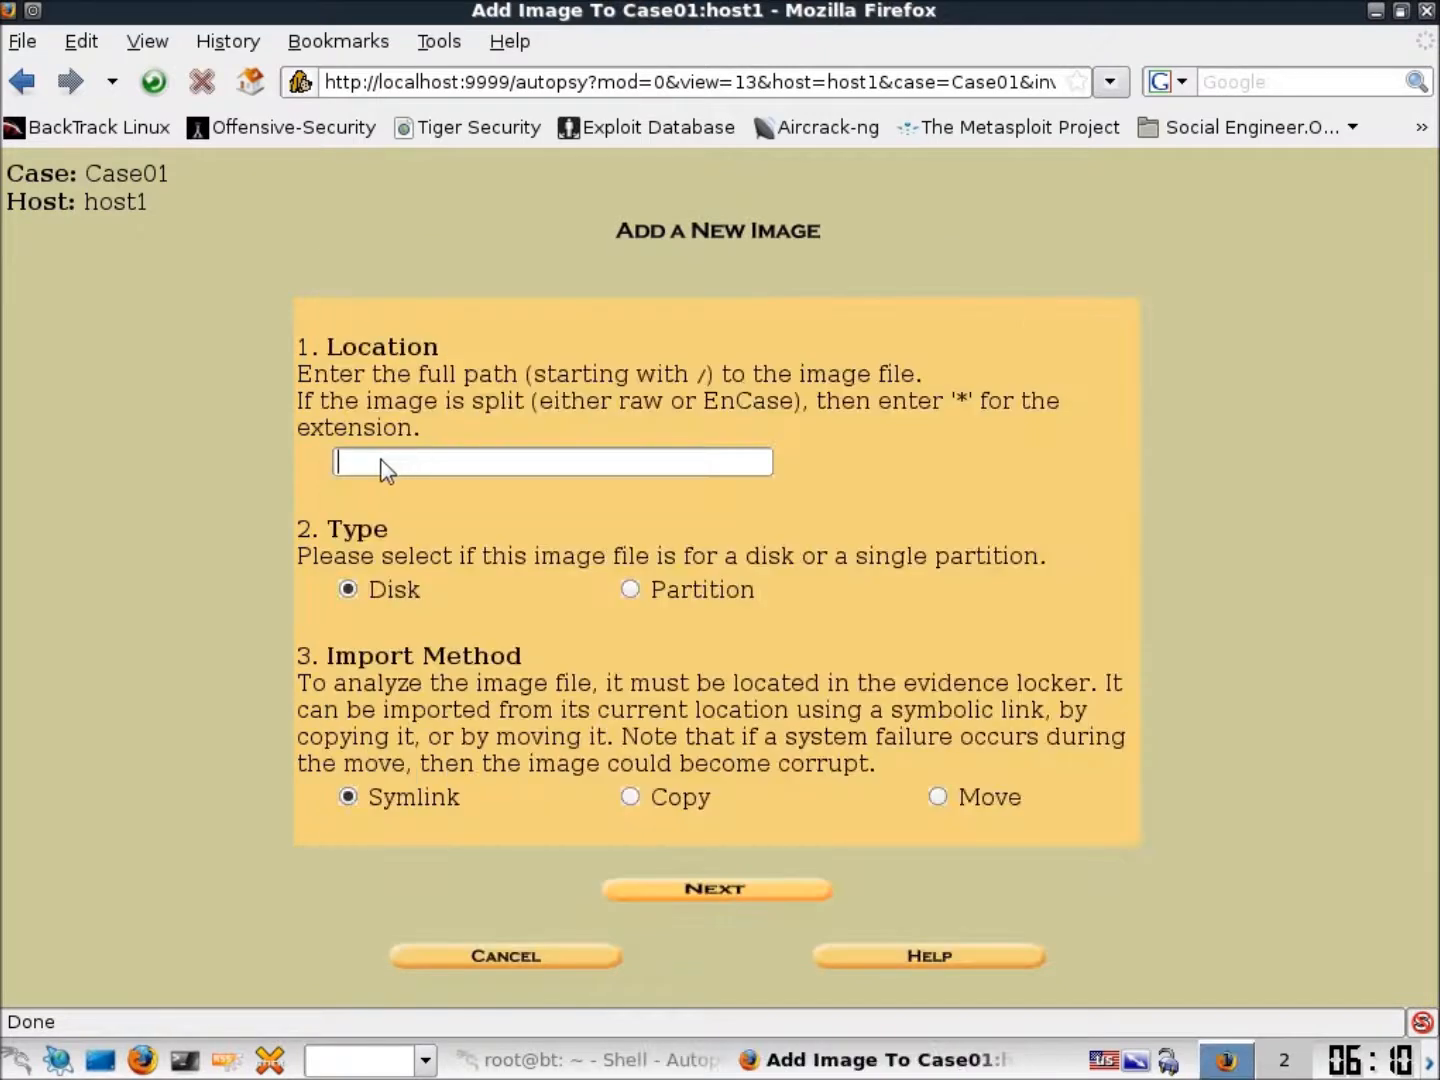
Enter /dev/hda1 as the image location, mark it as a Partition, and continue to image details
text(/dev)
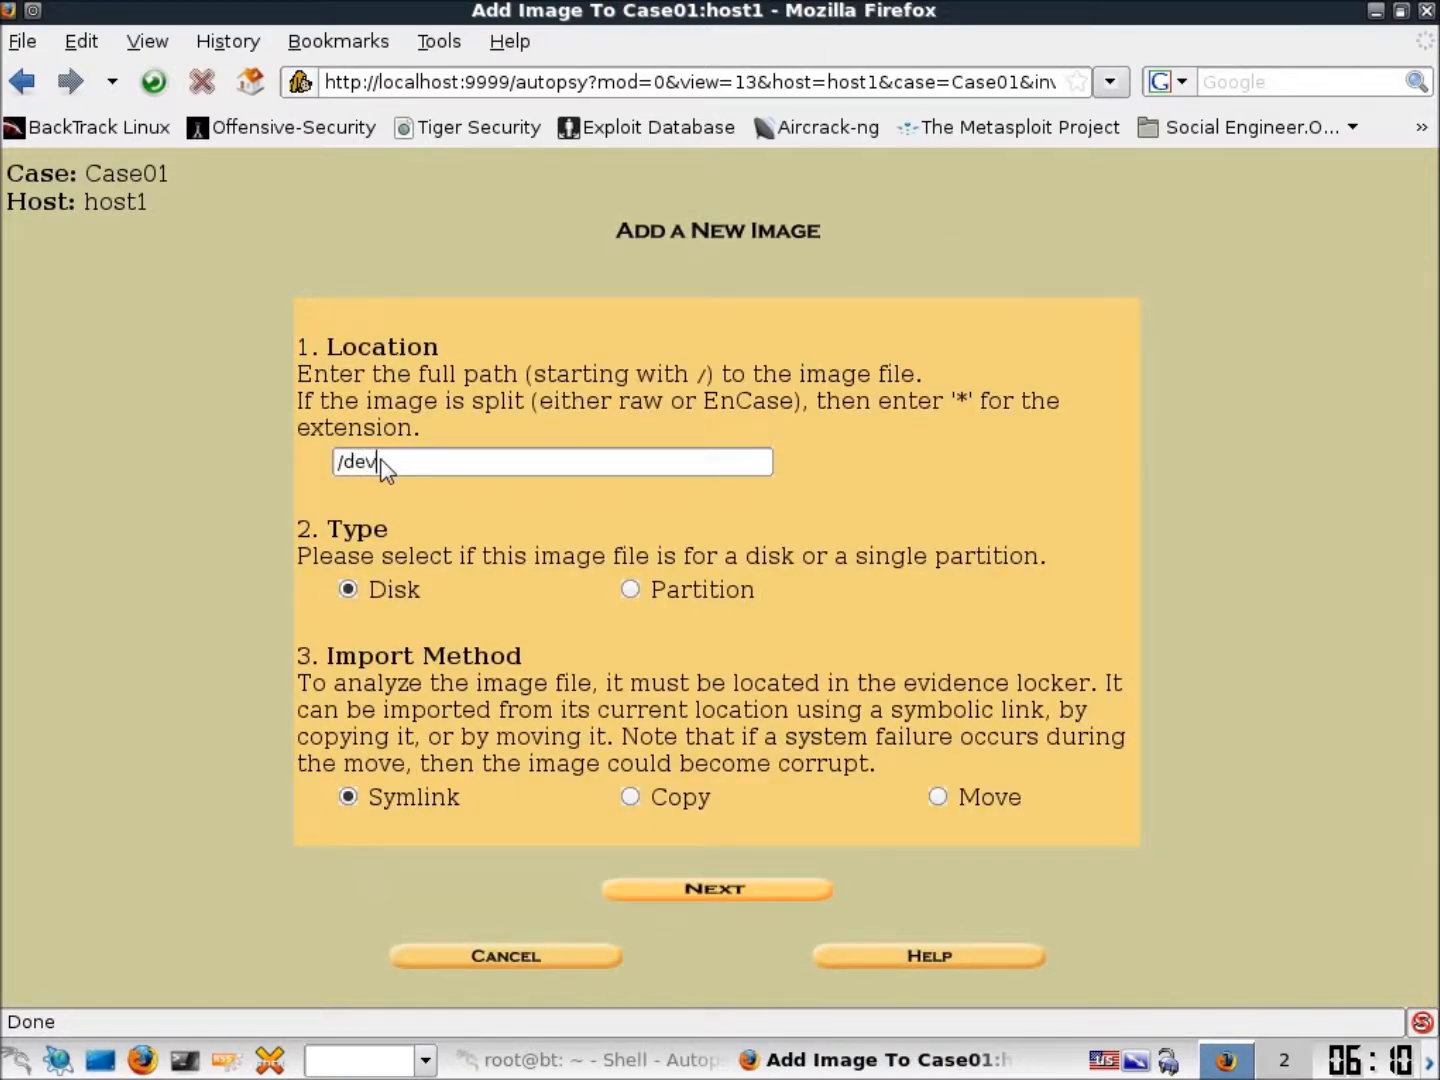
text(/hda)
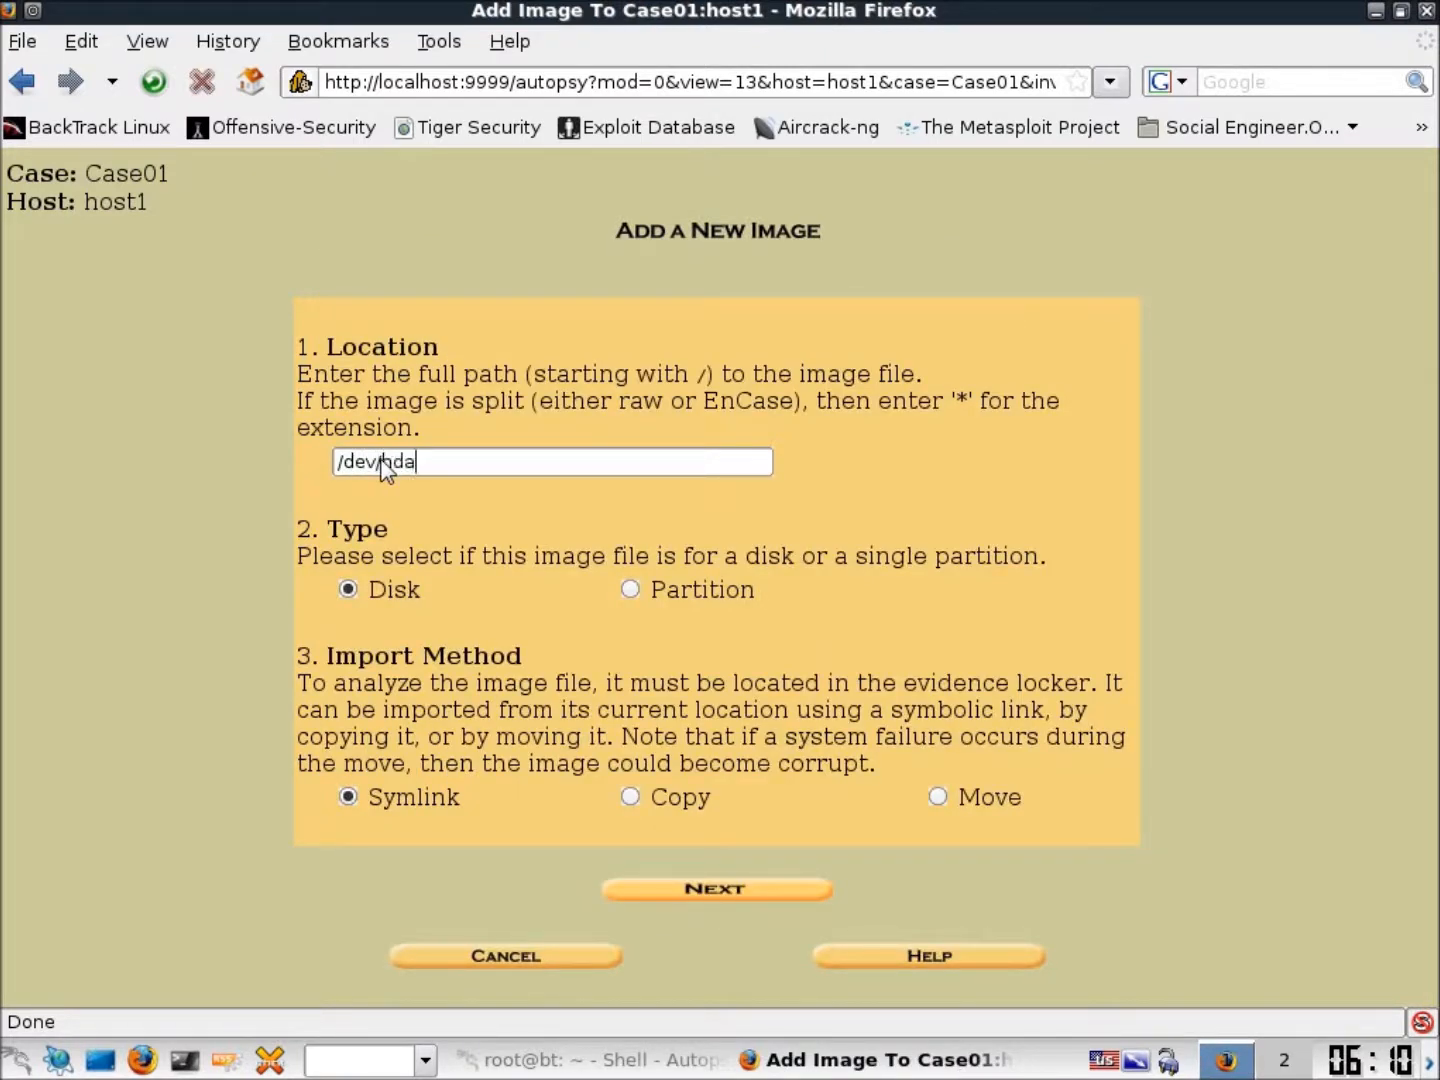
text(1)
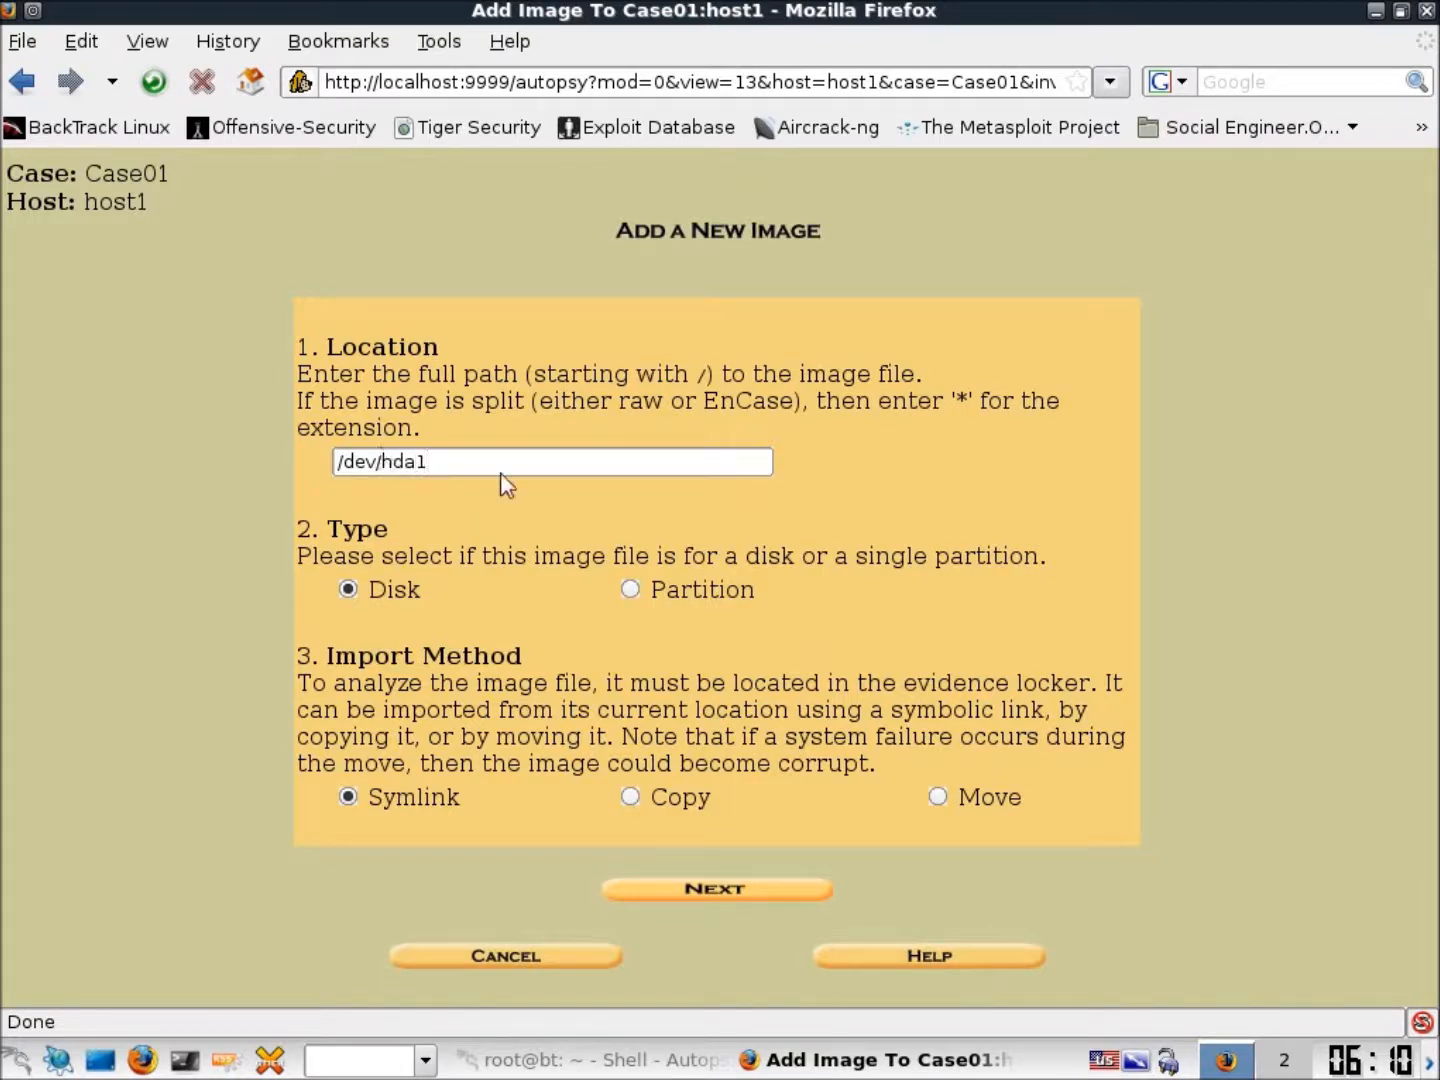
click(628, 588)
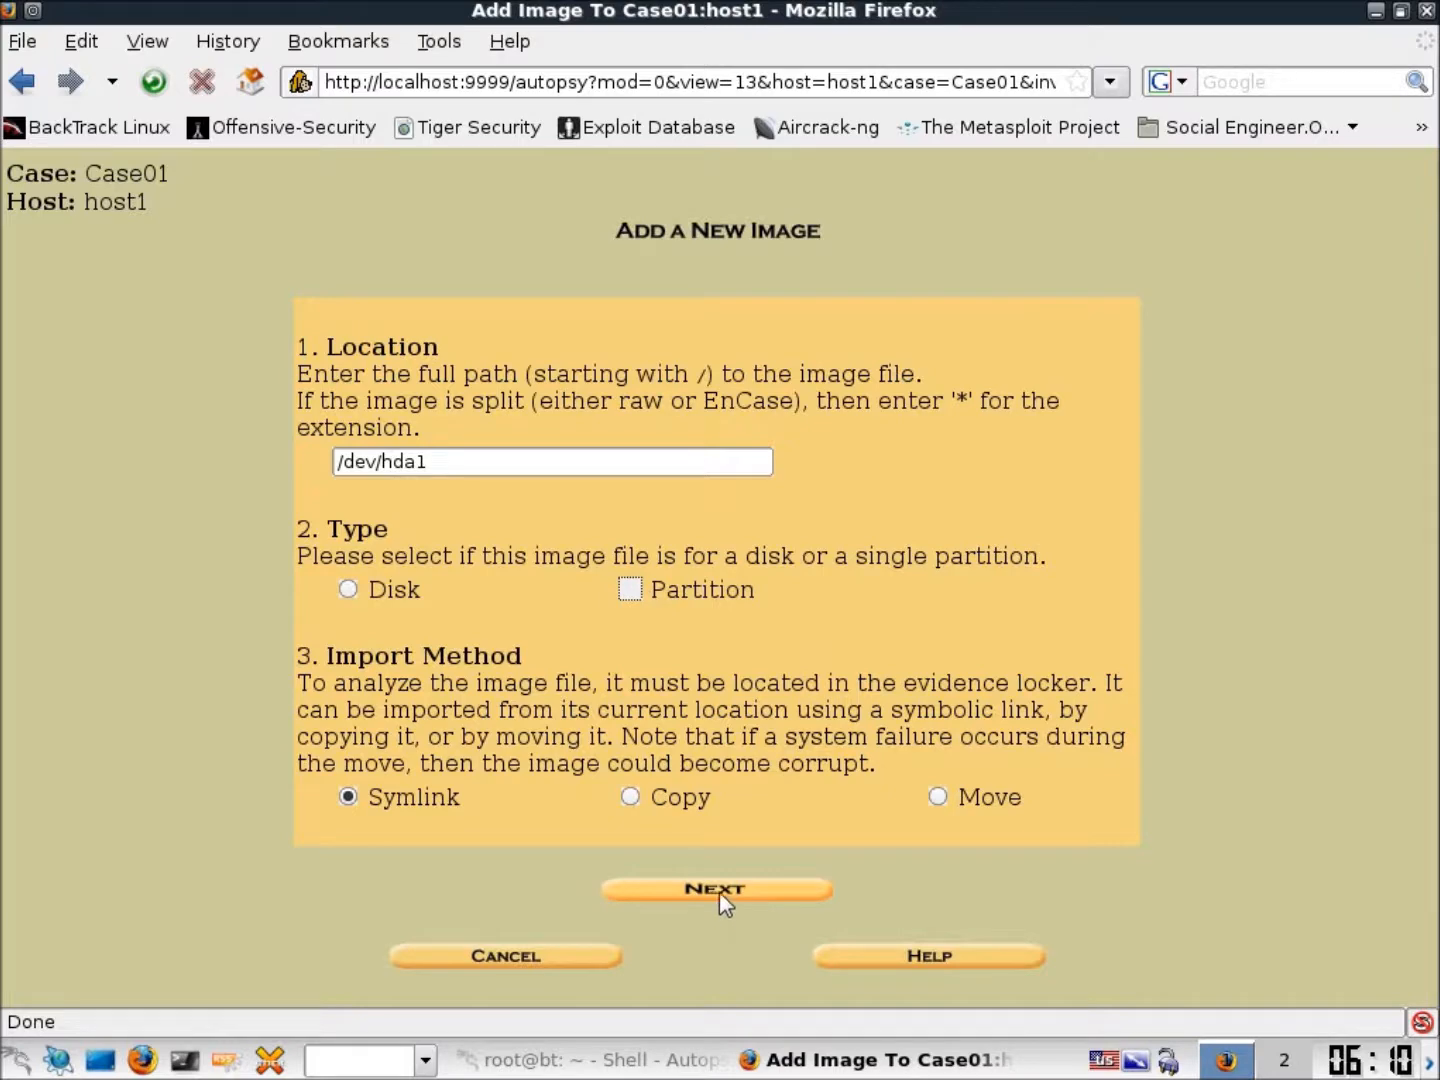
click(716, 888)
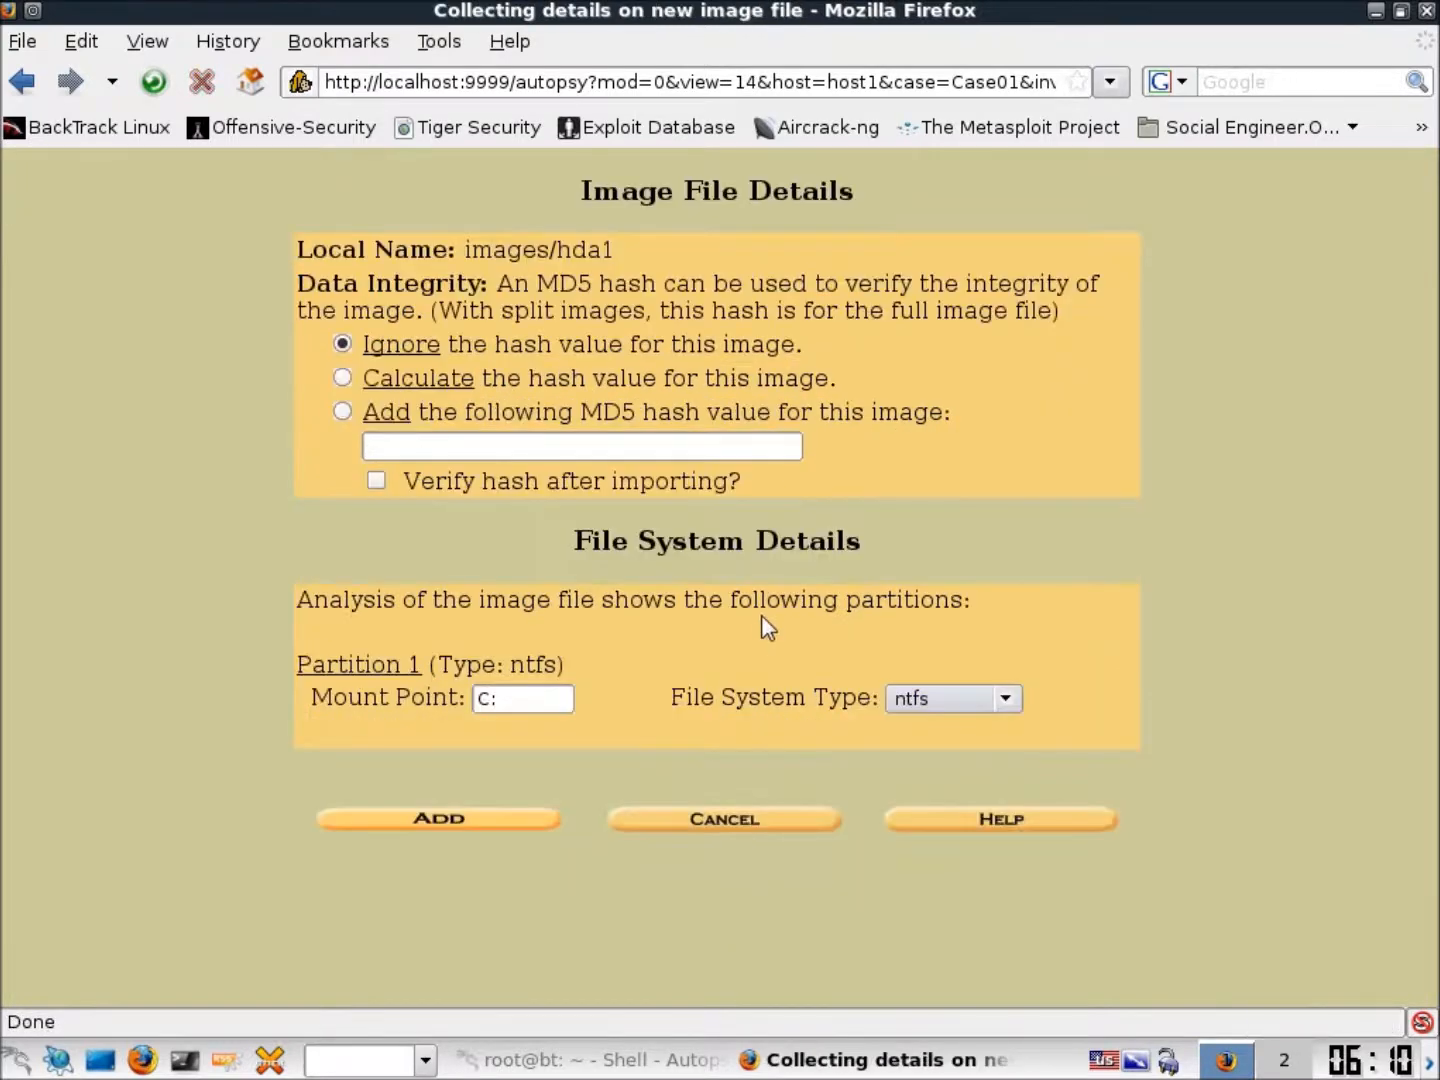
Add the hda1 image with its NTFS partition at mount point C: and acknowledge the confirmation
click(522, 696)
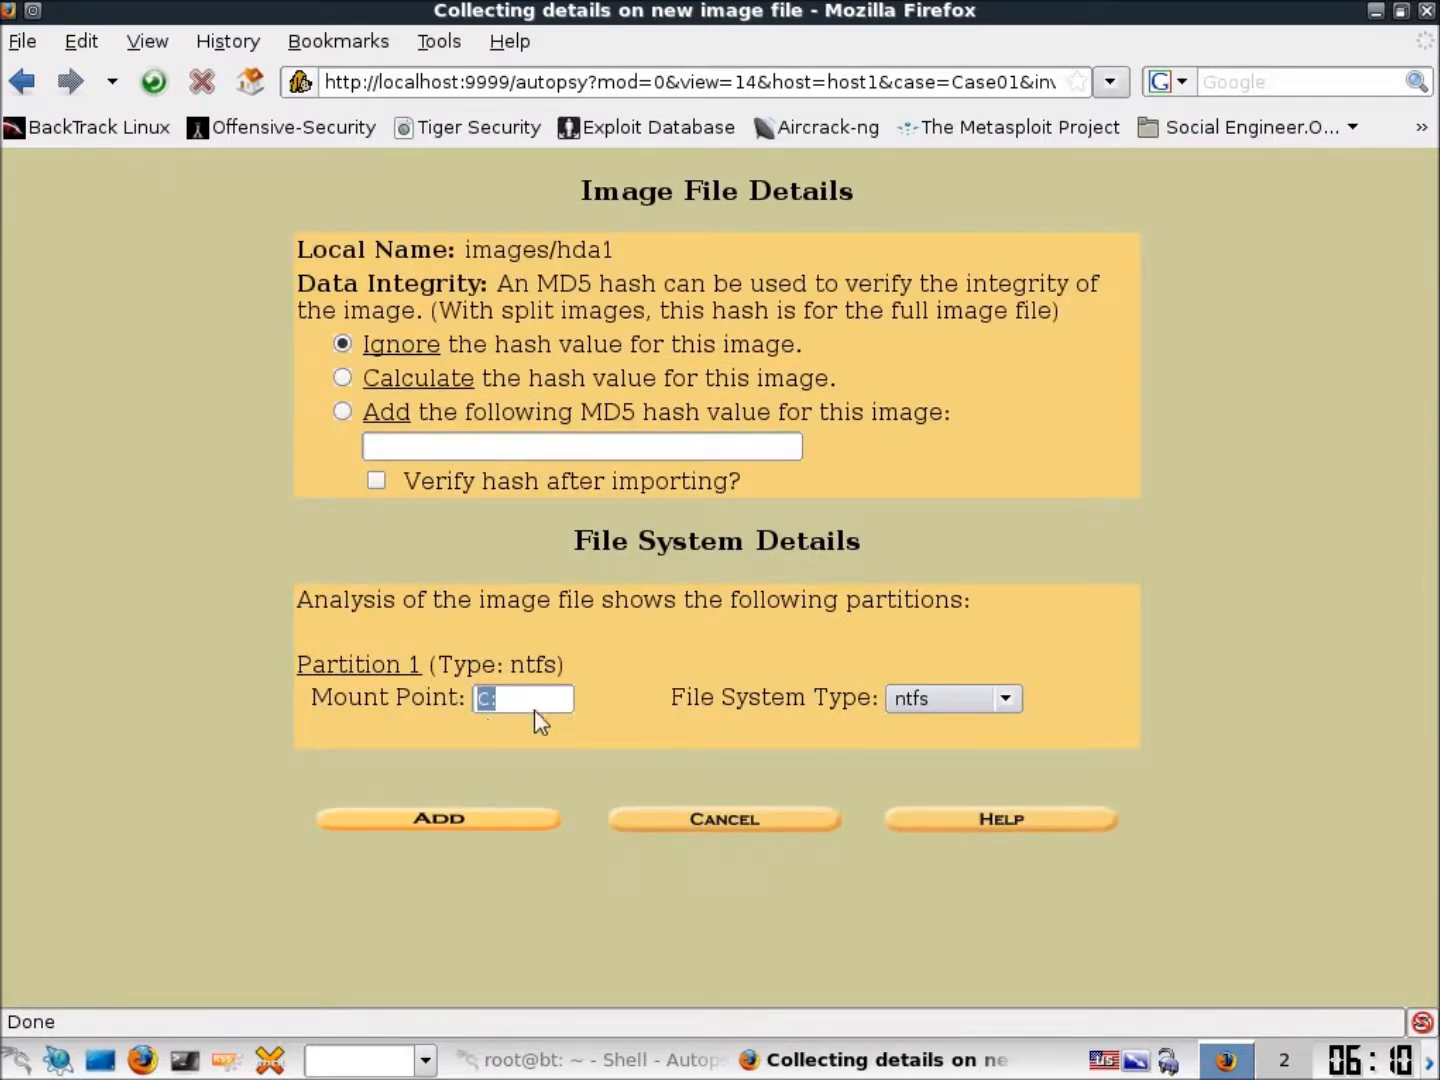
mouse_move(948, 708)
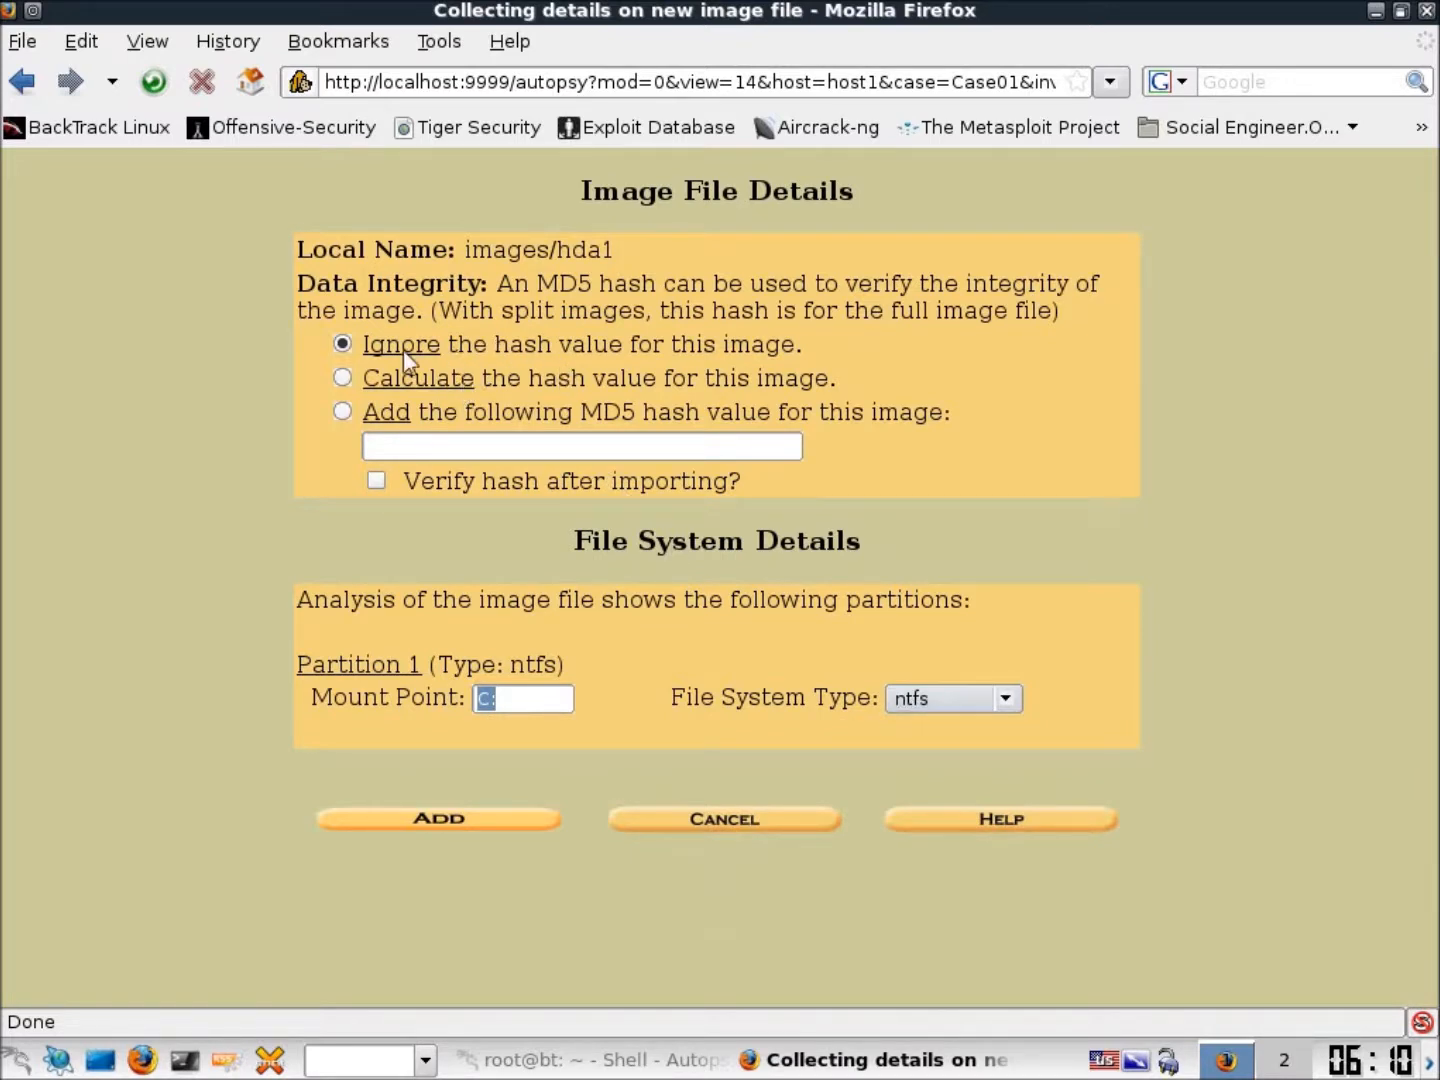
click(438, 818)
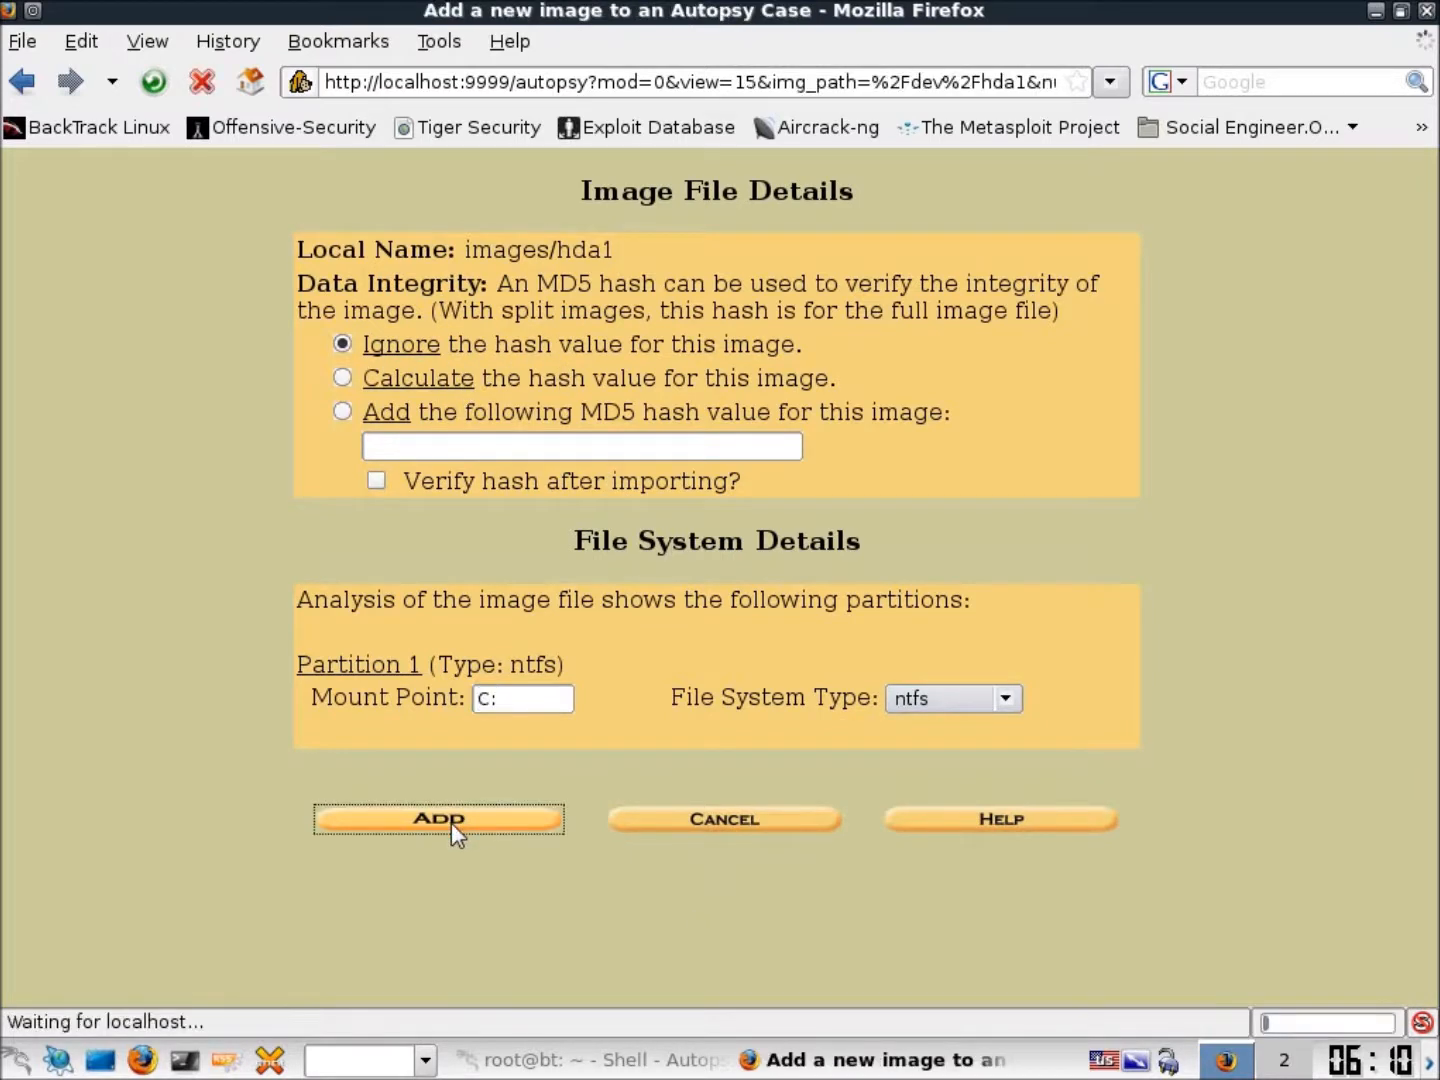
click(438, 818)
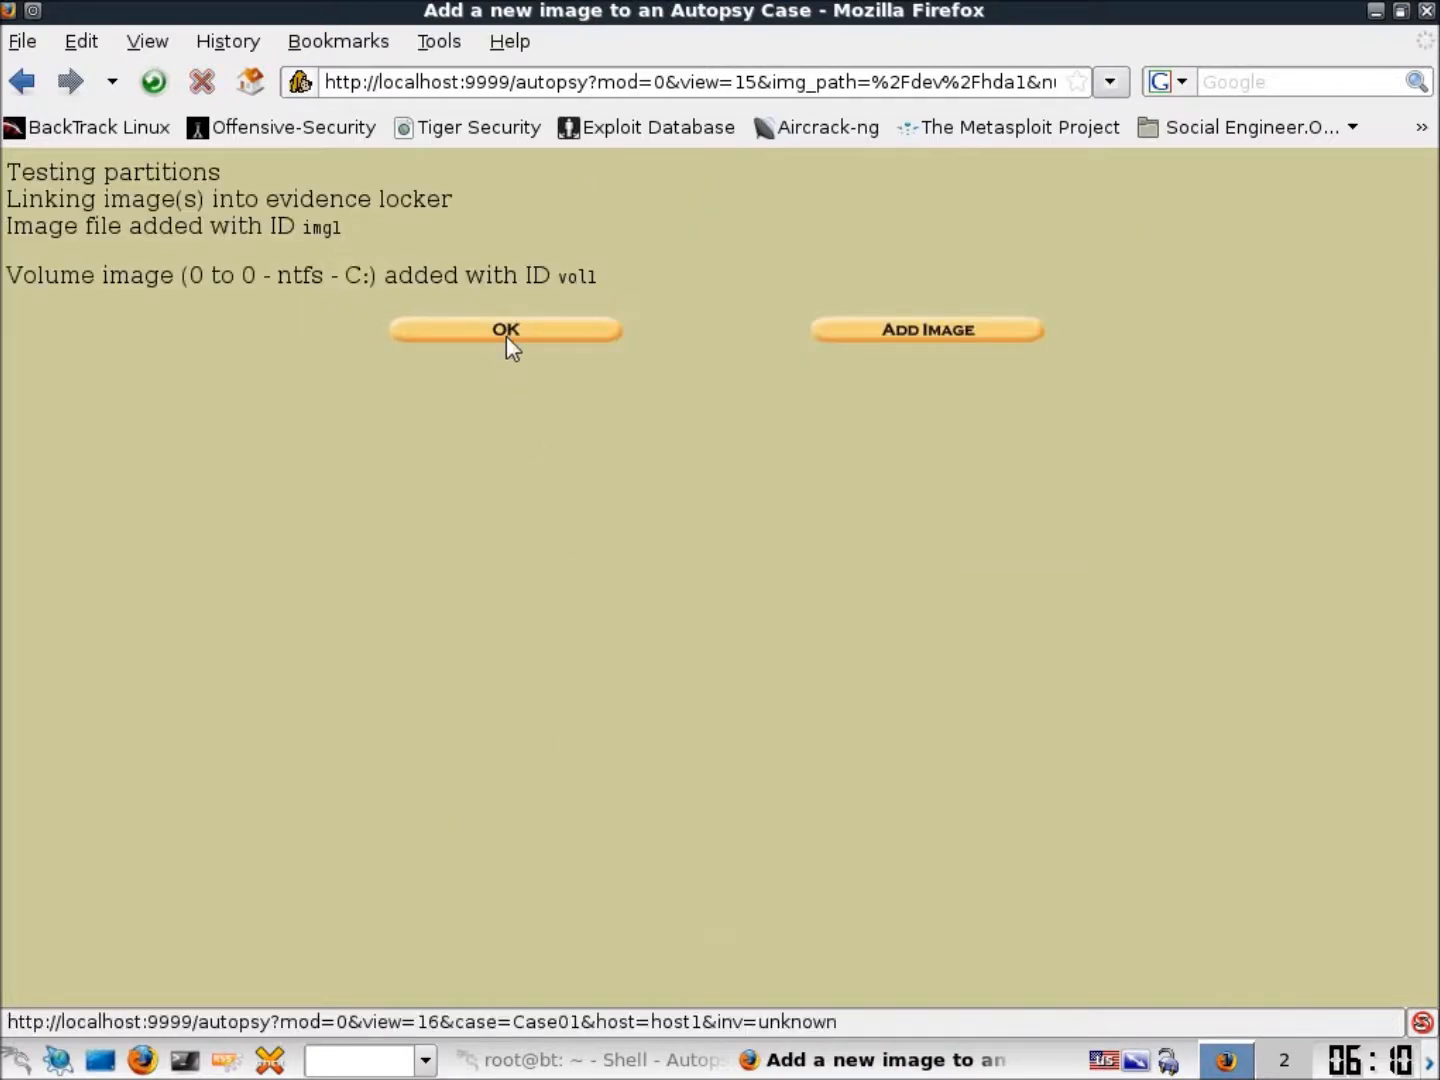
click(504, 330)
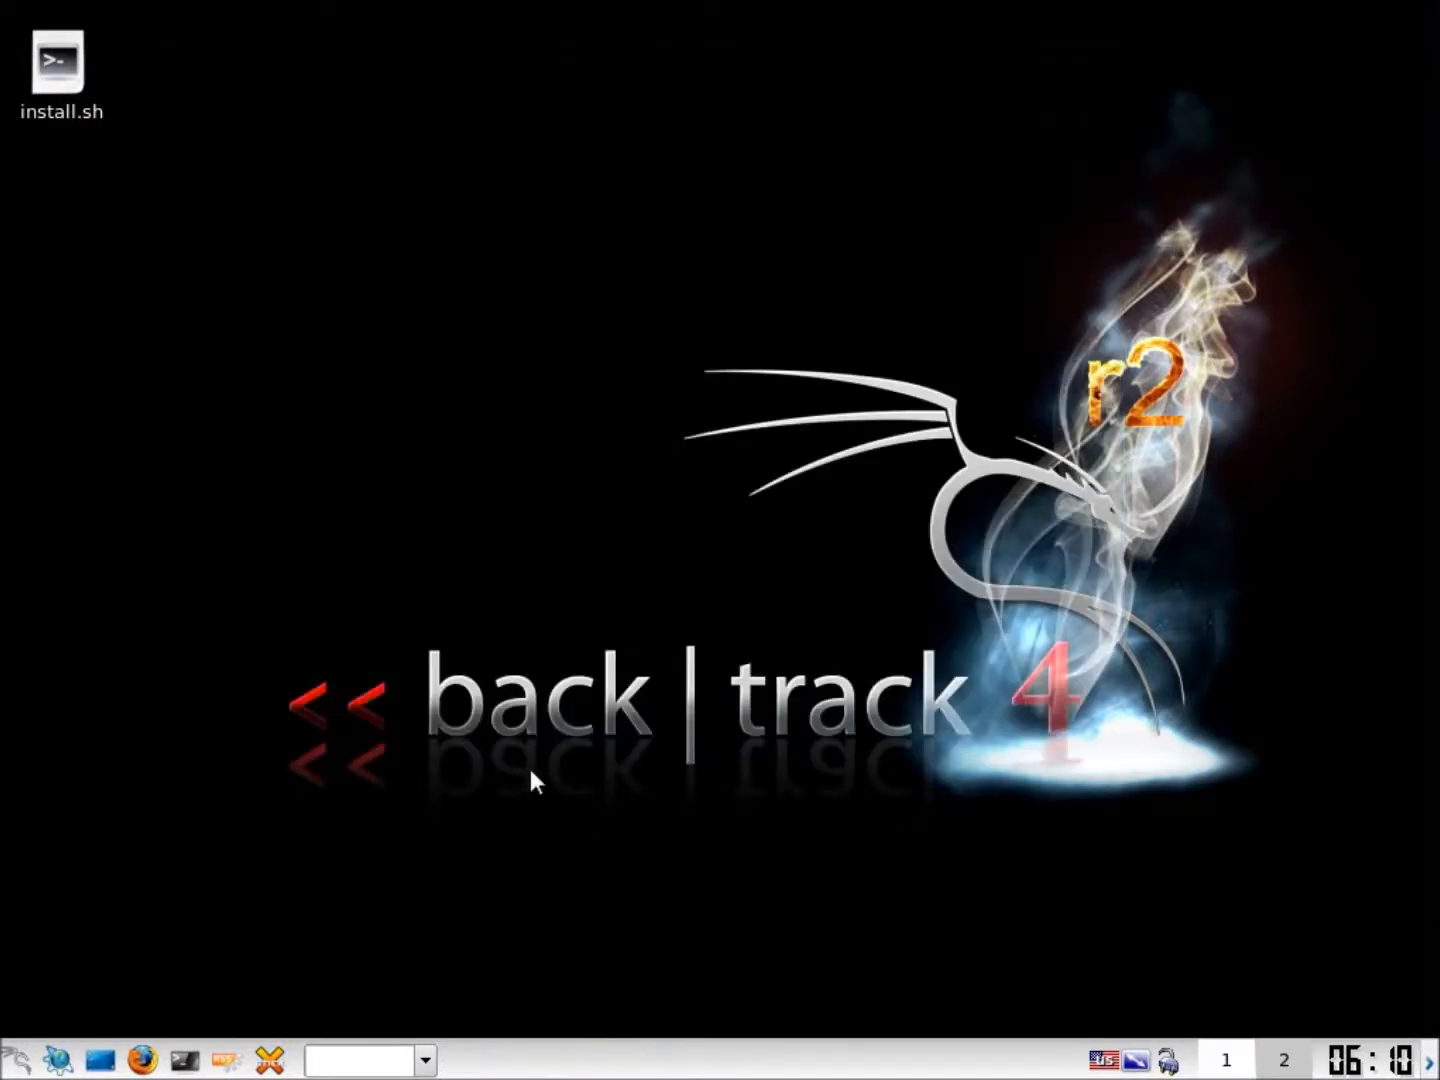
mouse_move(650, 860)
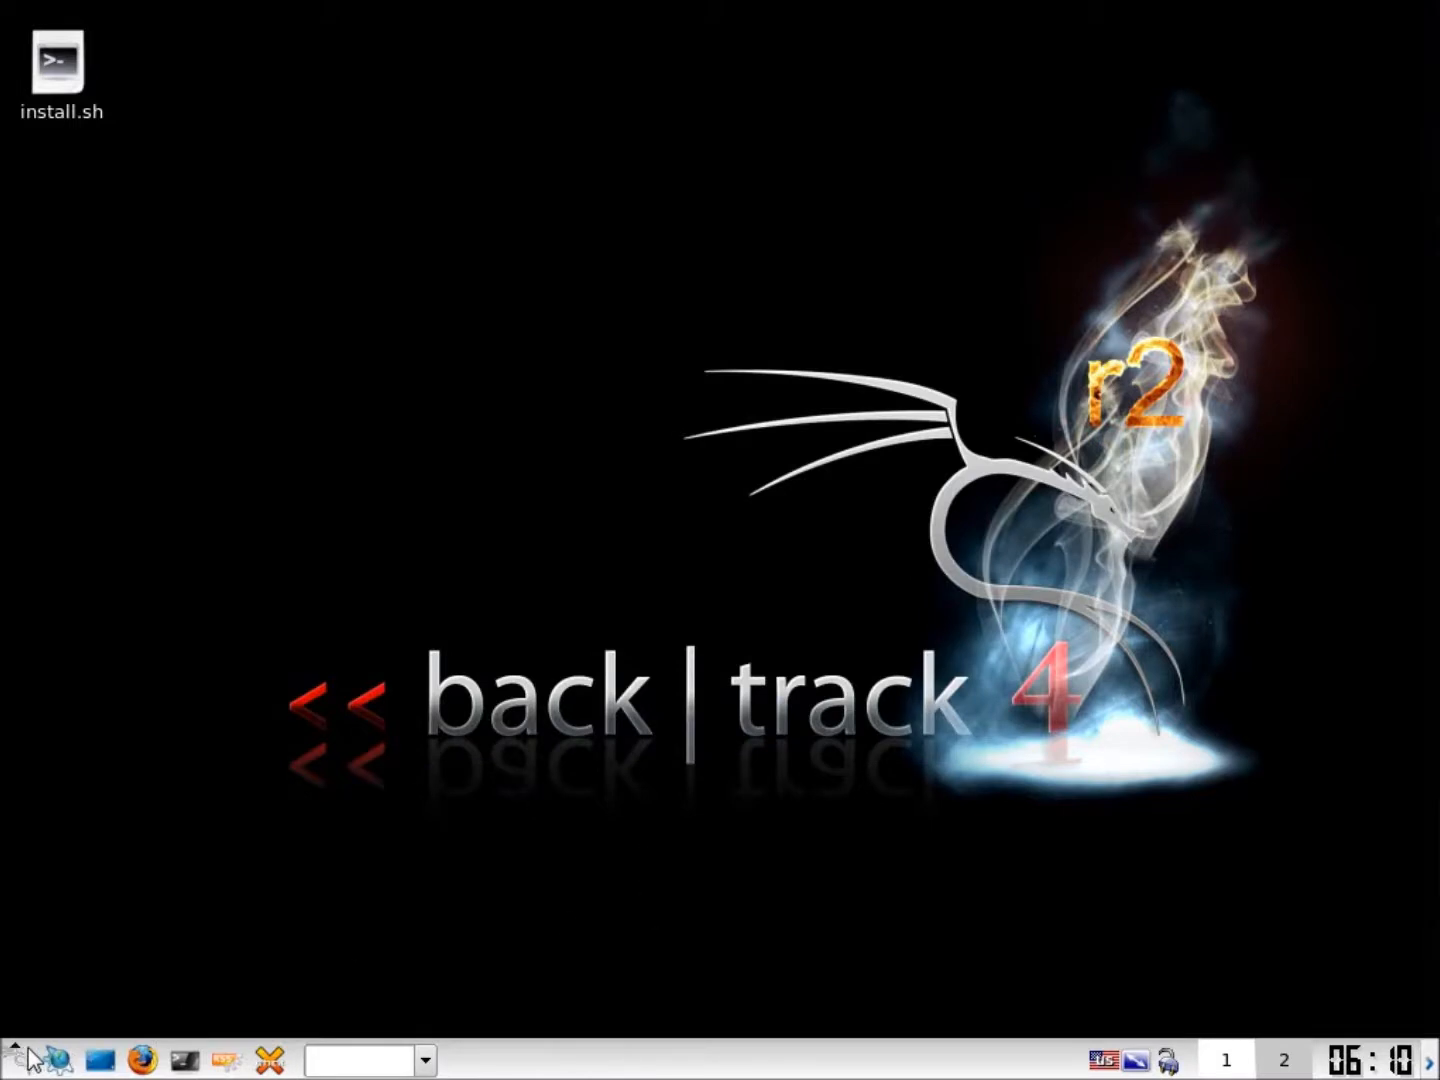
Open the K menu to start the Sleuthkit Allin1 Tool
click(12, 1058)
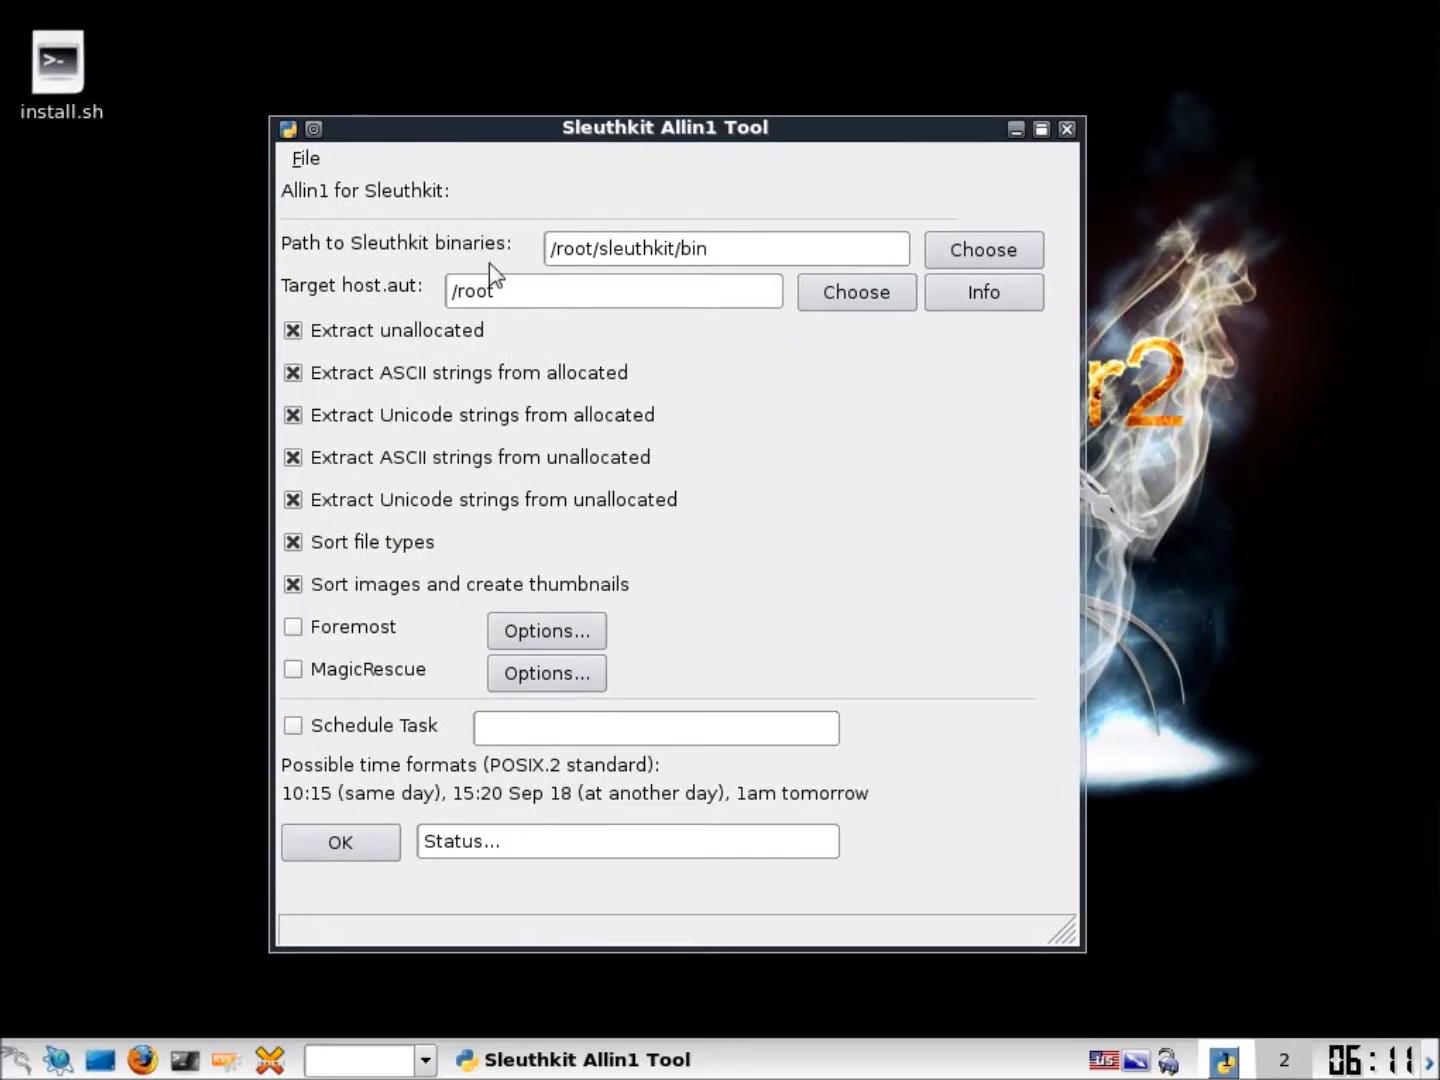
mouse_move(596, 308)
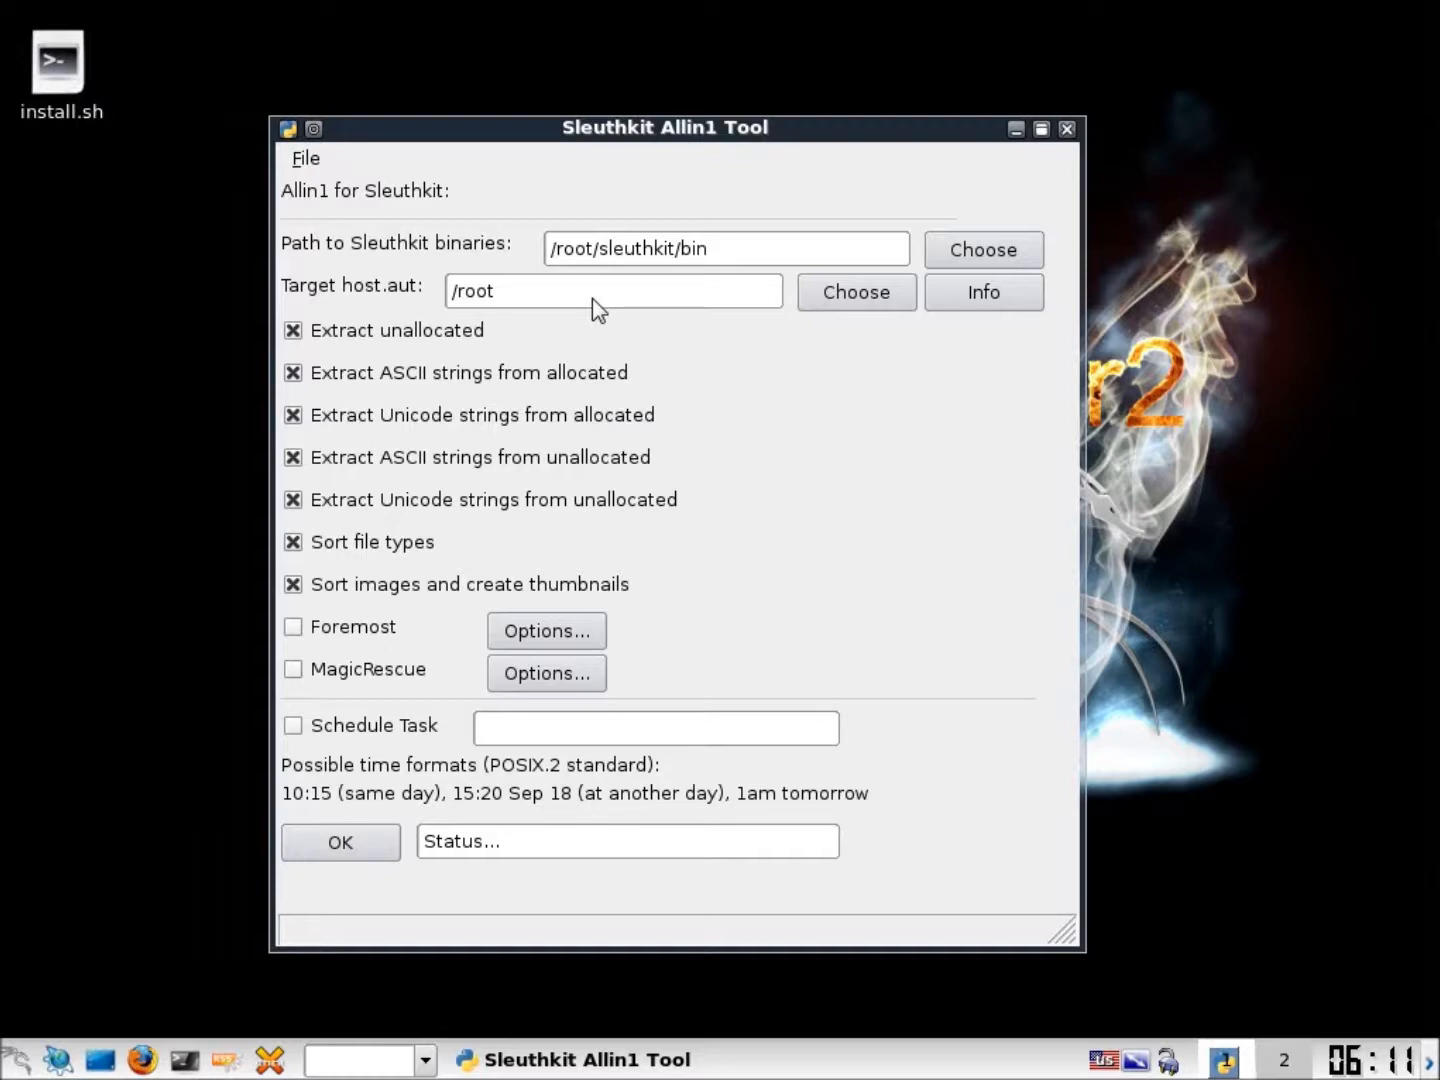
mouse_move(518, 420)
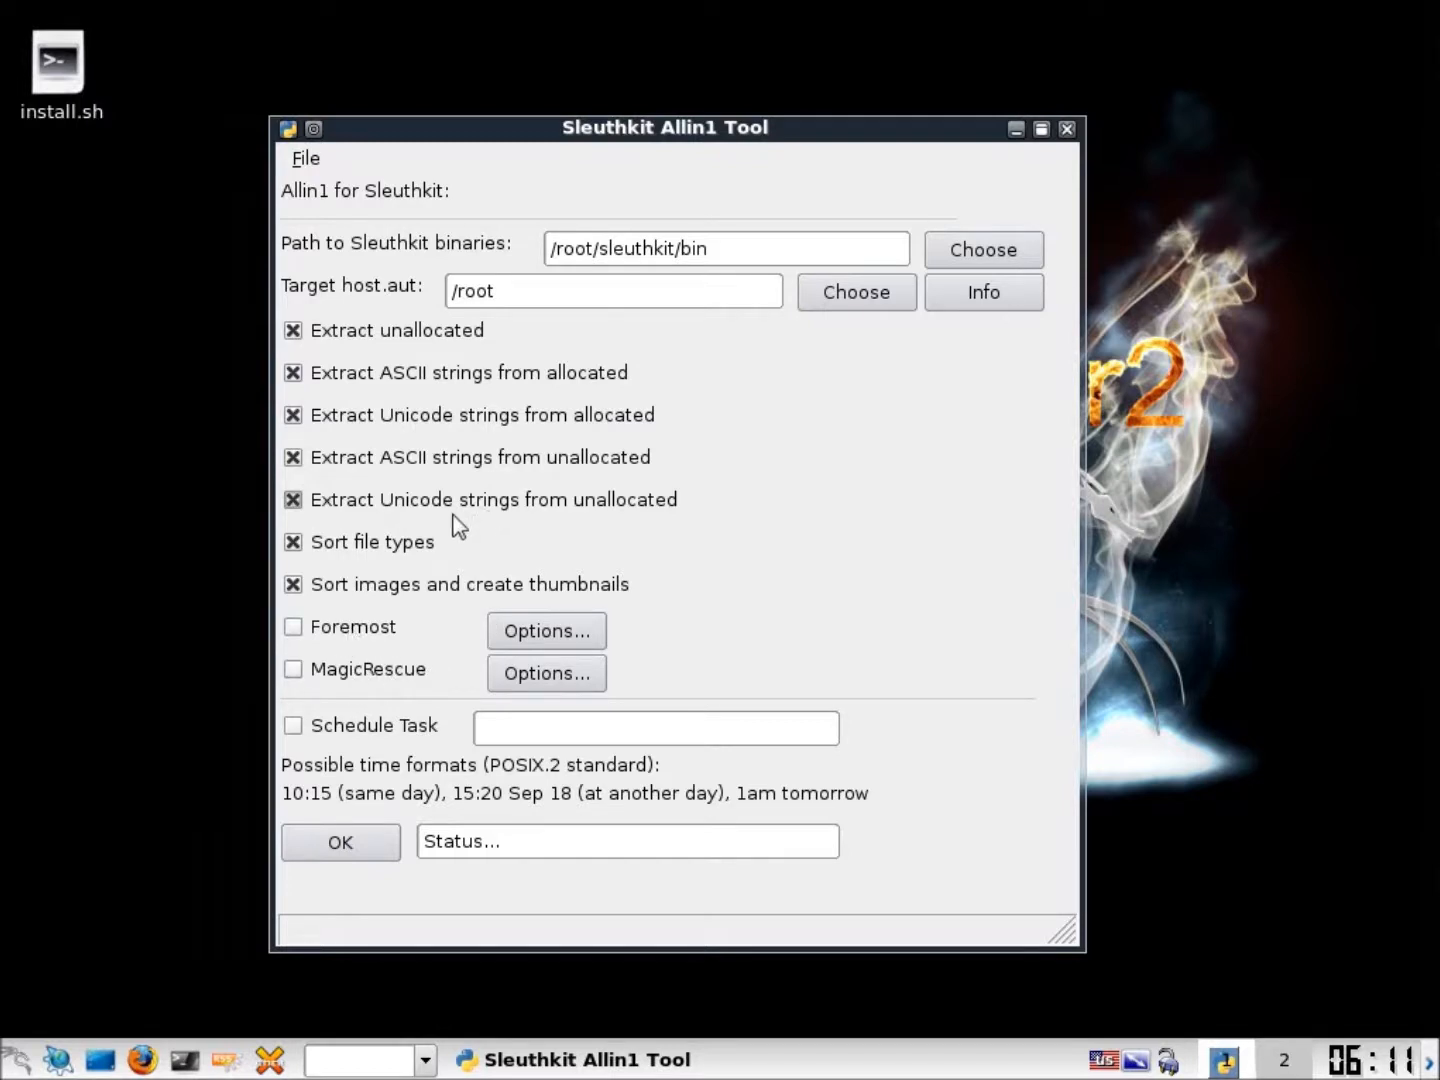
click(304, 158)
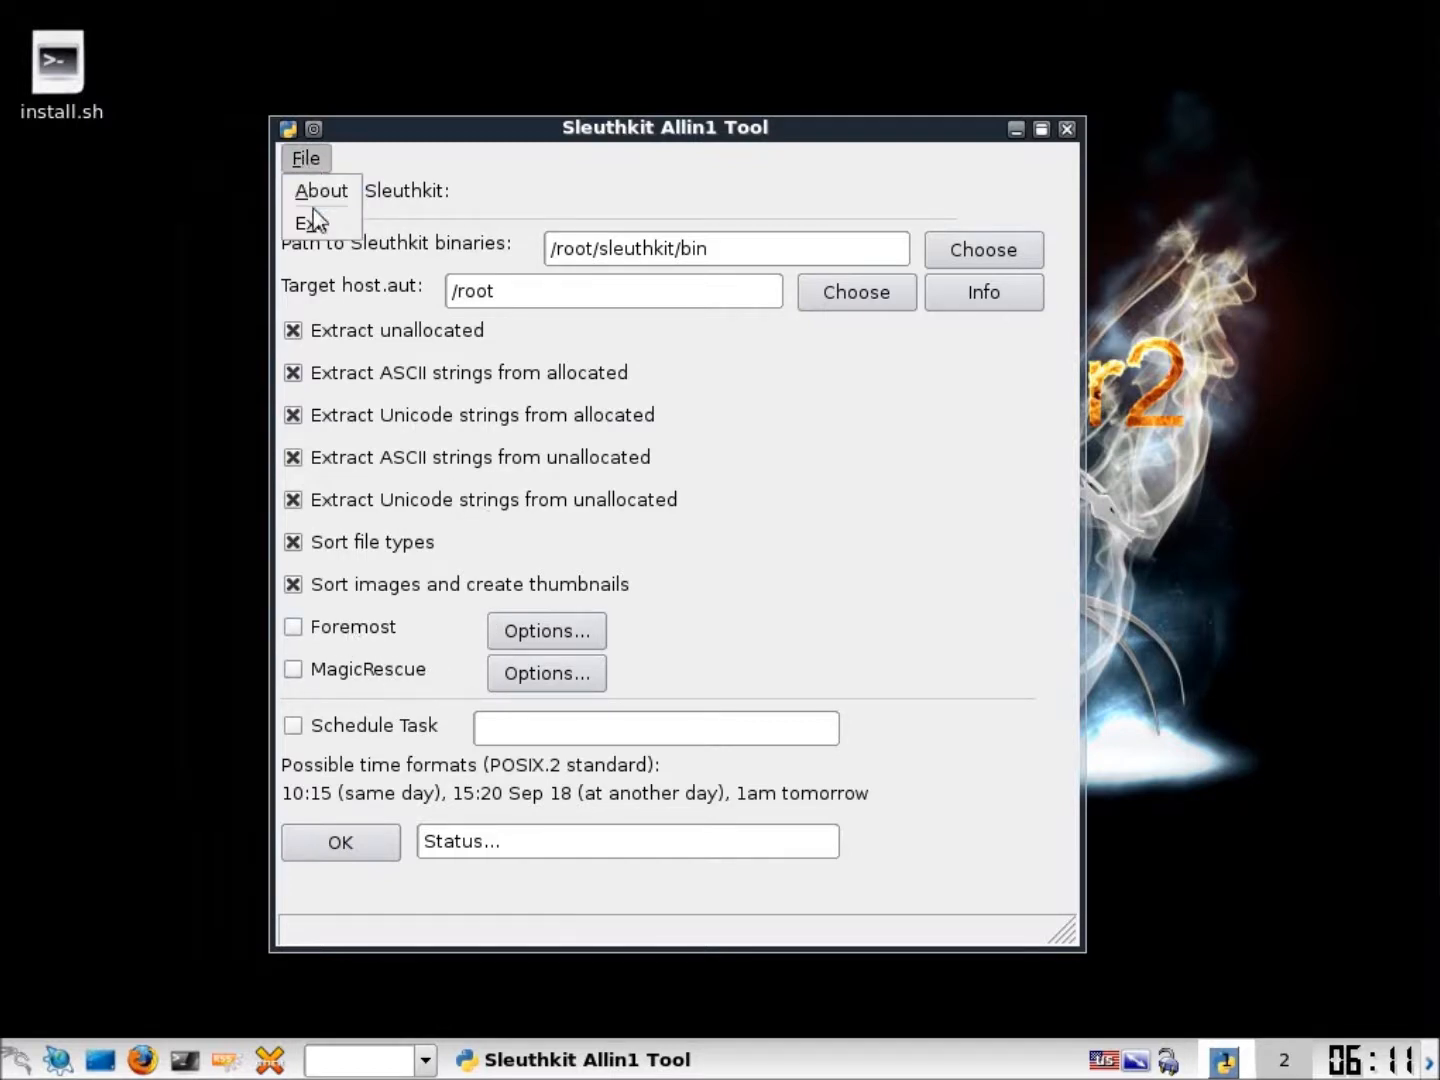
click(320, 190)
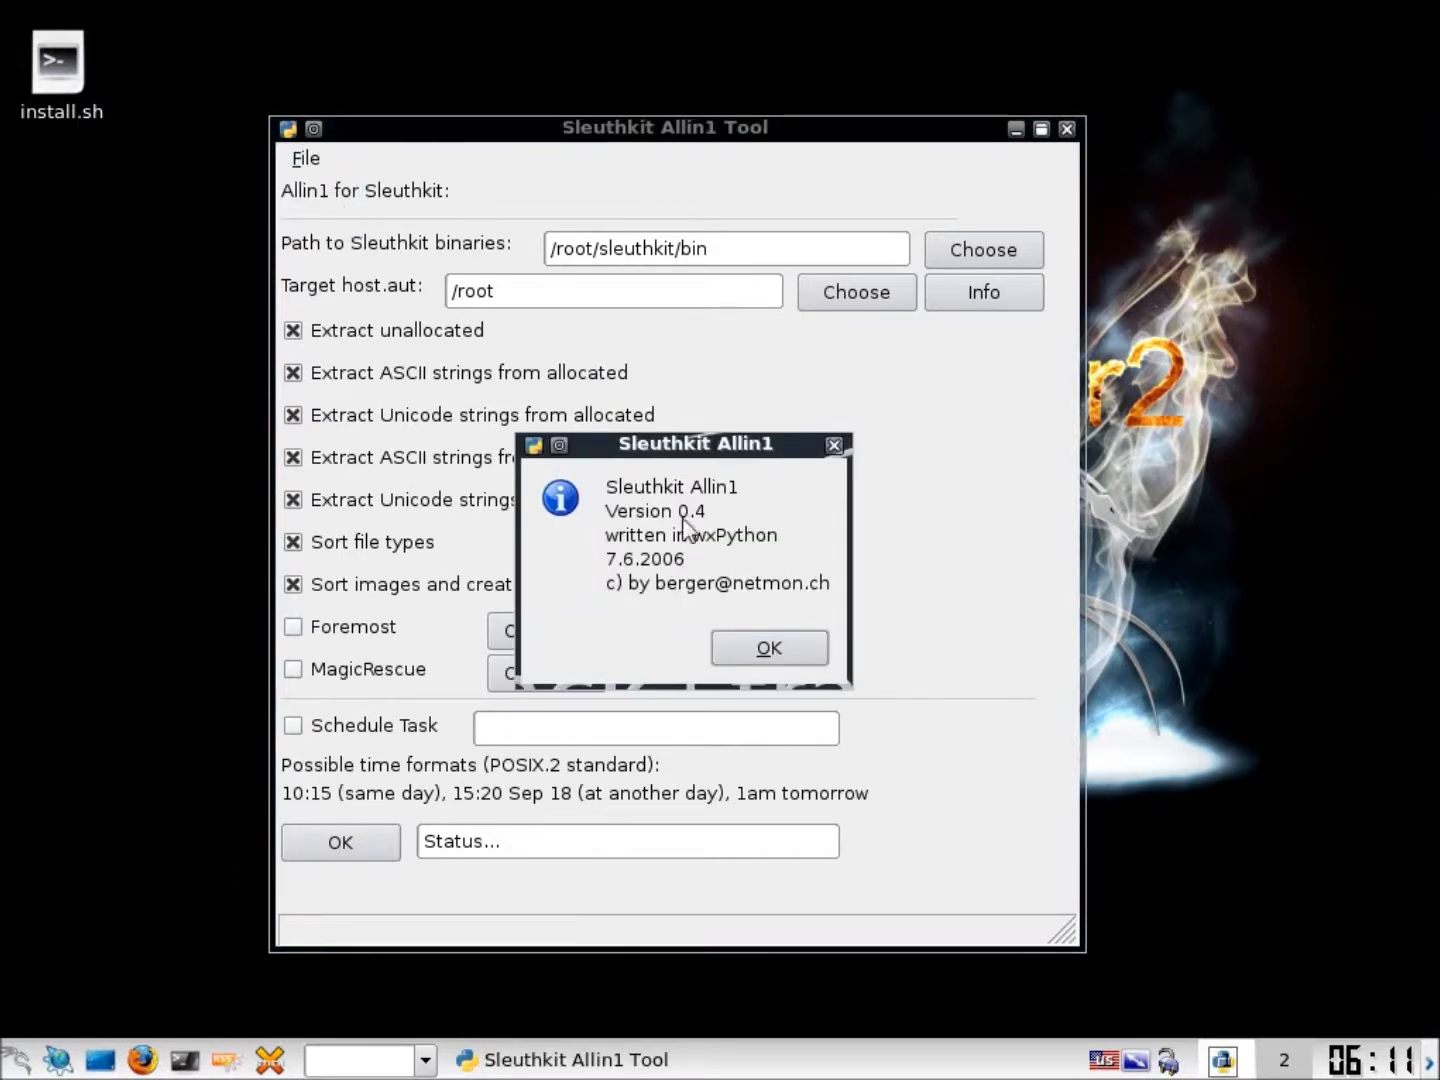
click(768, 648)
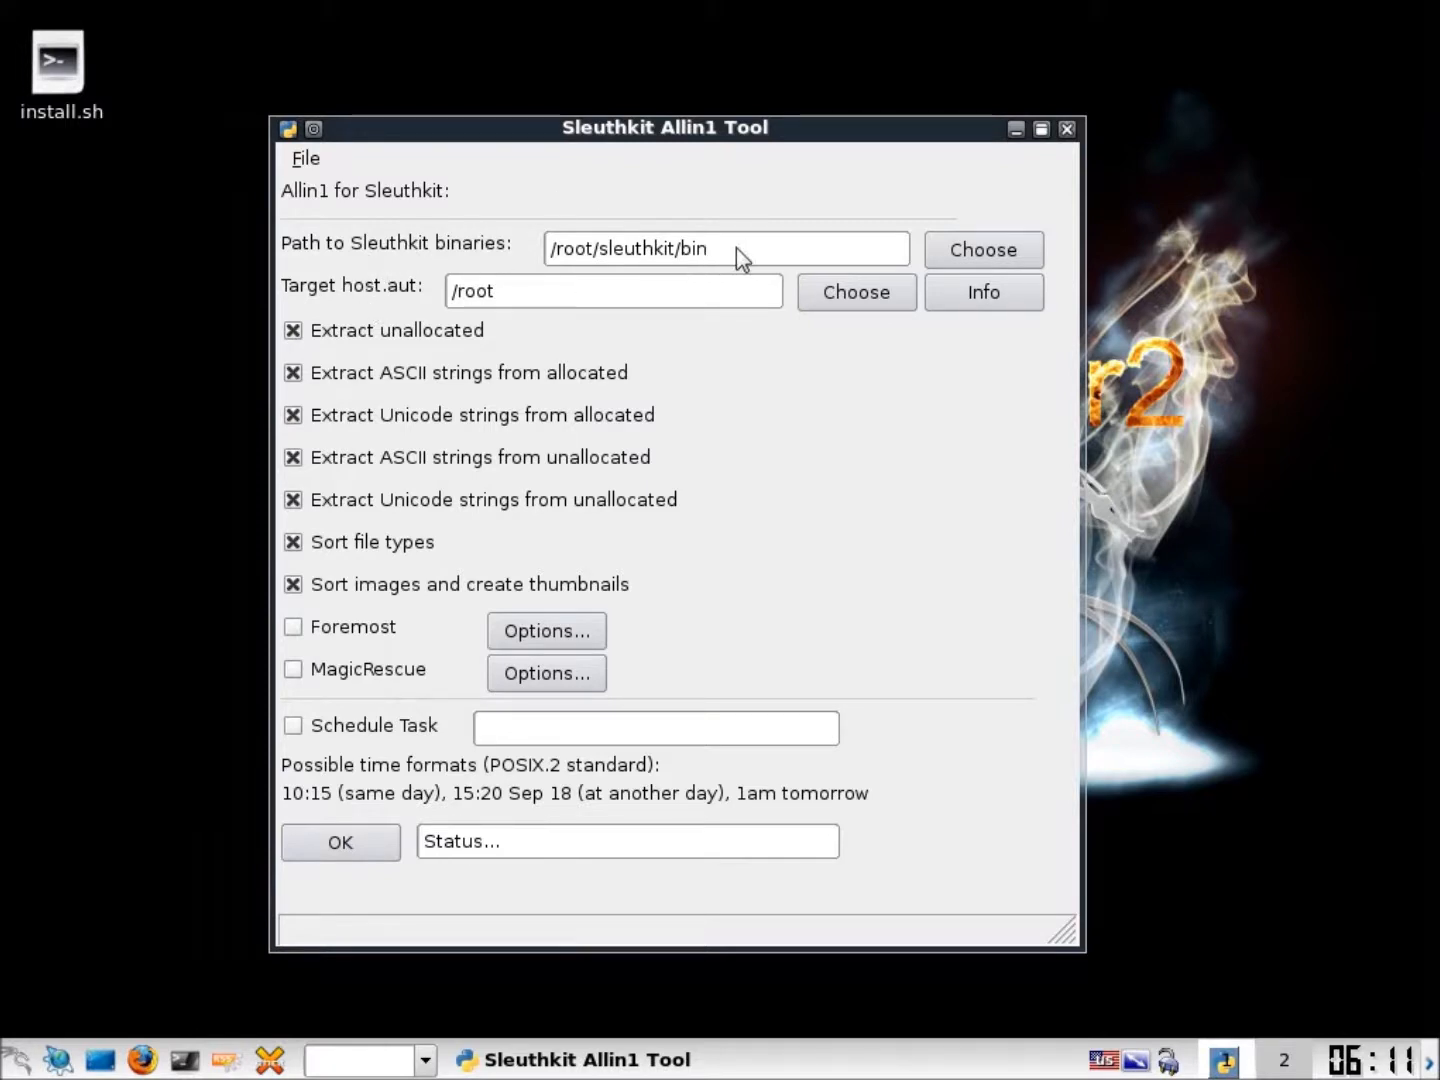
Replace the binaries path with /usr/bin and select the target host.aut path for replacement
triple_click(724, 248)
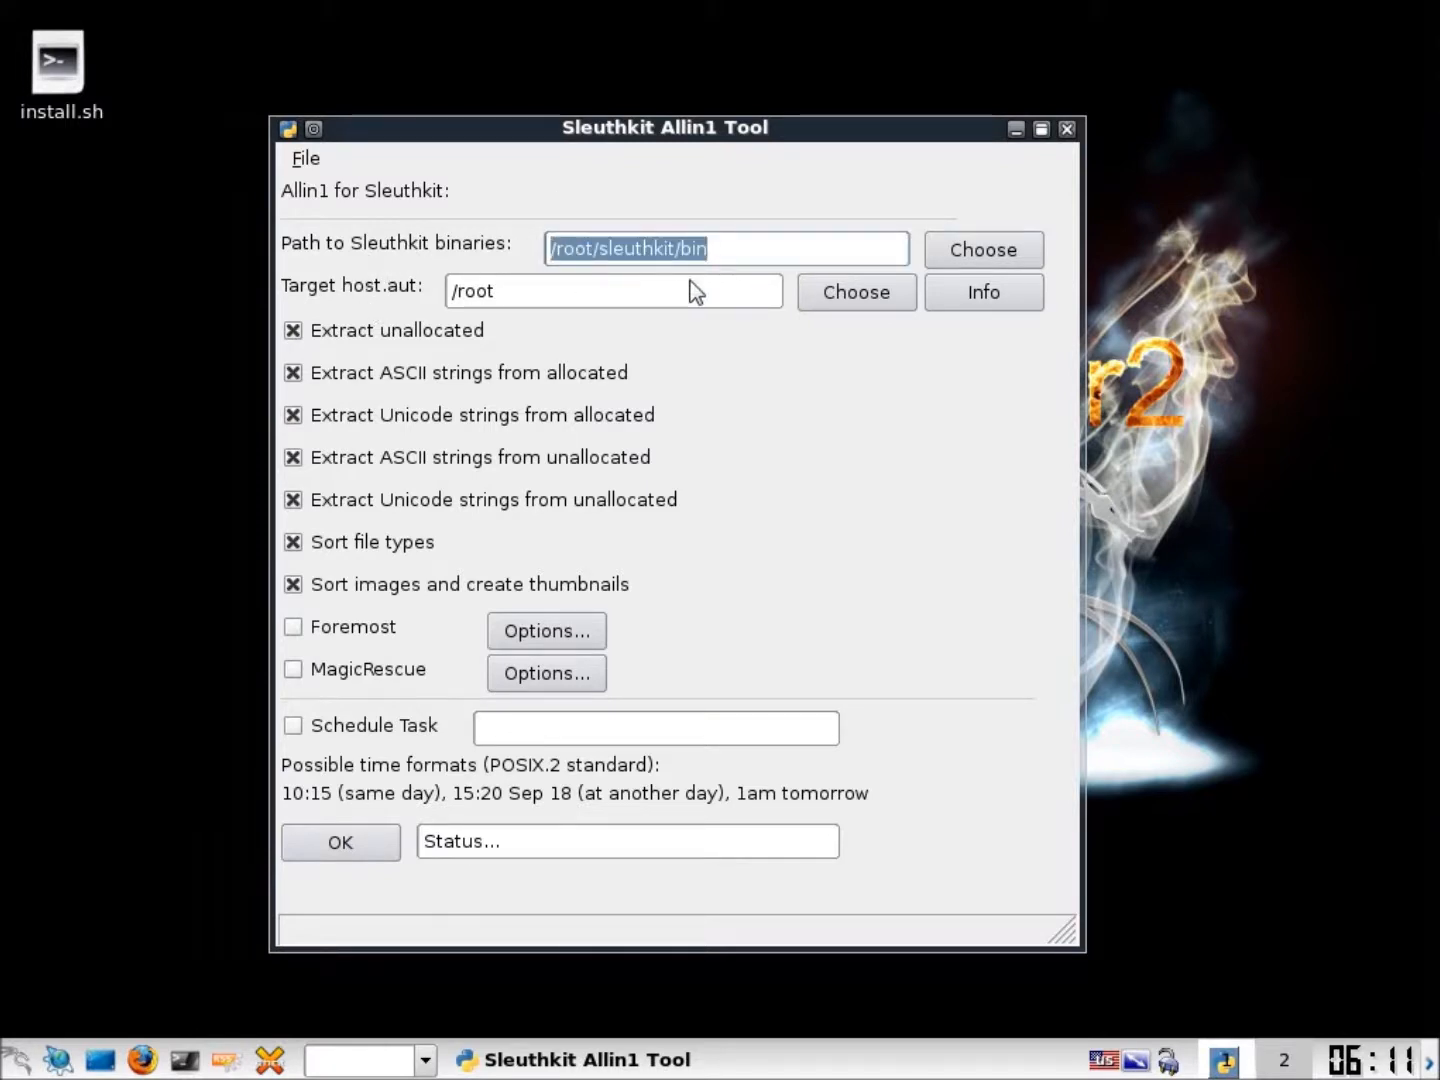
text(/)
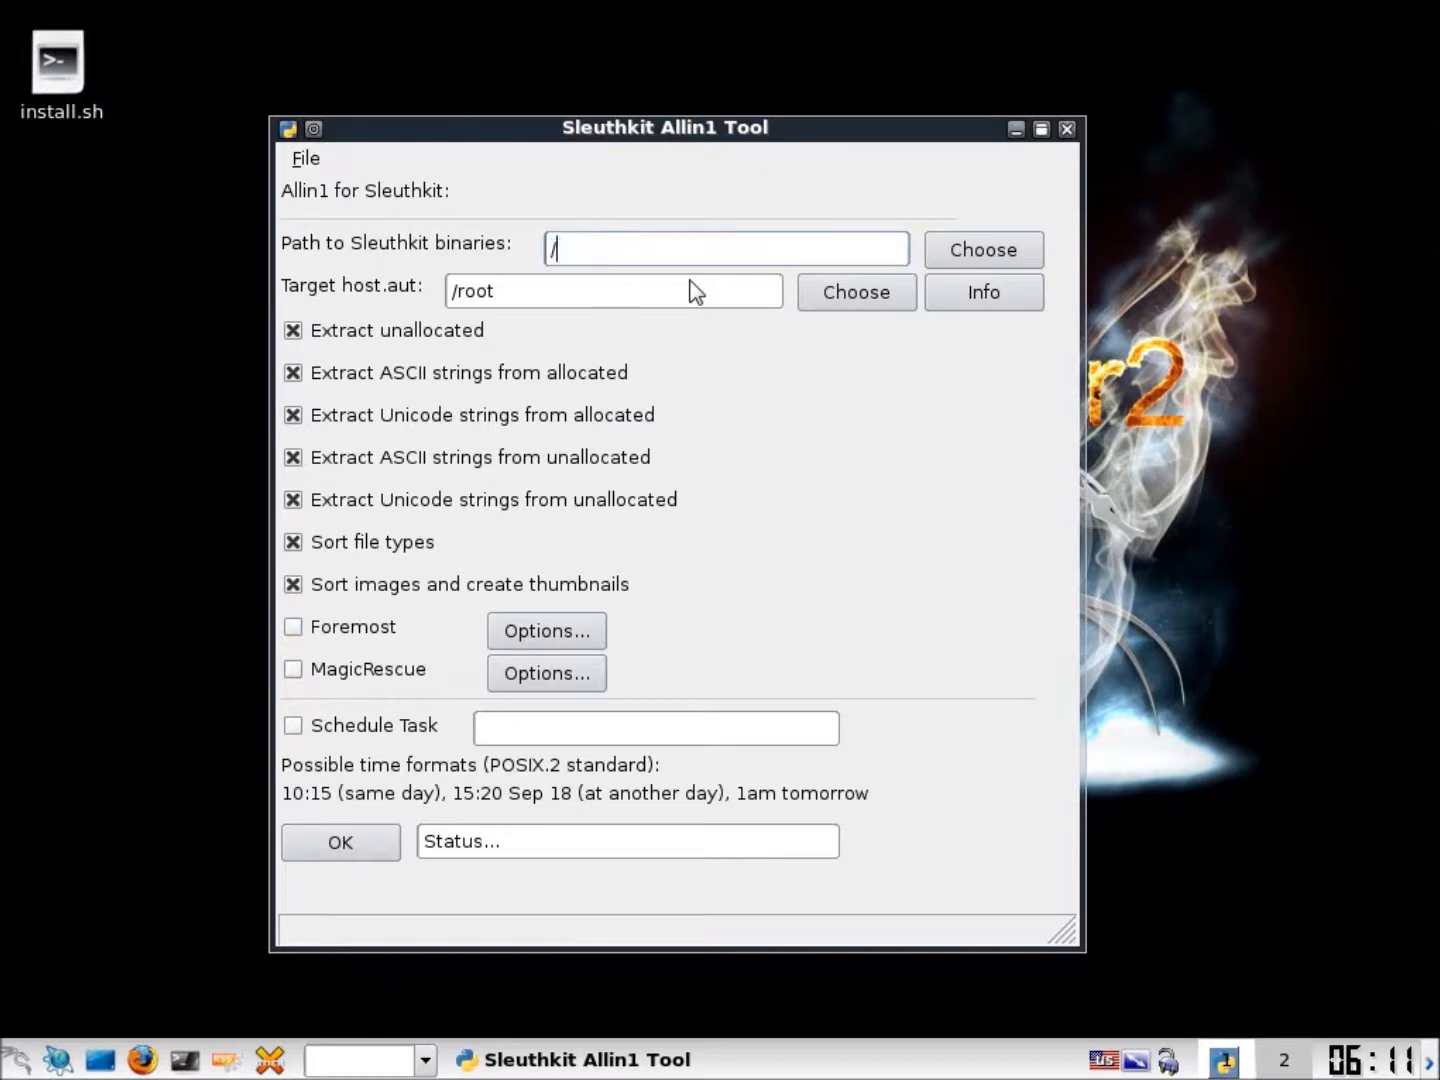
text(s)
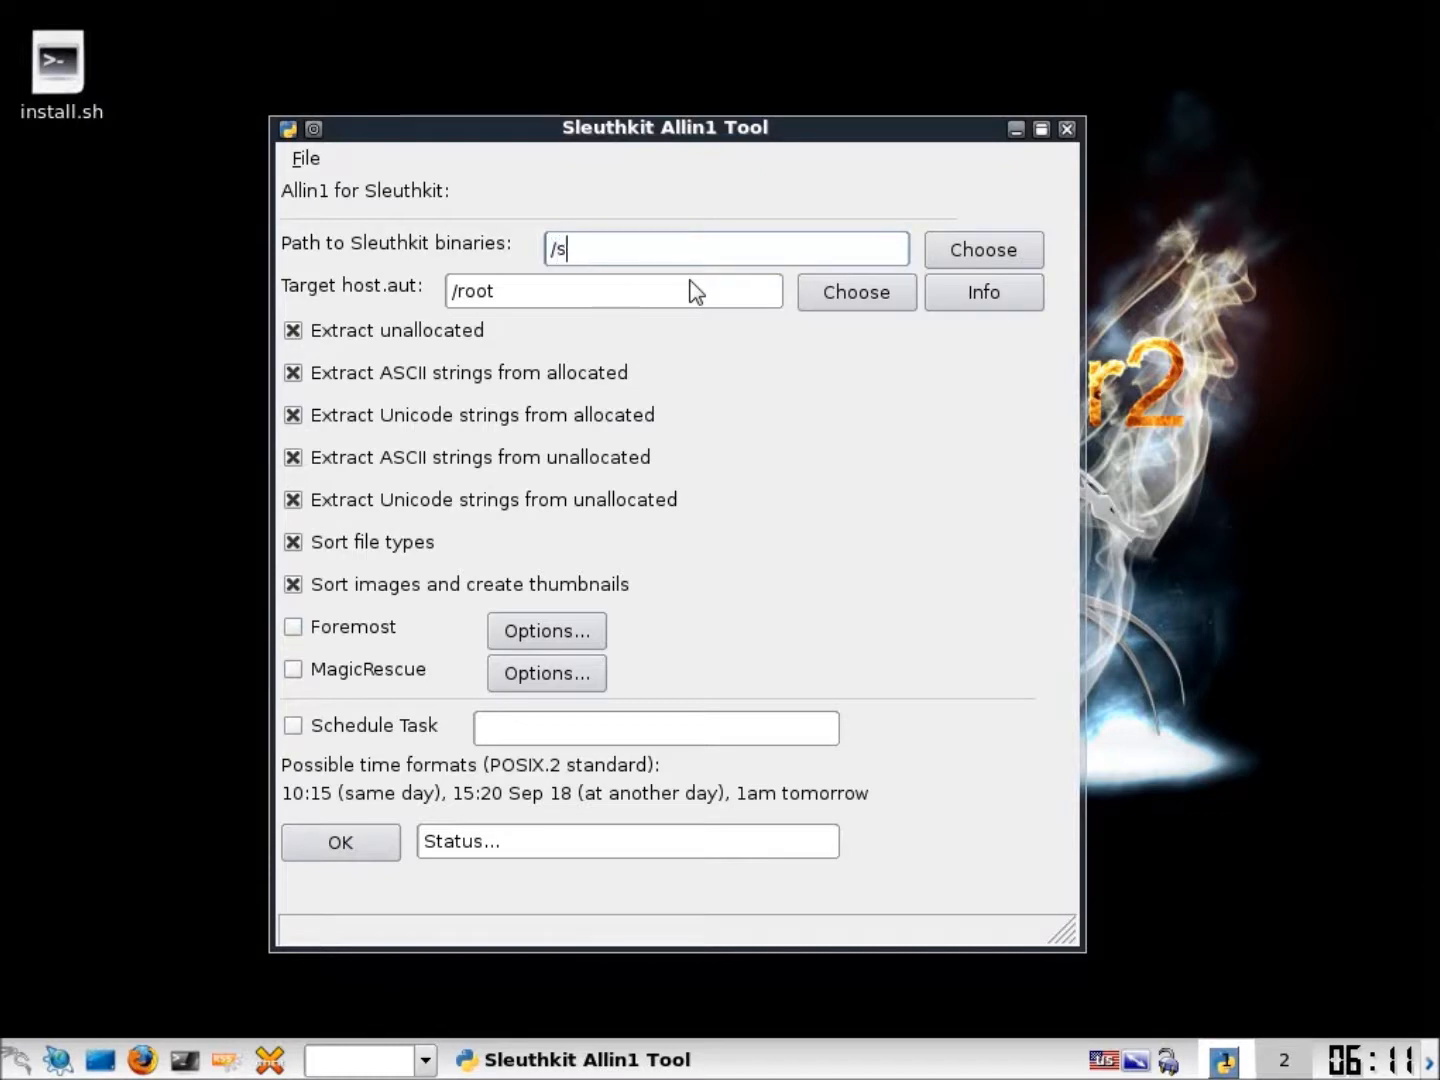
text(usr/bin)
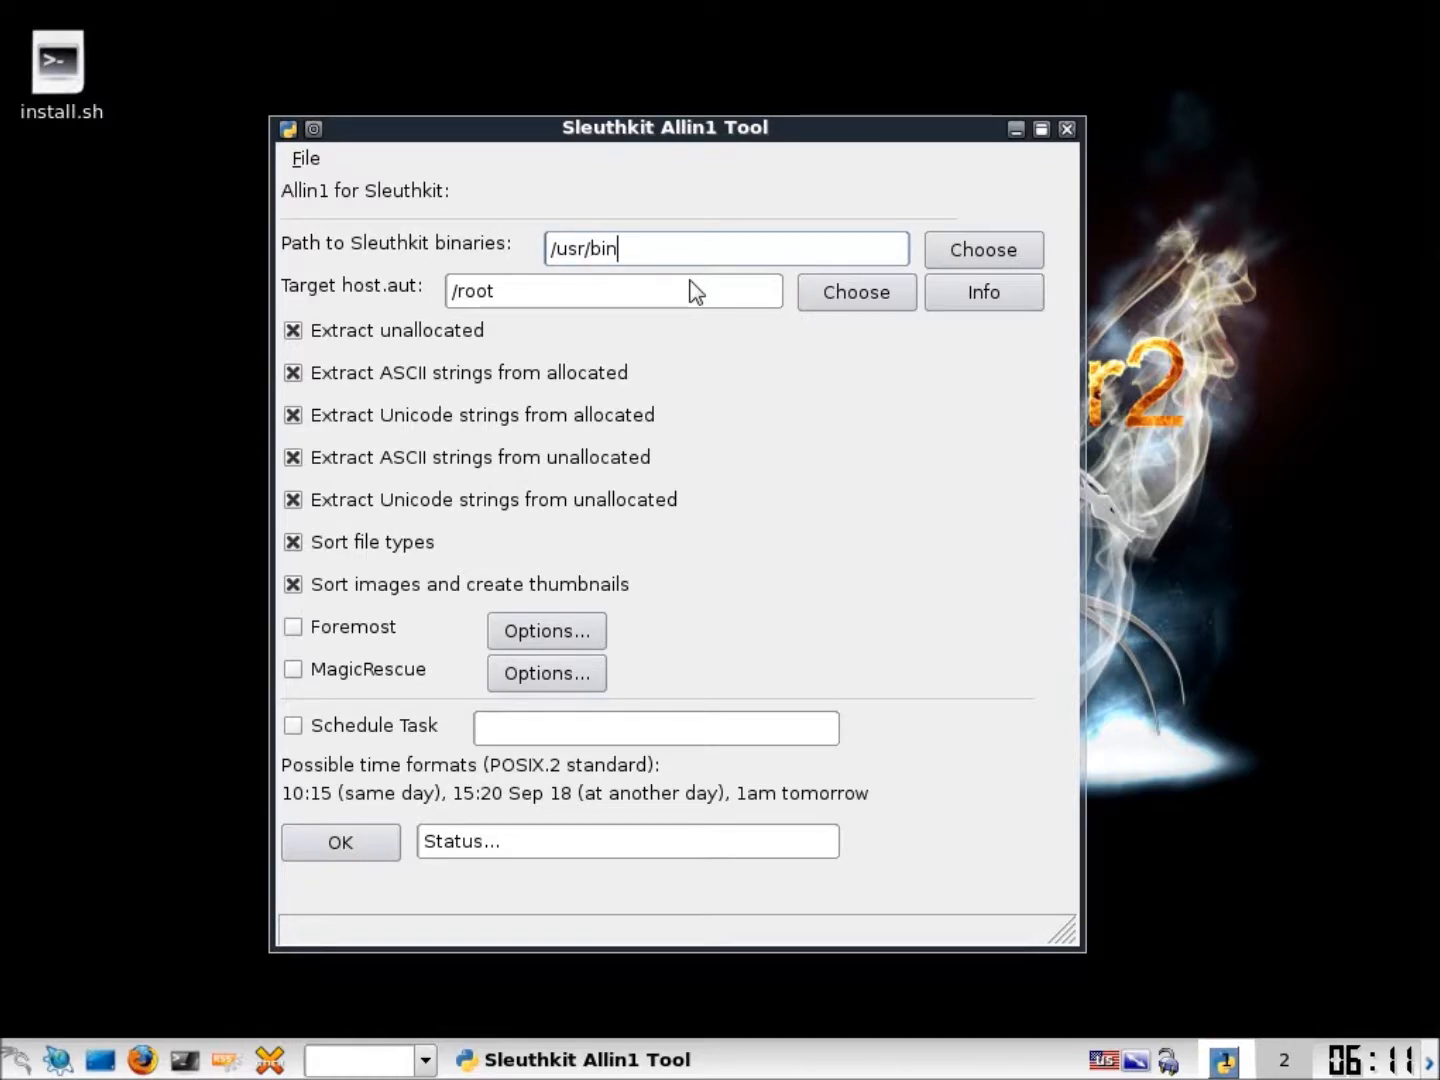
triple_click(612, 292)
text(/)
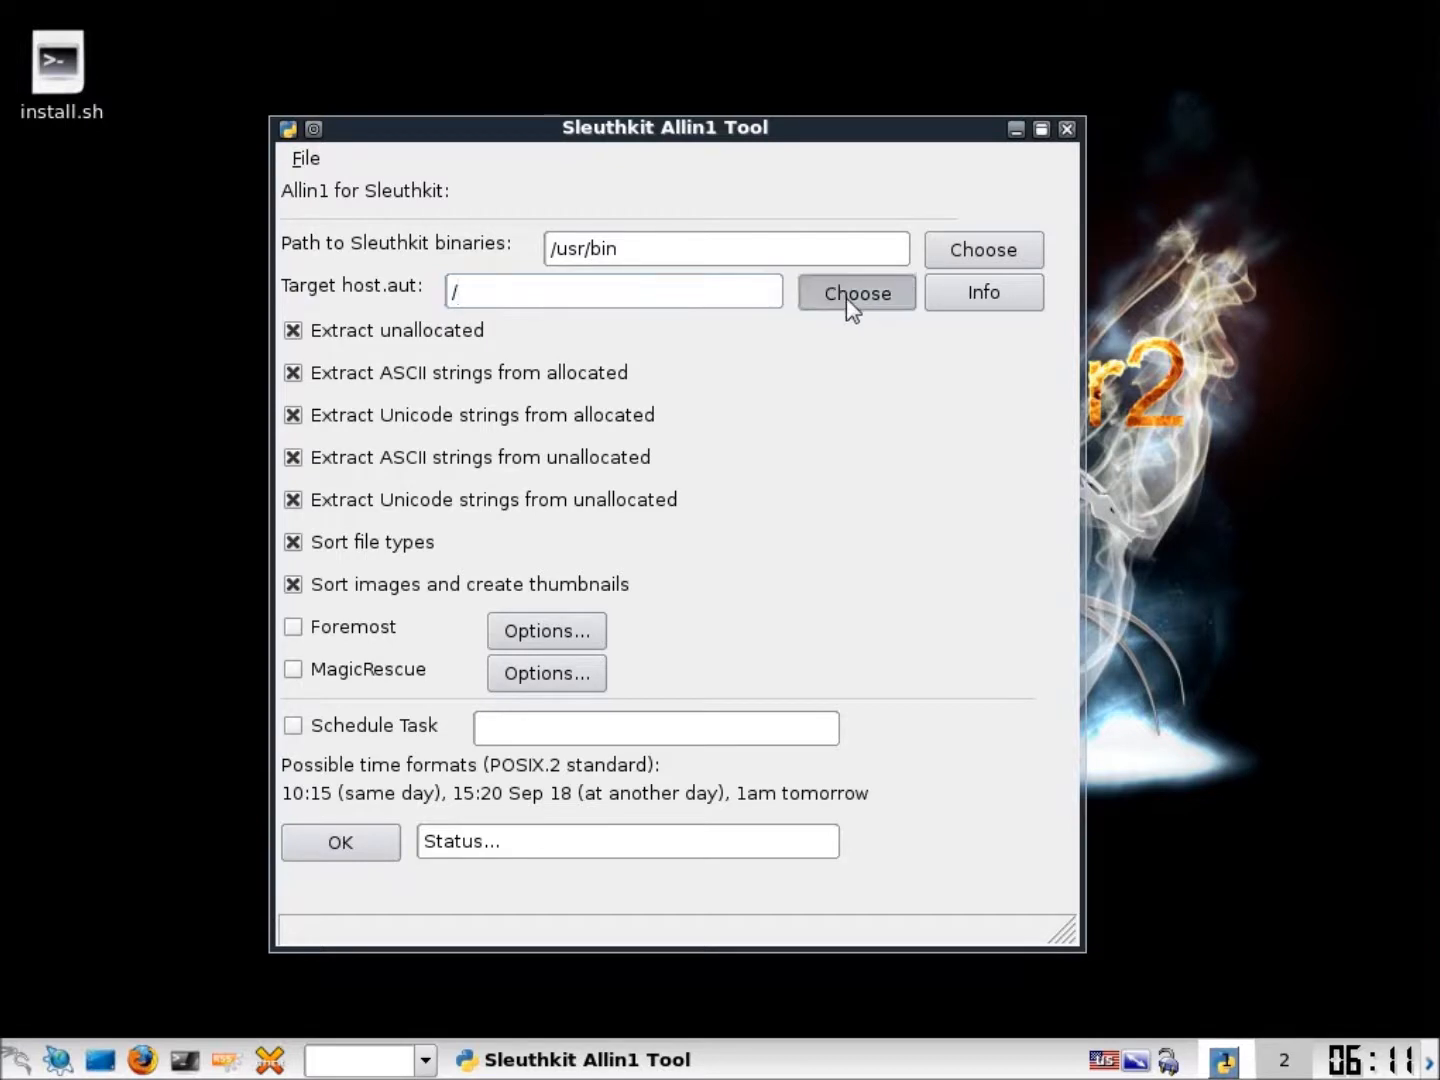
Browse to /var/lib/autopsy/Case01/host1 and select host.aut as the target case file
click(856, 292)
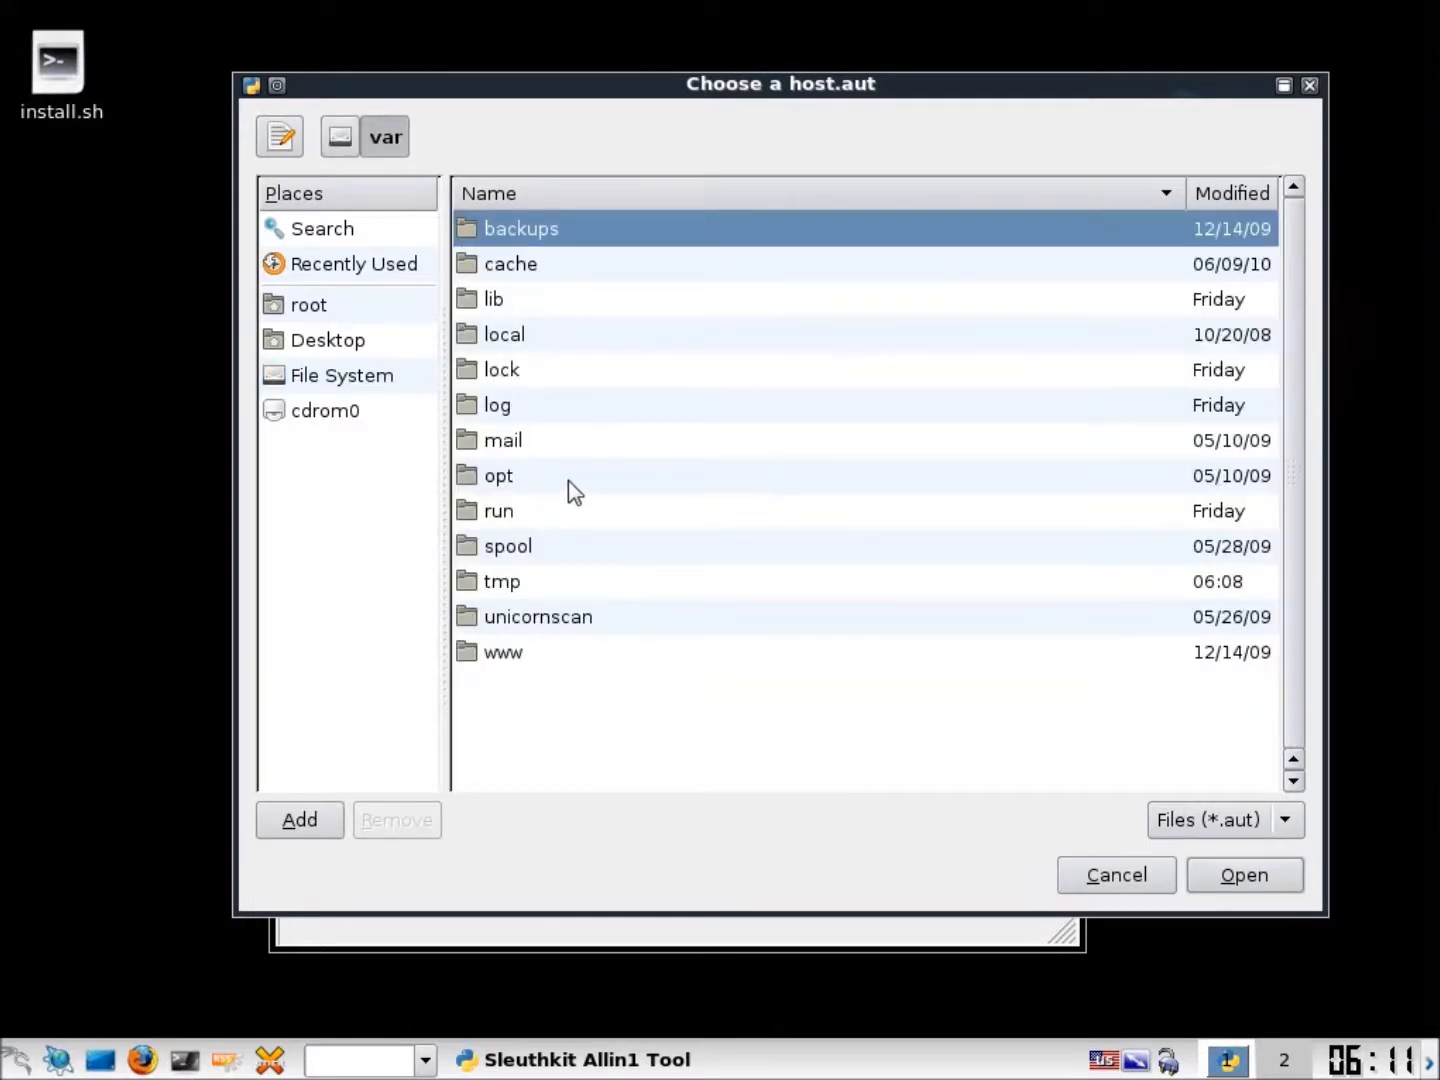
double_click(492, 298)
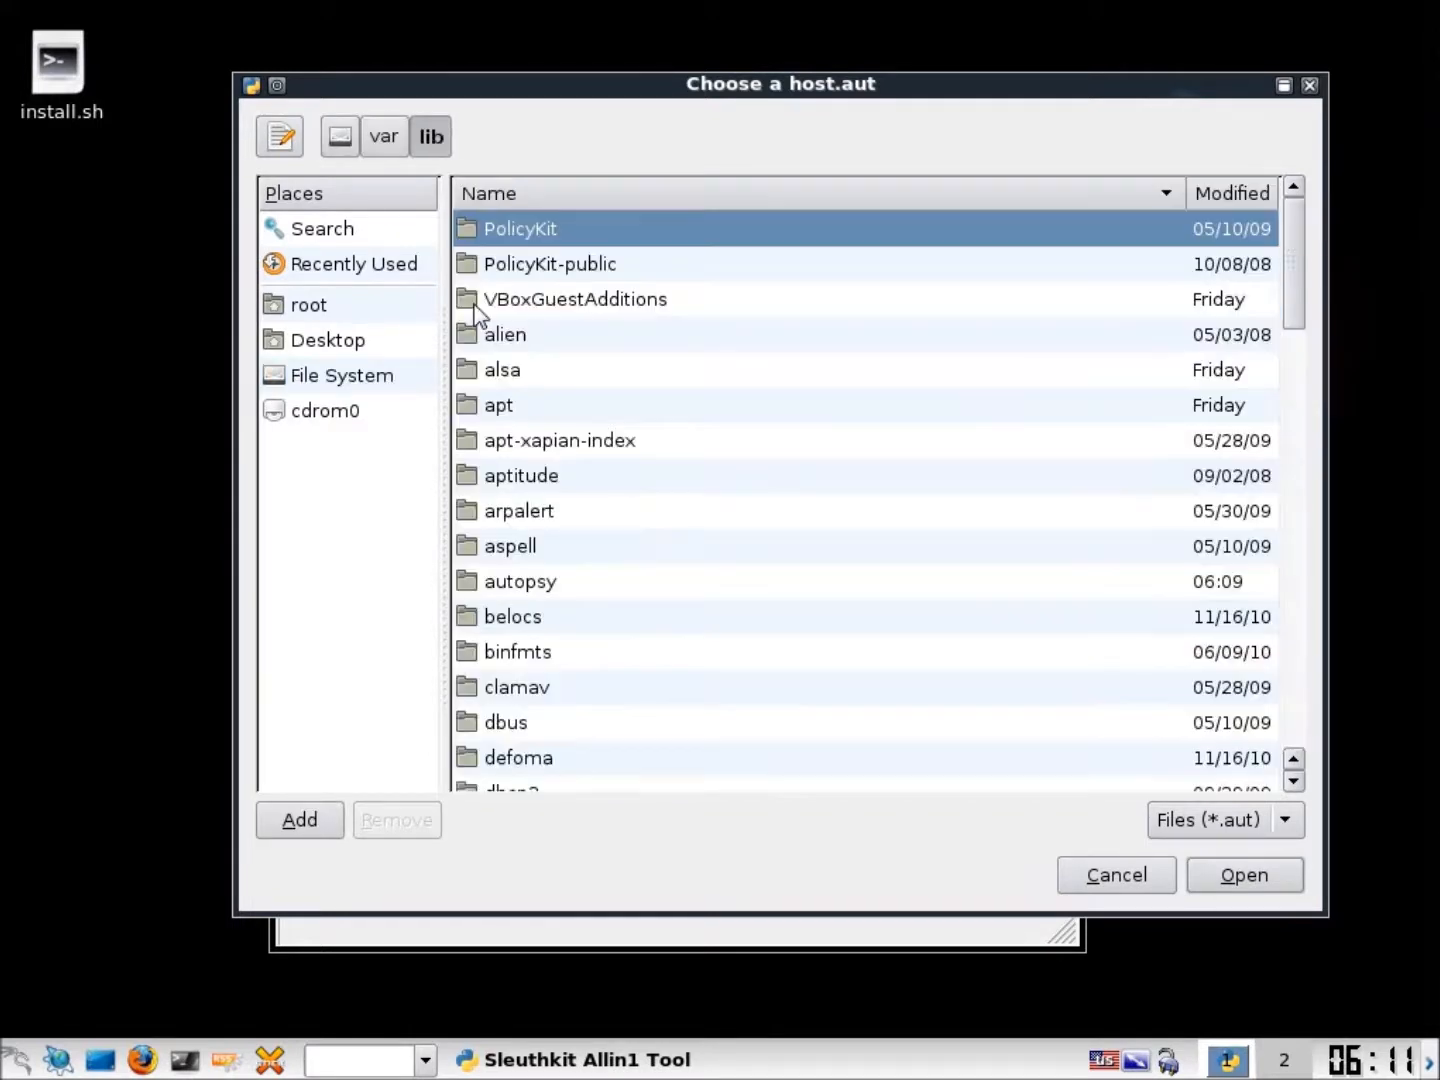
mouse_move(528, 504)
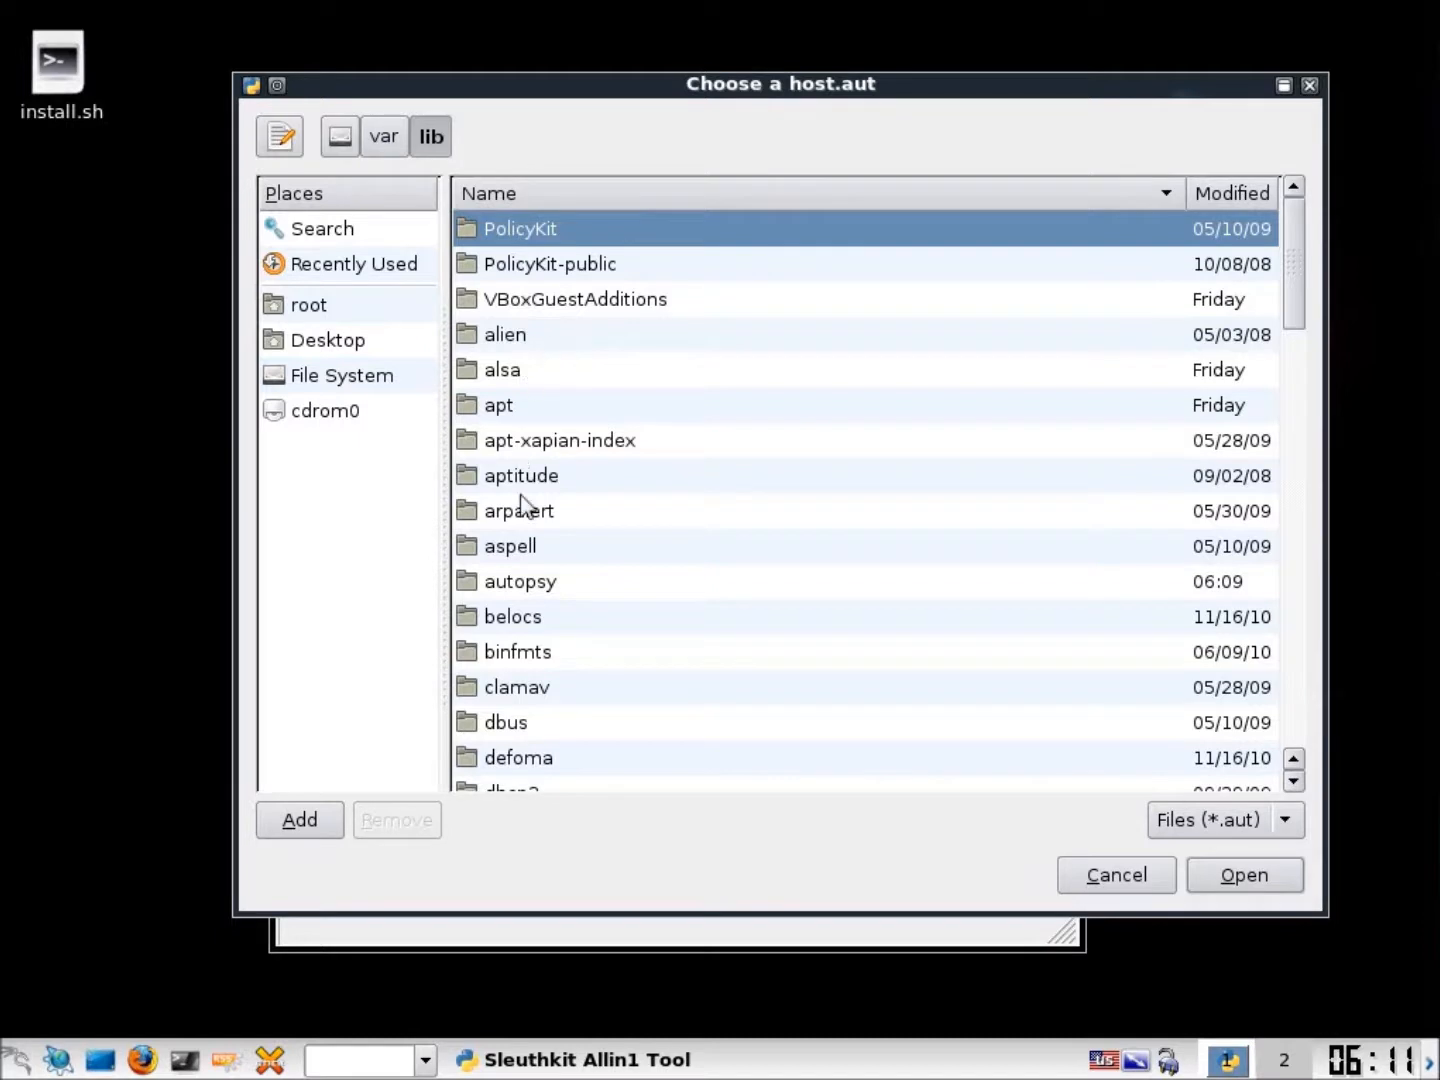
double_click(520, 580)
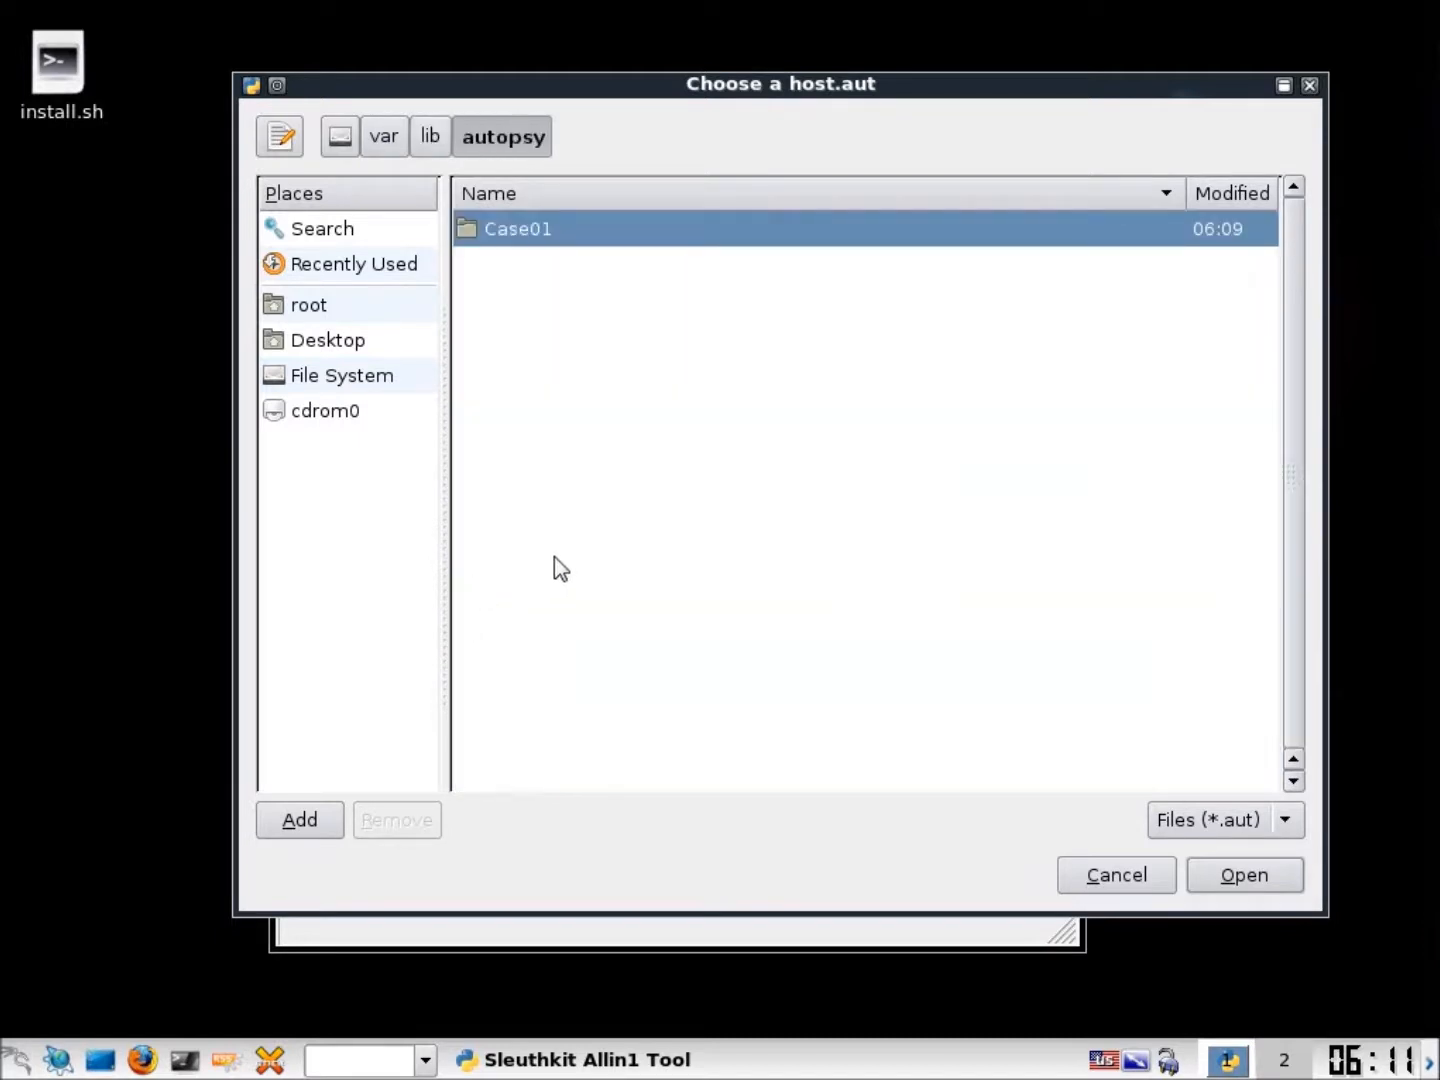
double_click(516, 228)
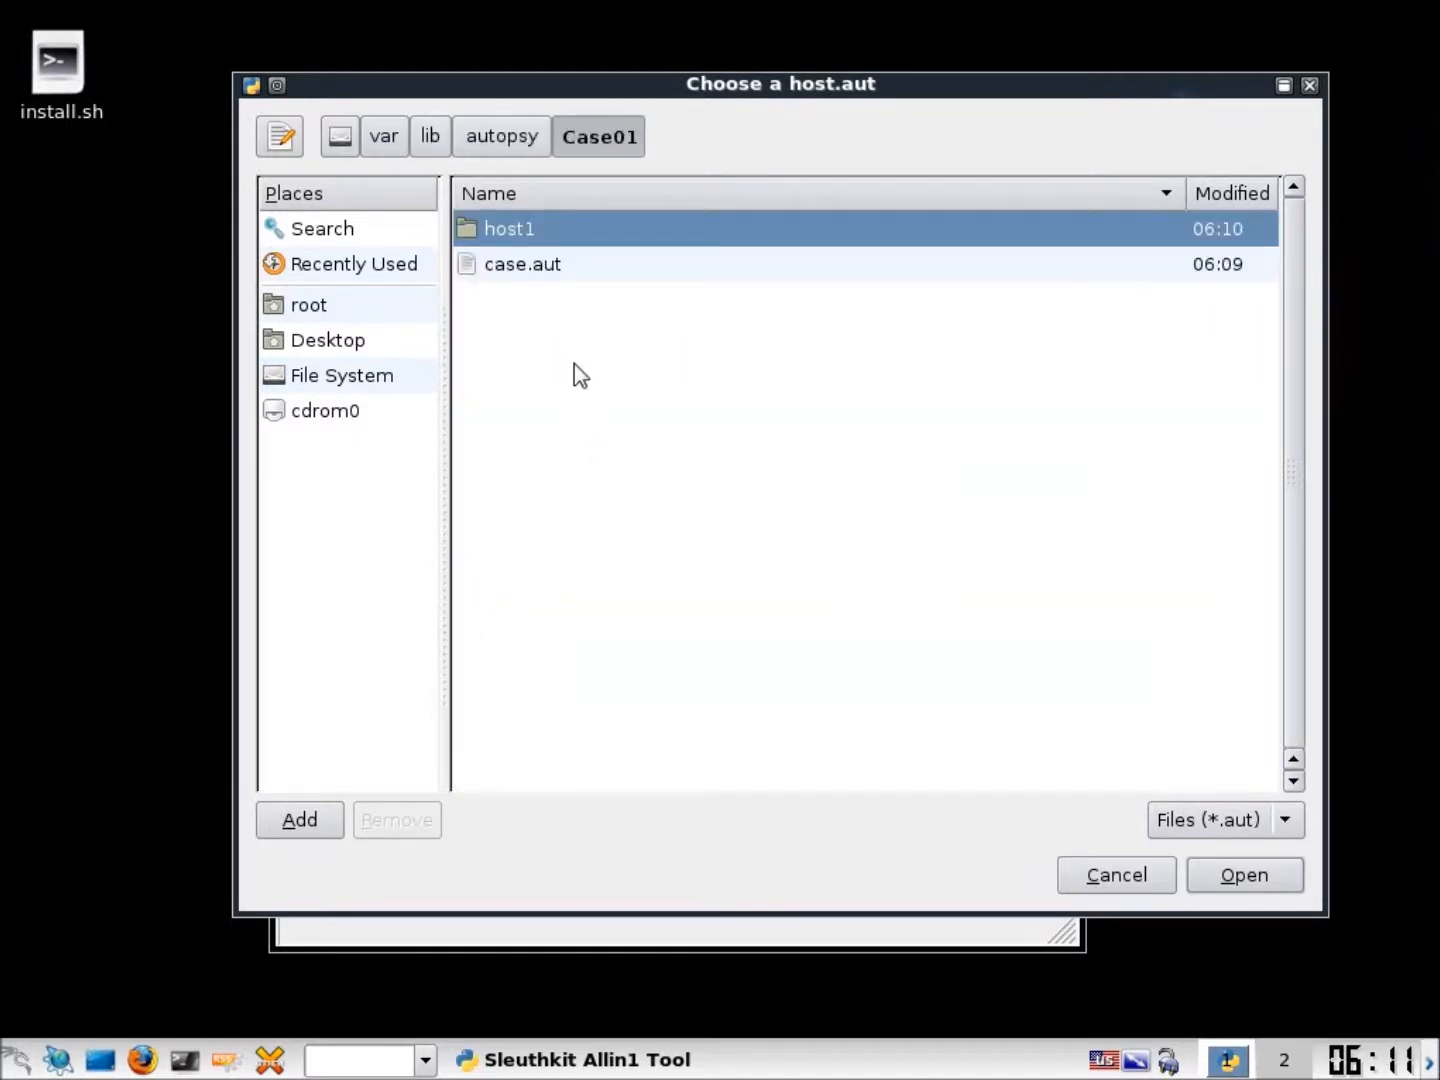
double_click(510, 228)
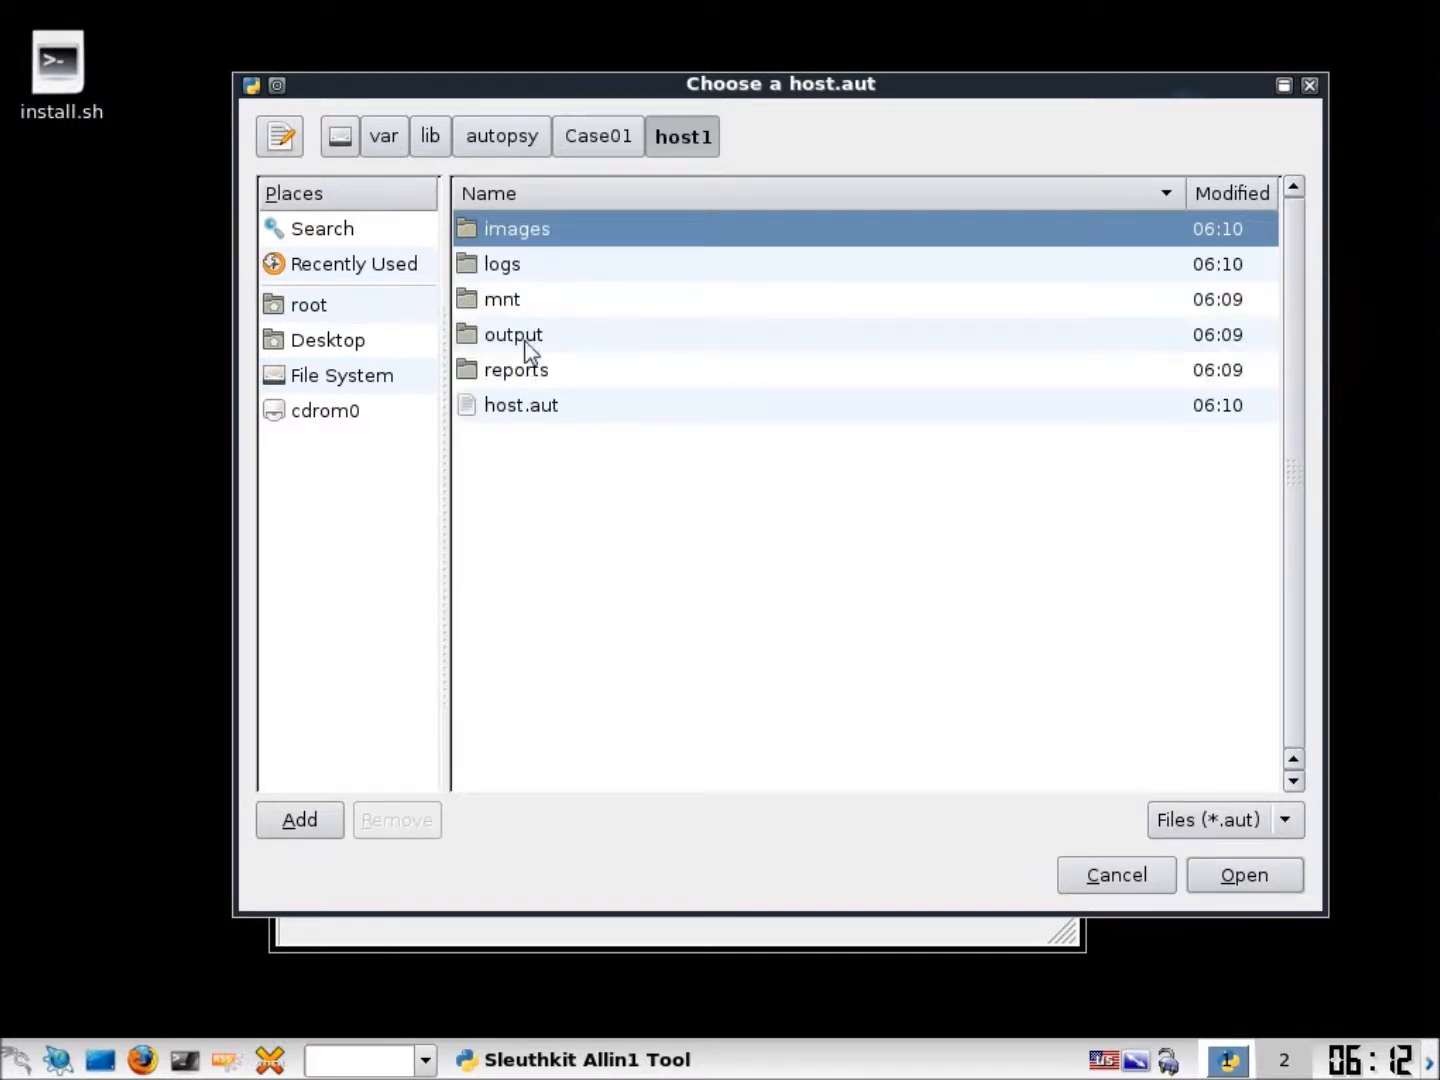
click(520, 404)
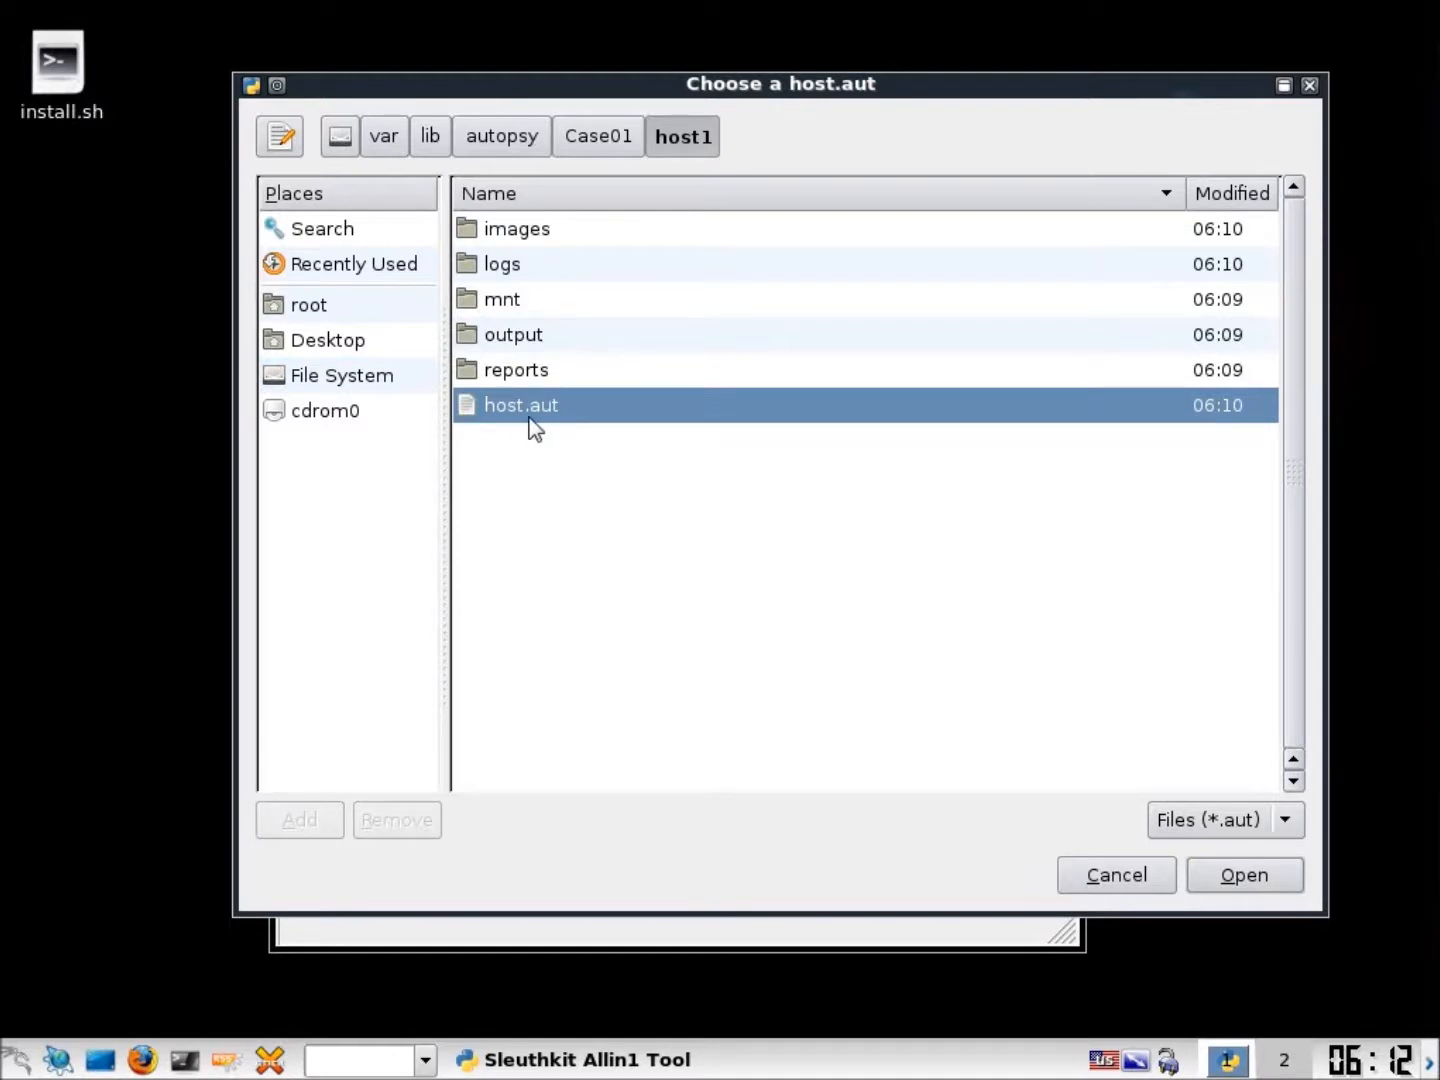
mouse_move(538, 448)
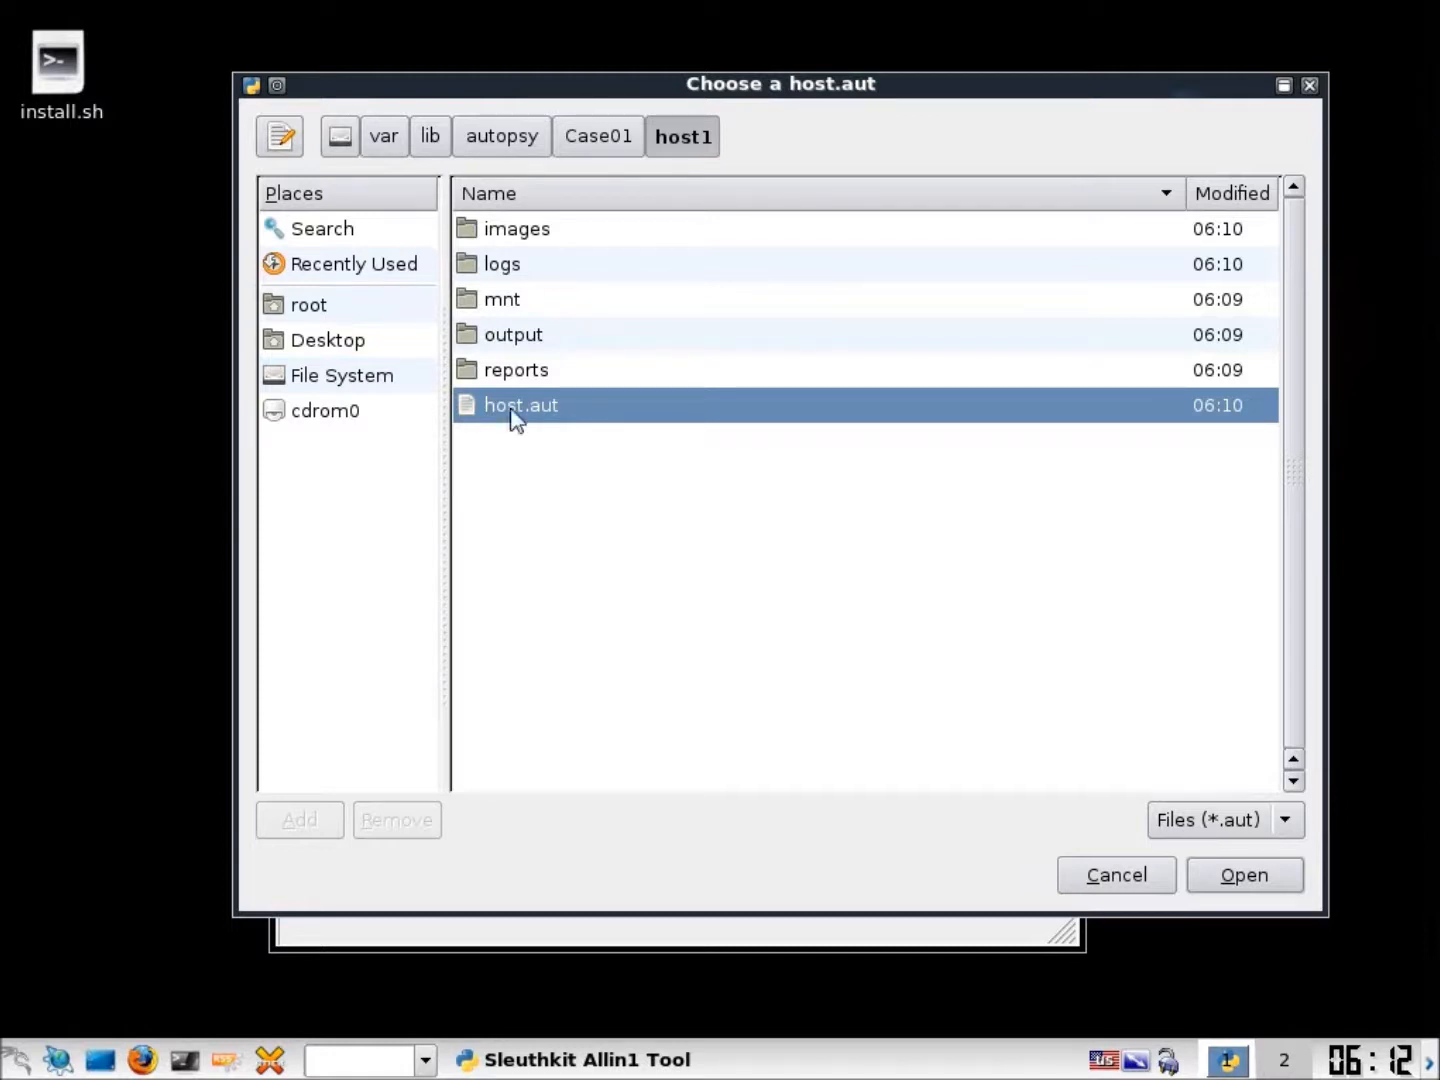
mouse_move(512, 350)
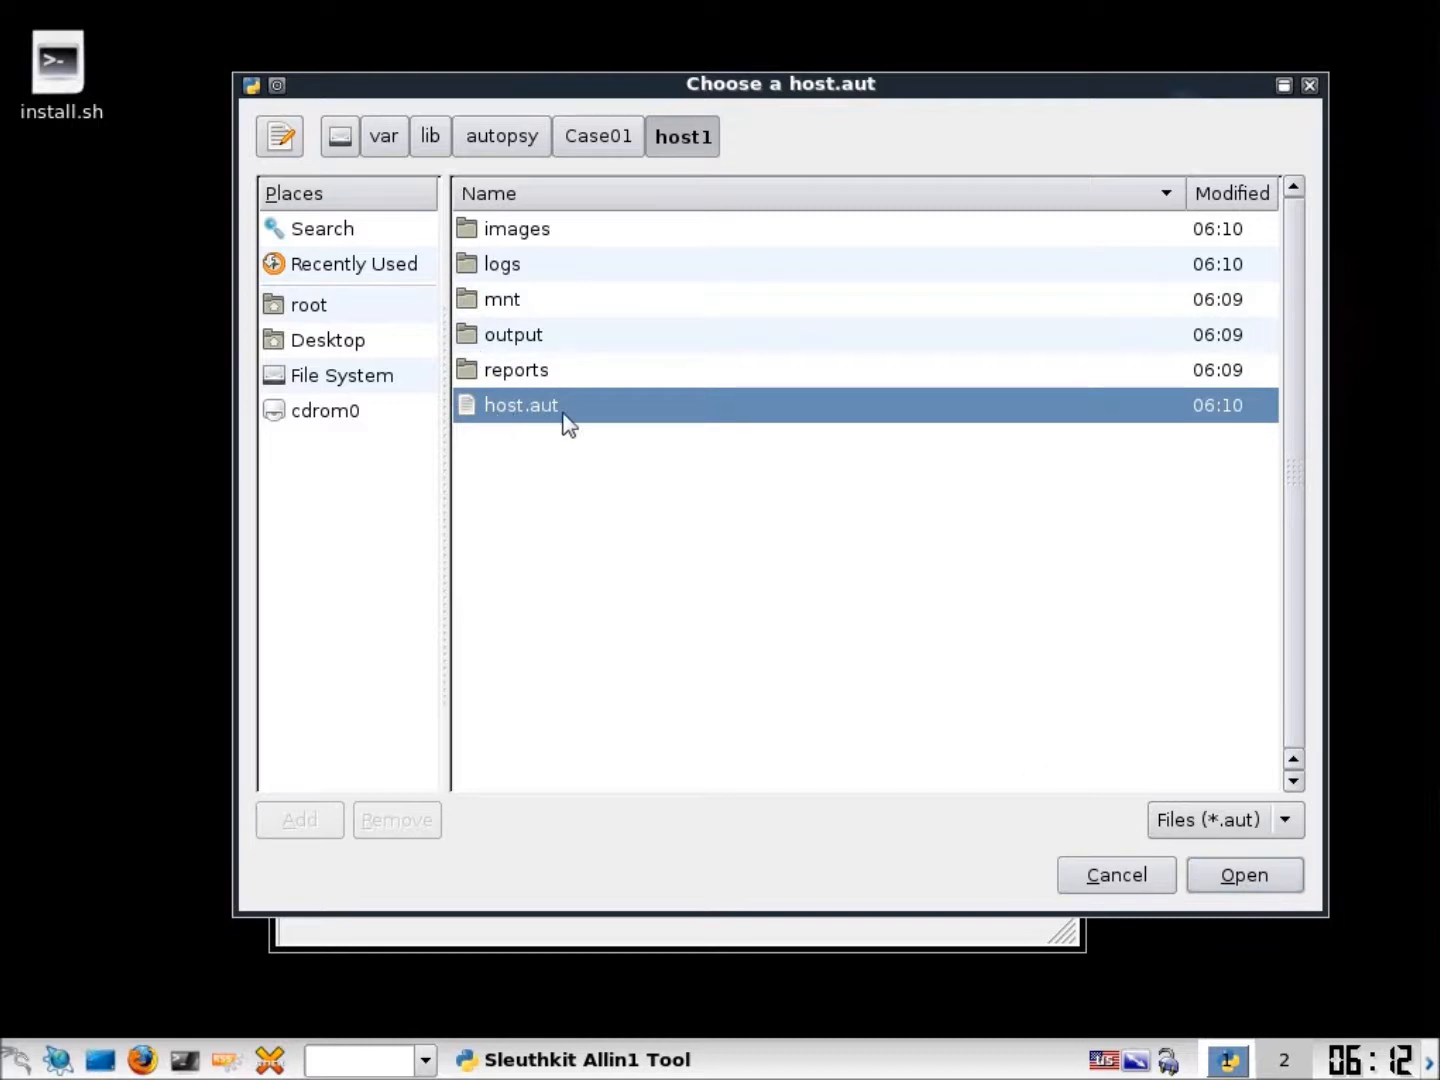
click(1244, 874)
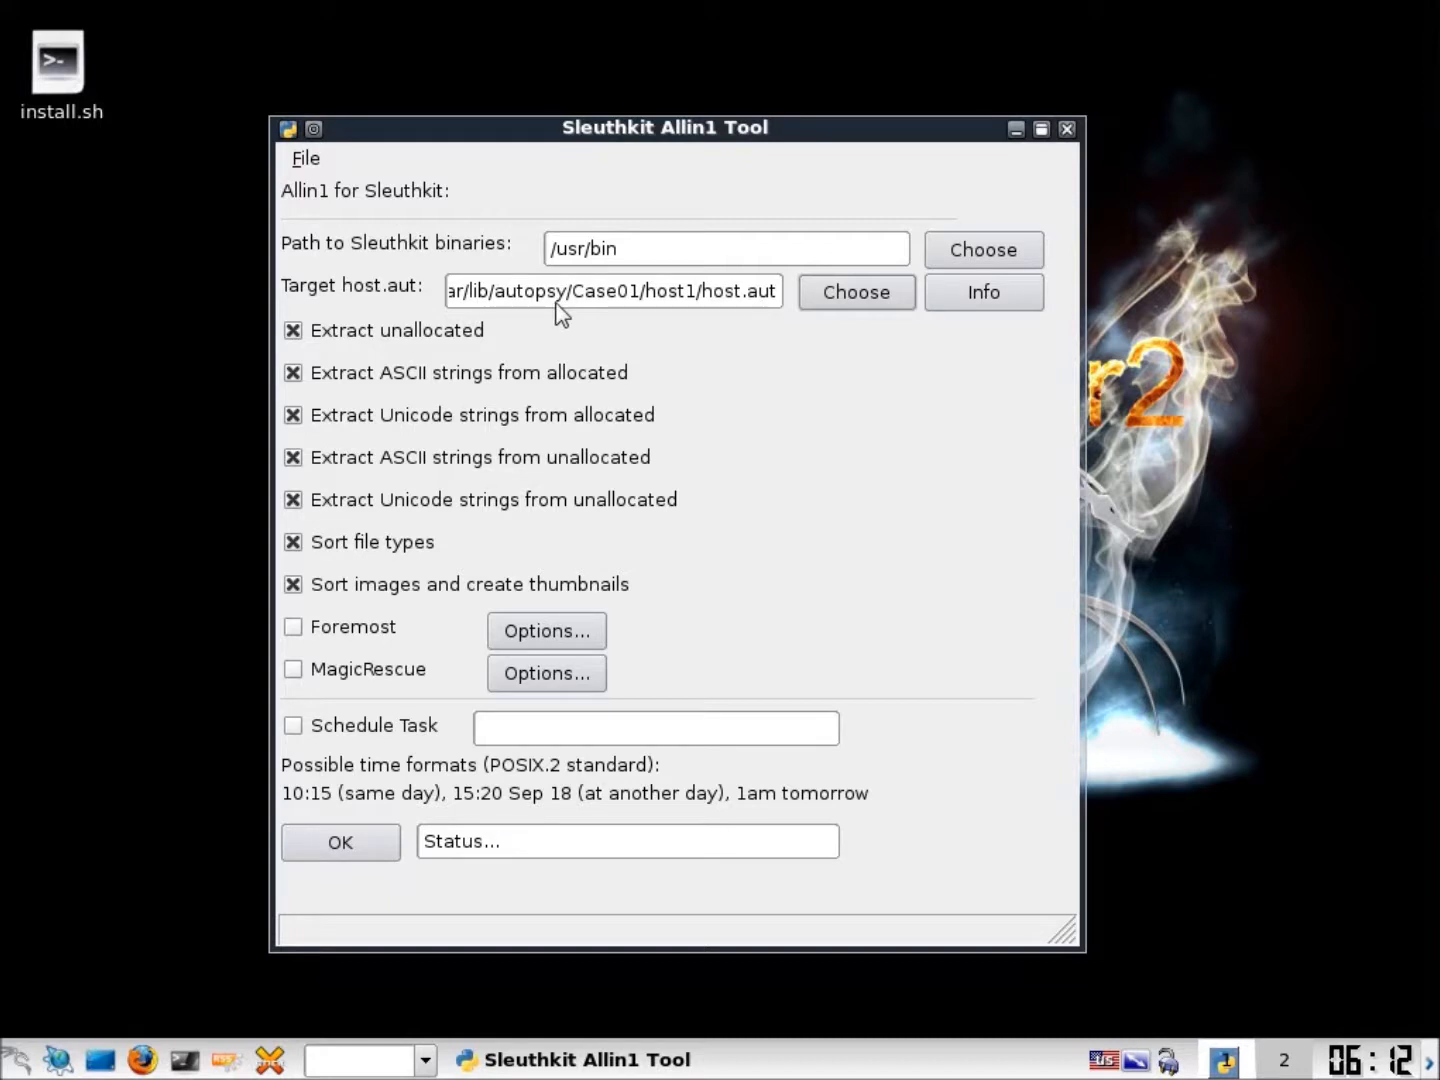
drag(664, 128, 684, 96)
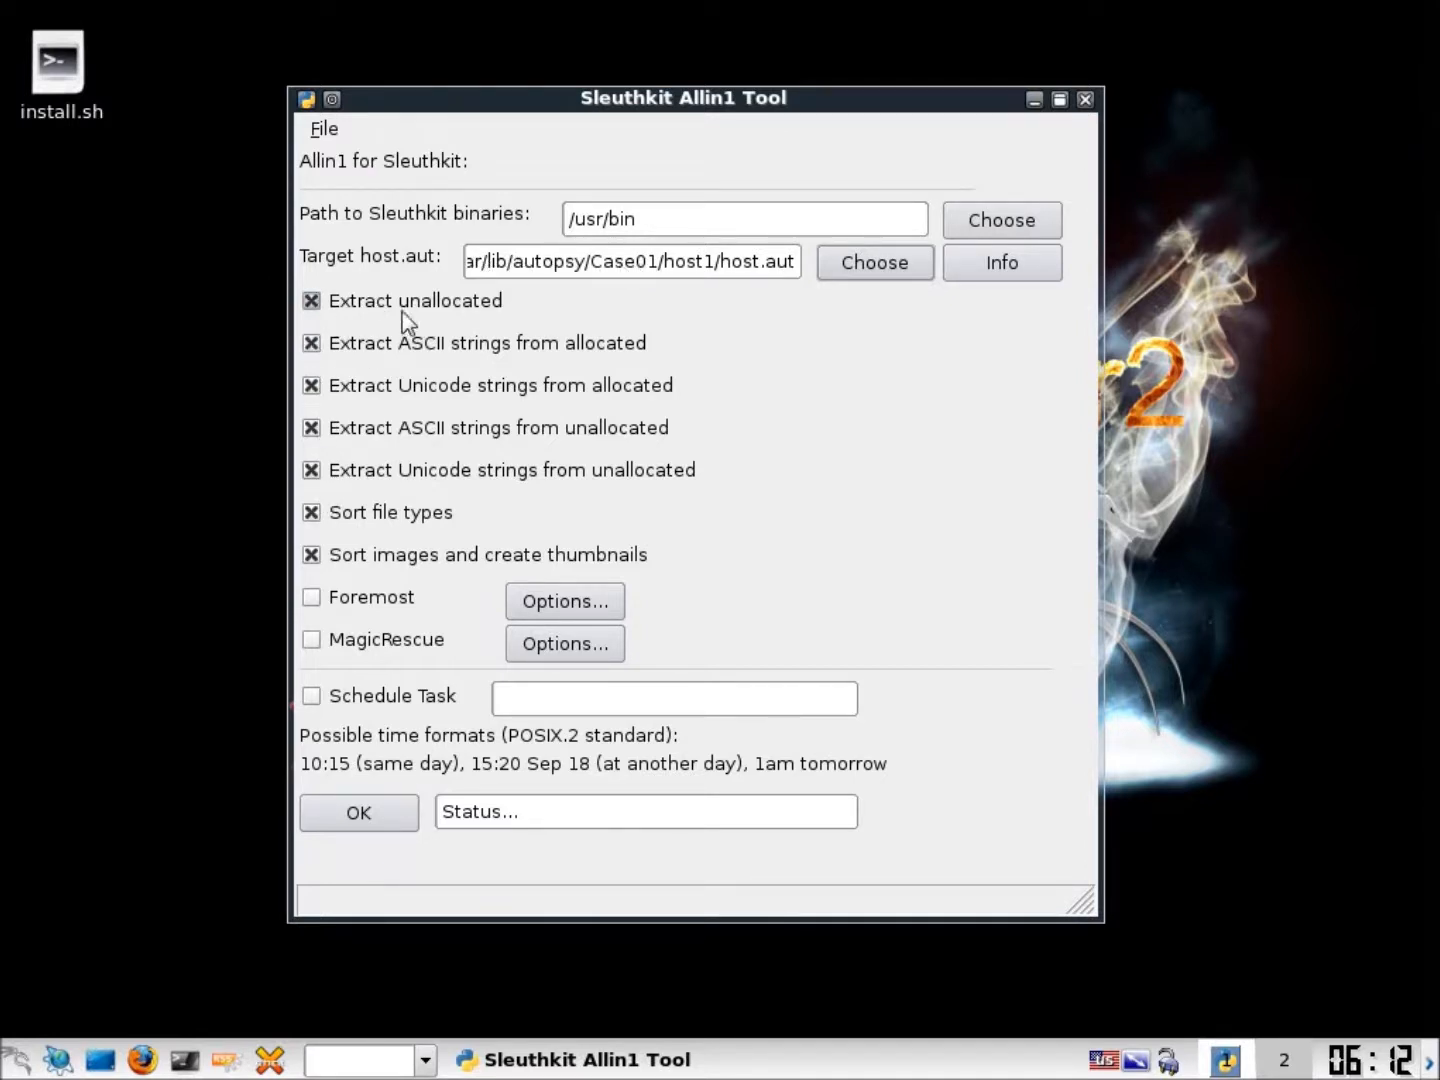
mouse_move(460, 320)
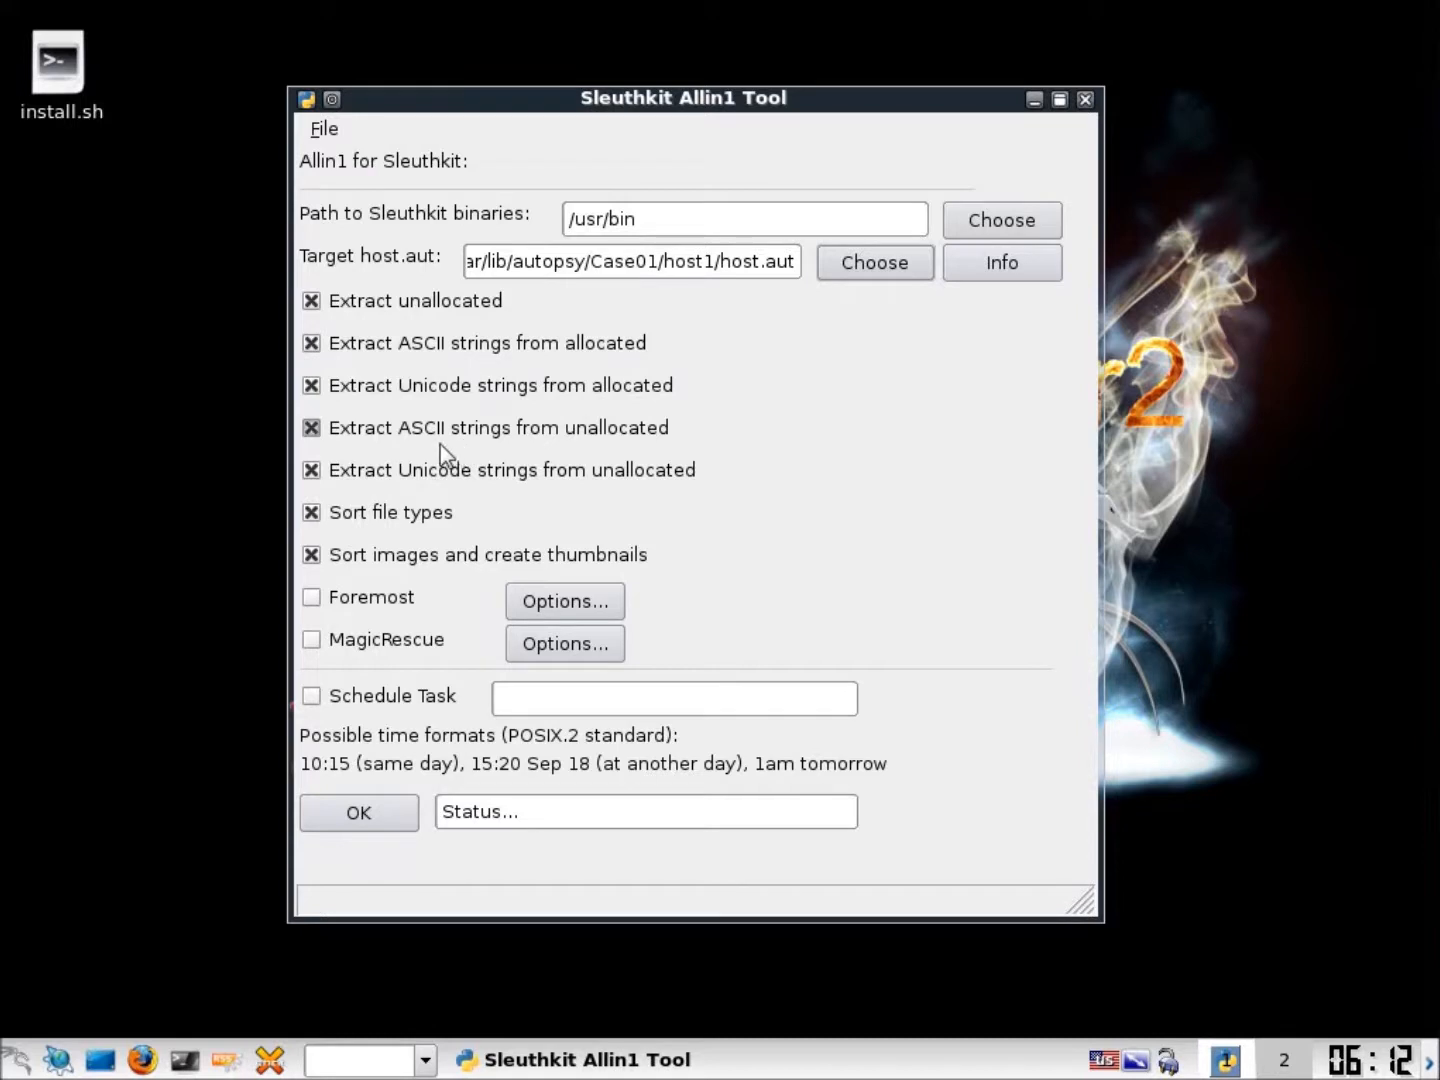
mouse_move(500, 490)
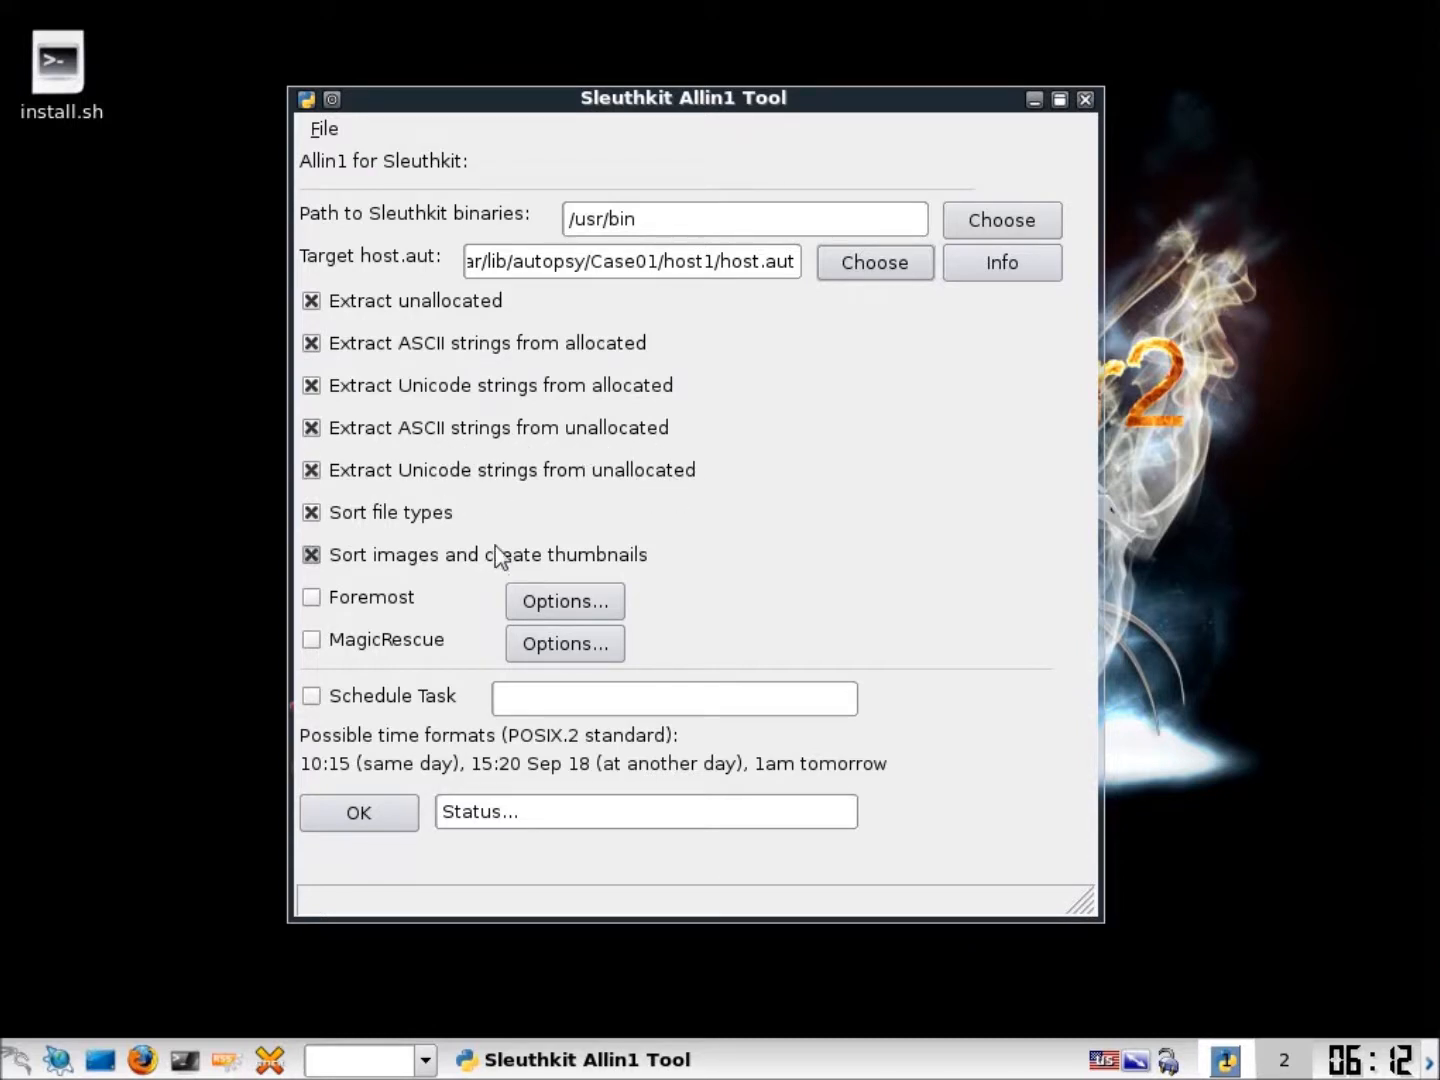
mouse_move(656, 578)
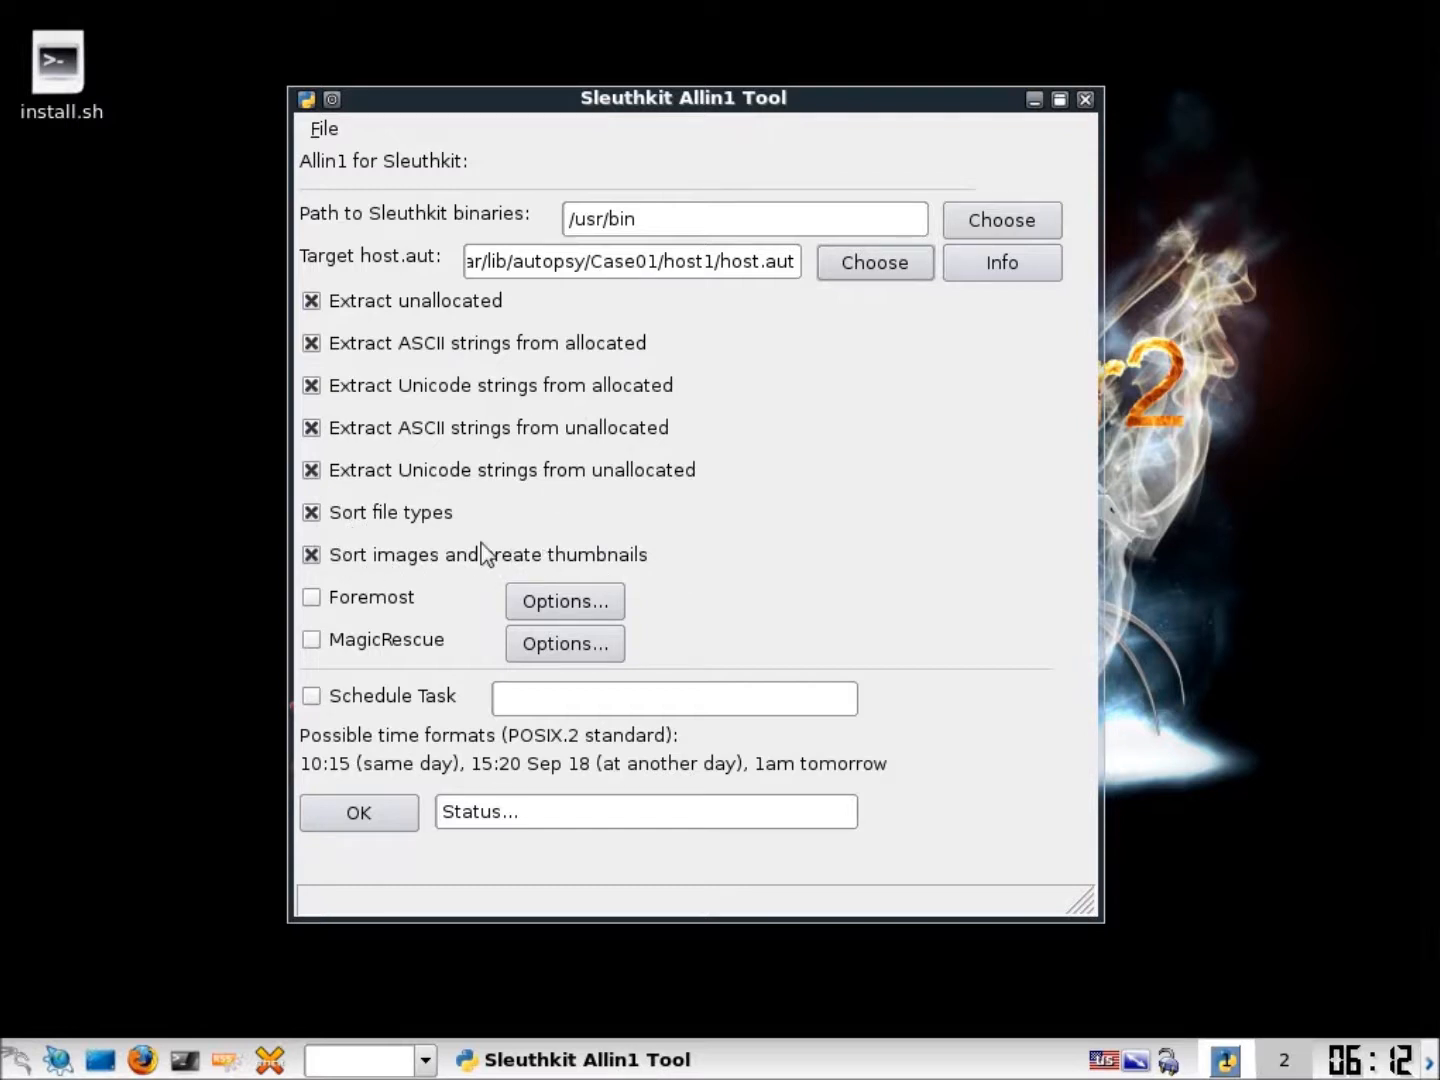
drag(684, 98, 636, 76)
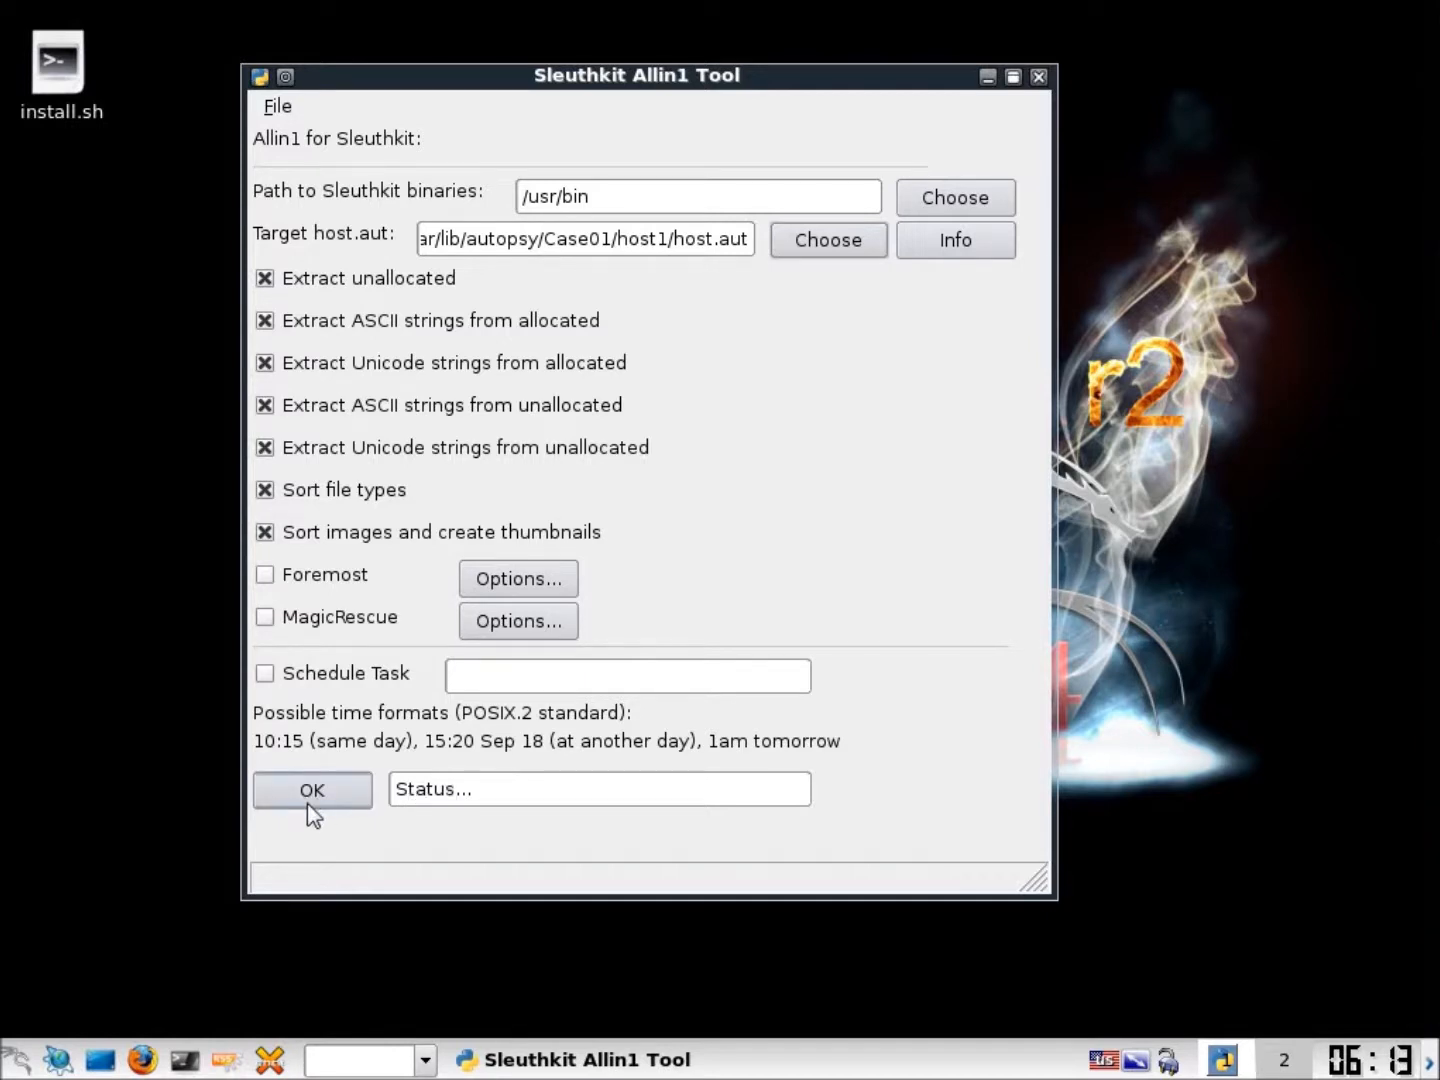
Start the Allin1 extraction and sorting run on host1's image
click(312, 788)
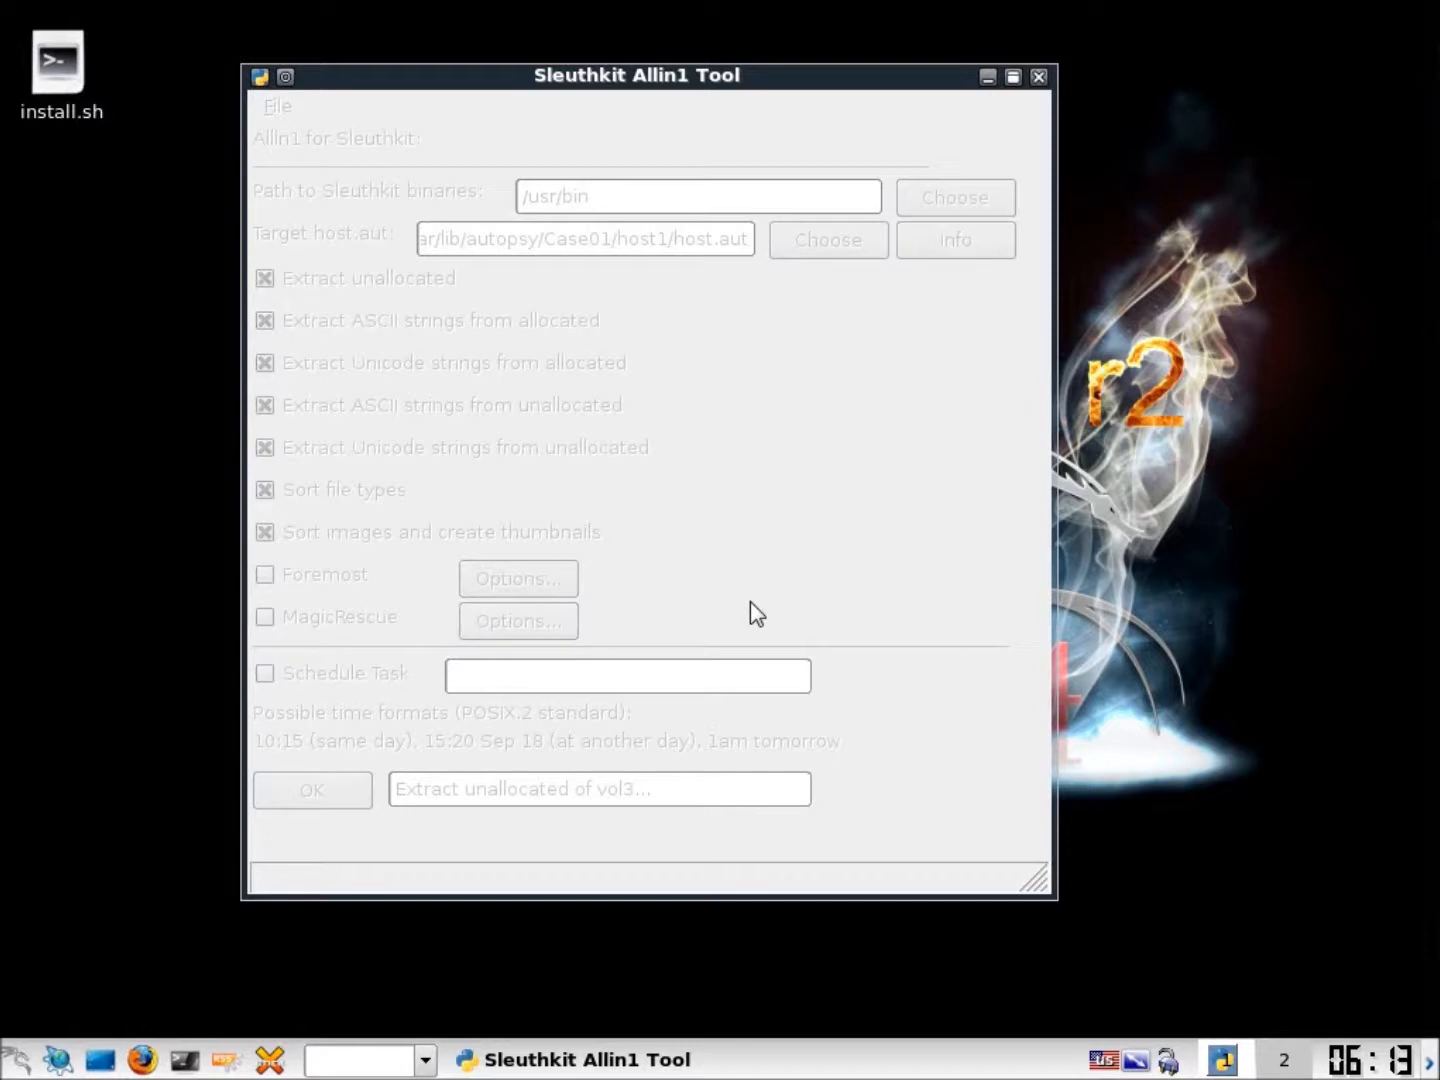
mouse_move(834, 572)
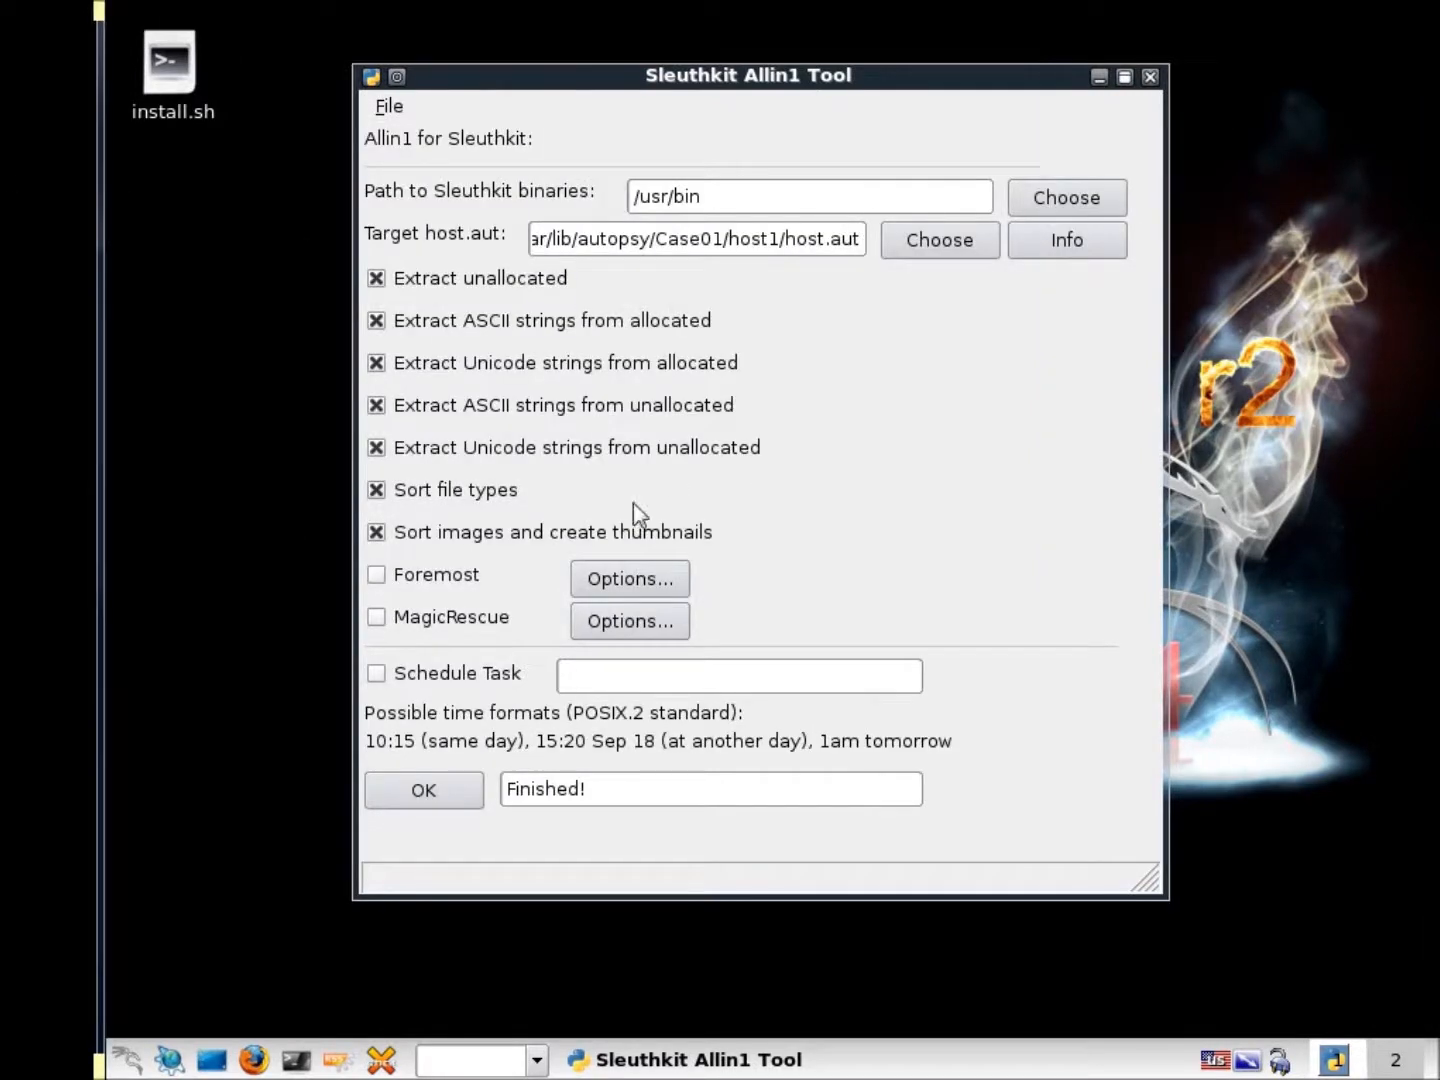
mouse_move(688, 478)
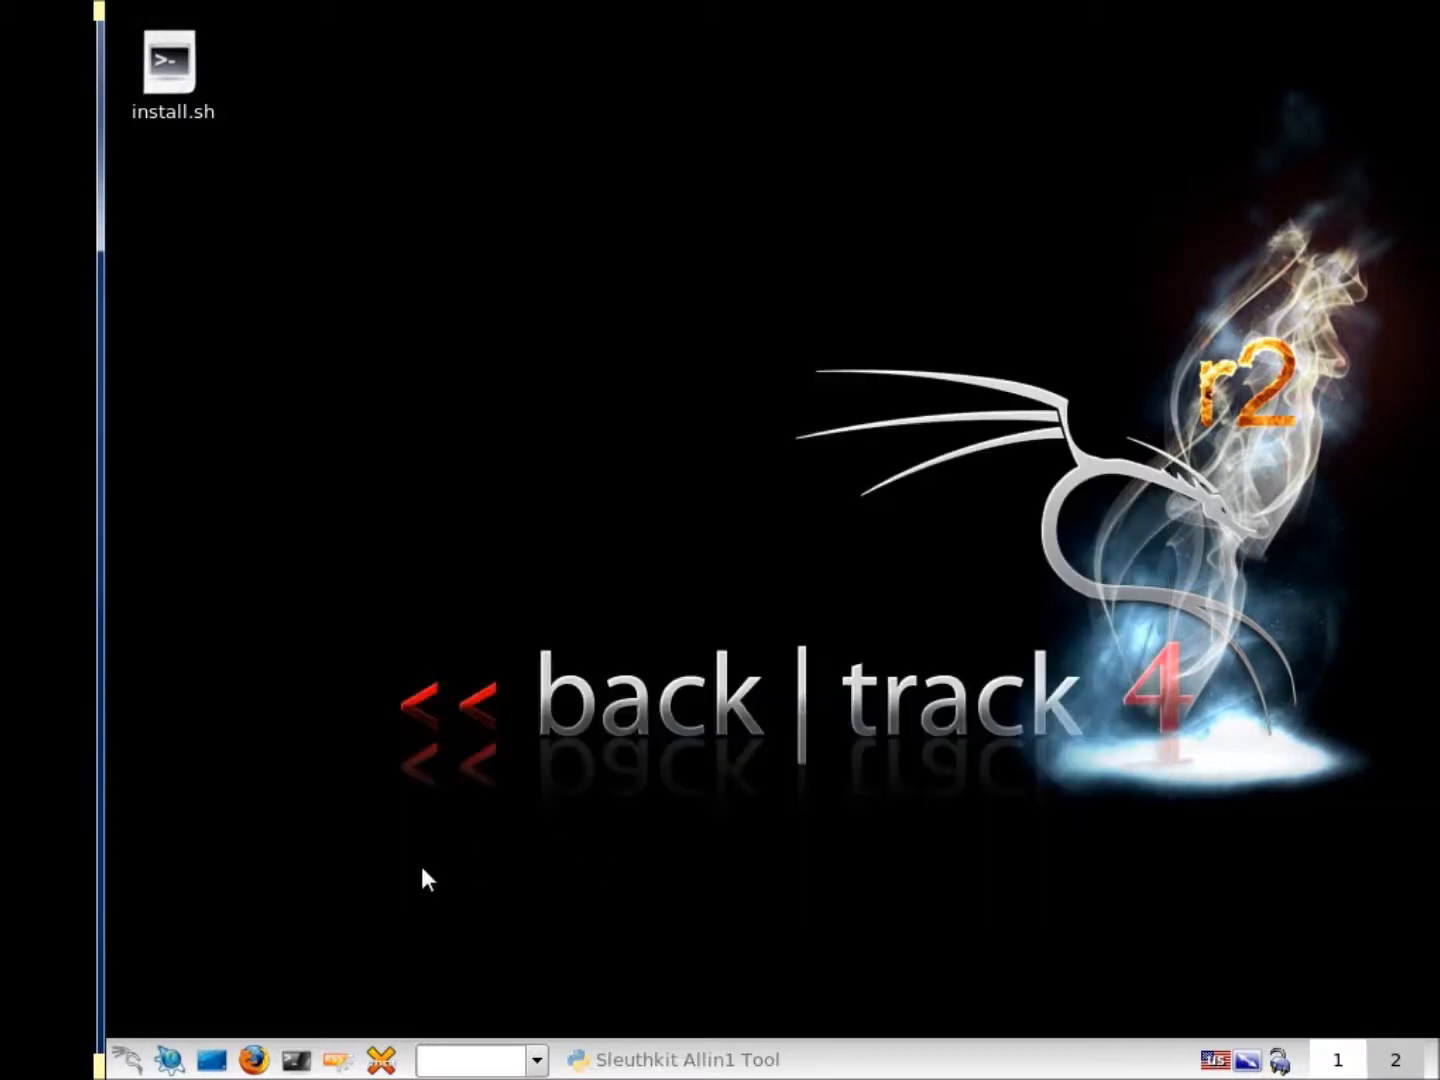
mouse_move(172, 1060)
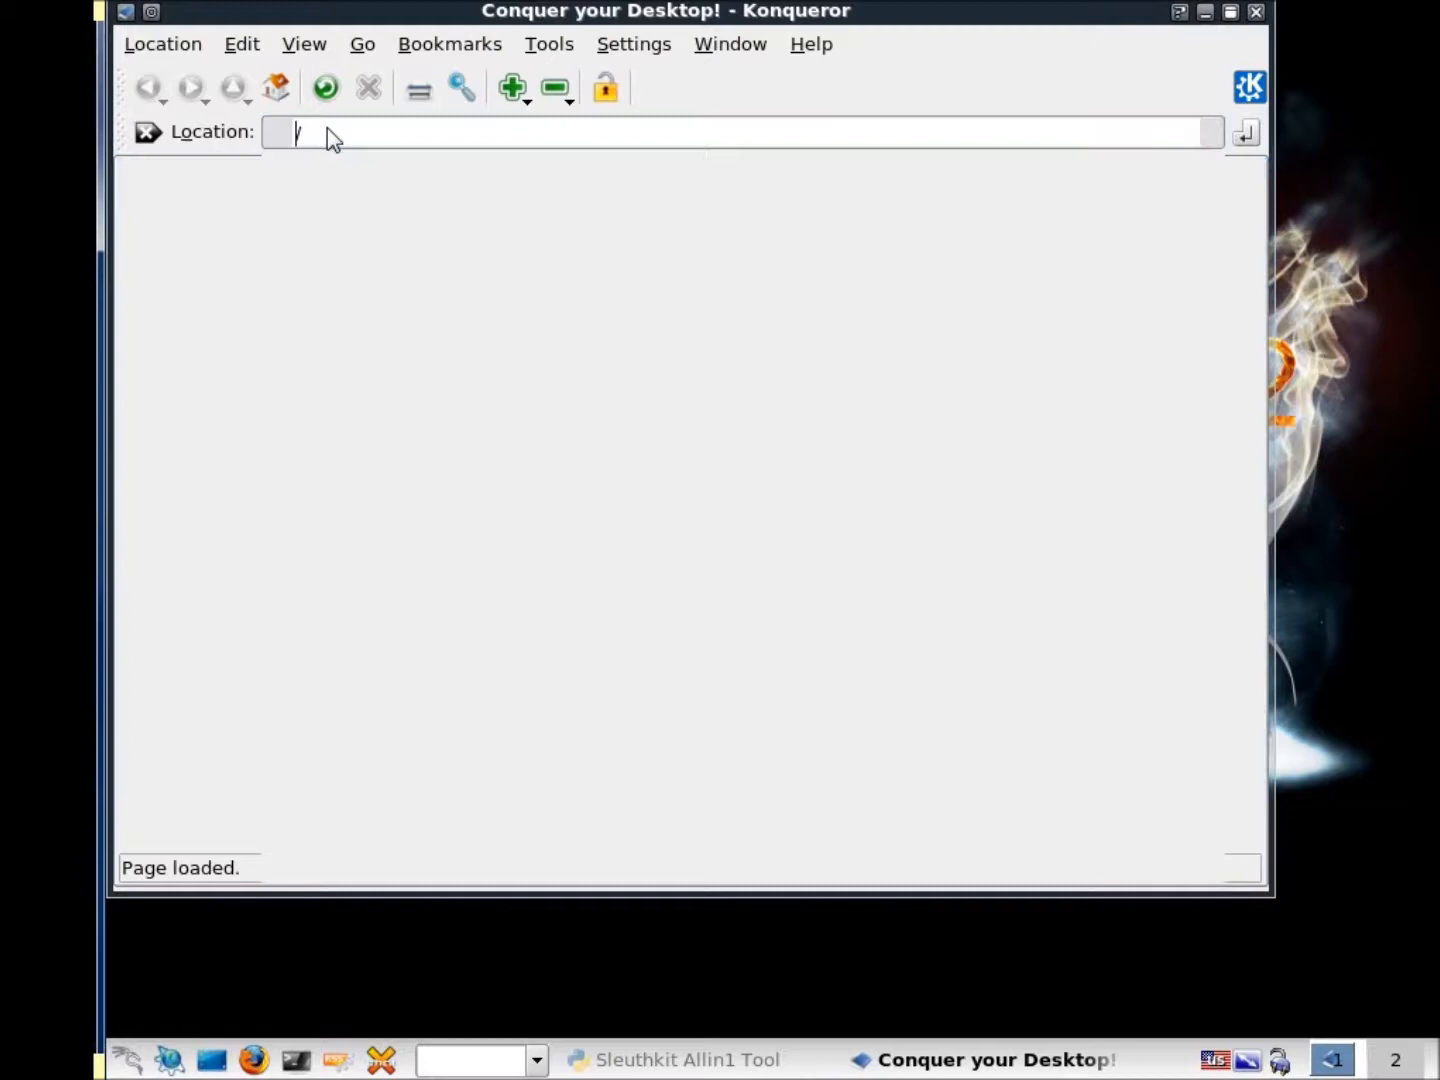
Browse to /var/lib/autopsy/Case01/host1/output and enter the sorter-vol1 folder
key(Return)
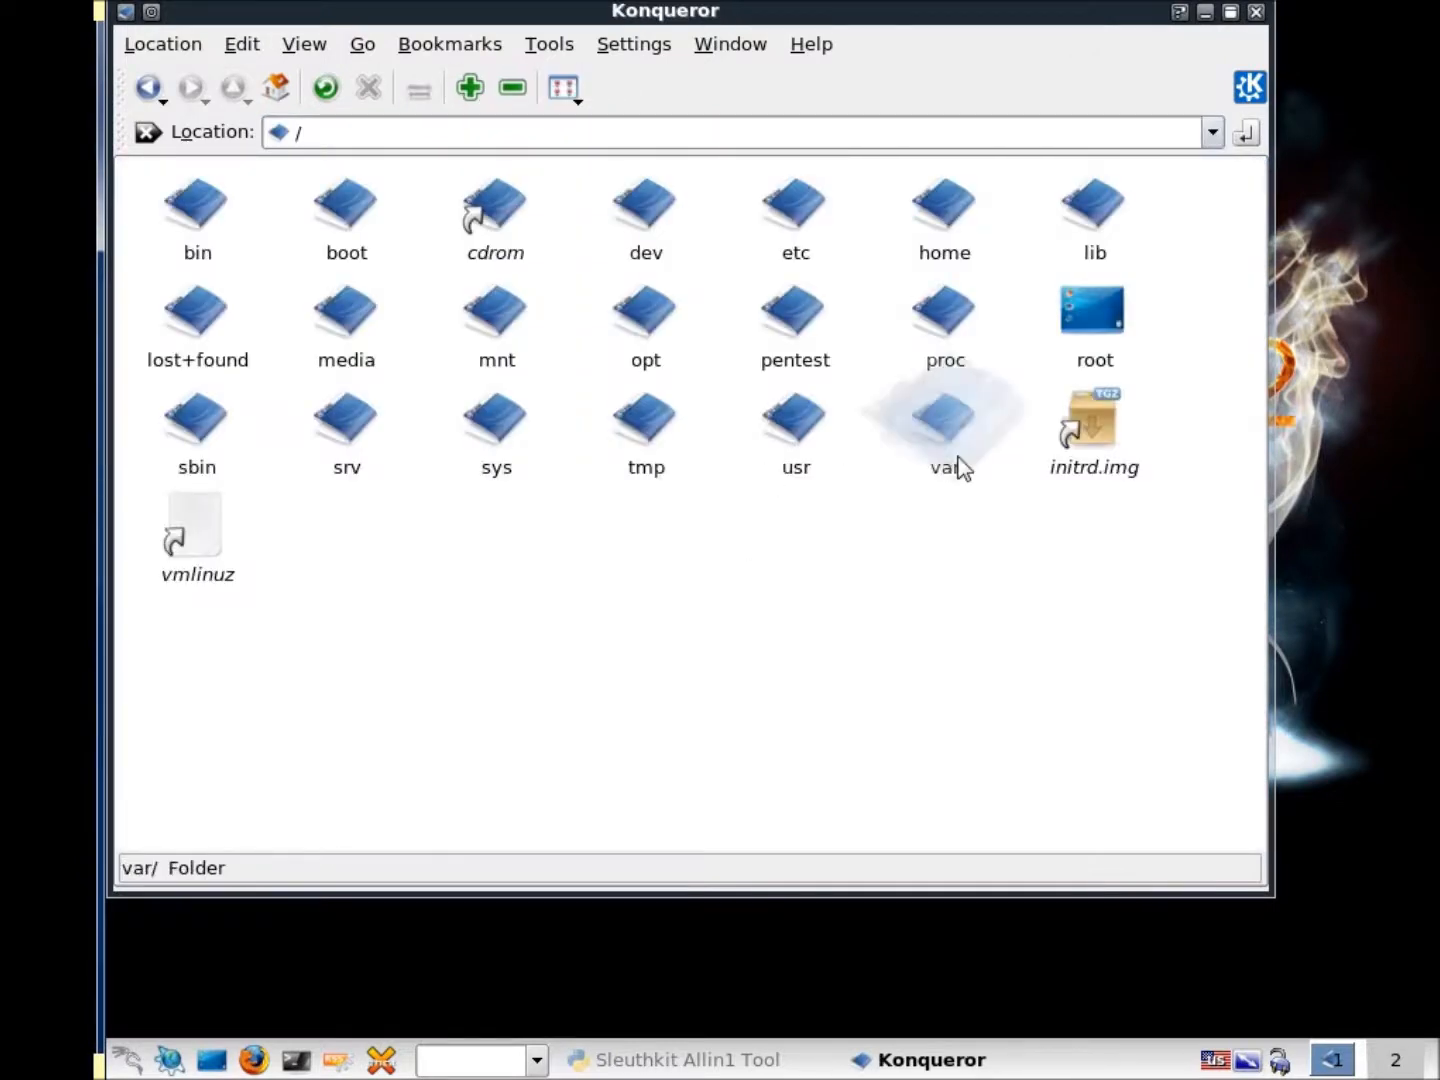
double_click(944, 418)
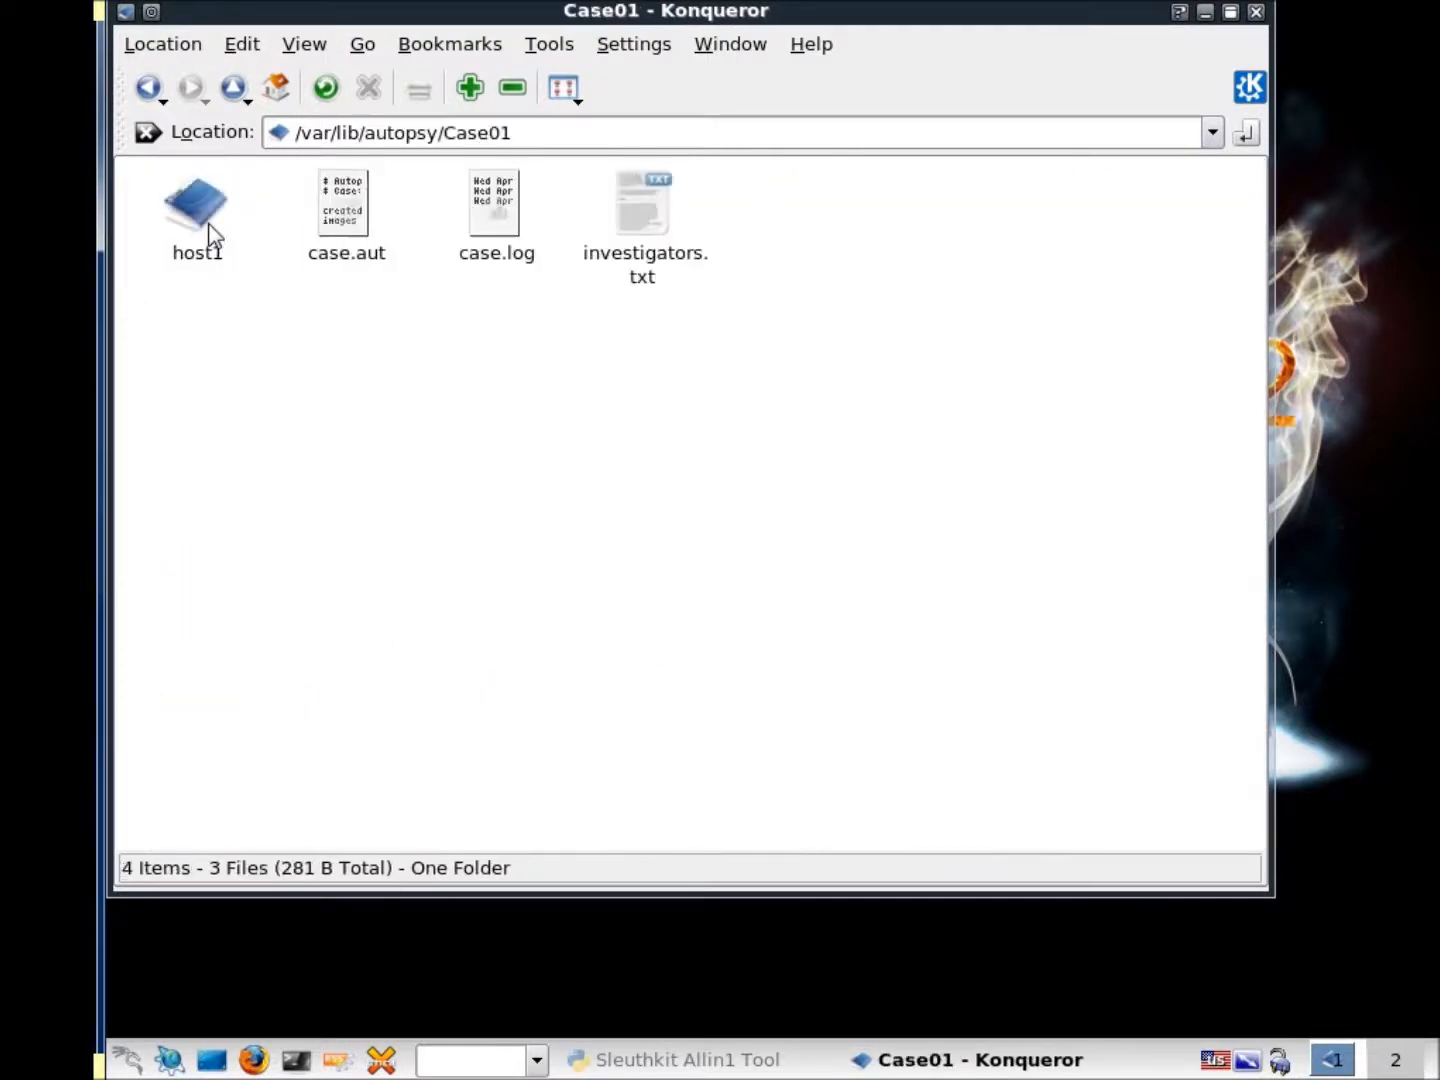
double_click(196, 202)
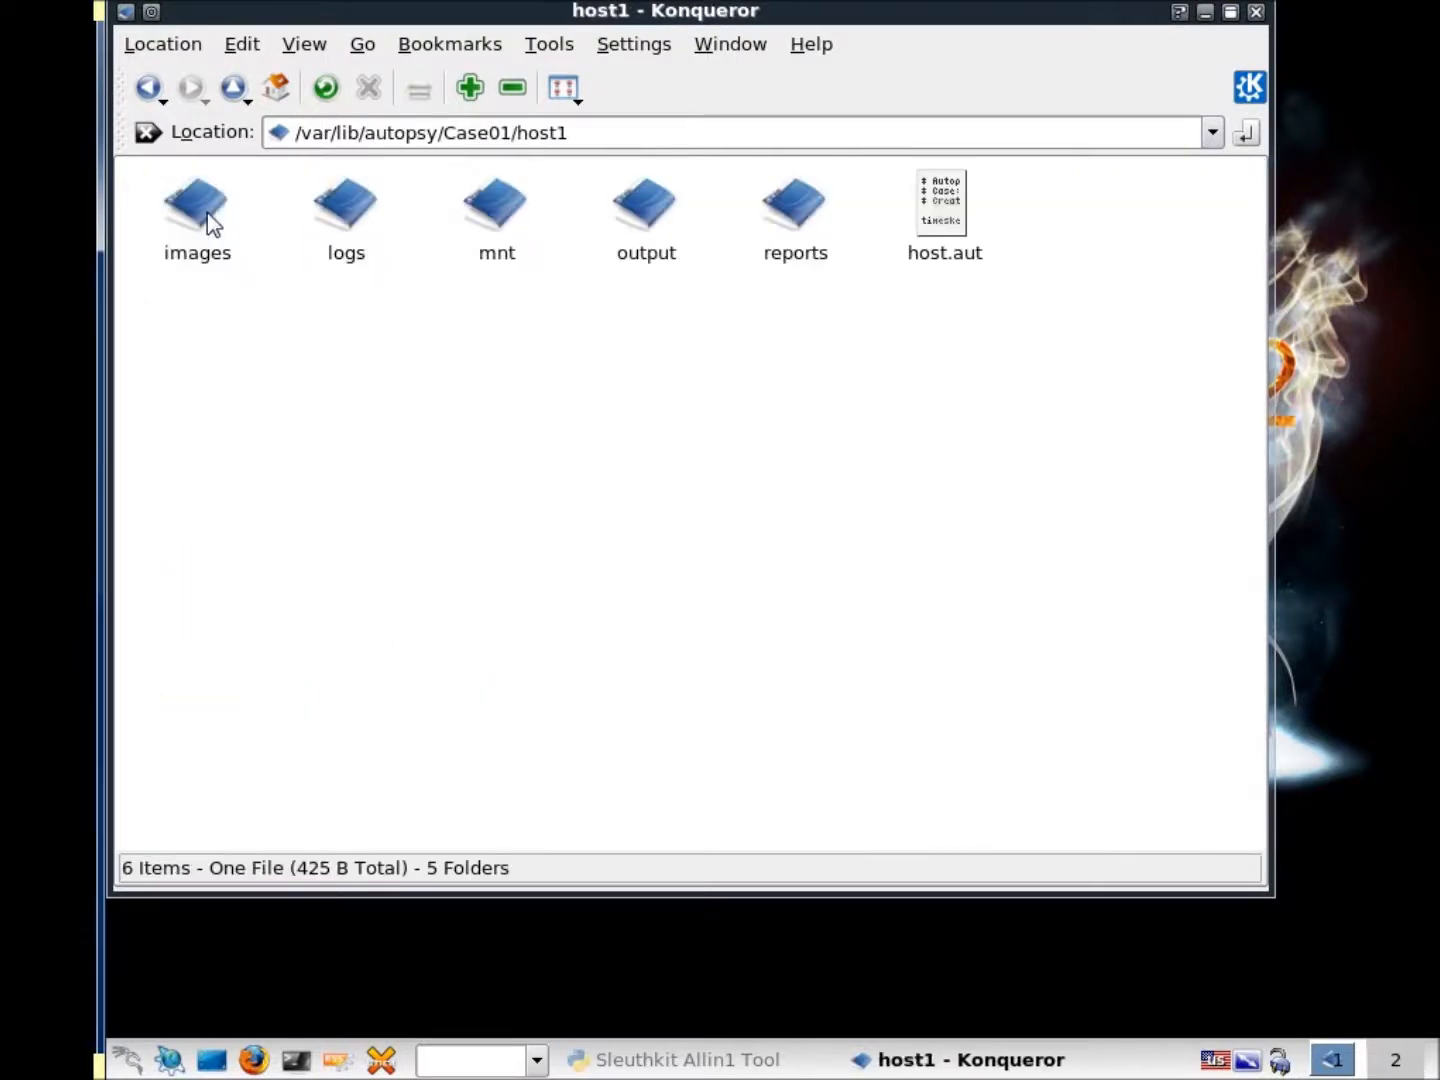
mouse_move(704, 378)
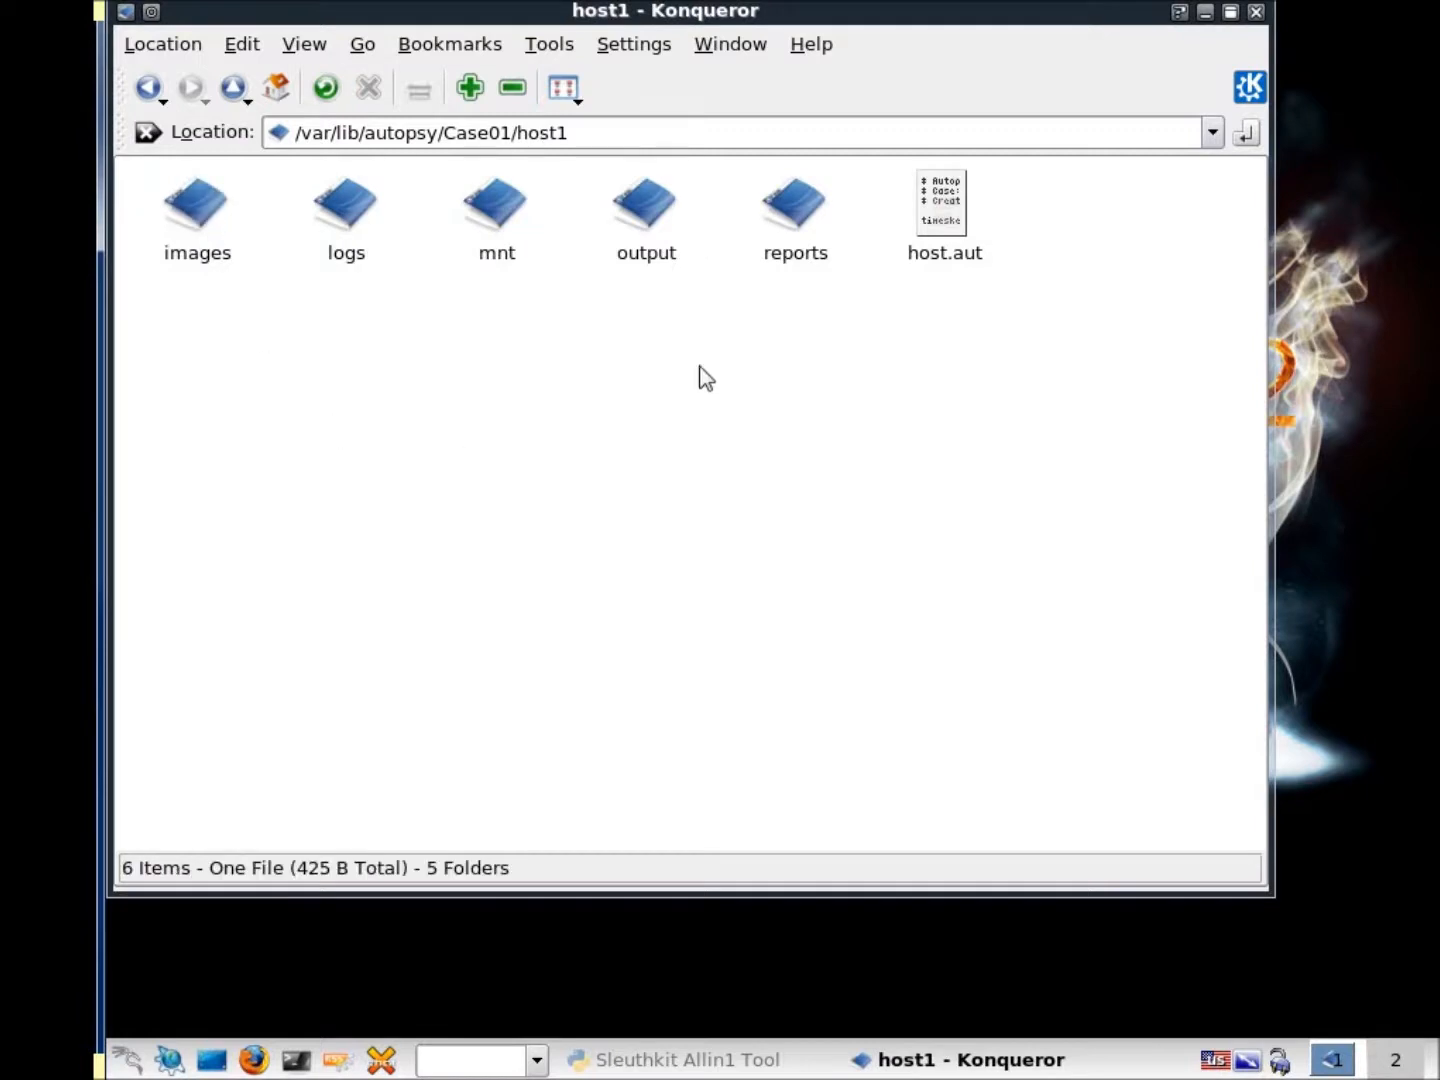
mouse_move(382, 310)
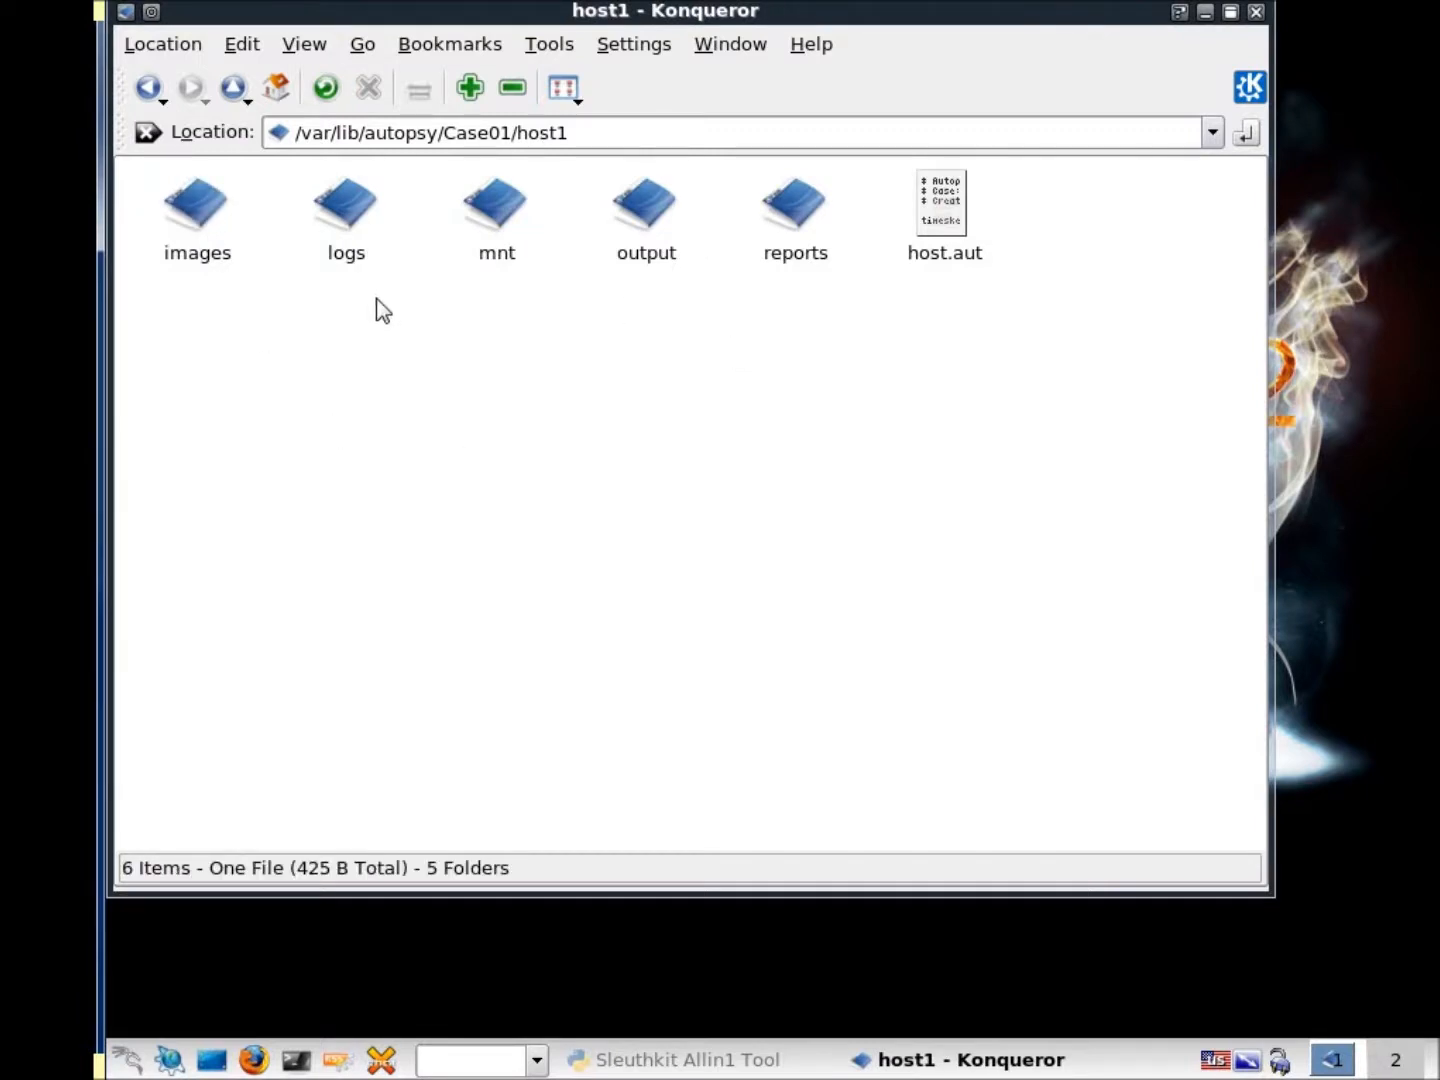
mouse_move(644, 204)
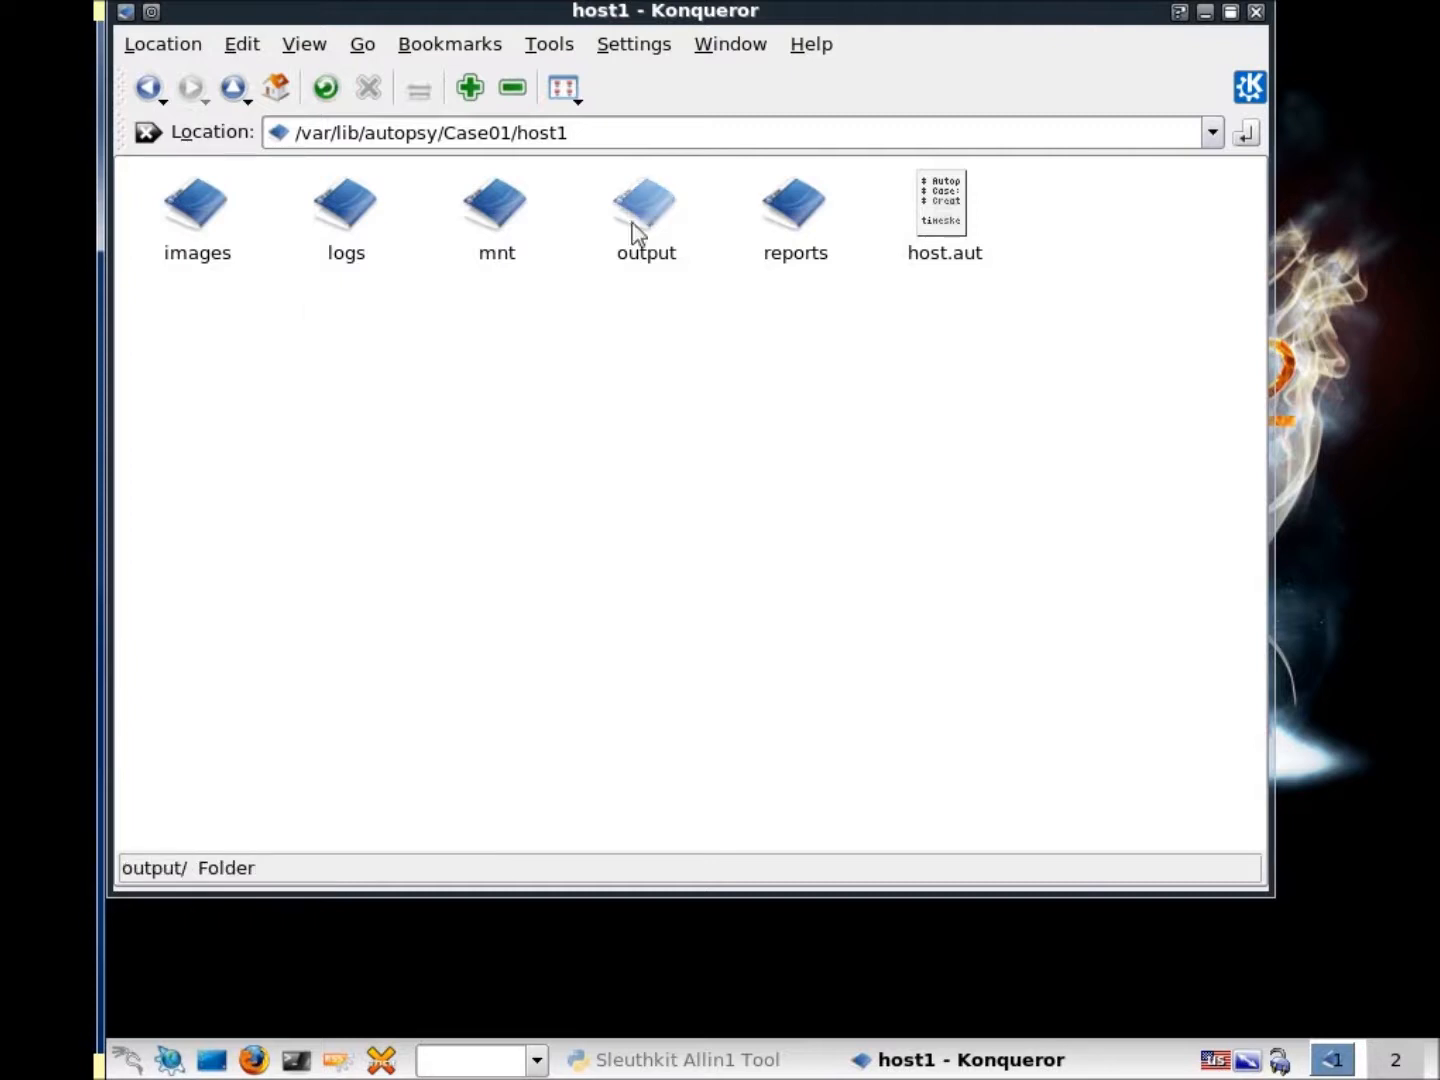
double_click(646, 202)
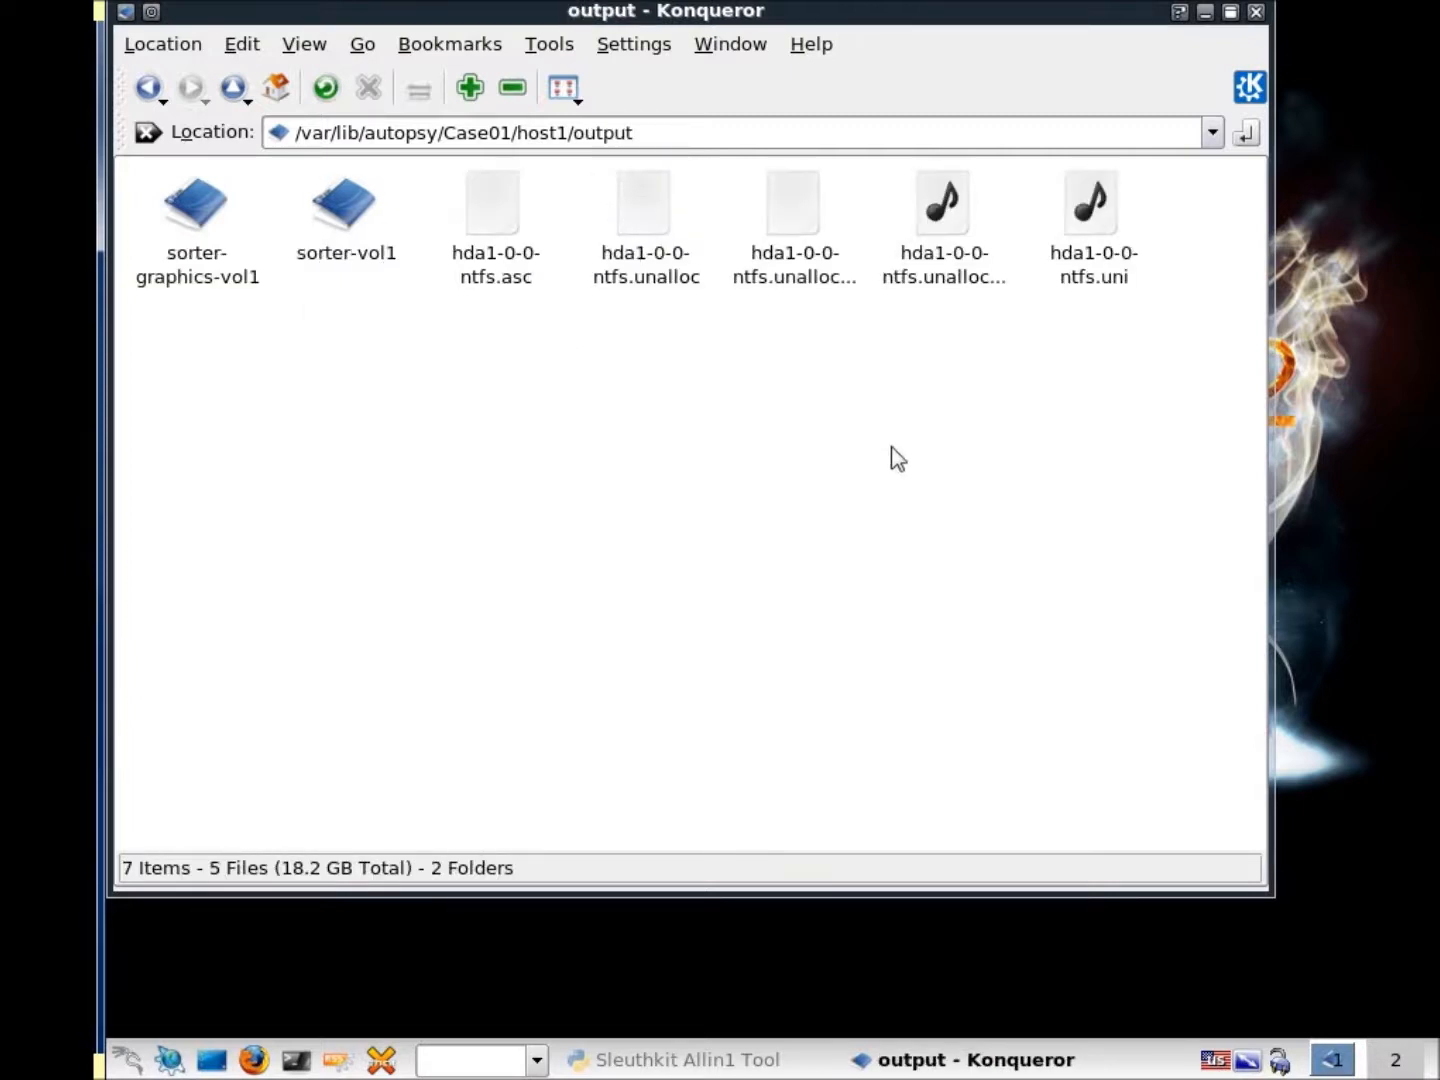
key(ctrl+a)
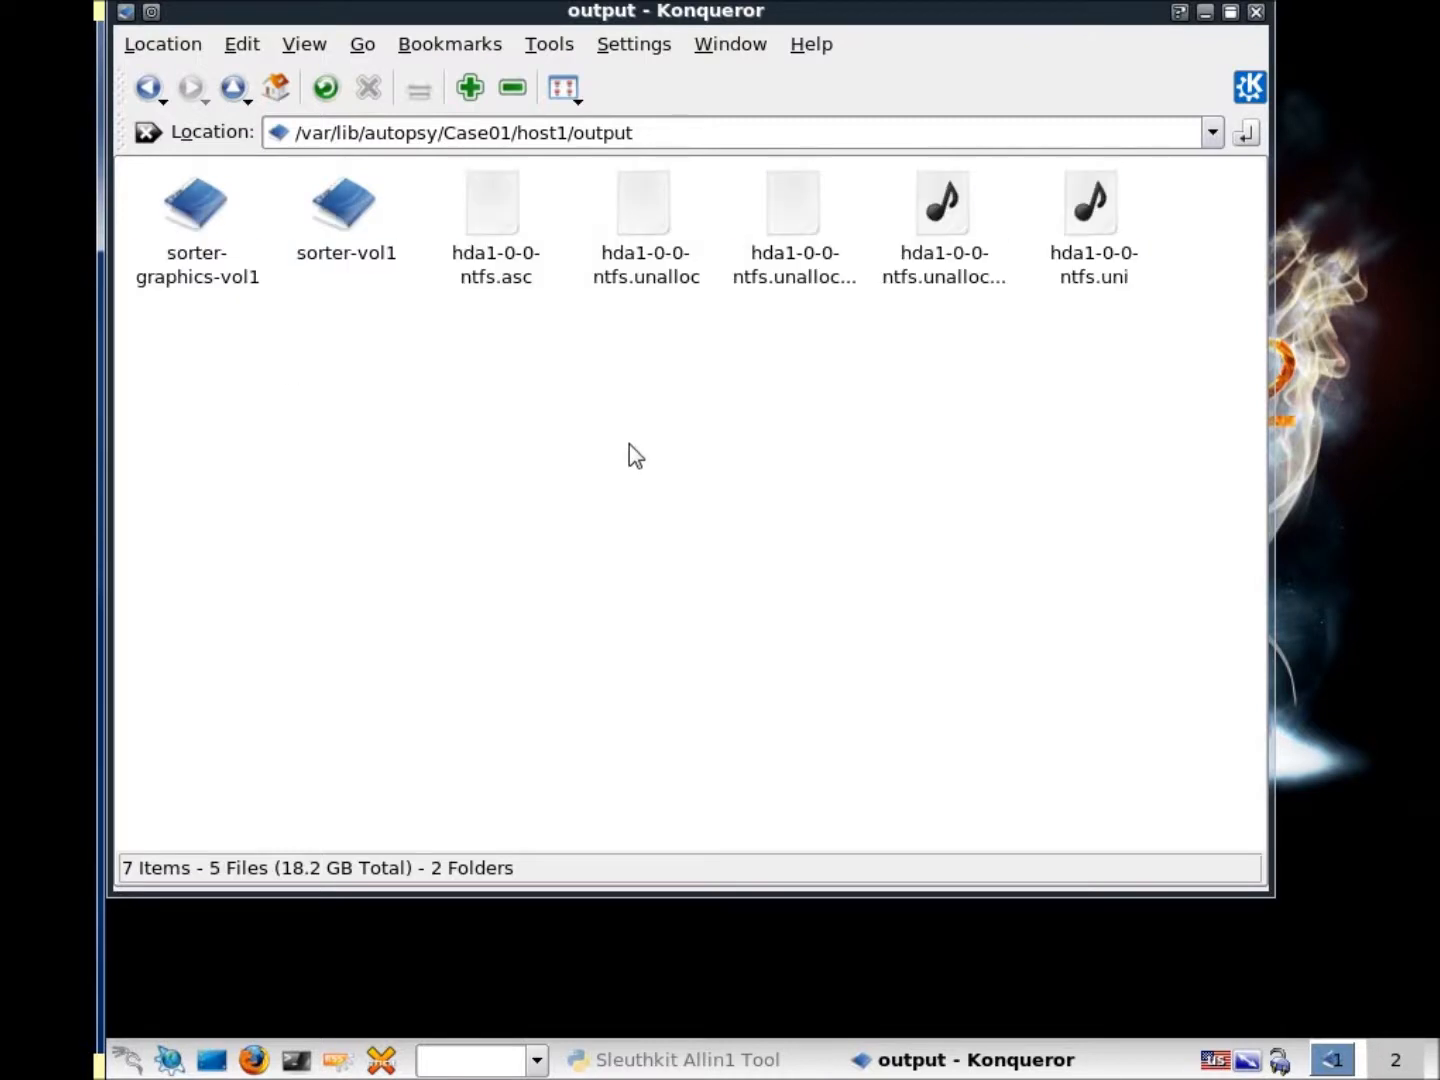
mouse_move(1016, 310)
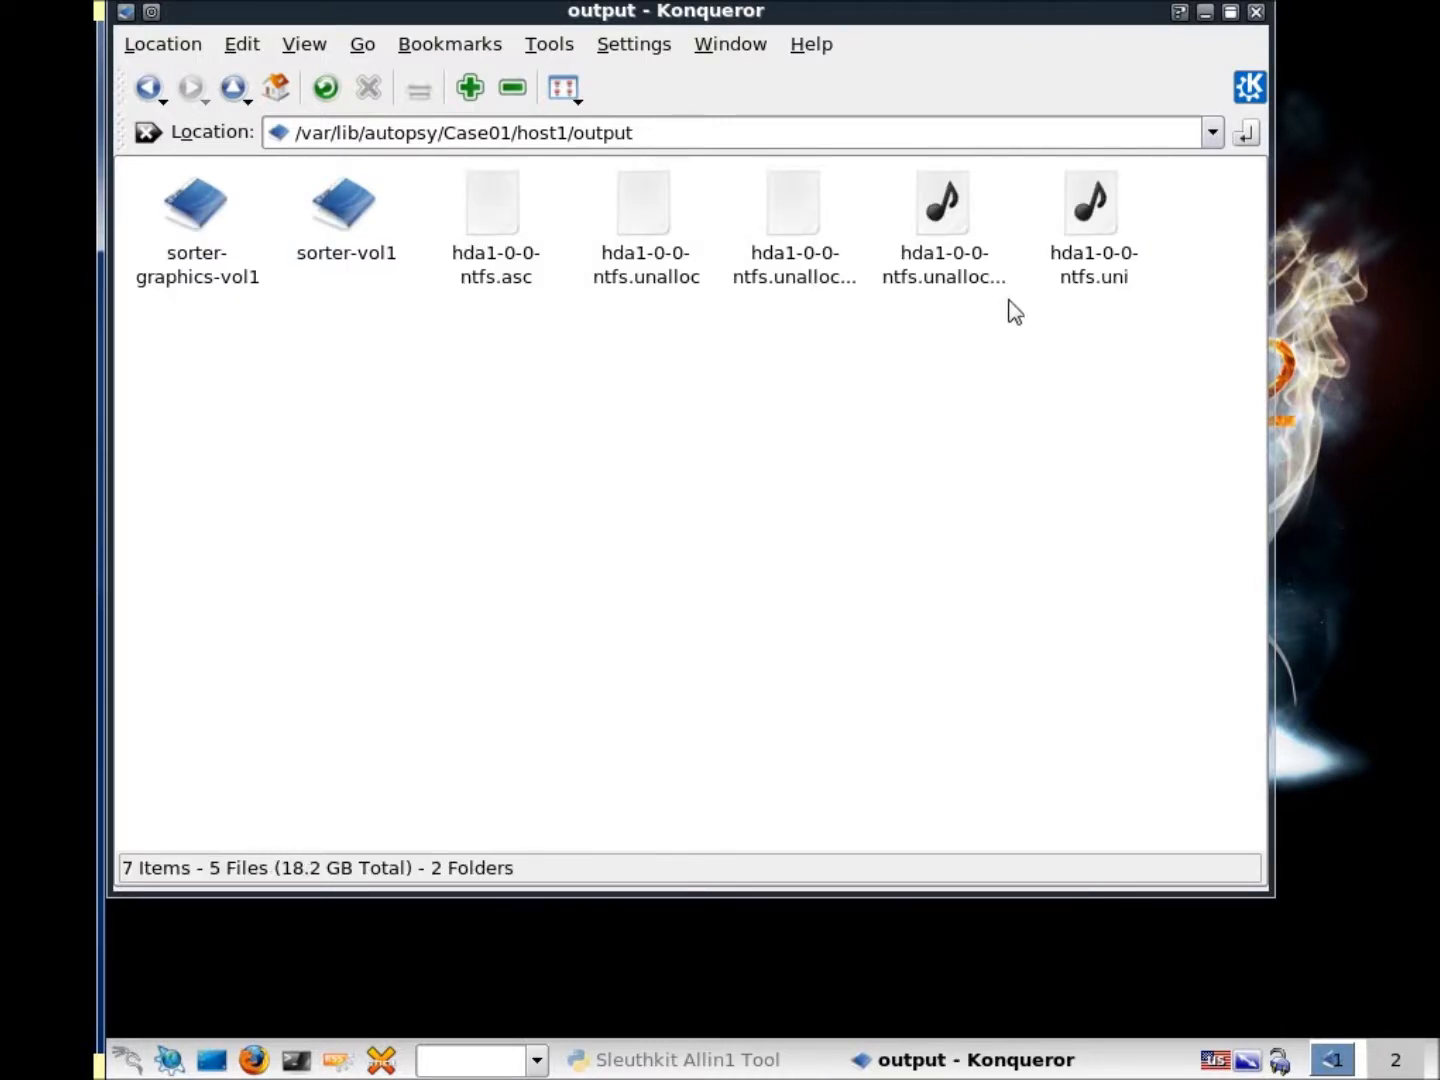
mouse_move(346, 210)
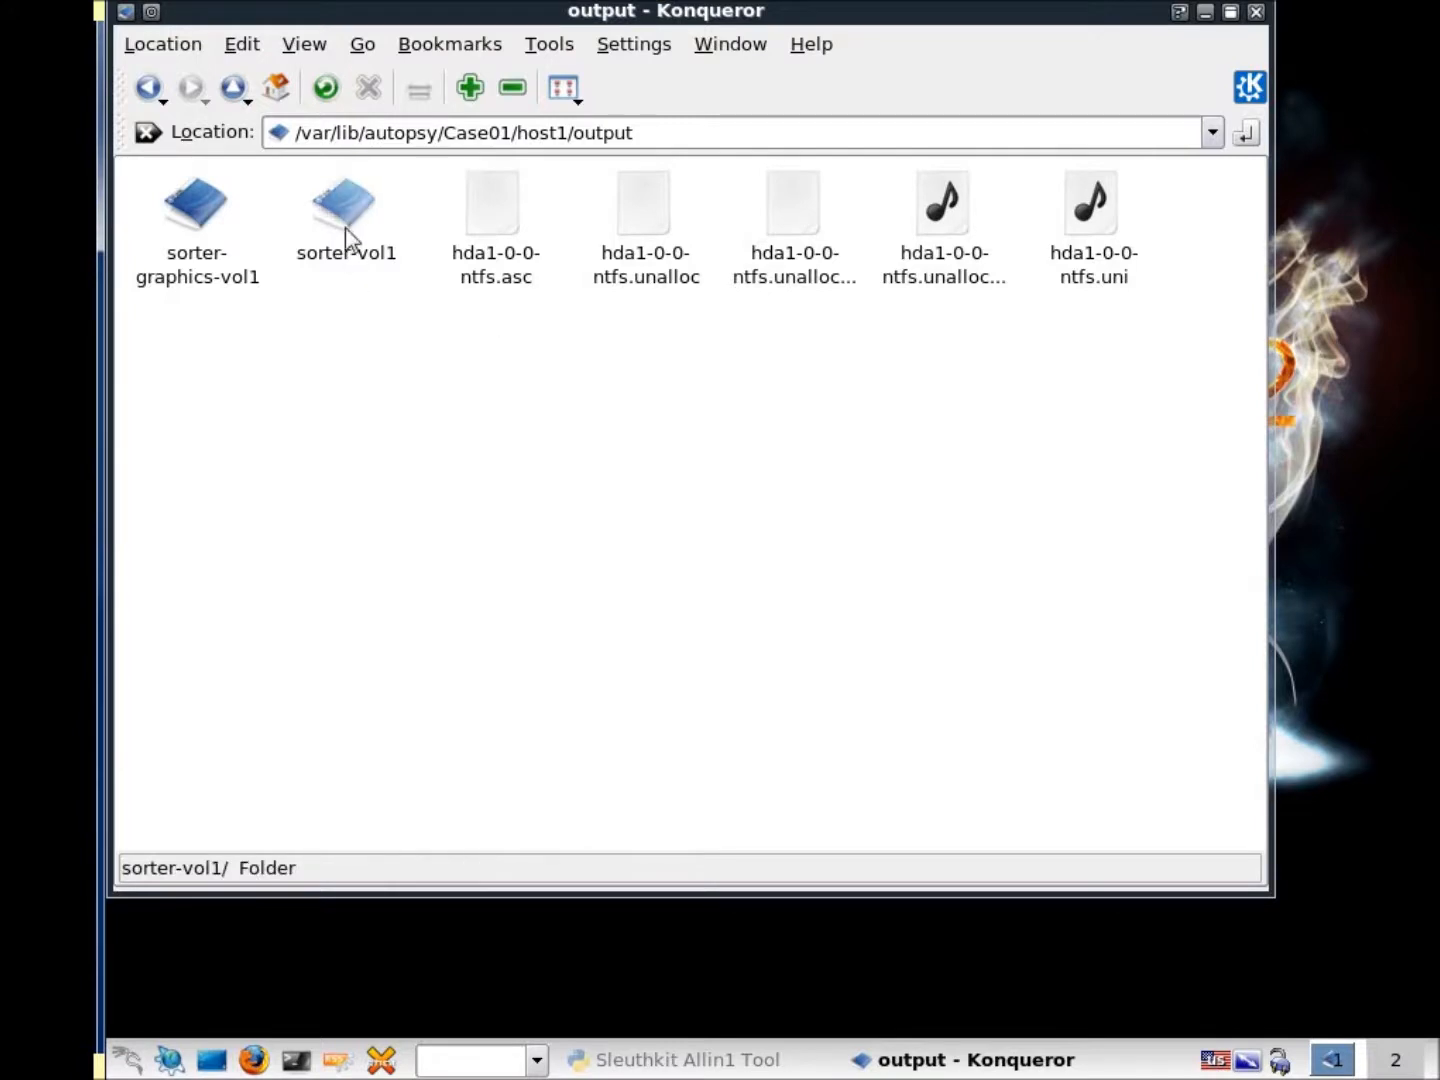
double_click(344, 204)
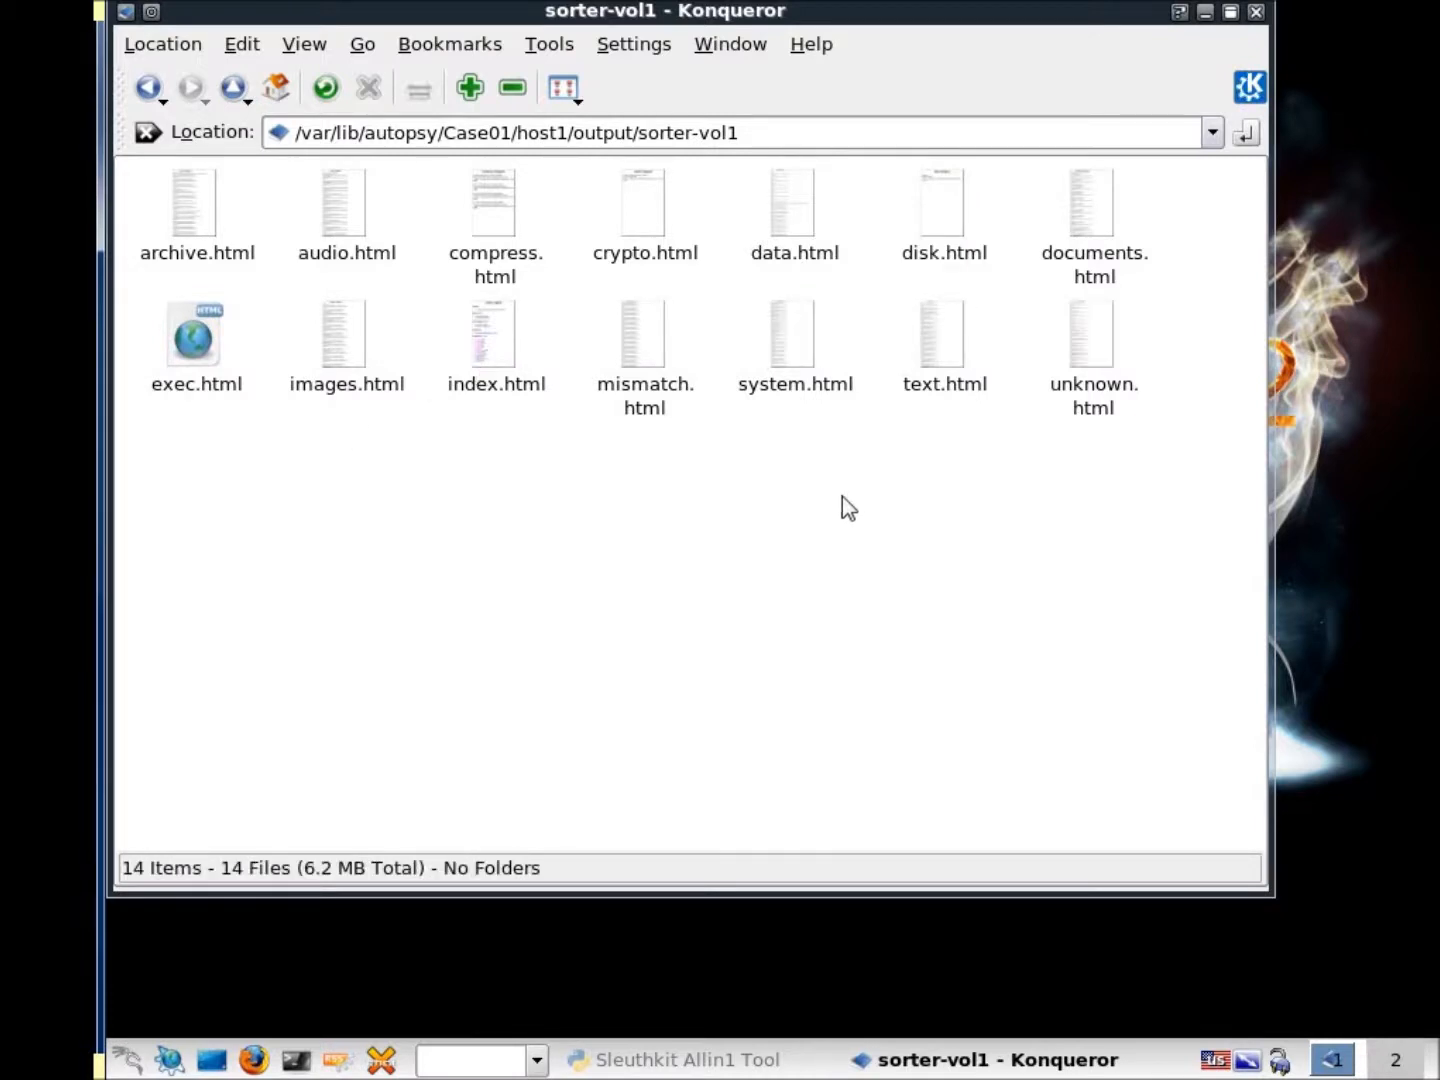
View the sorter index.html, scroll the audio category listing, and go back to the output folder
double_click(496, 334)
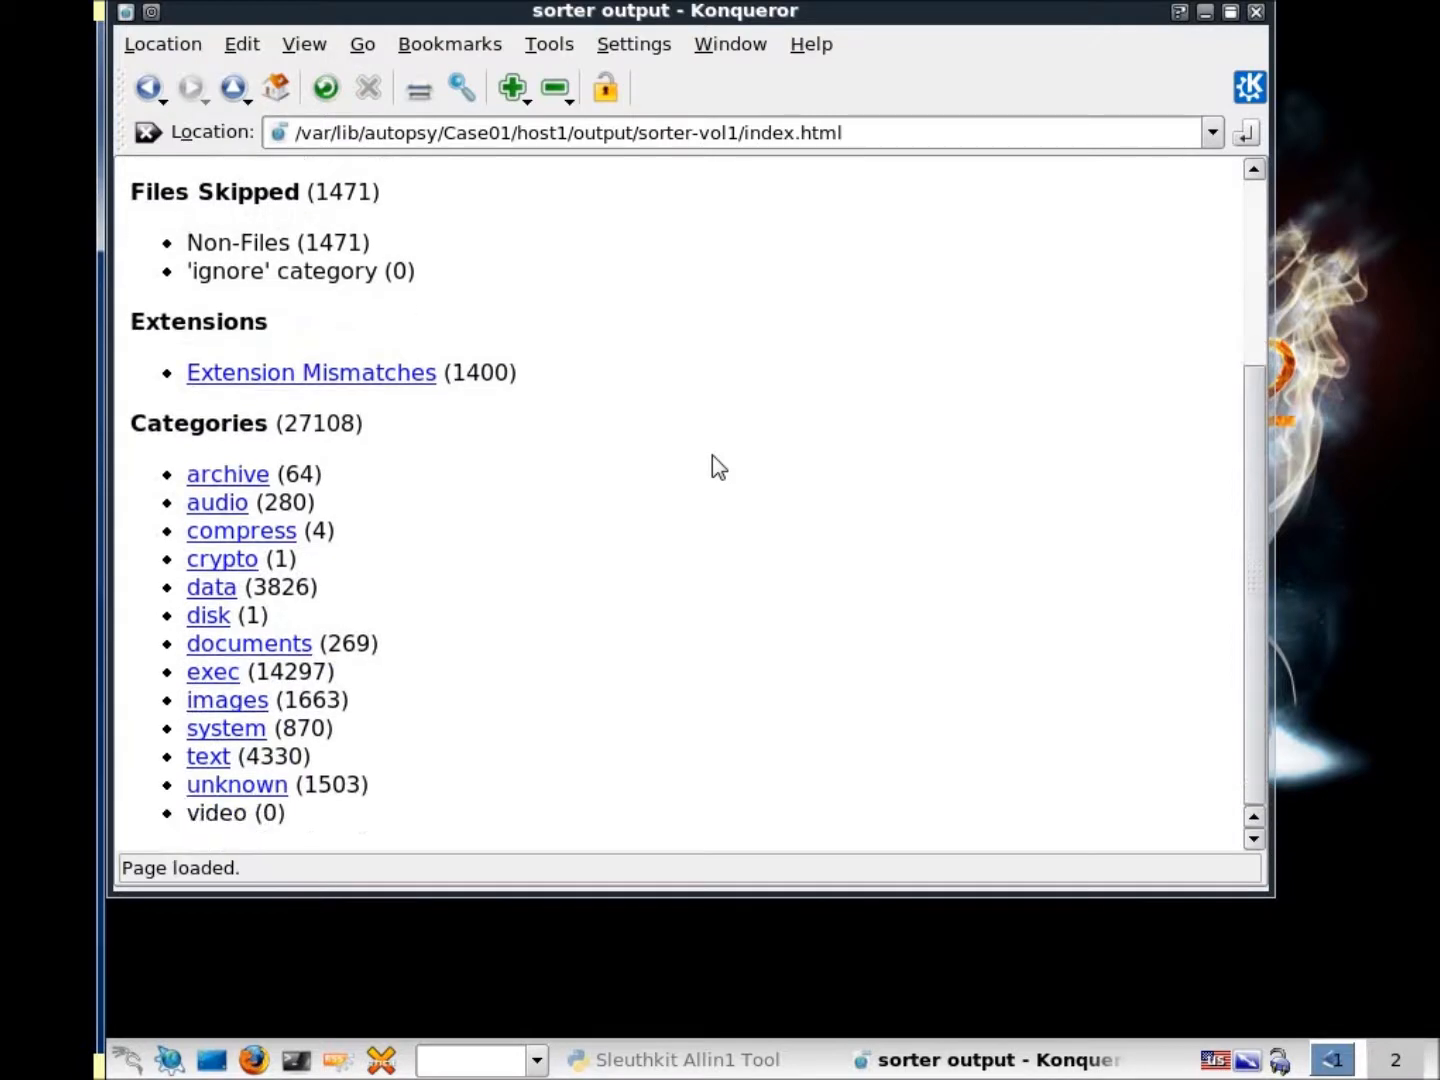
mouse_move(212, 672)
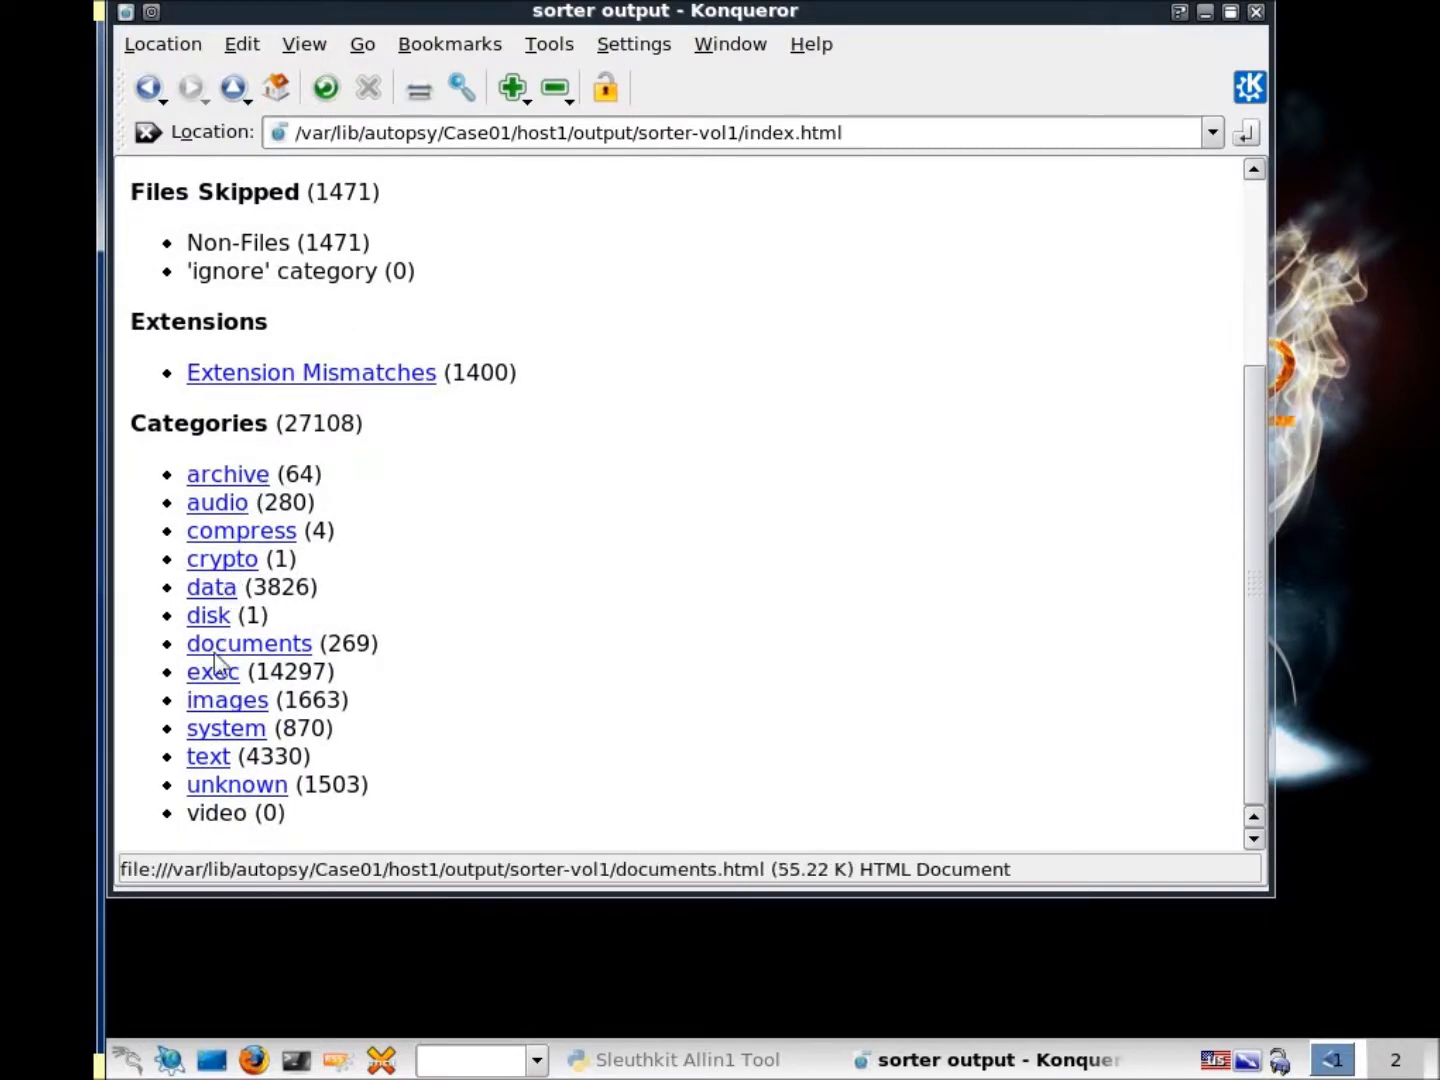
mouse_move(222, 558)
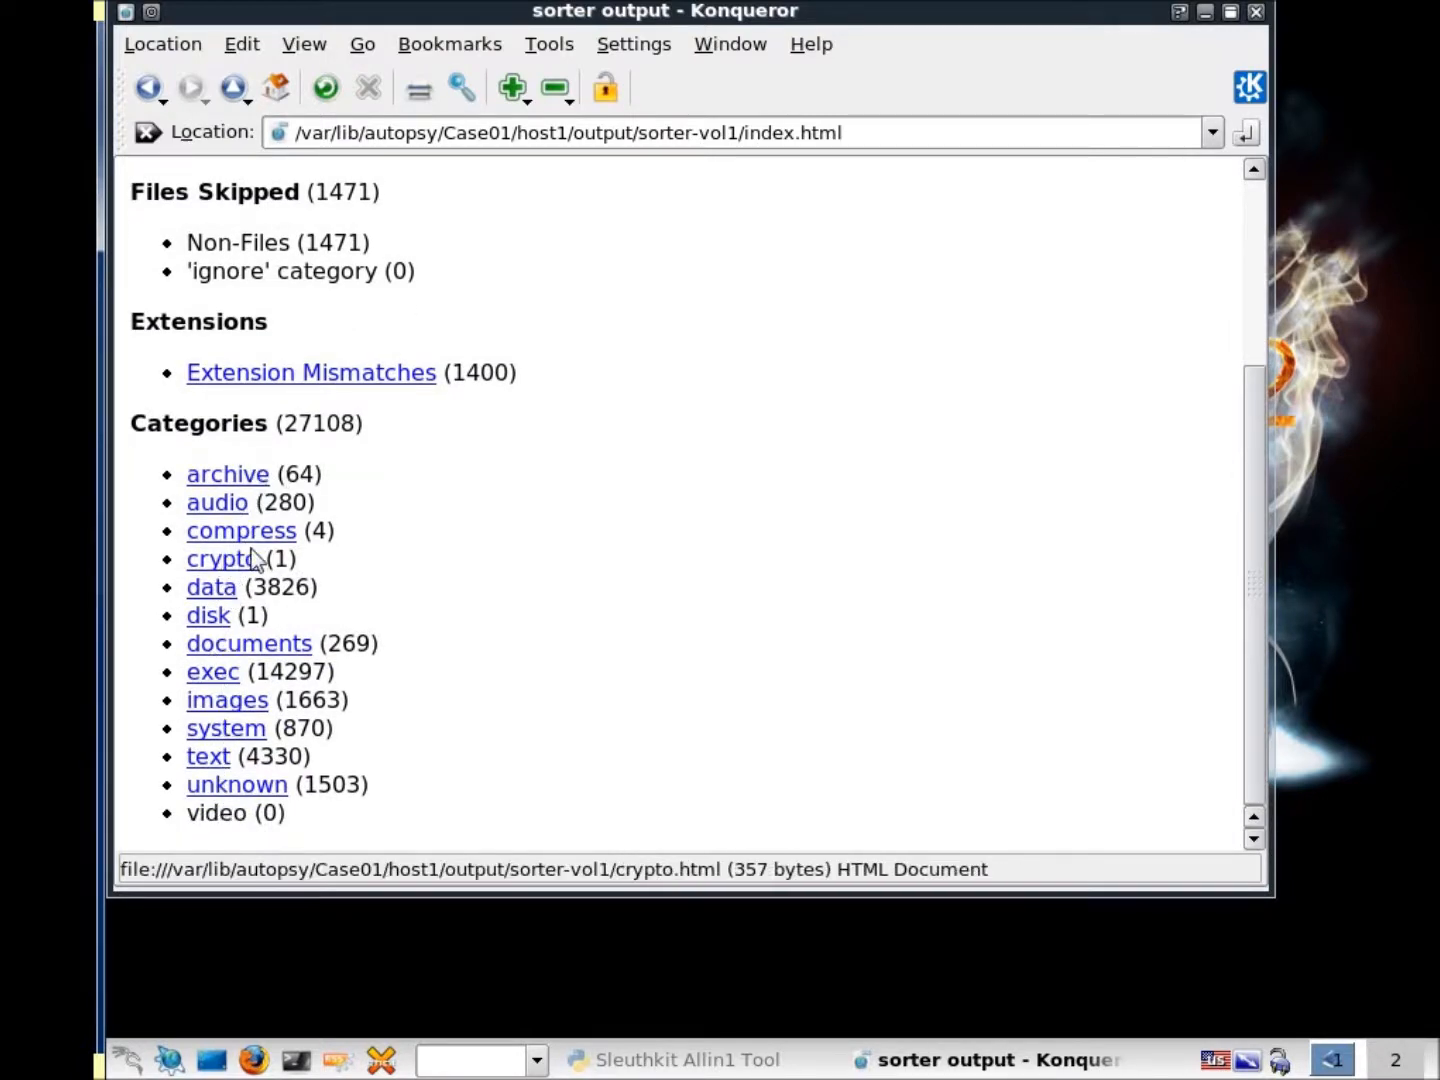
click(216, 500)
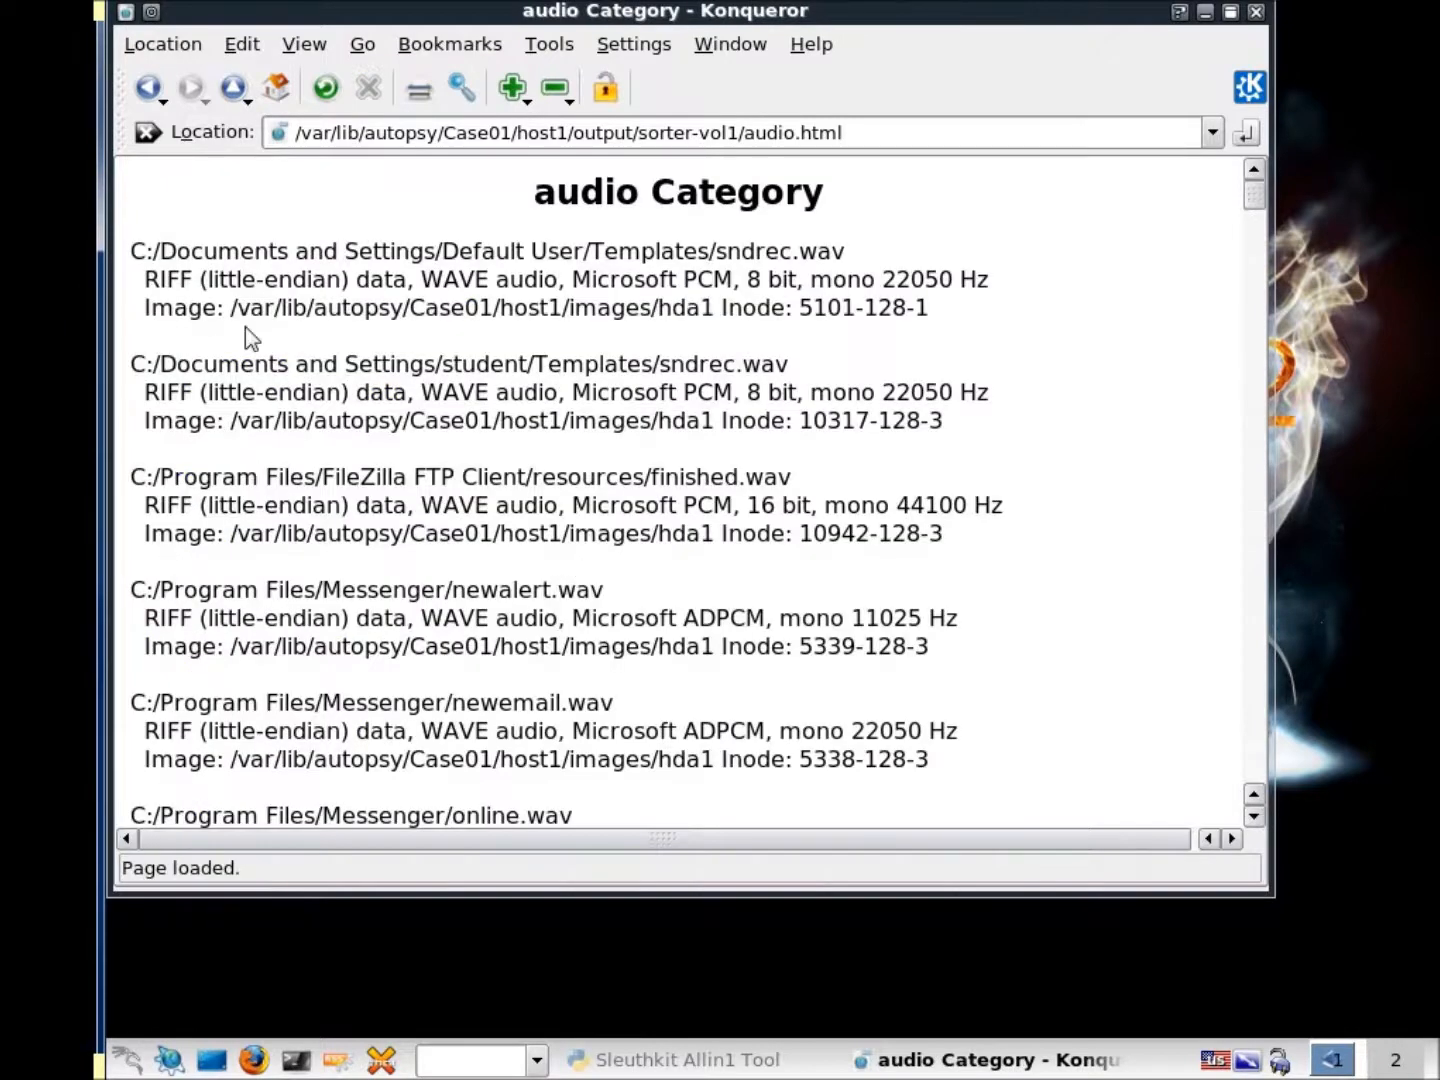
scroll(down, 3)
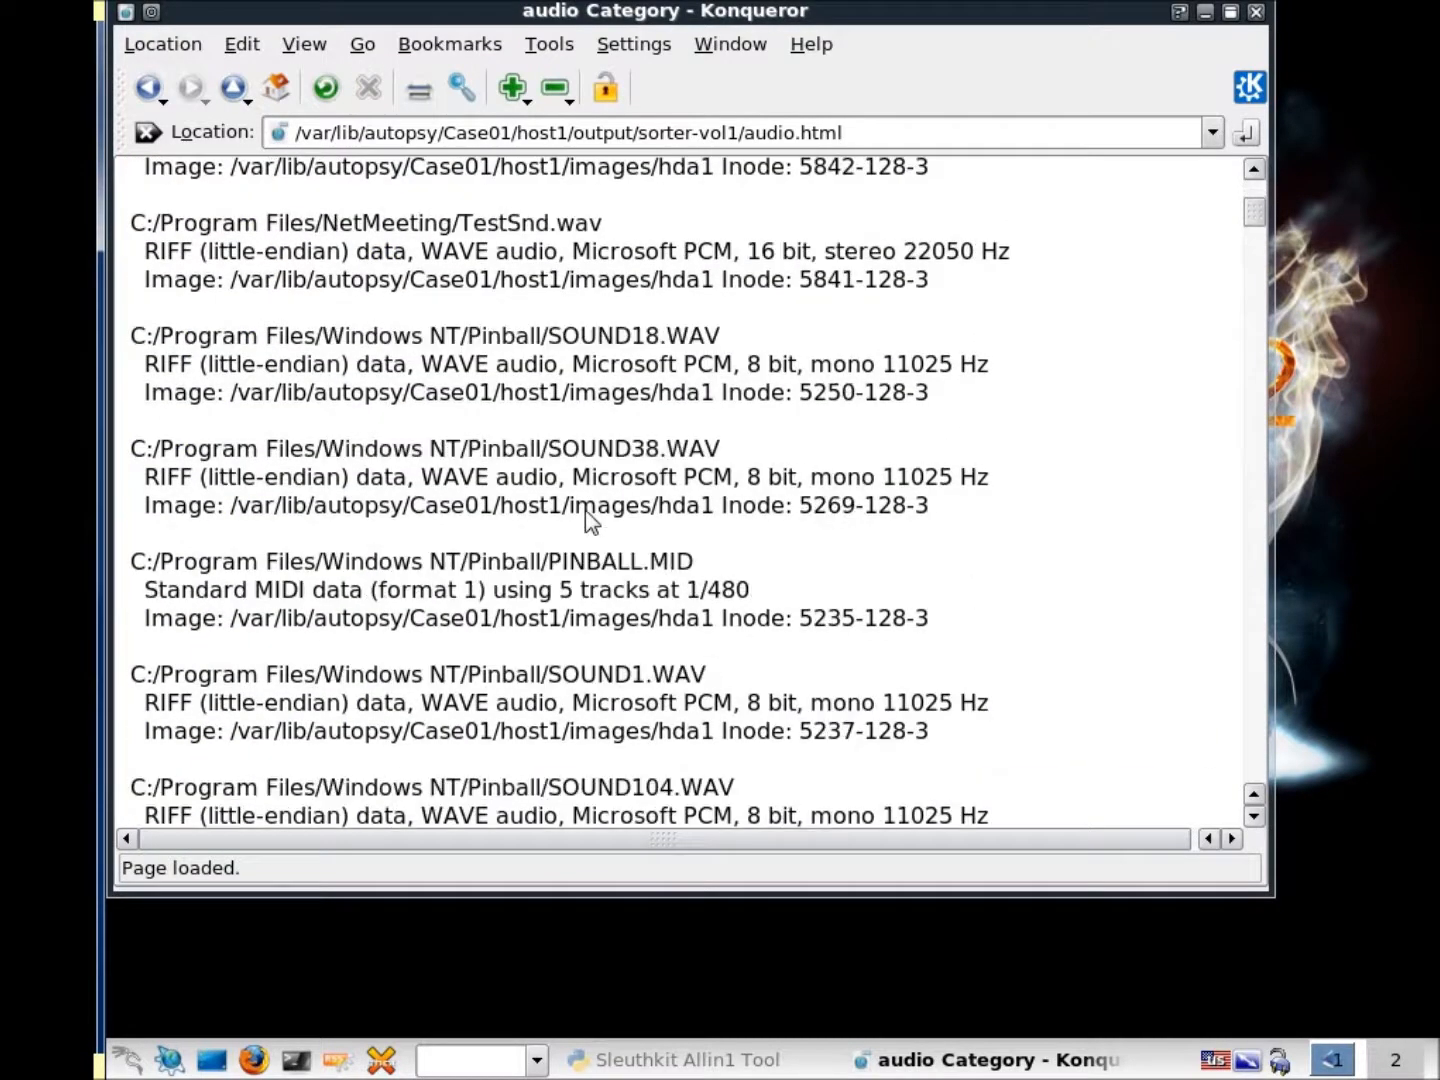
scroll(down, 3)
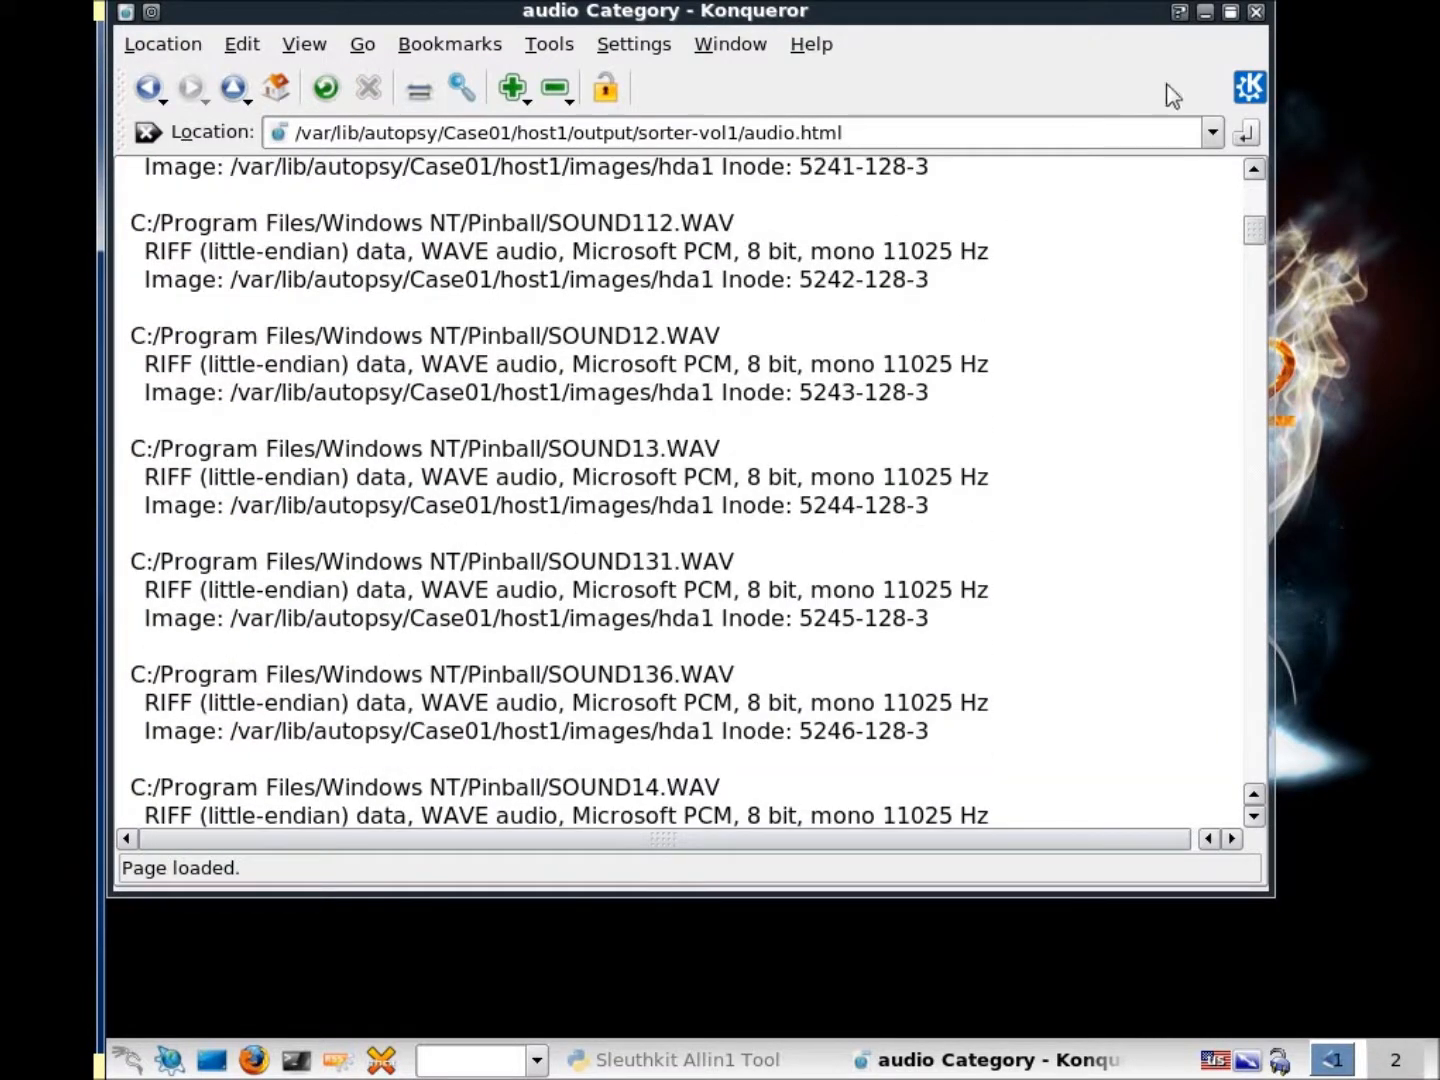
click(148, 88)
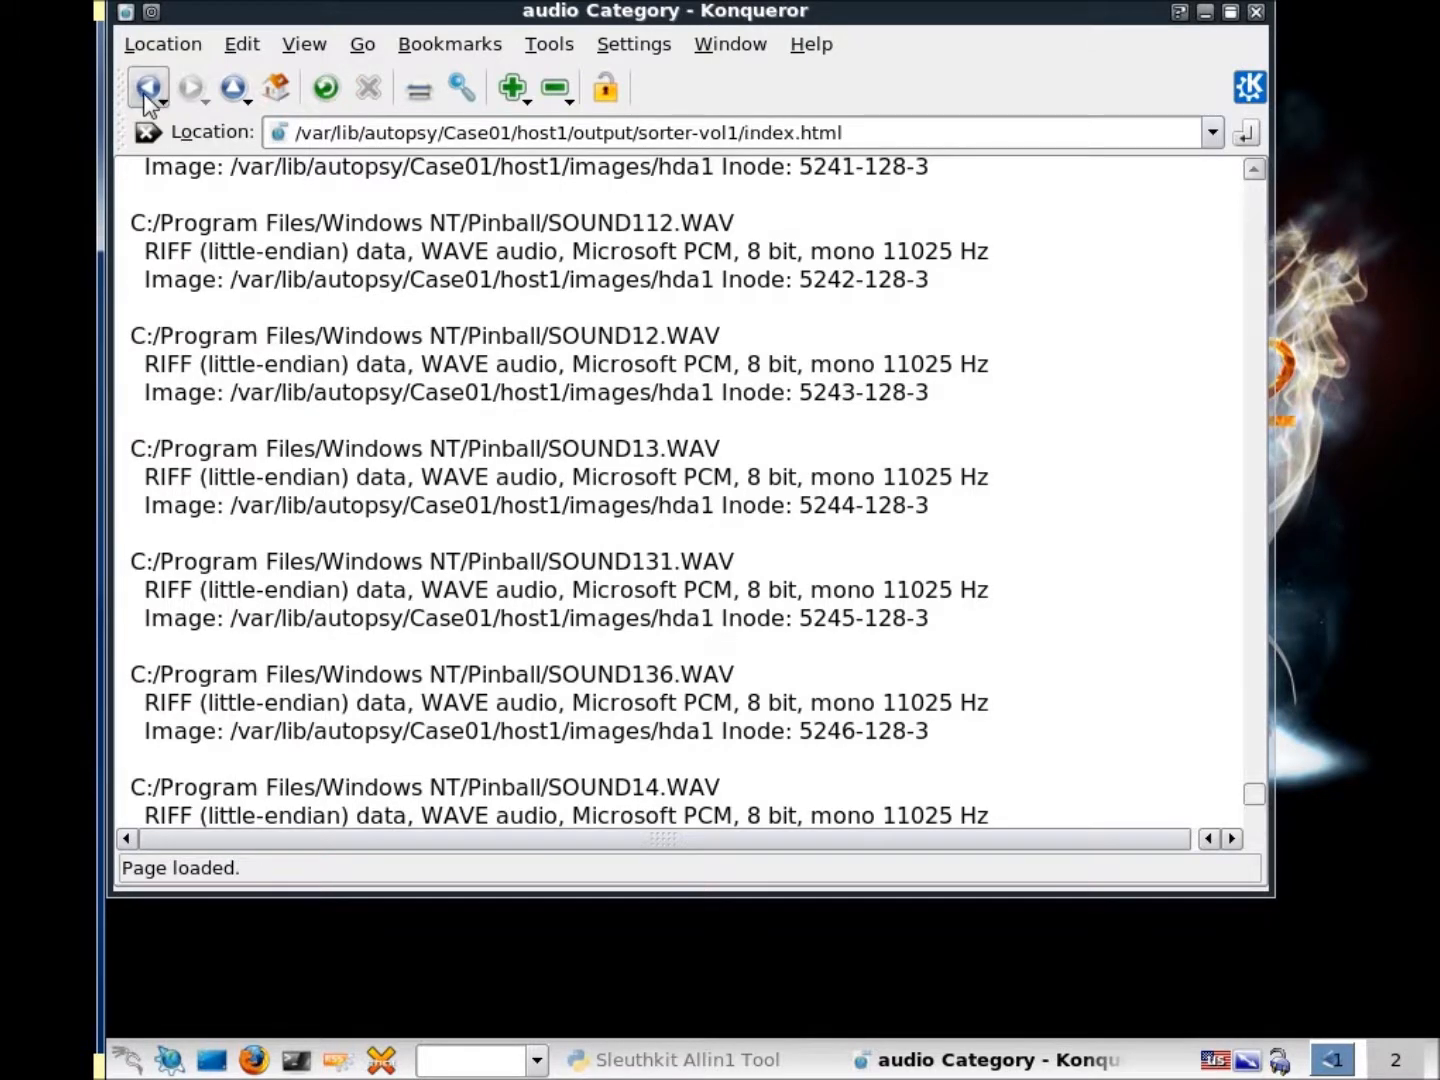
click(148, 88)
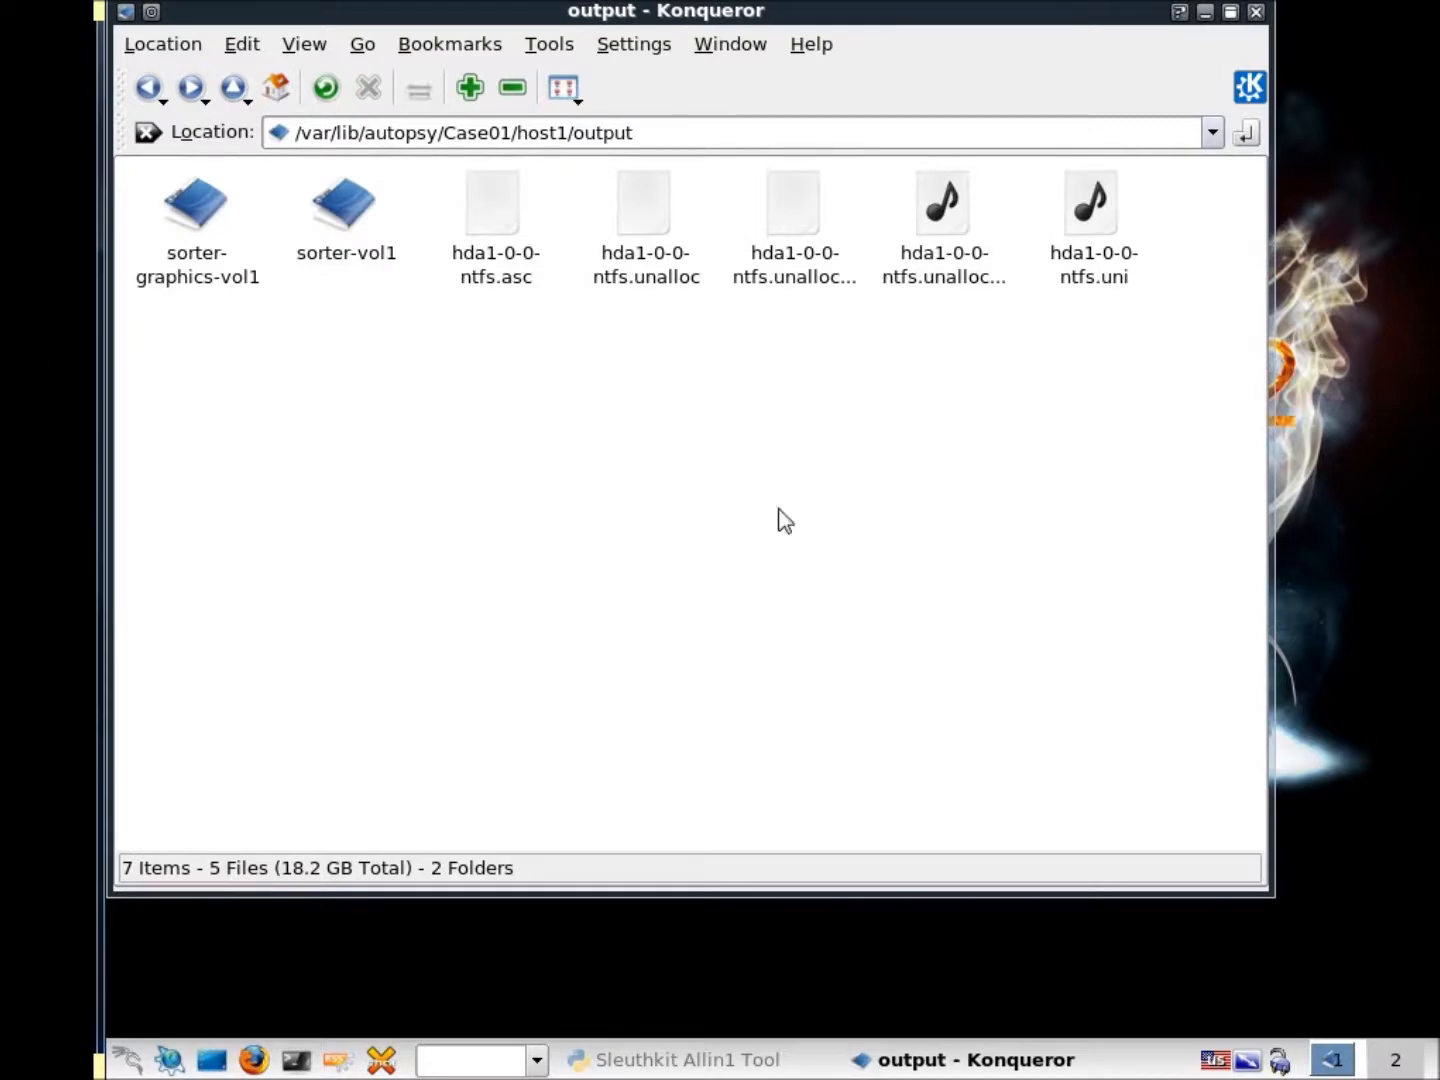
mouse_move(600, 680)
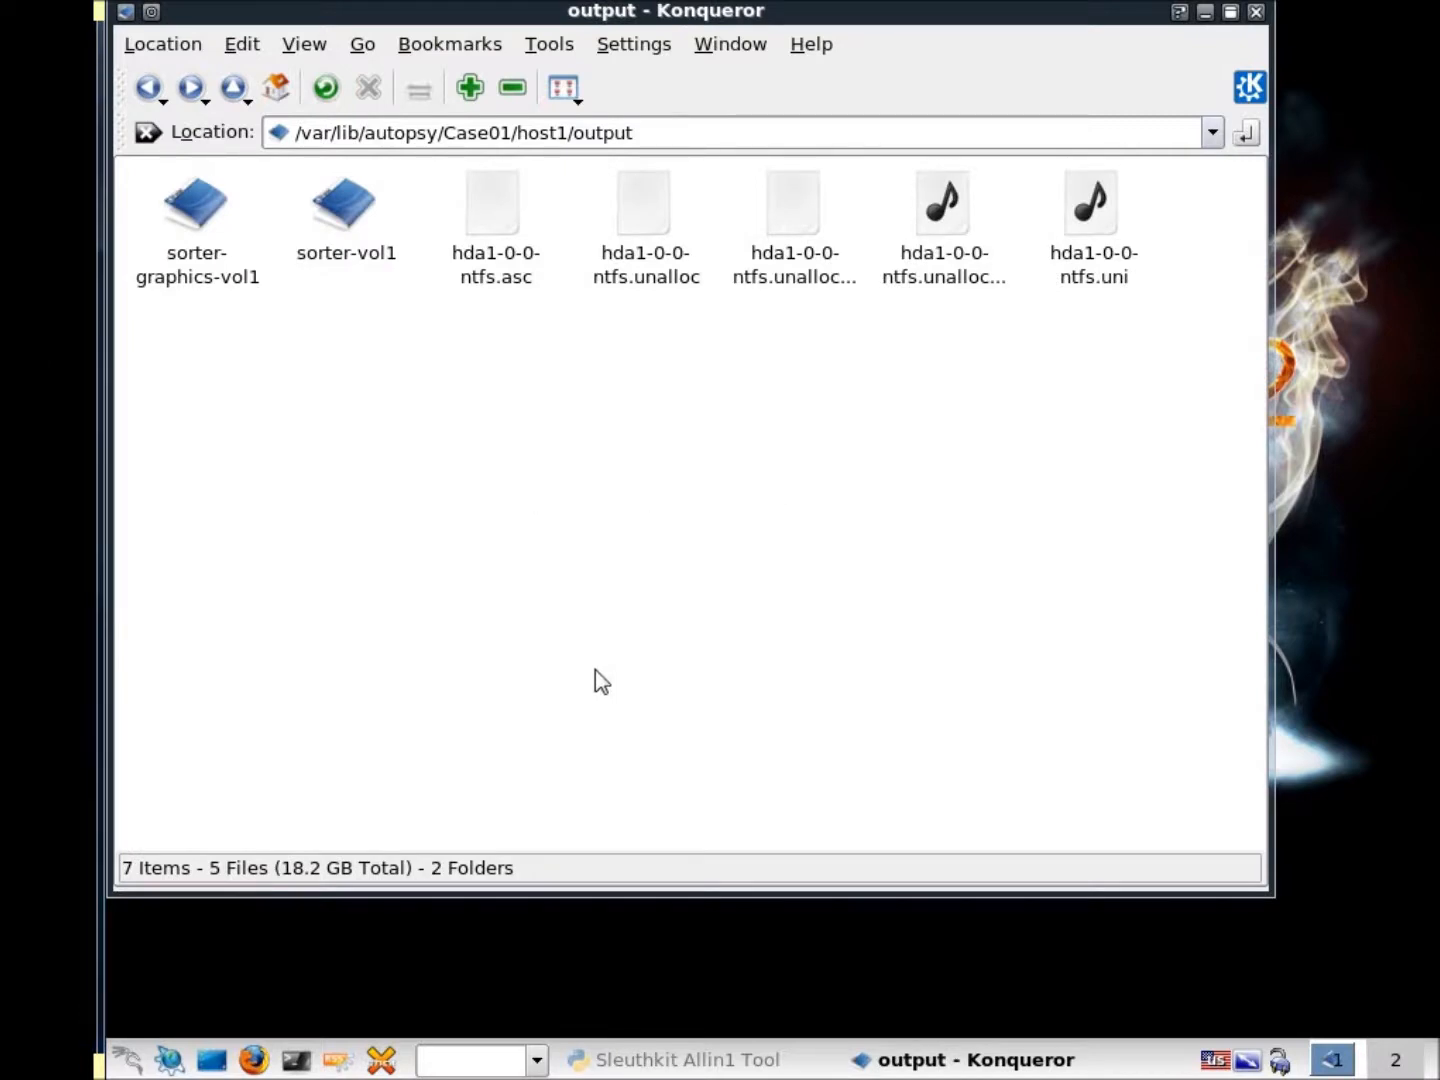
mouse_move(640, 672)
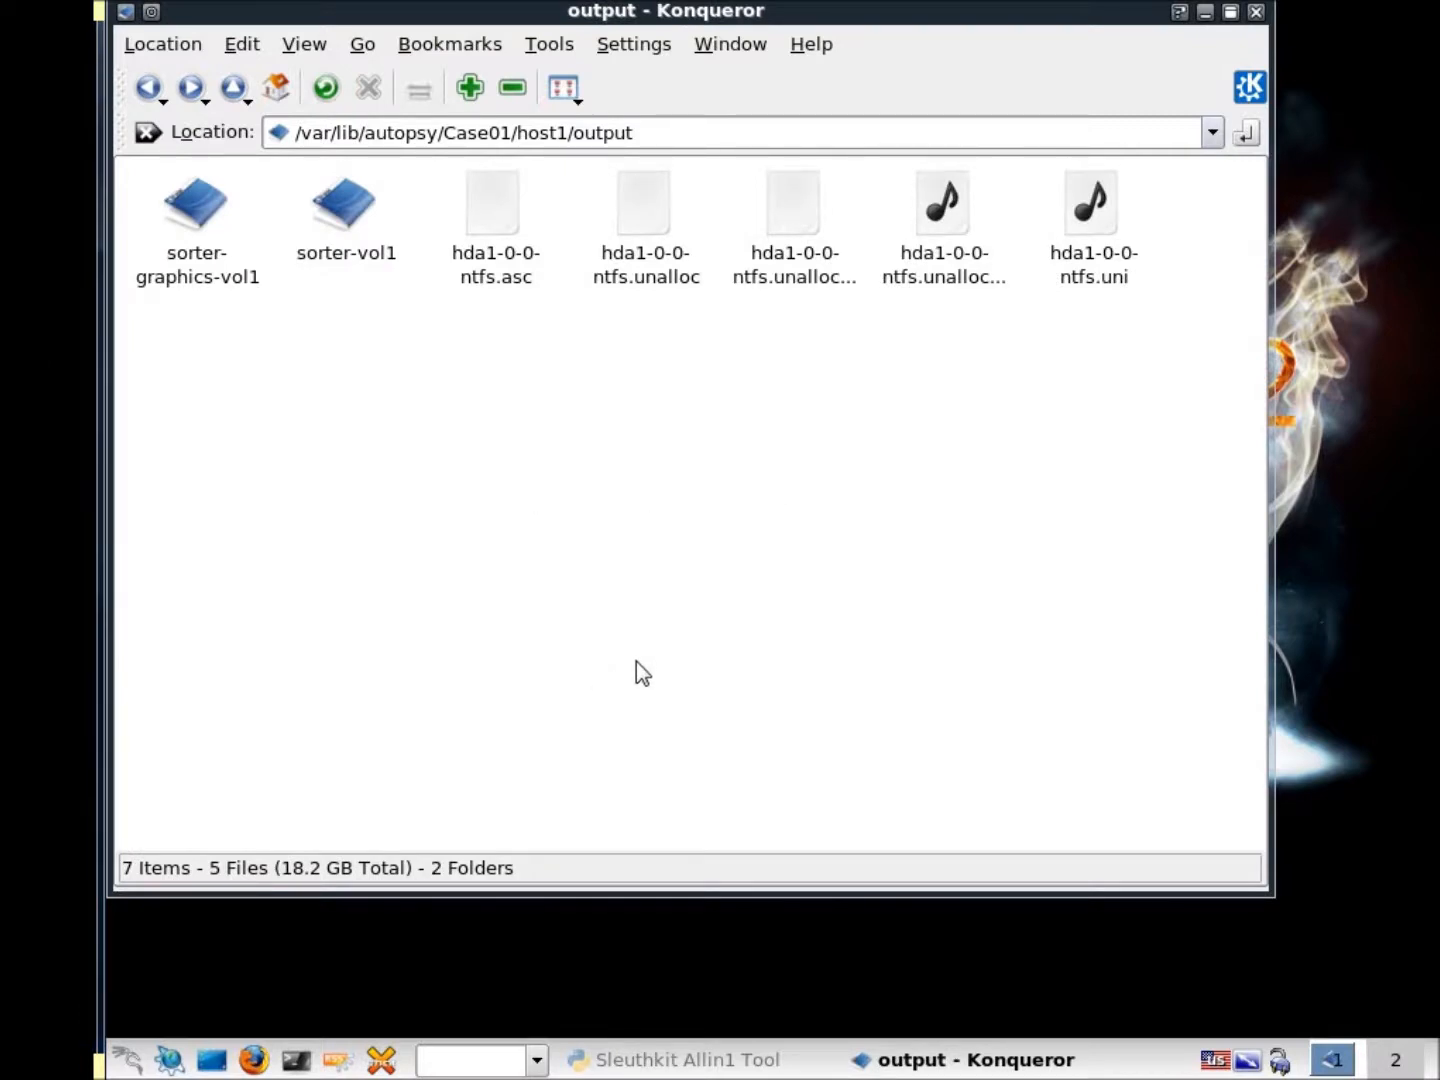
mouse_move(136, 1064)
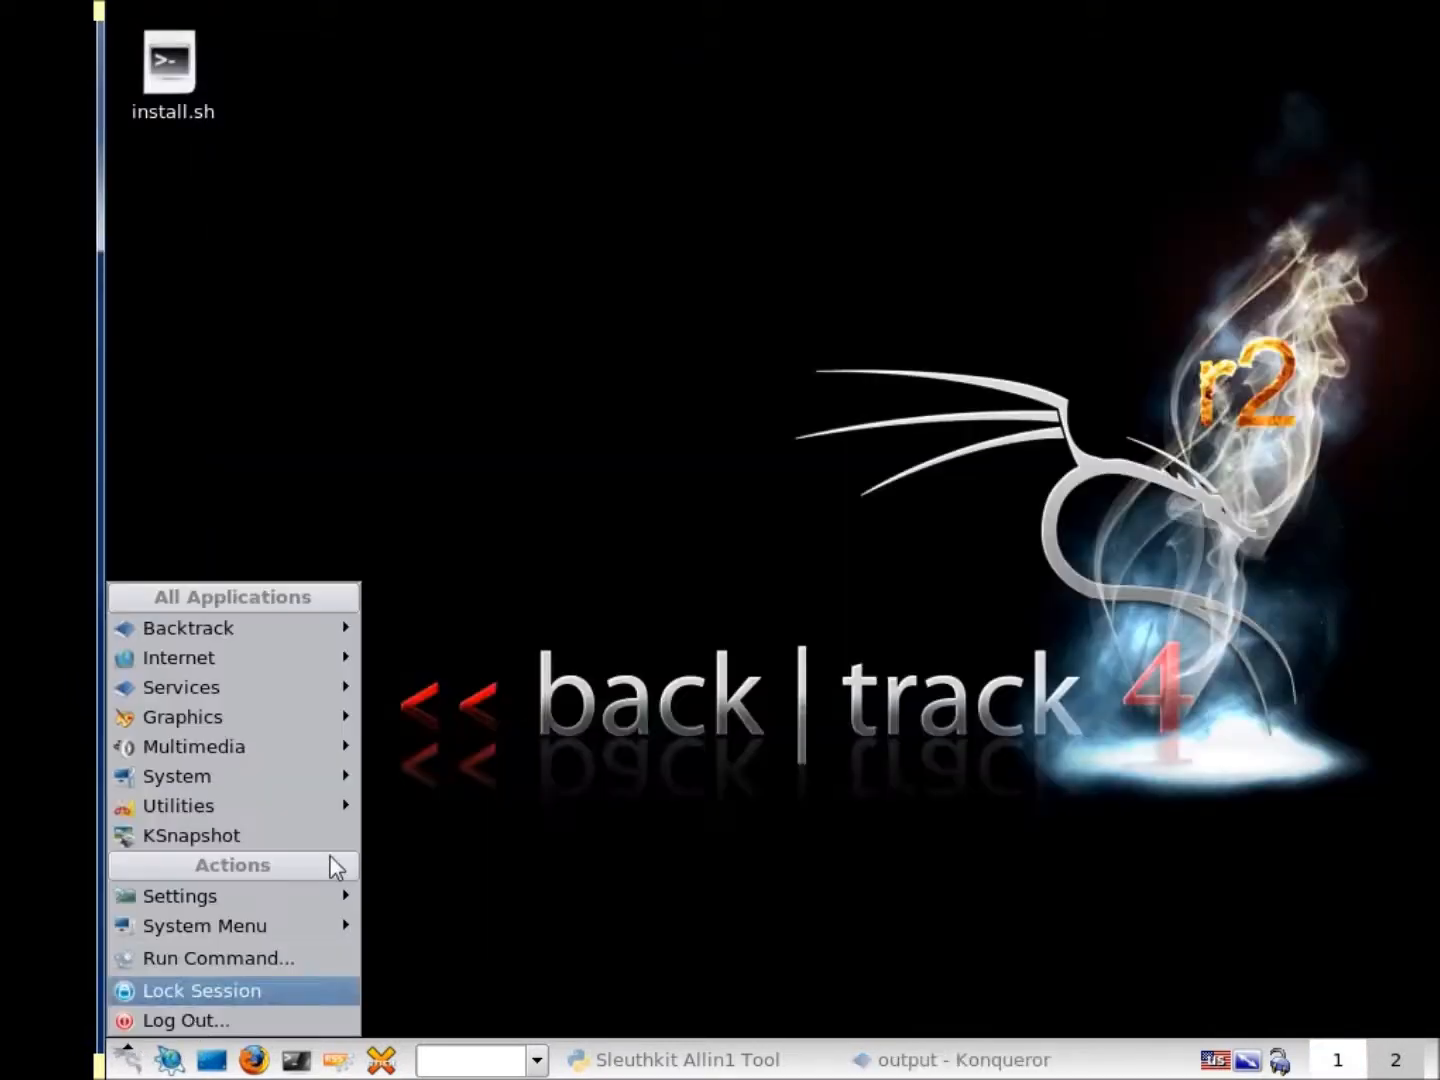
mouse_move(188, 628)
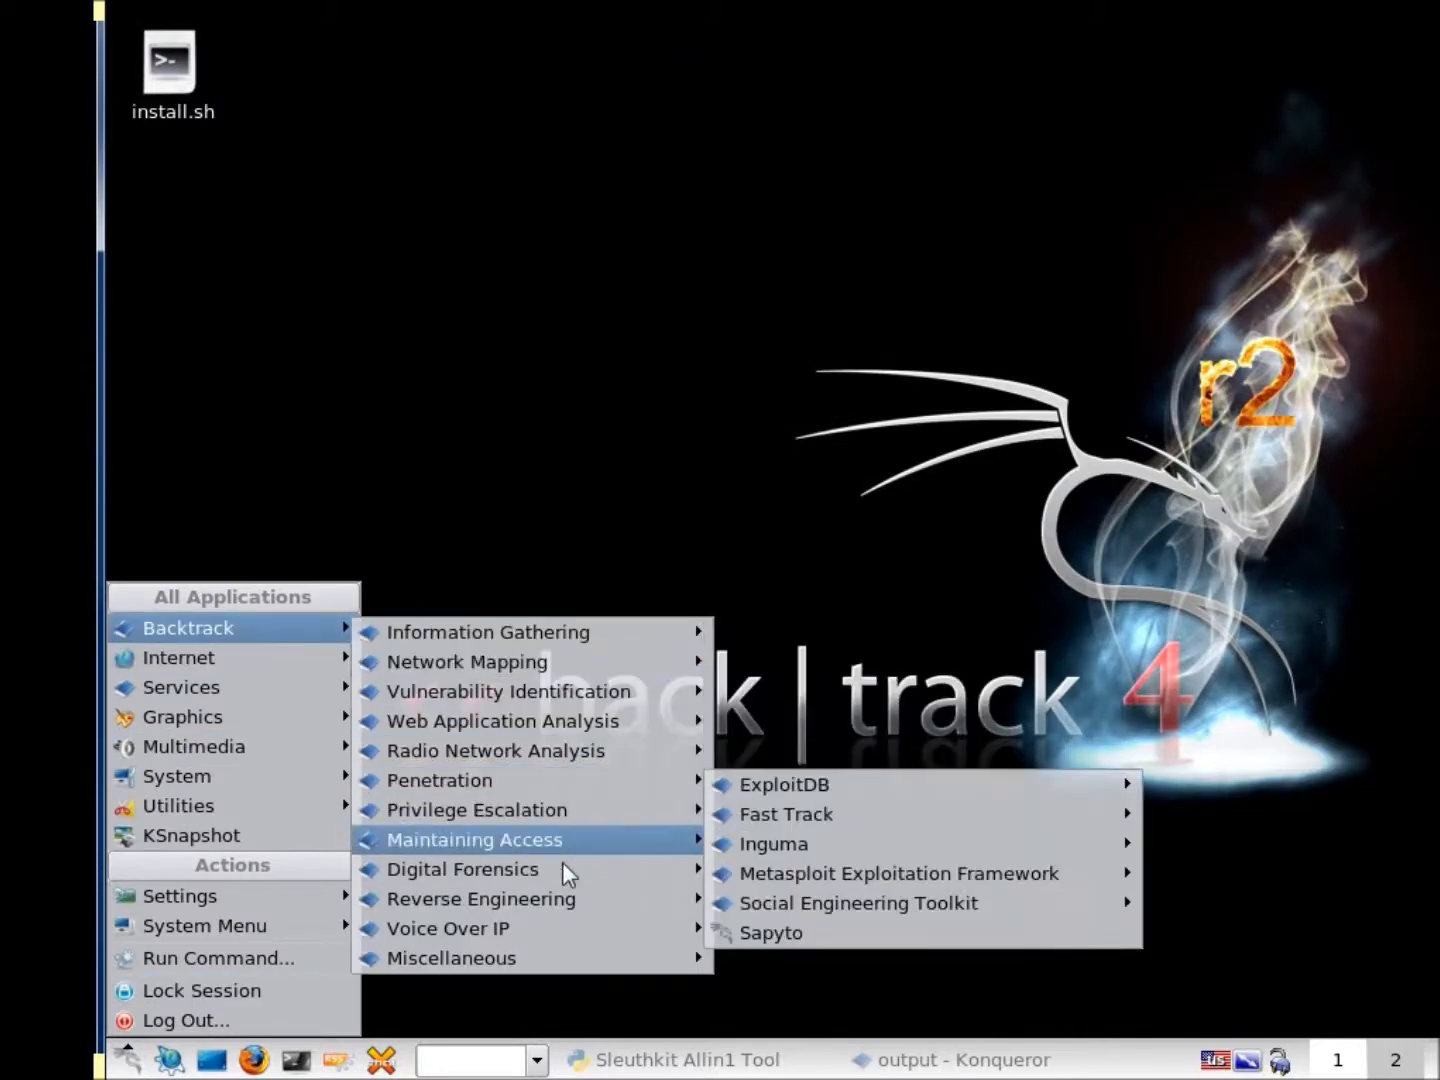
mouse_move(464, 868)
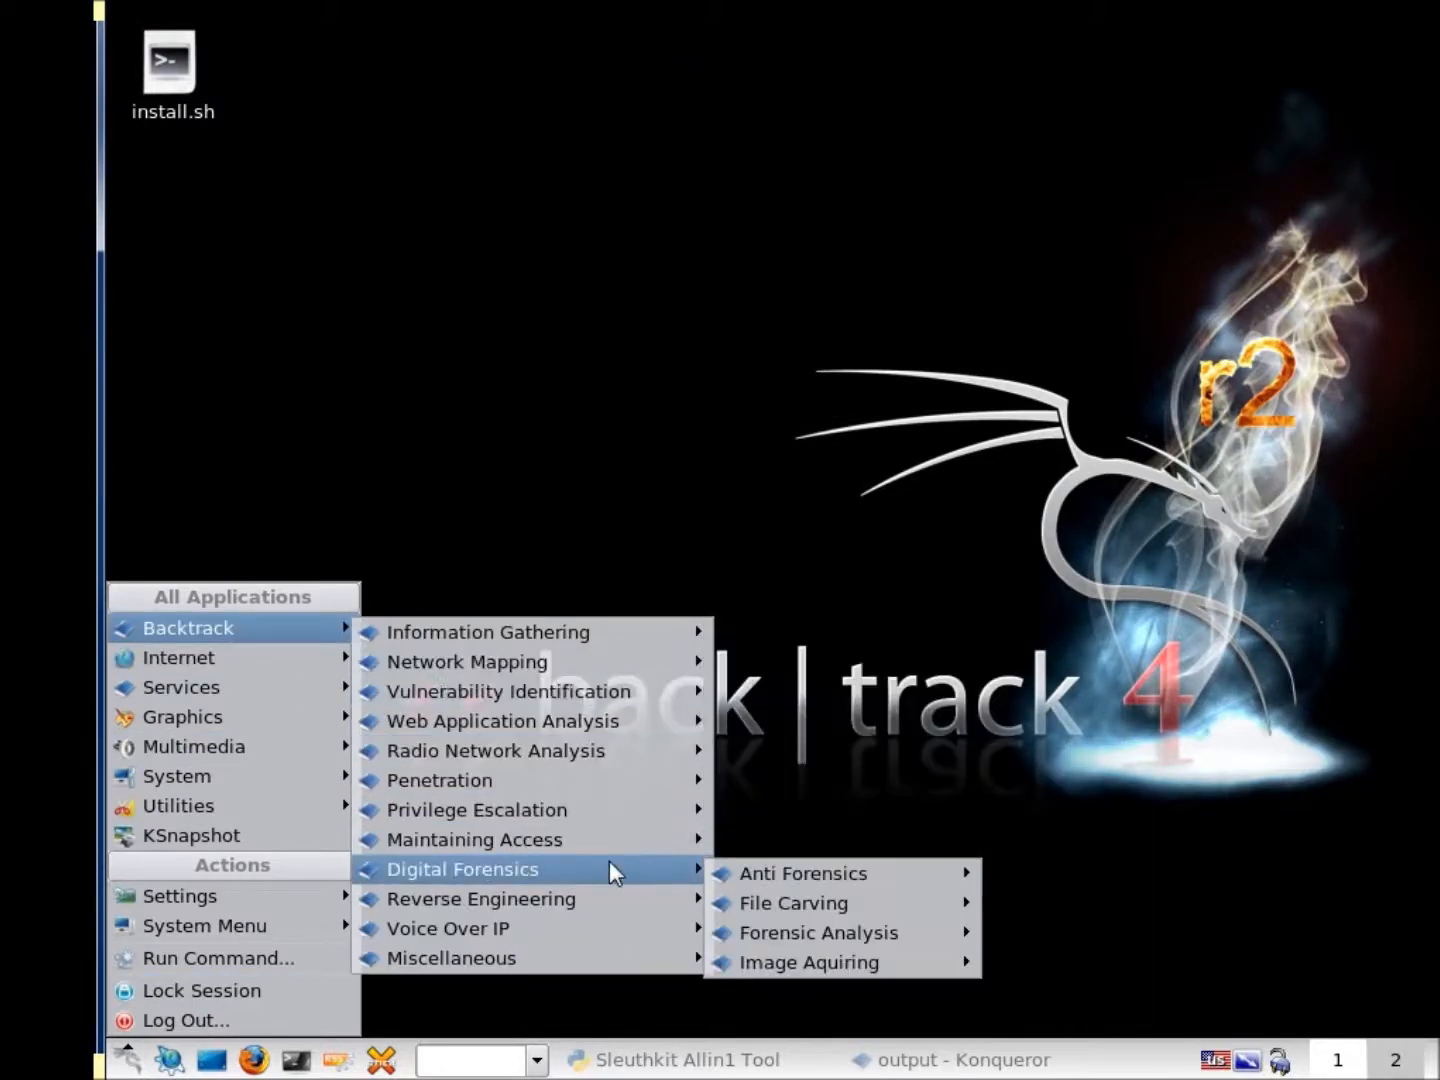
mouse_move(818, 932)
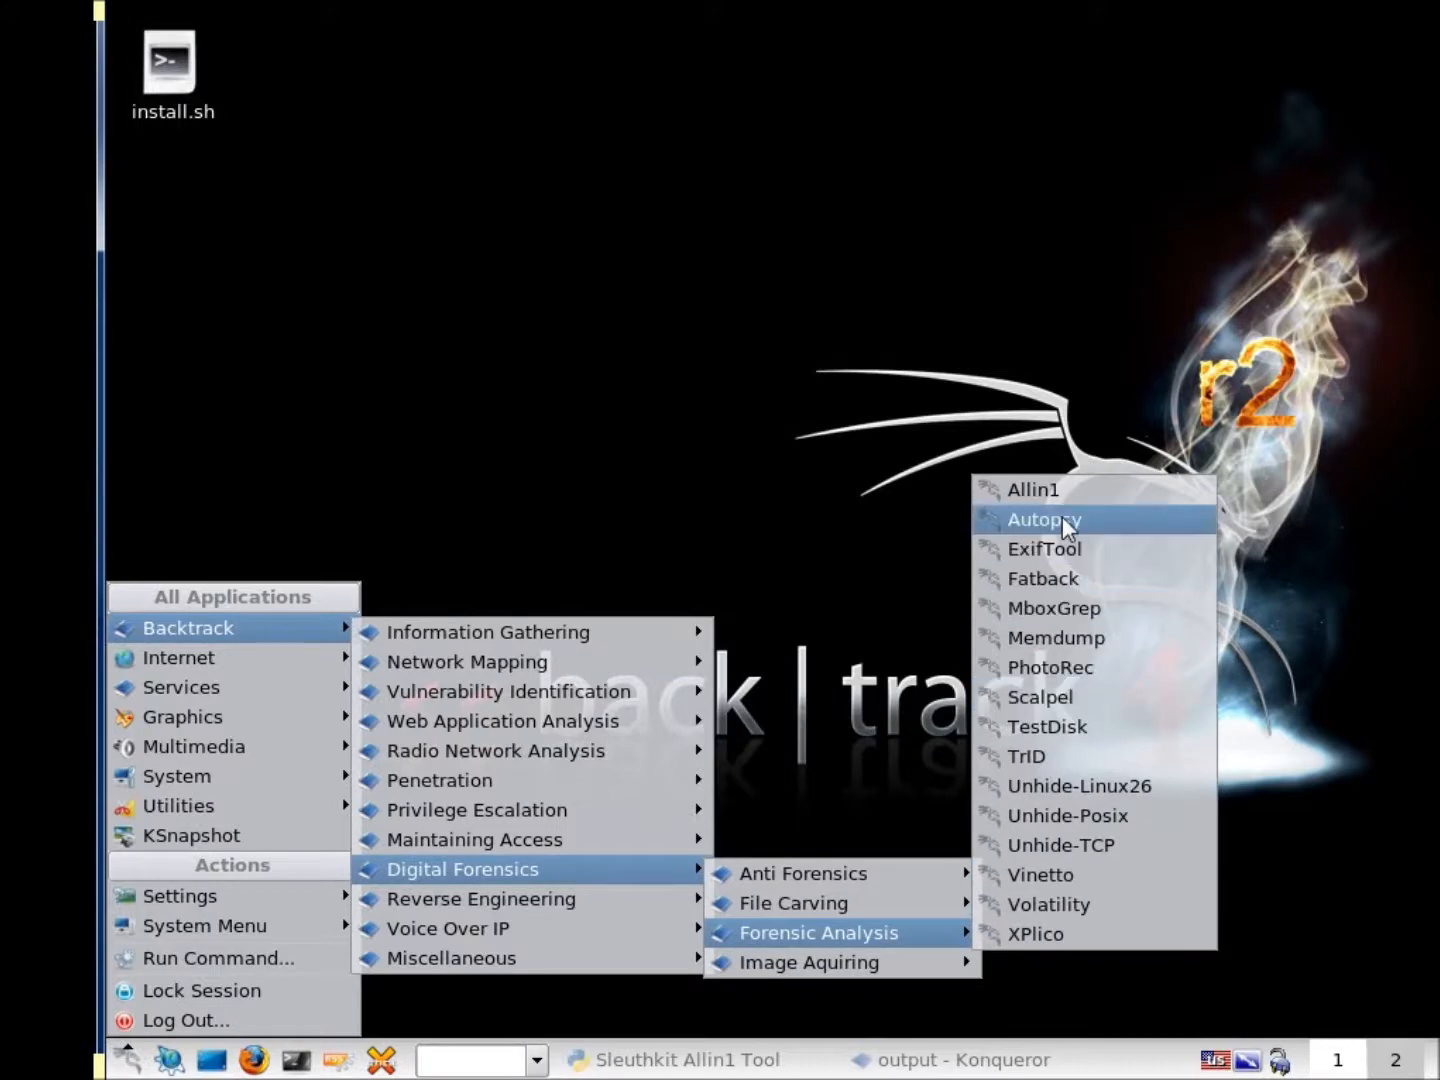
Launch Autopsy from the Backtrack forensic analysis menu
click(1044, 520)
text(a)
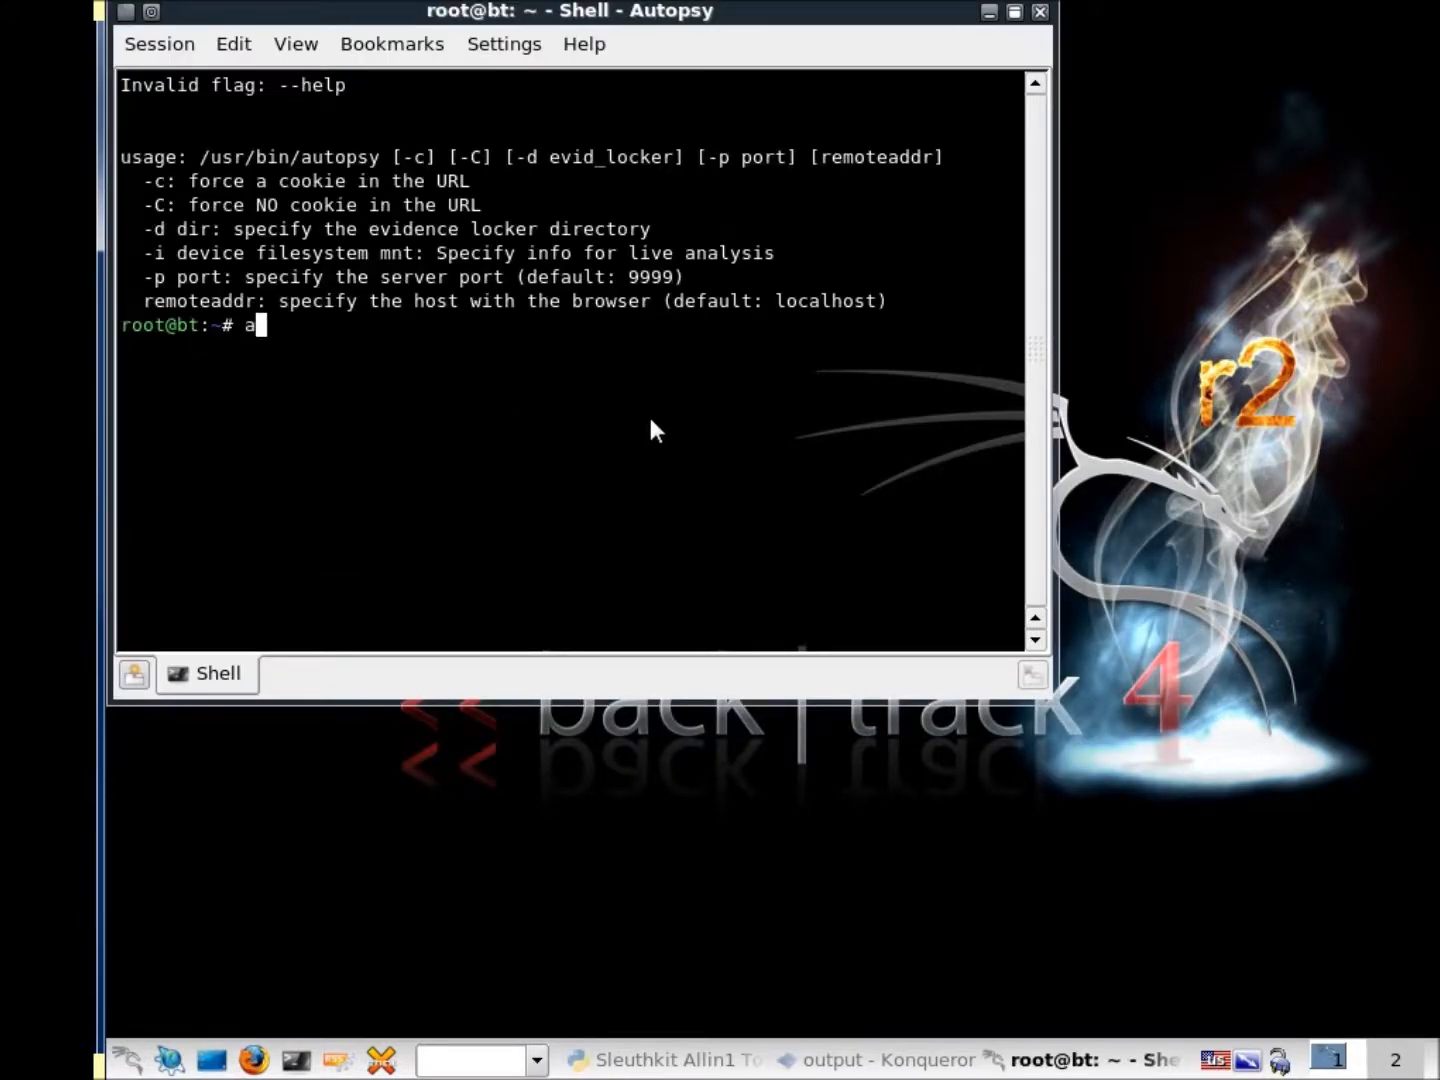
text(utop)
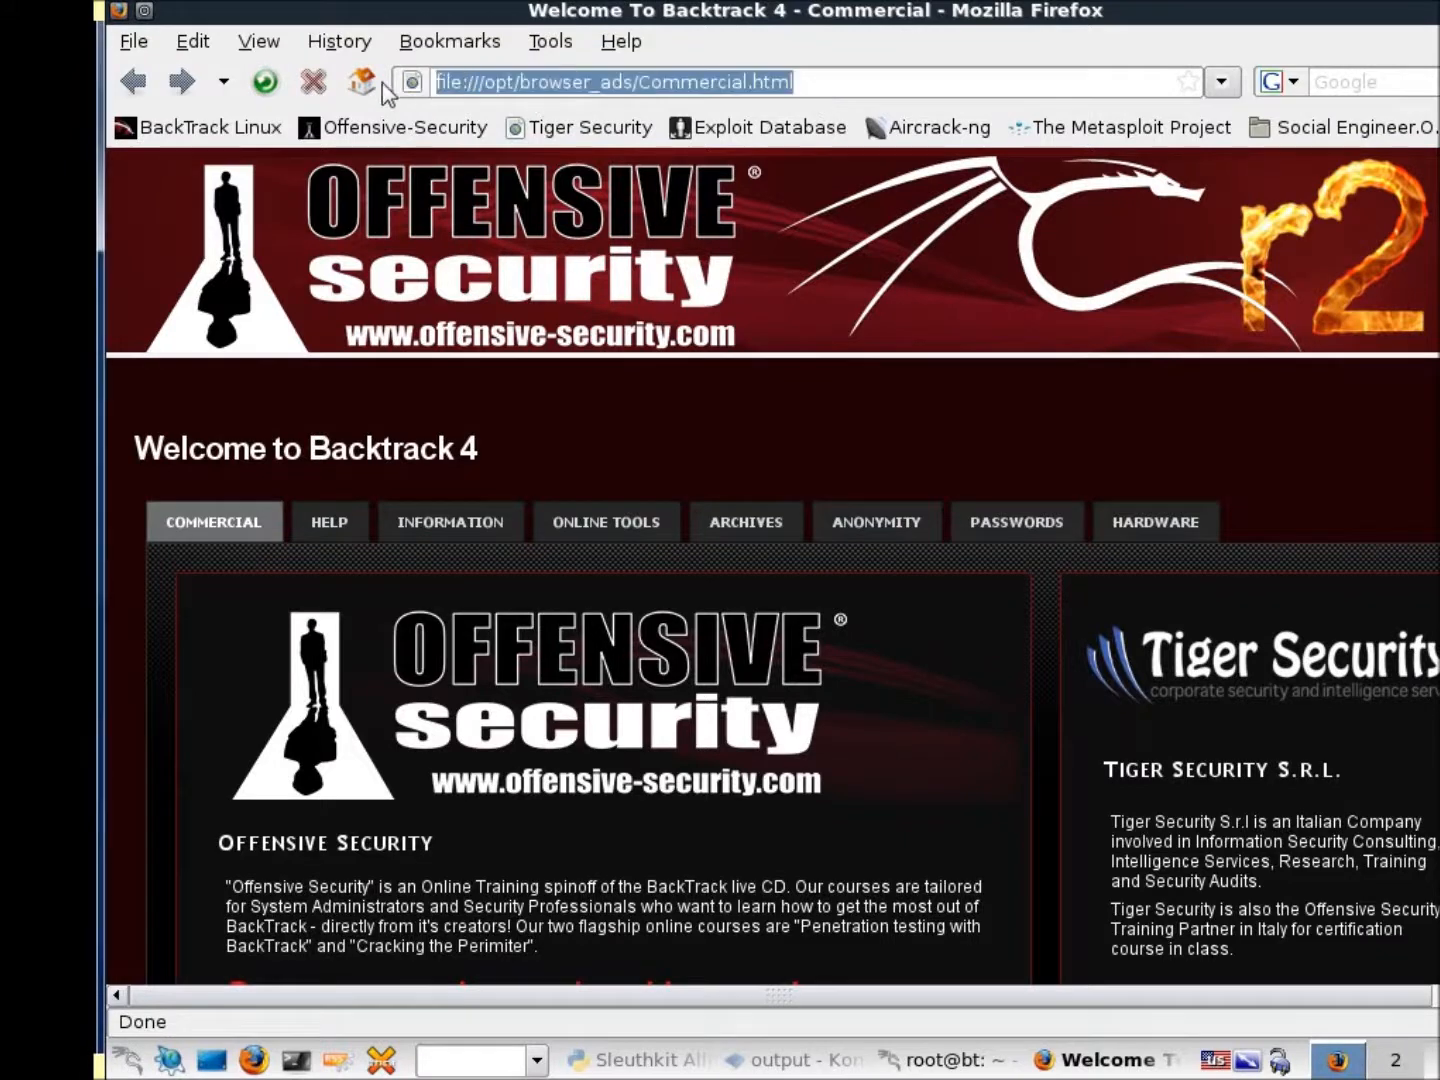
text(http://localhost:9999/autopsy)
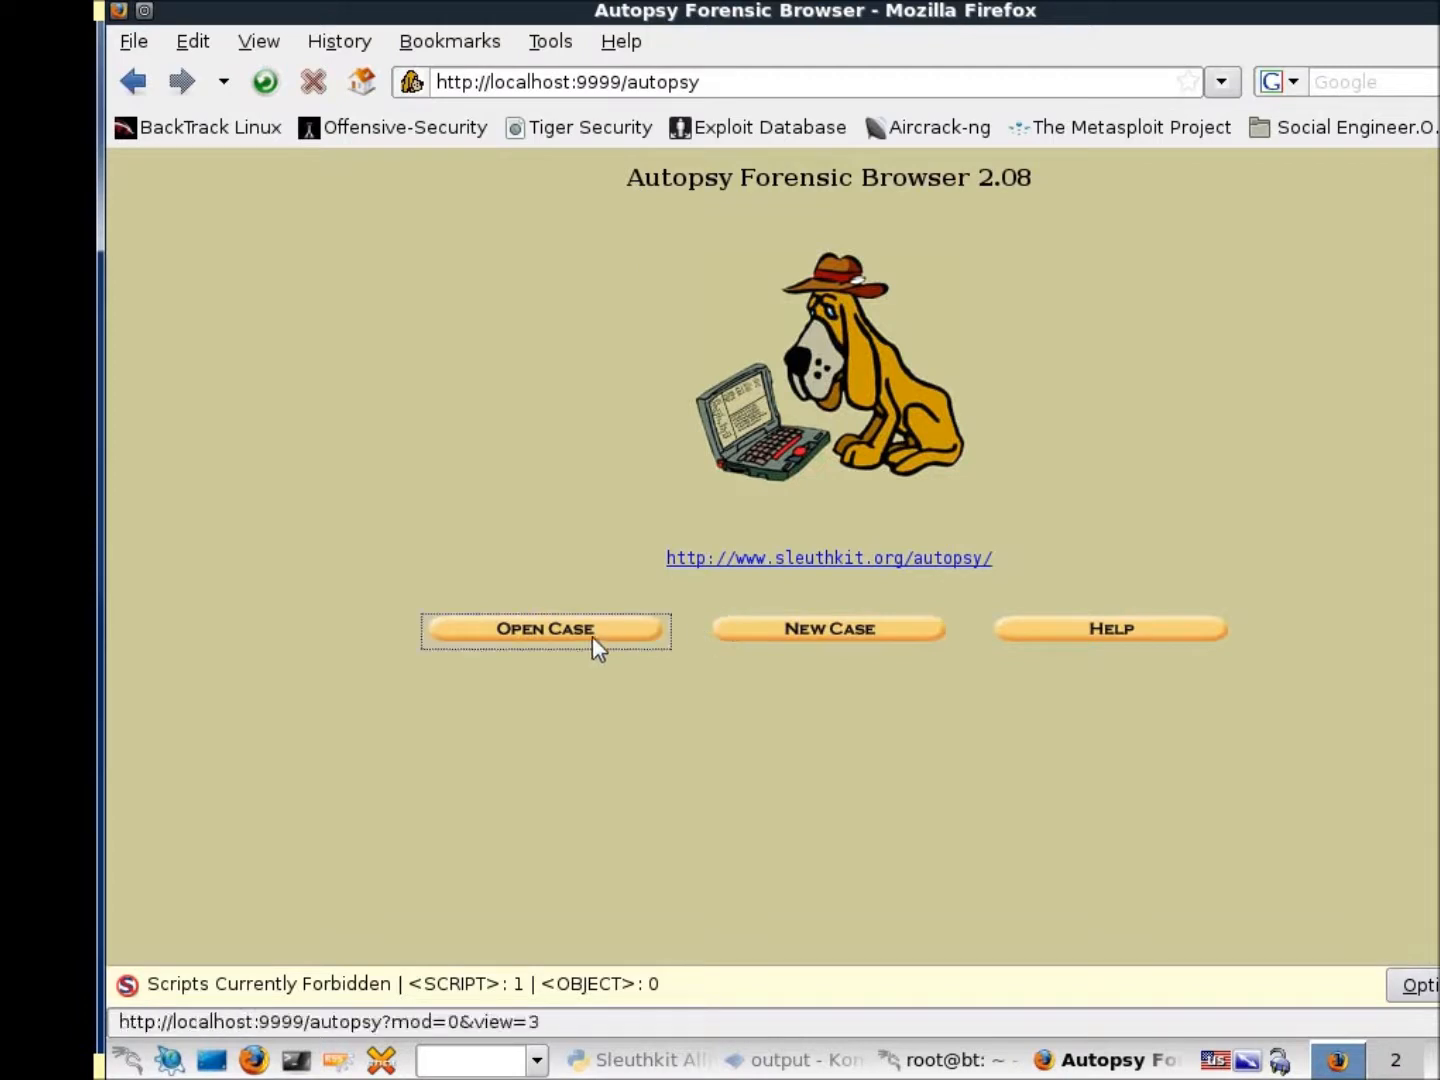
Open Case01, its host1, and analyze the C:/ NTFS volume hda1-0-0
click(544, 628)
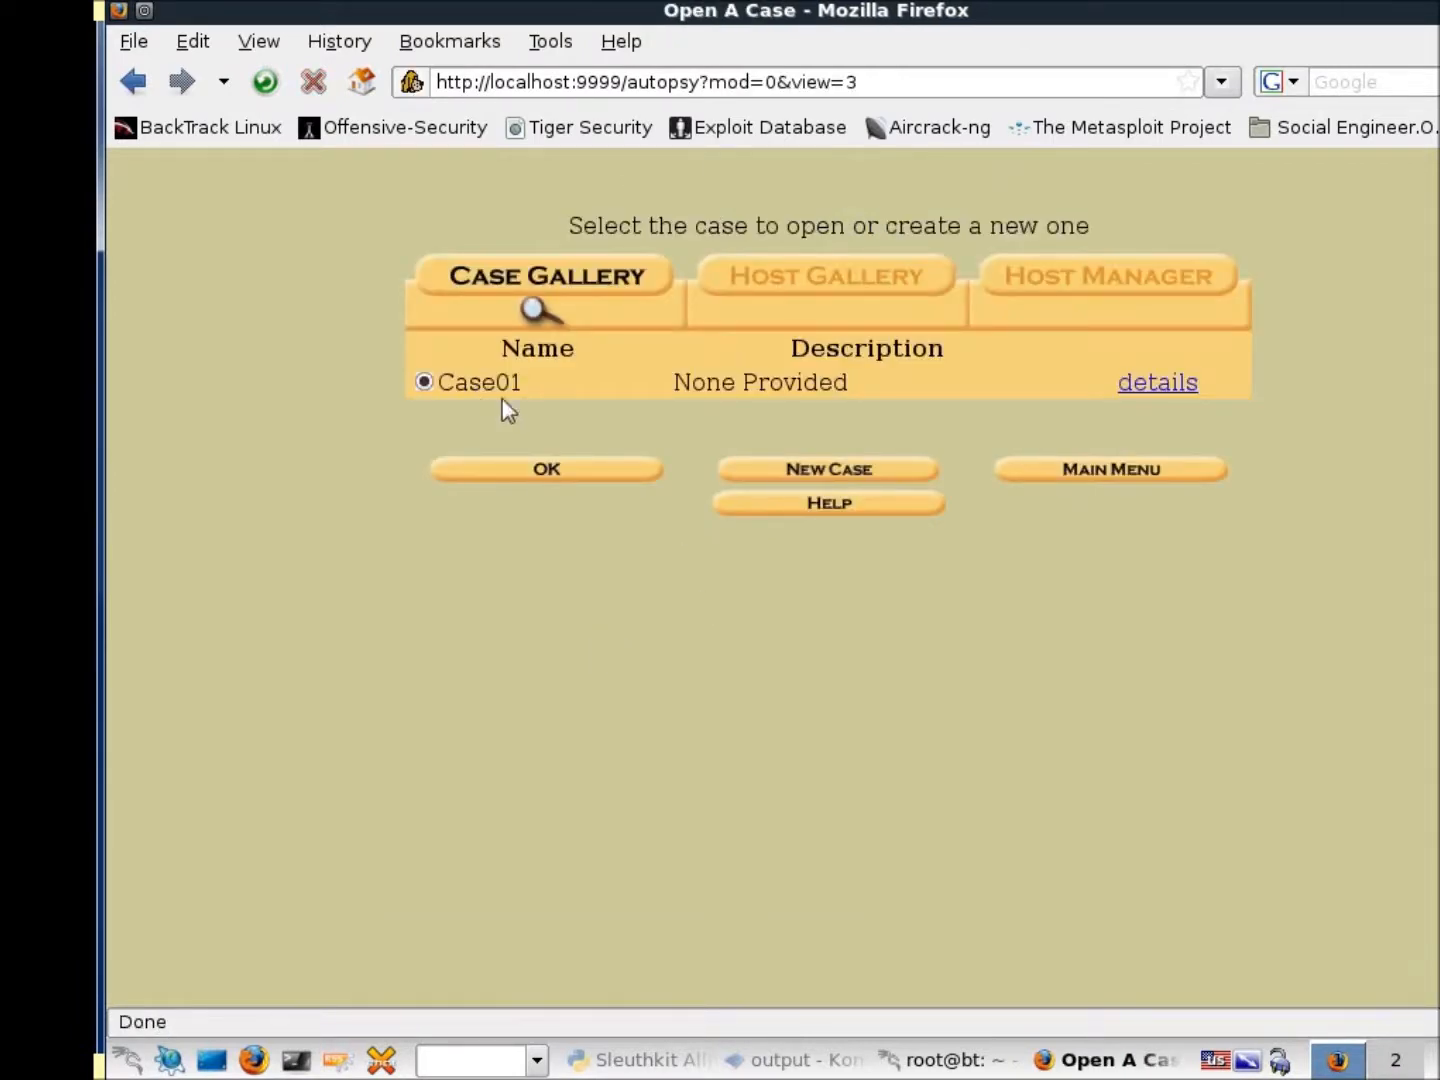
click(544, 468)
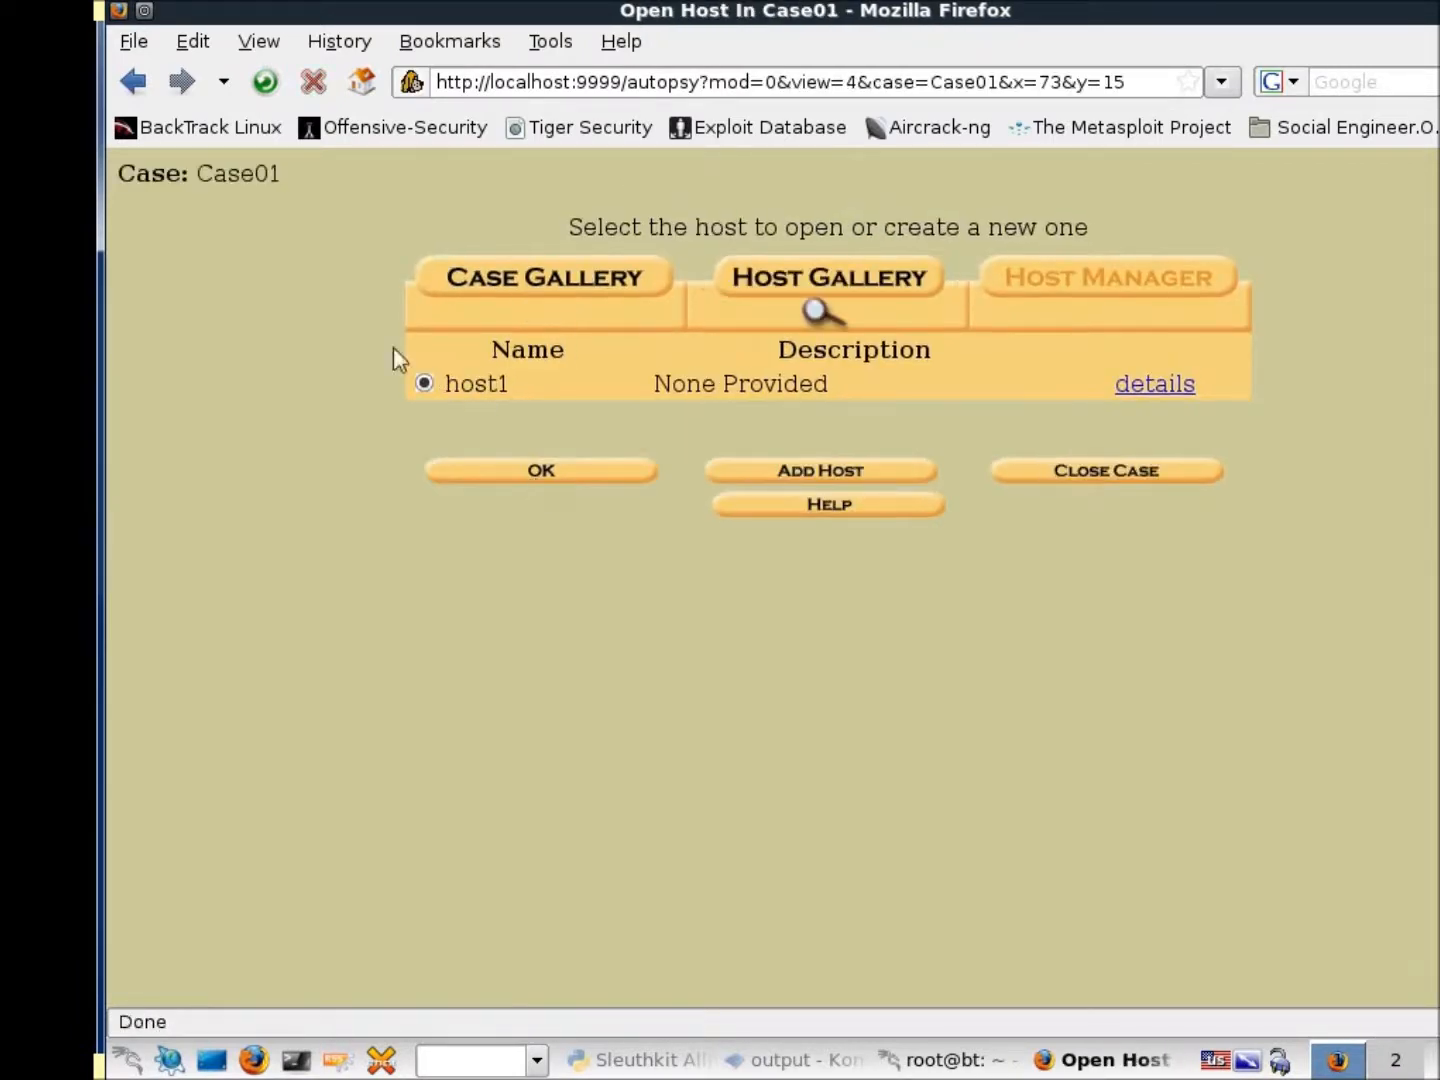
click(540, 470)
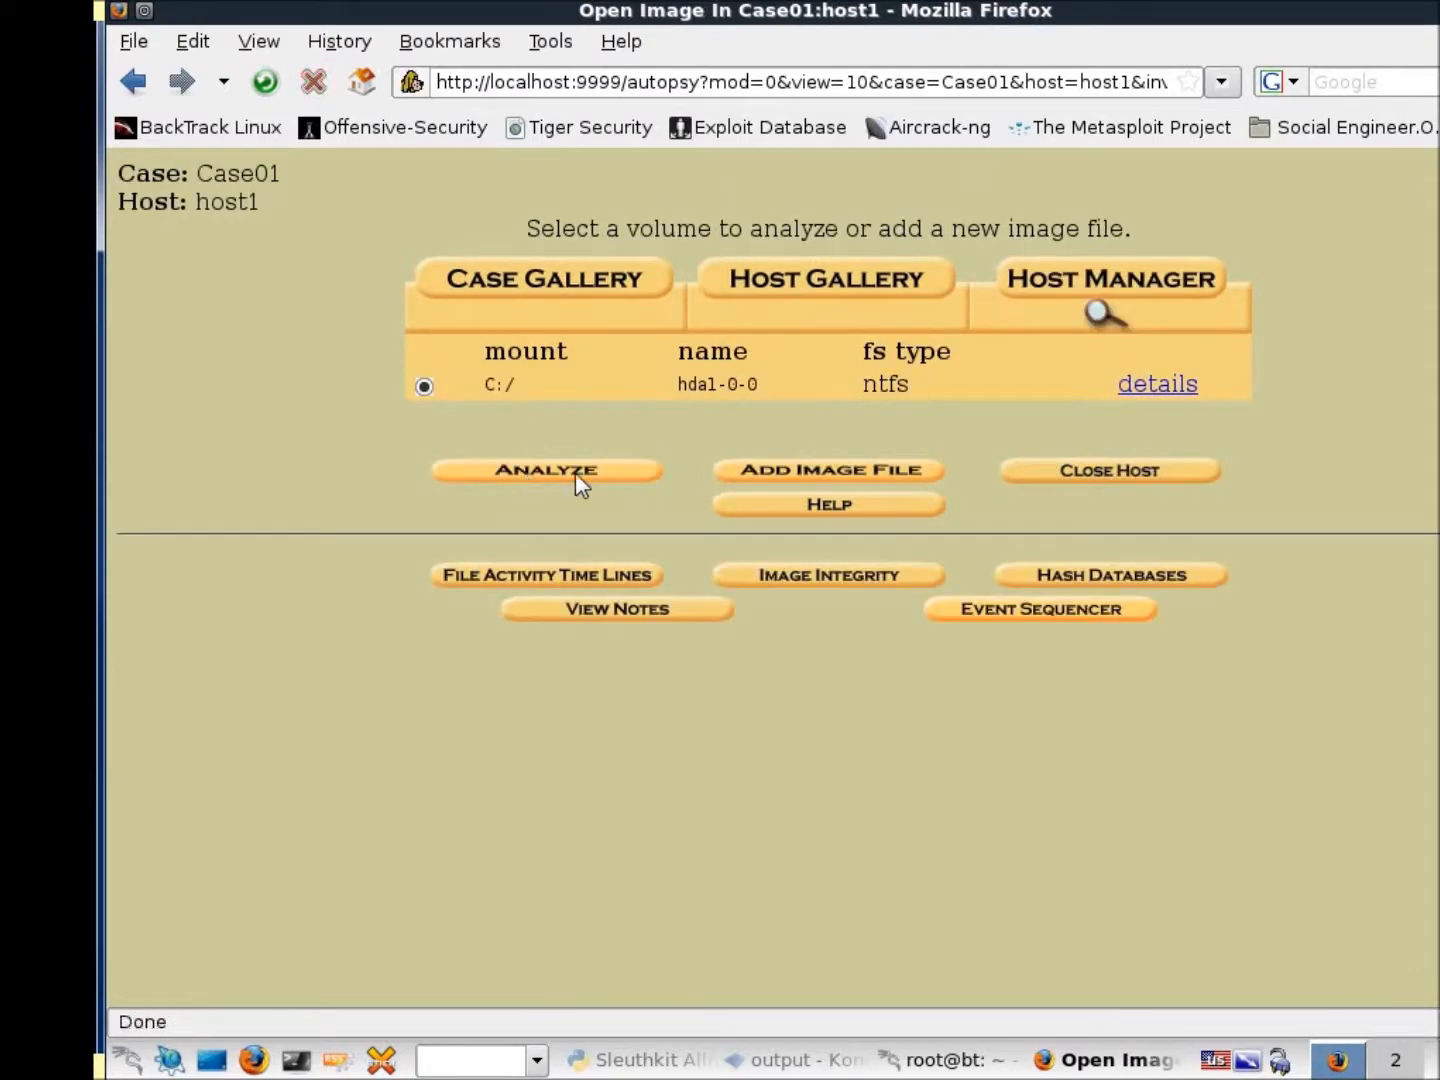
mouse_move(548, 480)
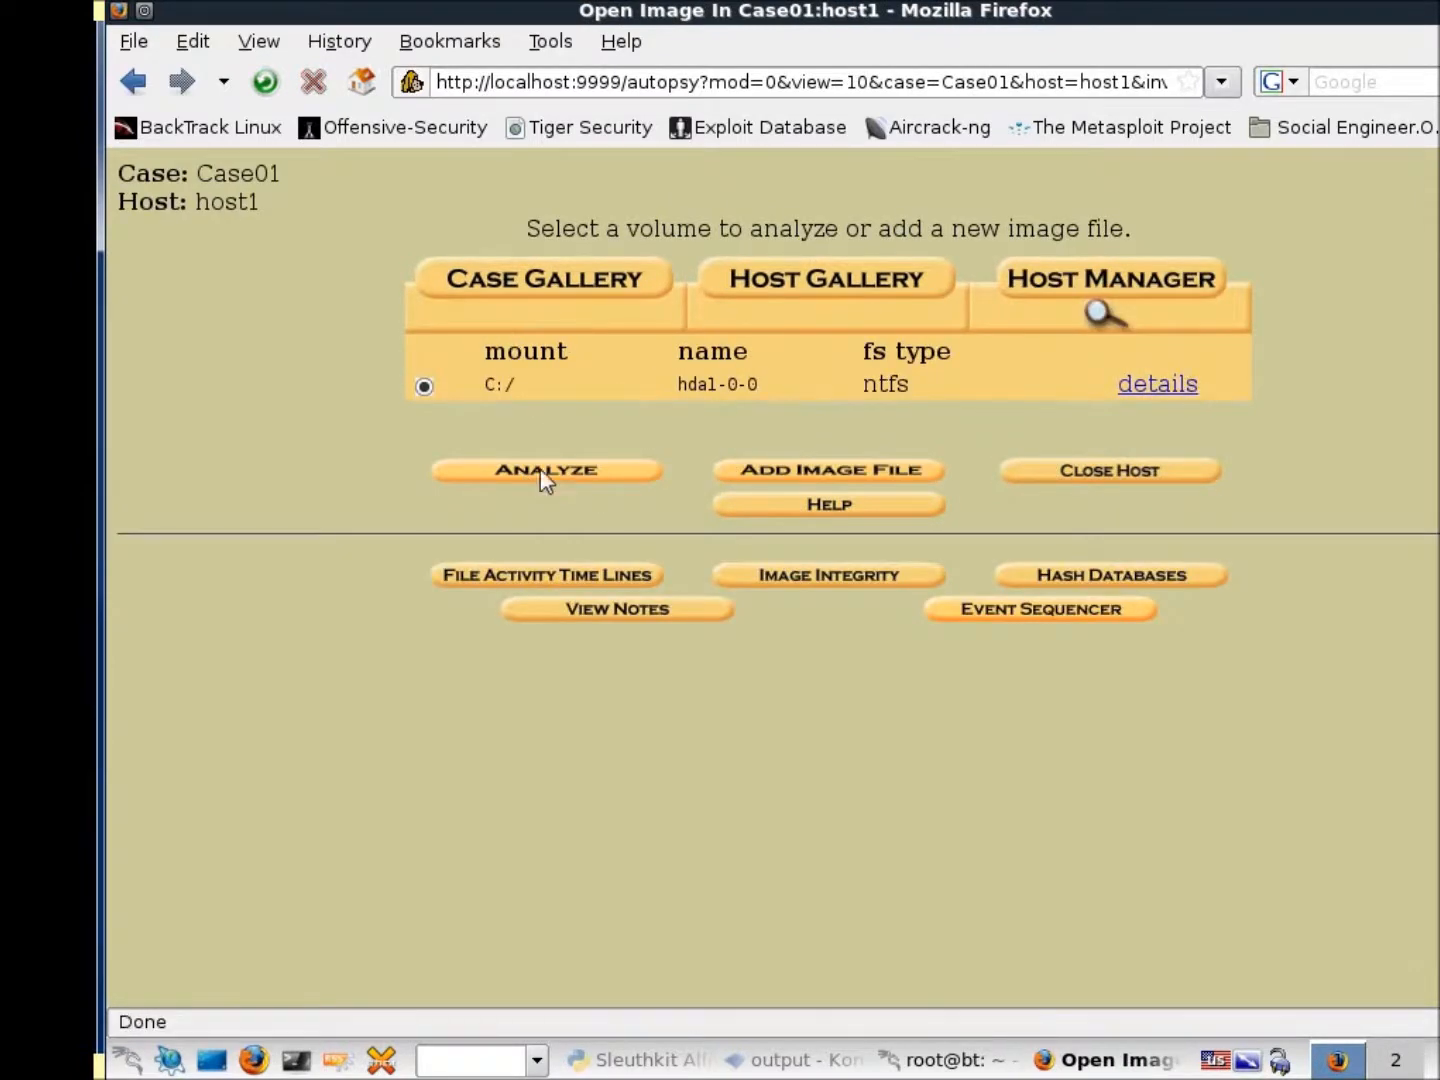
click(544, 468)
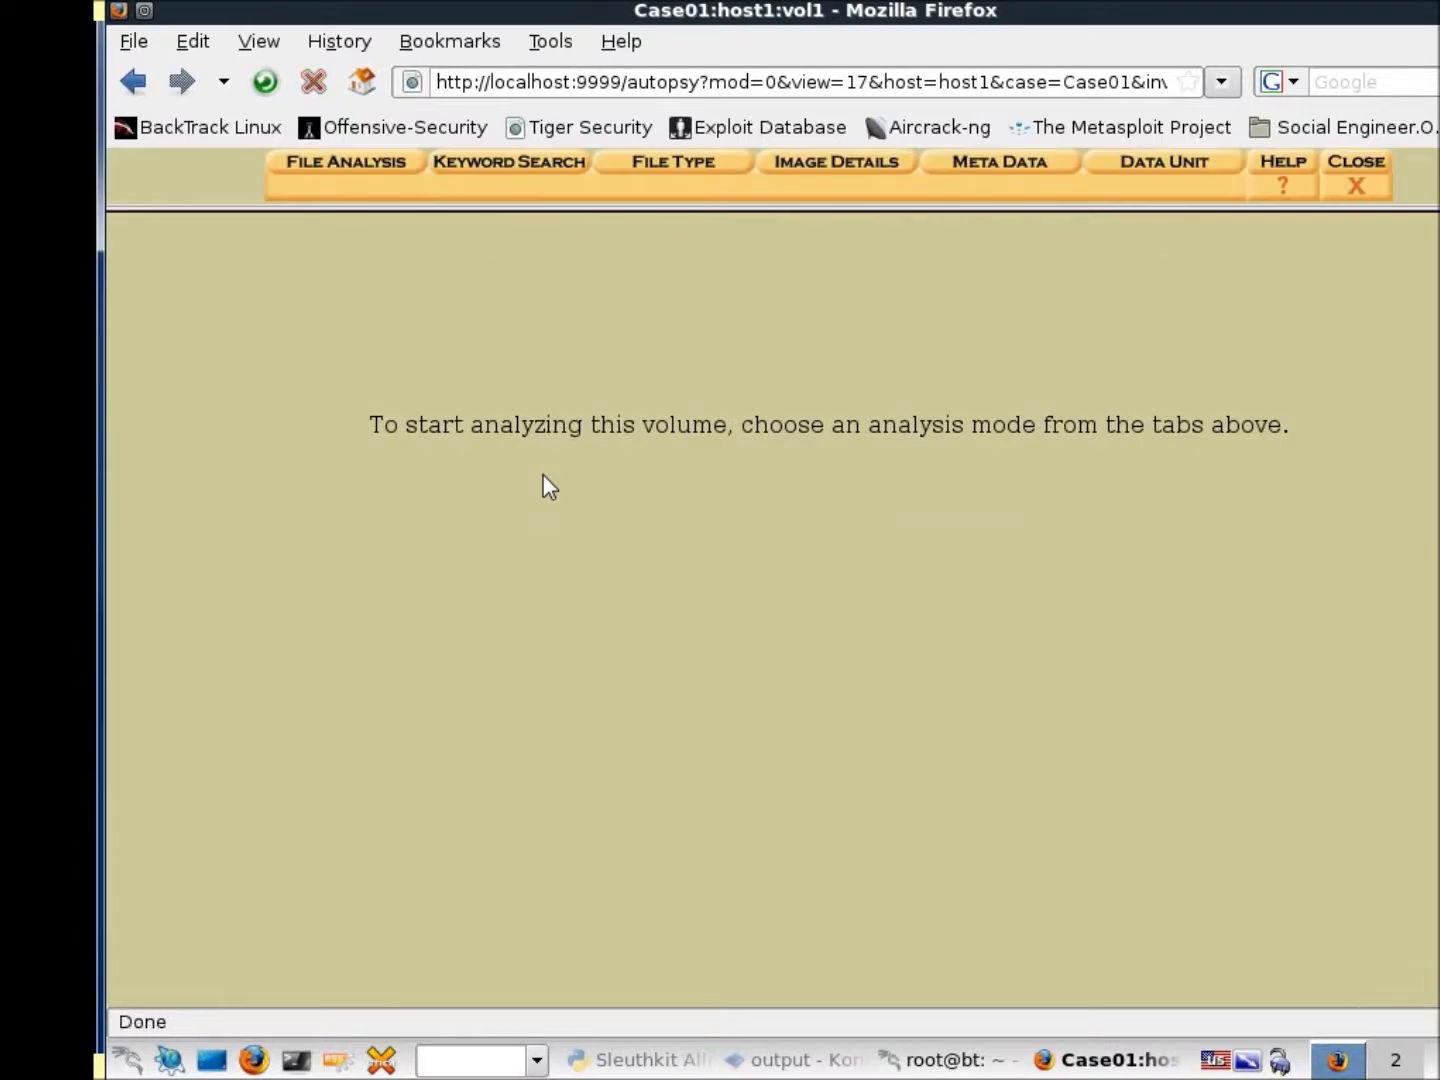
mouse_move(672, 160)
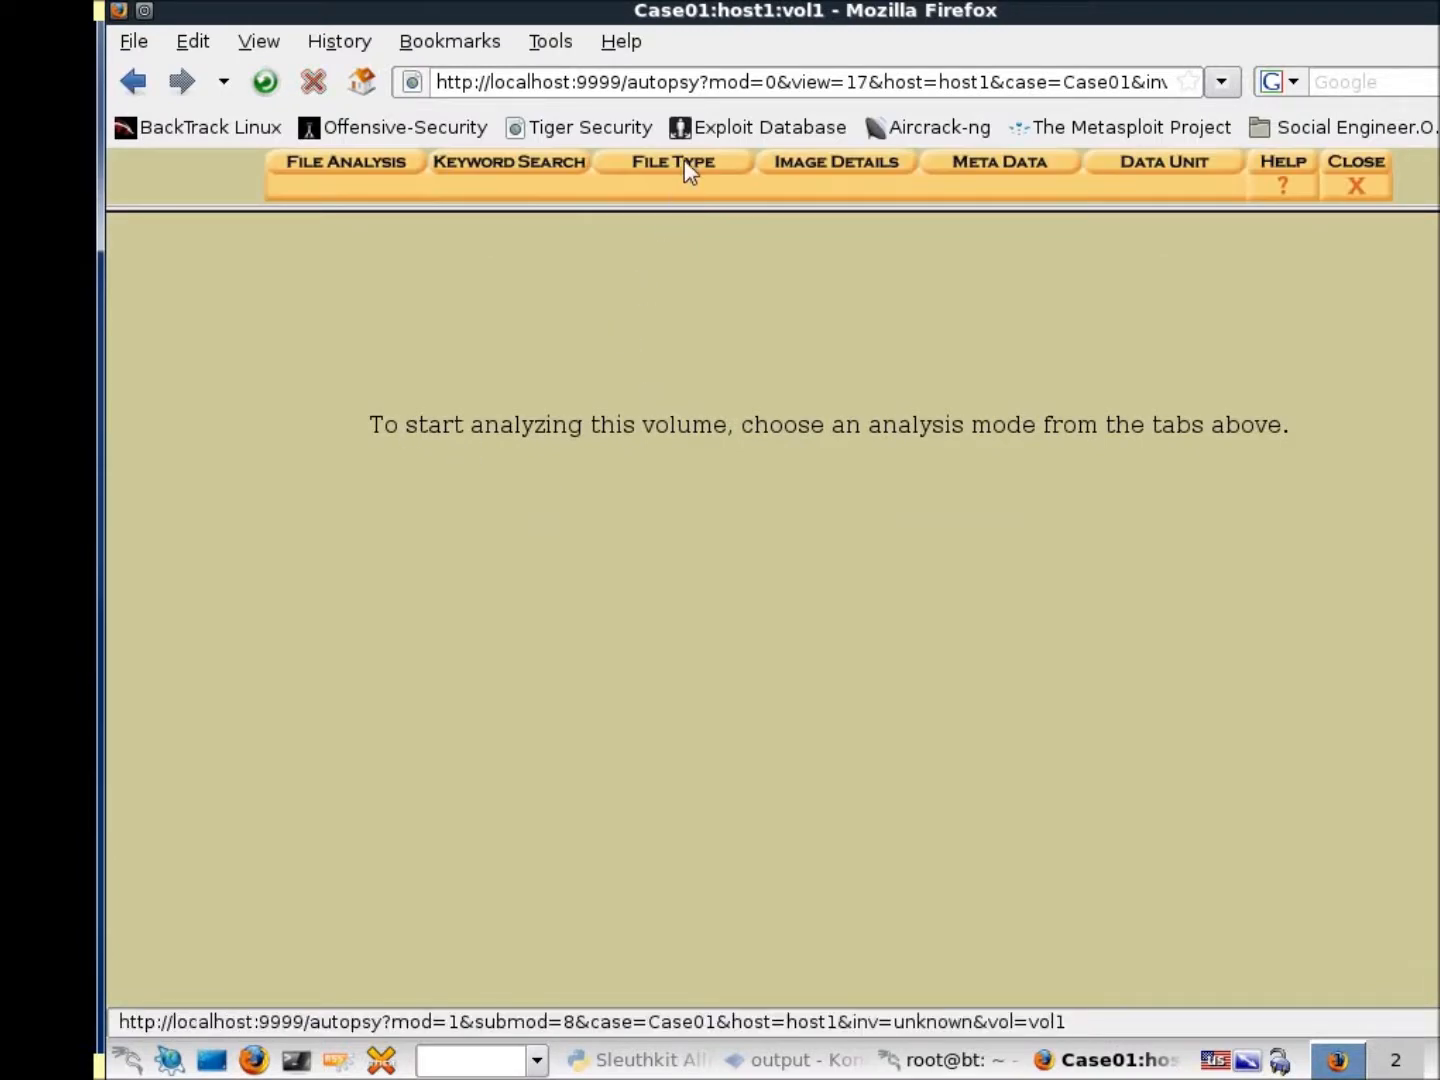
View Sorted Files in File Type mode, pointing to sorter-vol1/index.html
click(672, 160)
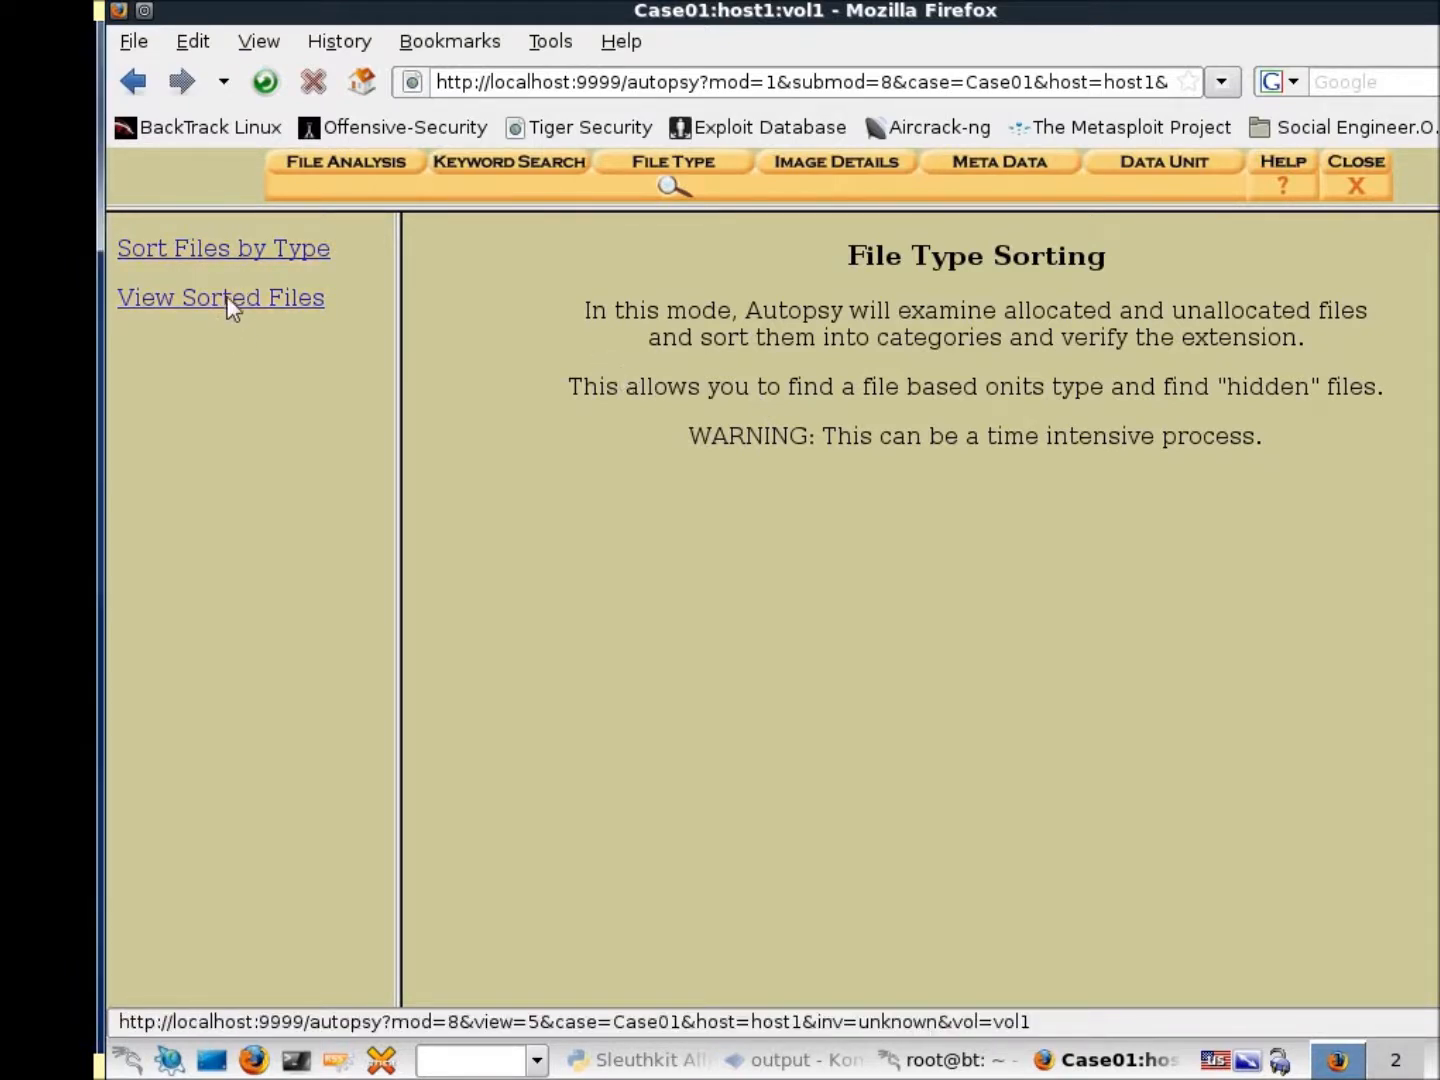
click(220, 296)
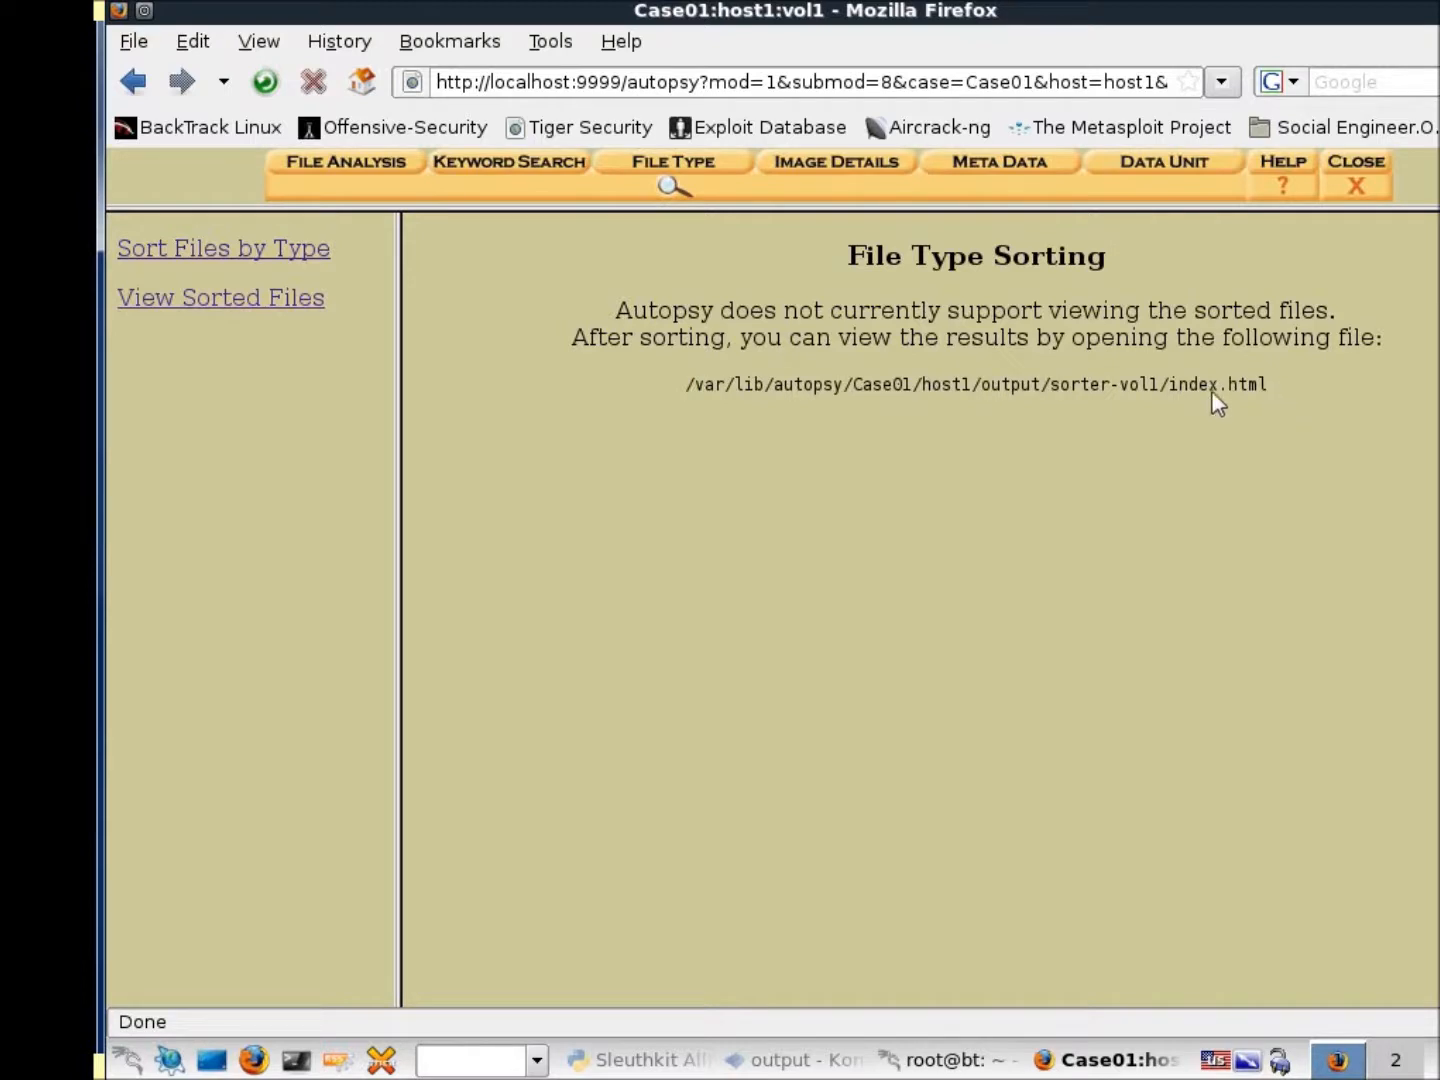
mouse_move(908, 384)
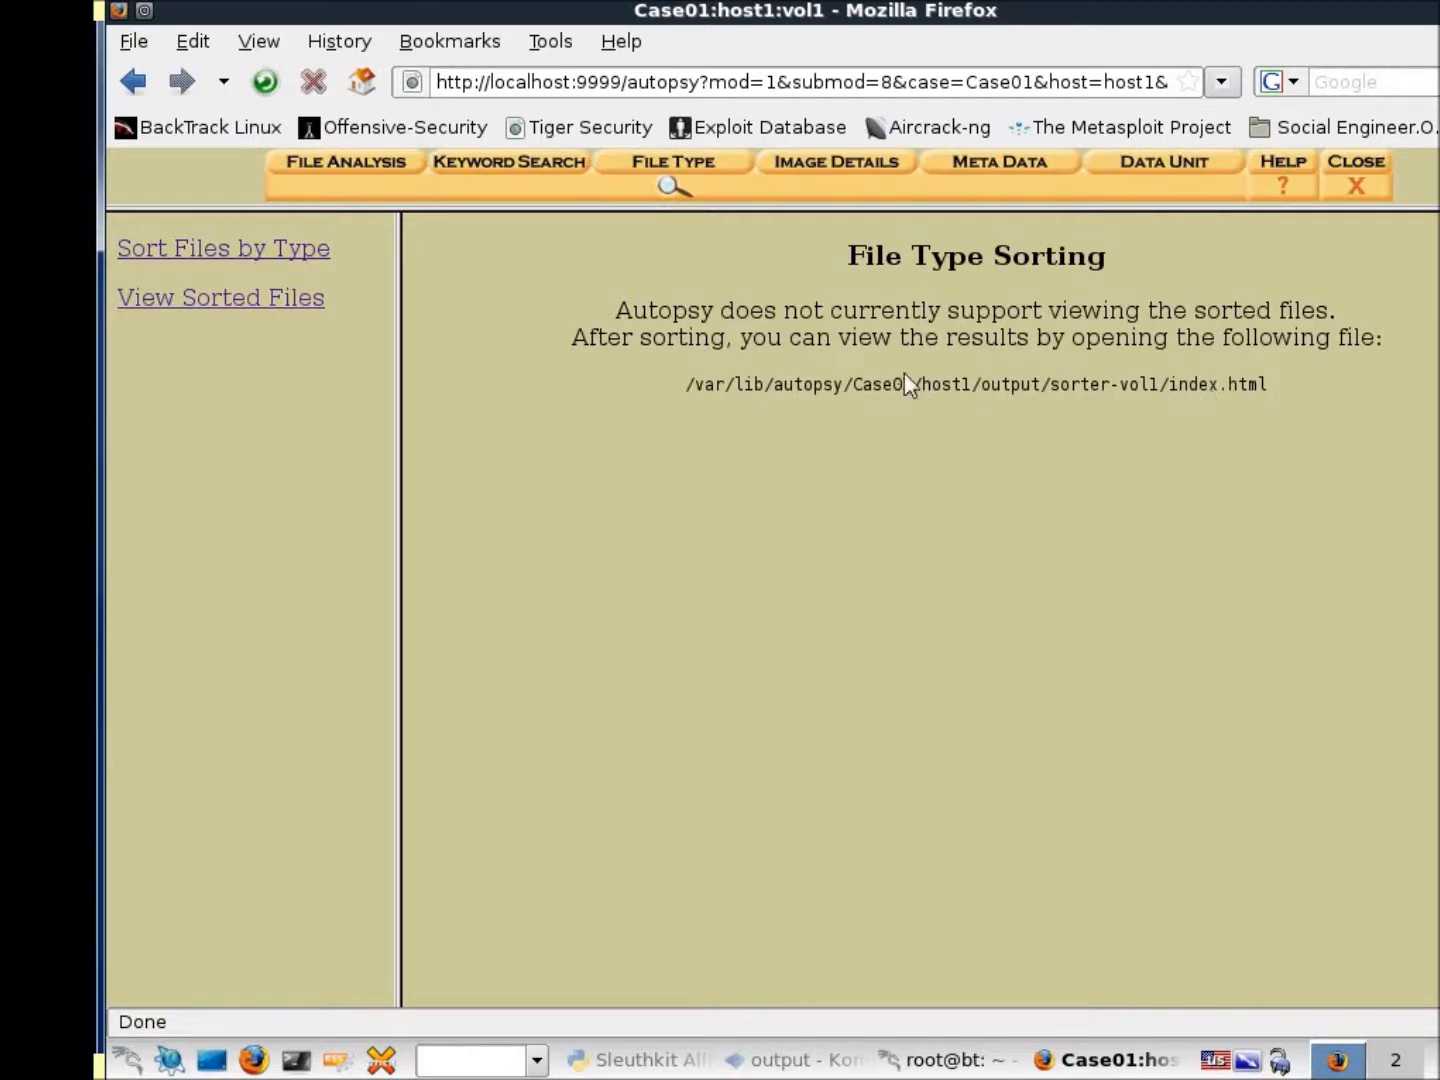
mouse_move(510, 160)
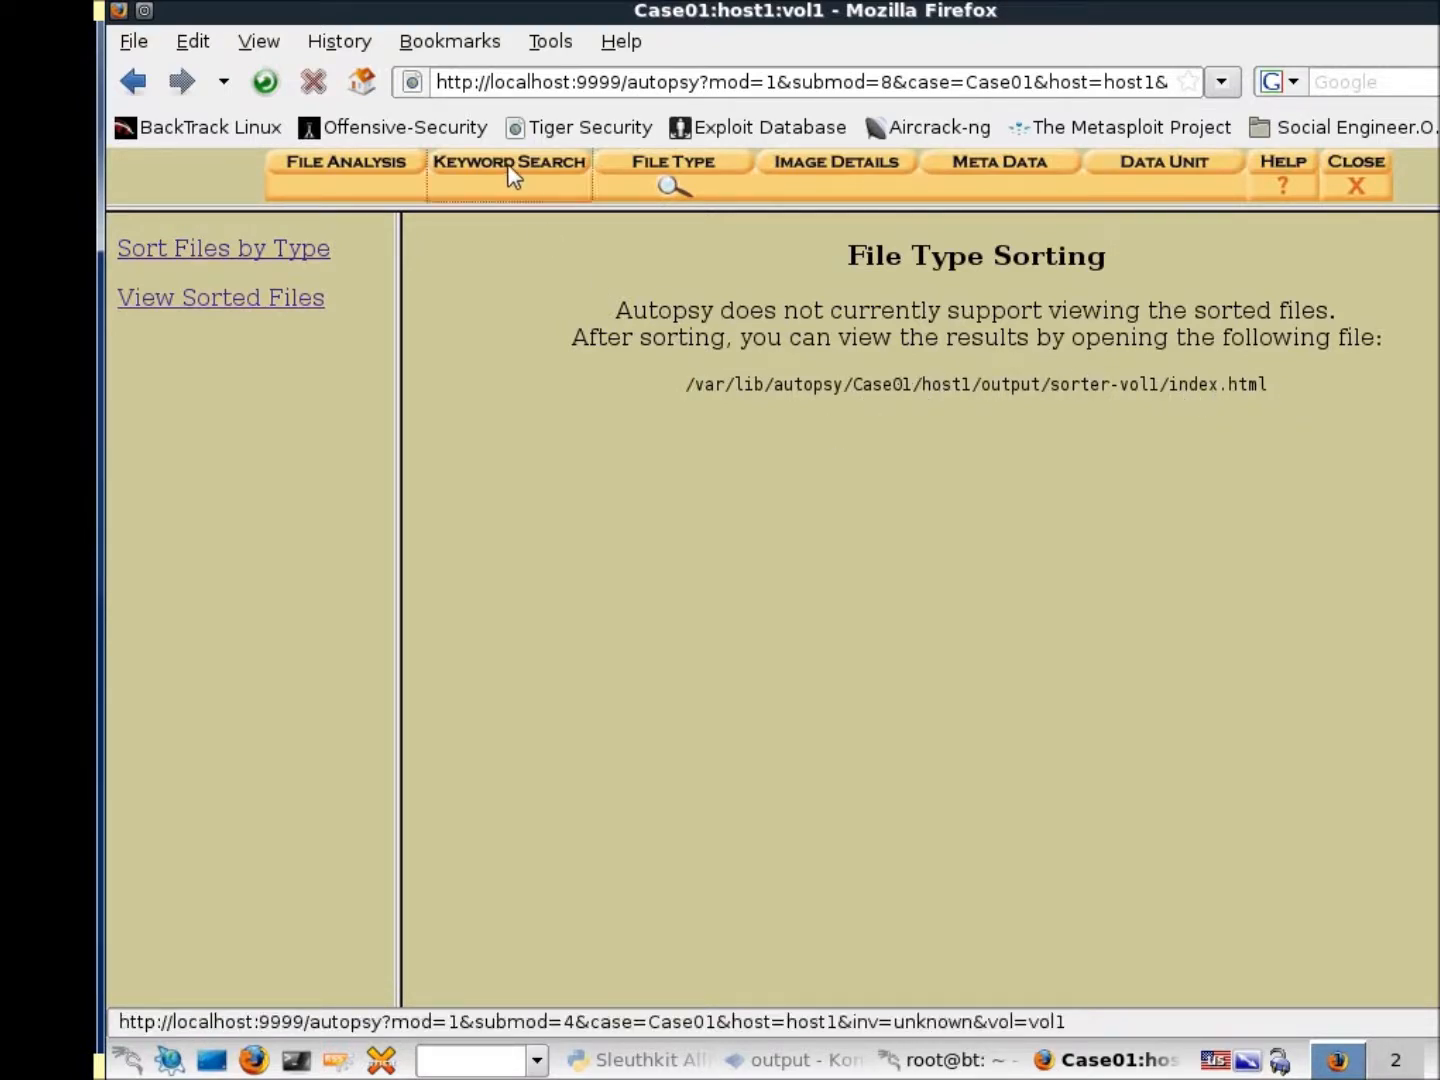
Load vol3's unallocated space in Keyword Search, then return to vol1's Metadata mode
click(510, 160)
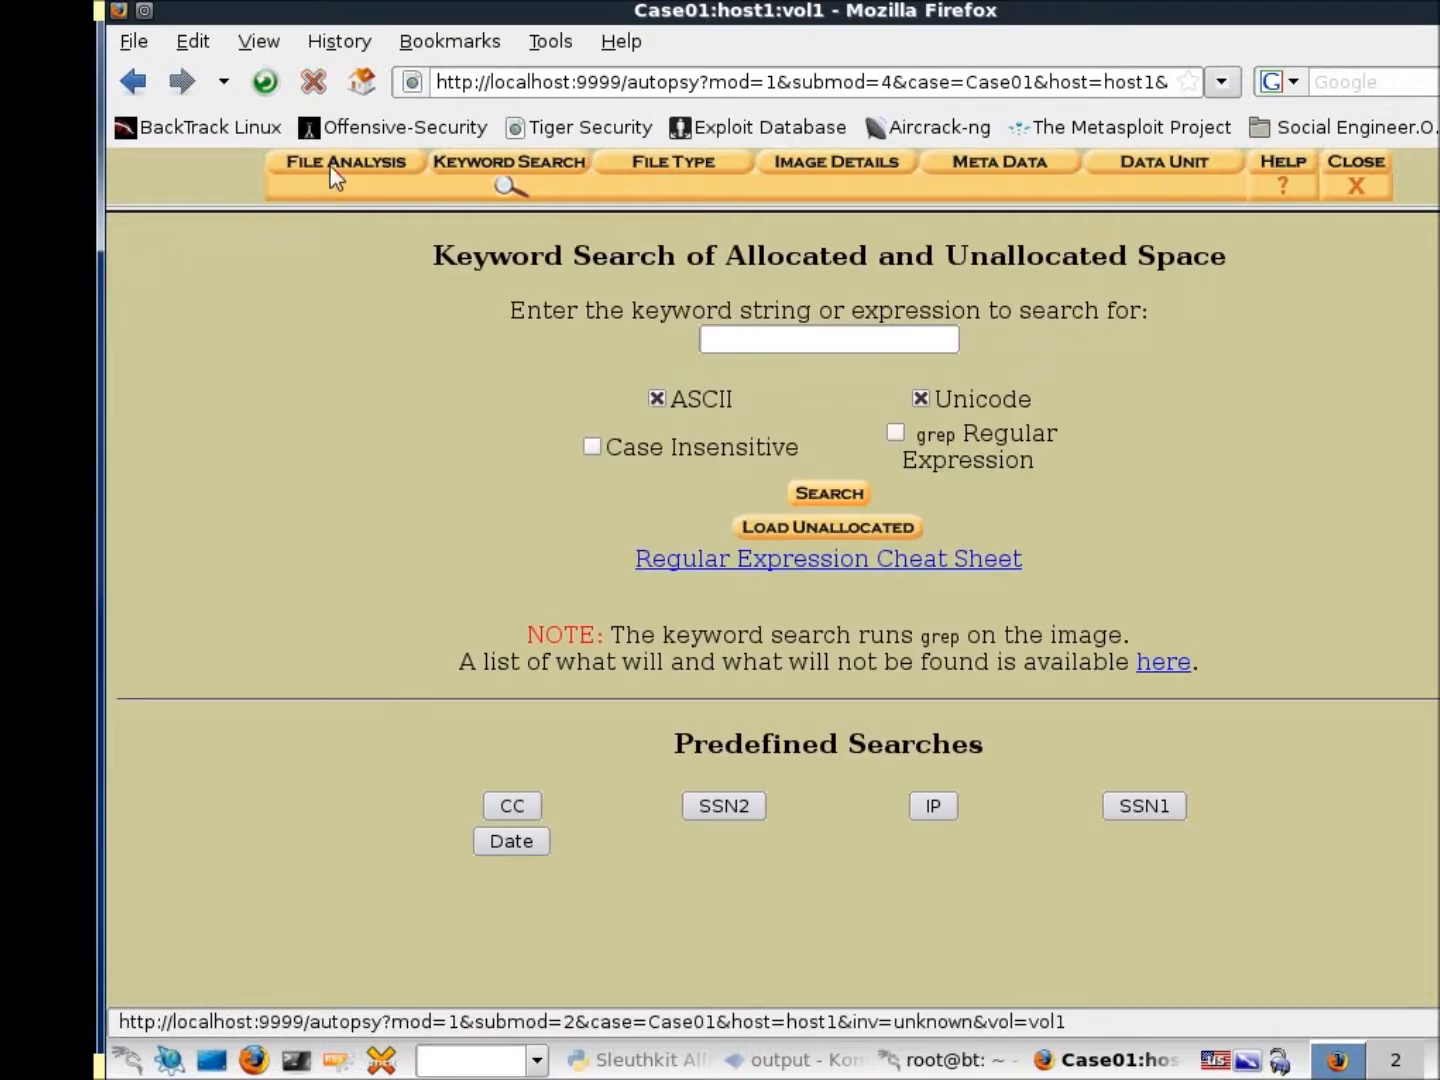
click(344, 160)
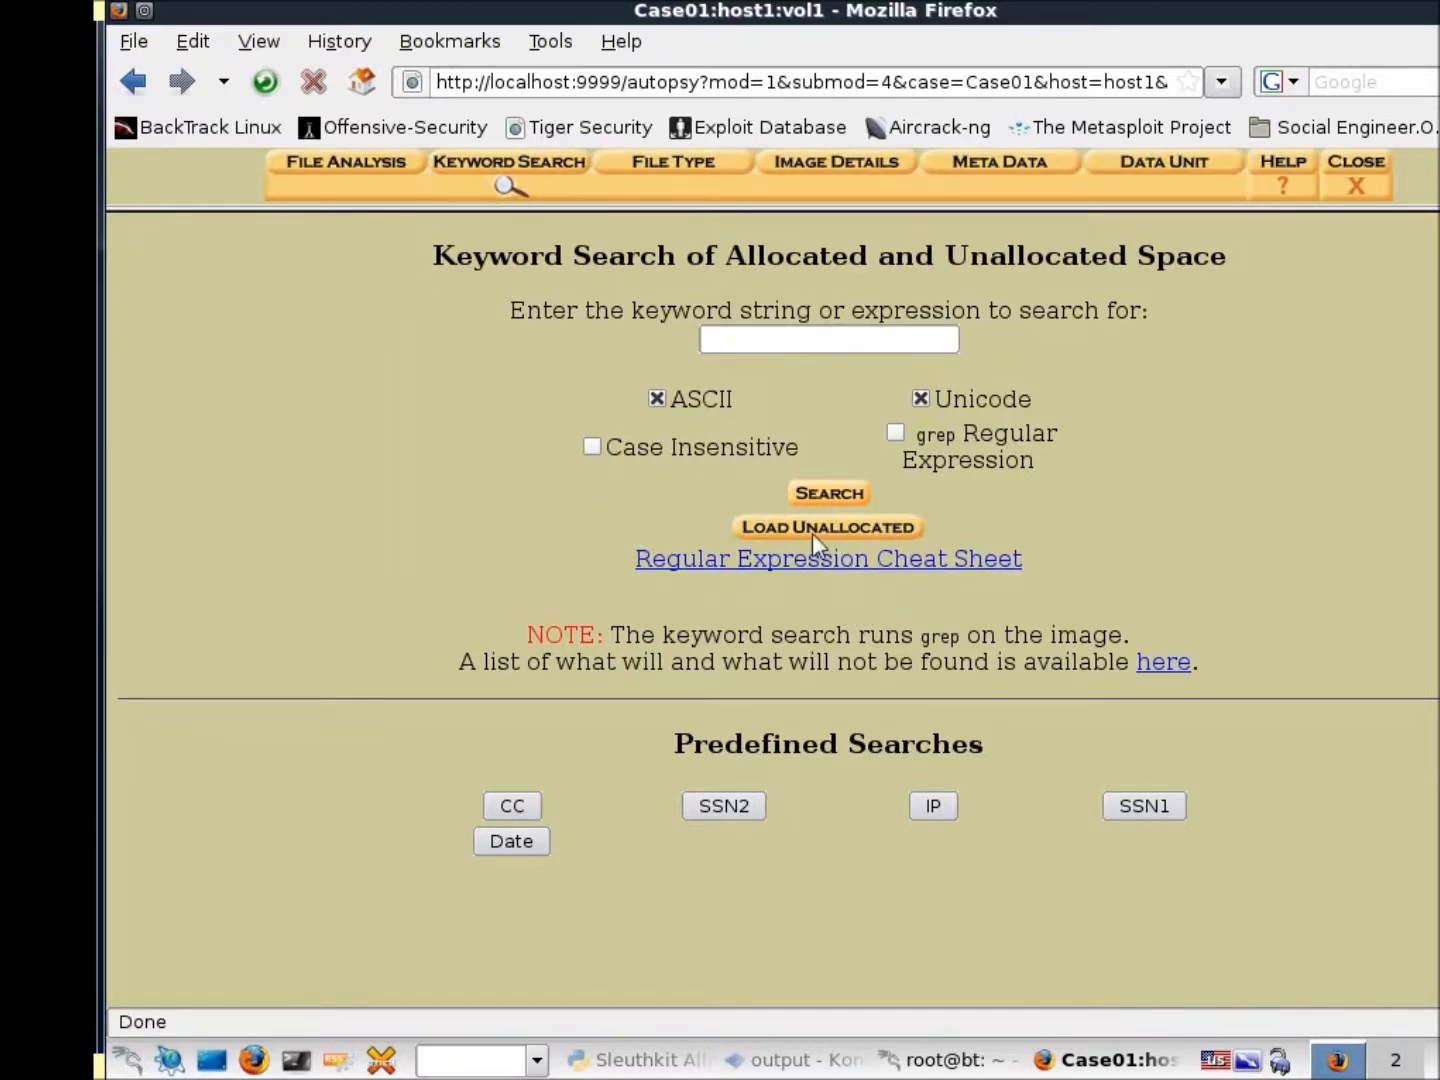
click(828, 528)
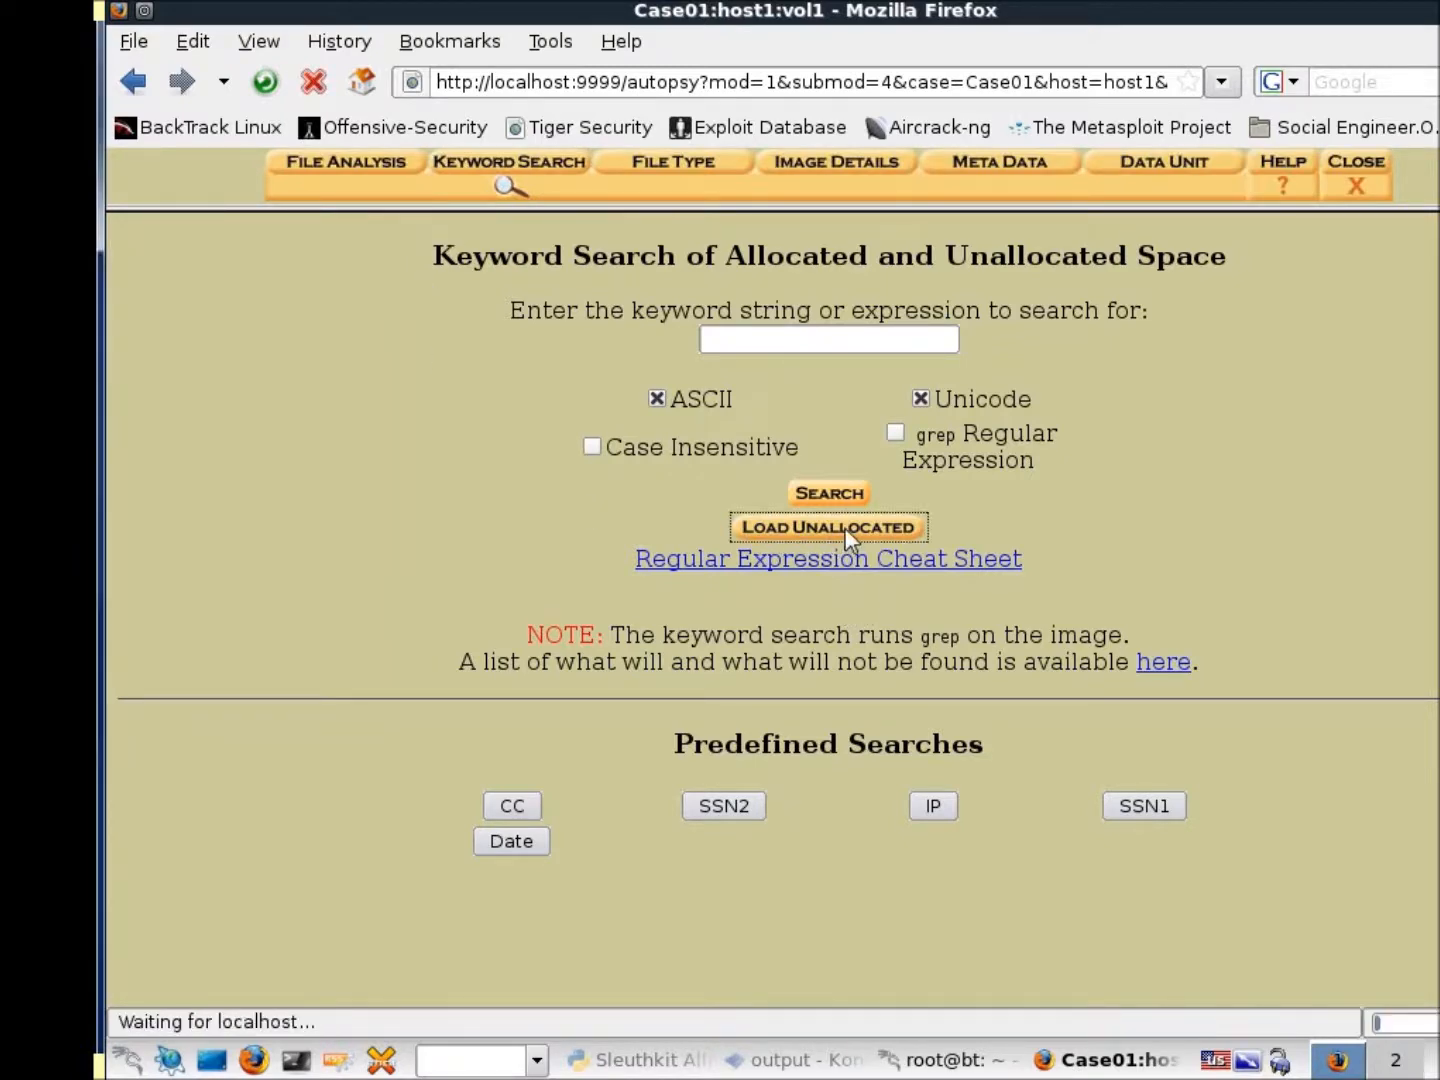
click(826, 528)
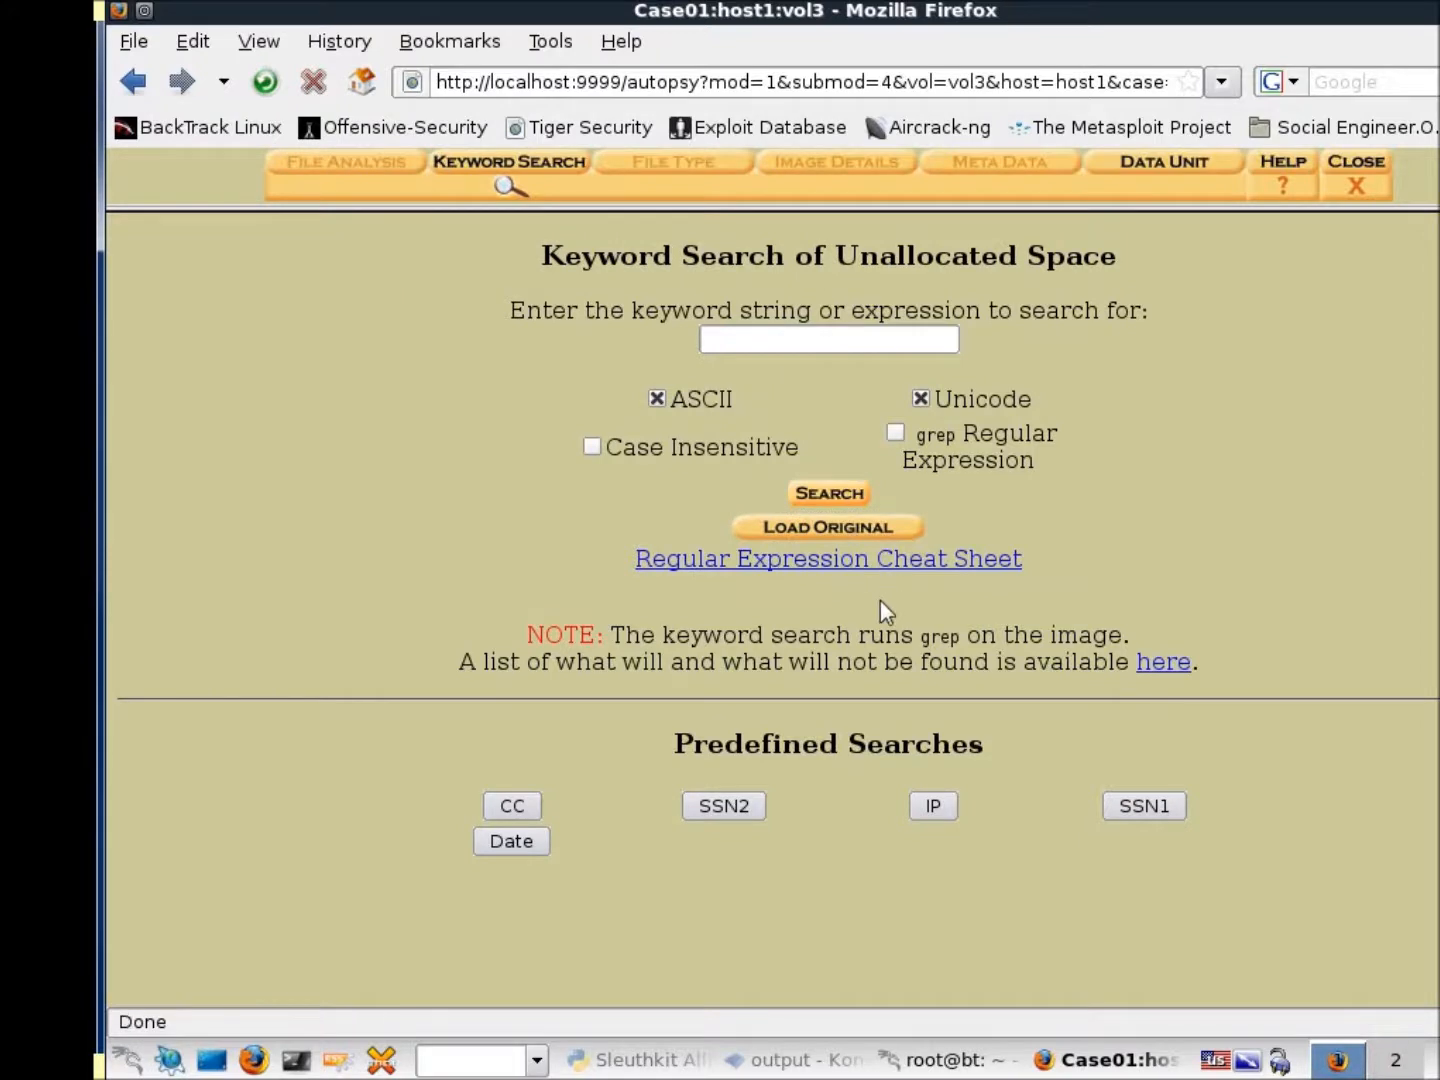
mouse_move(828, 558)
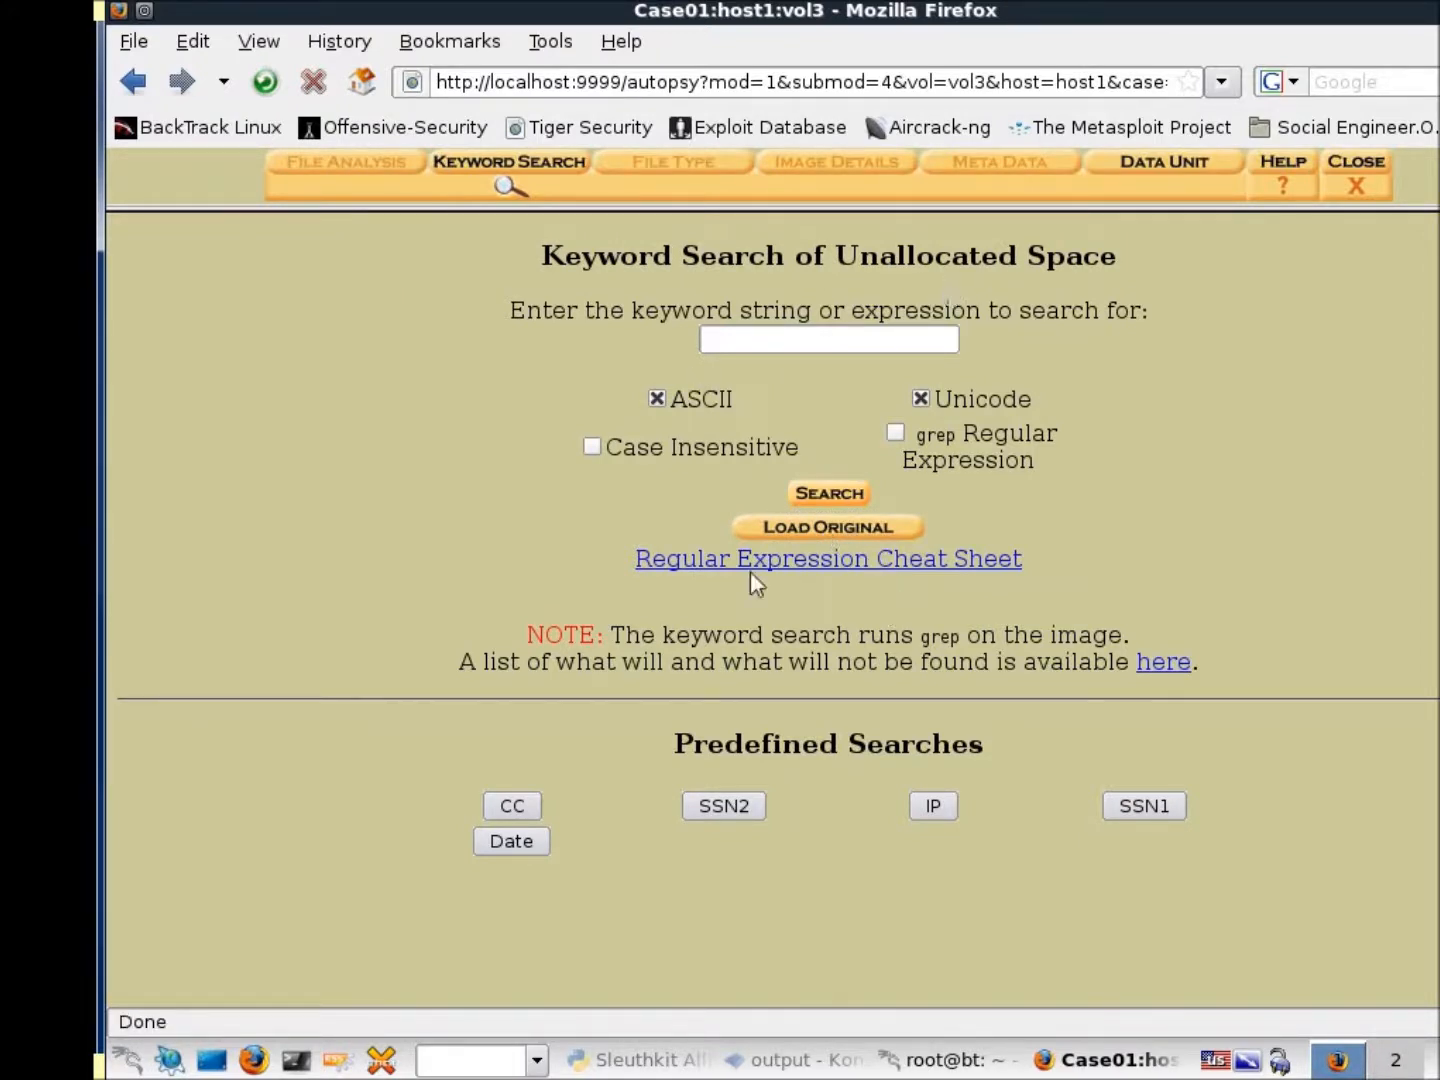
click(826, 528)
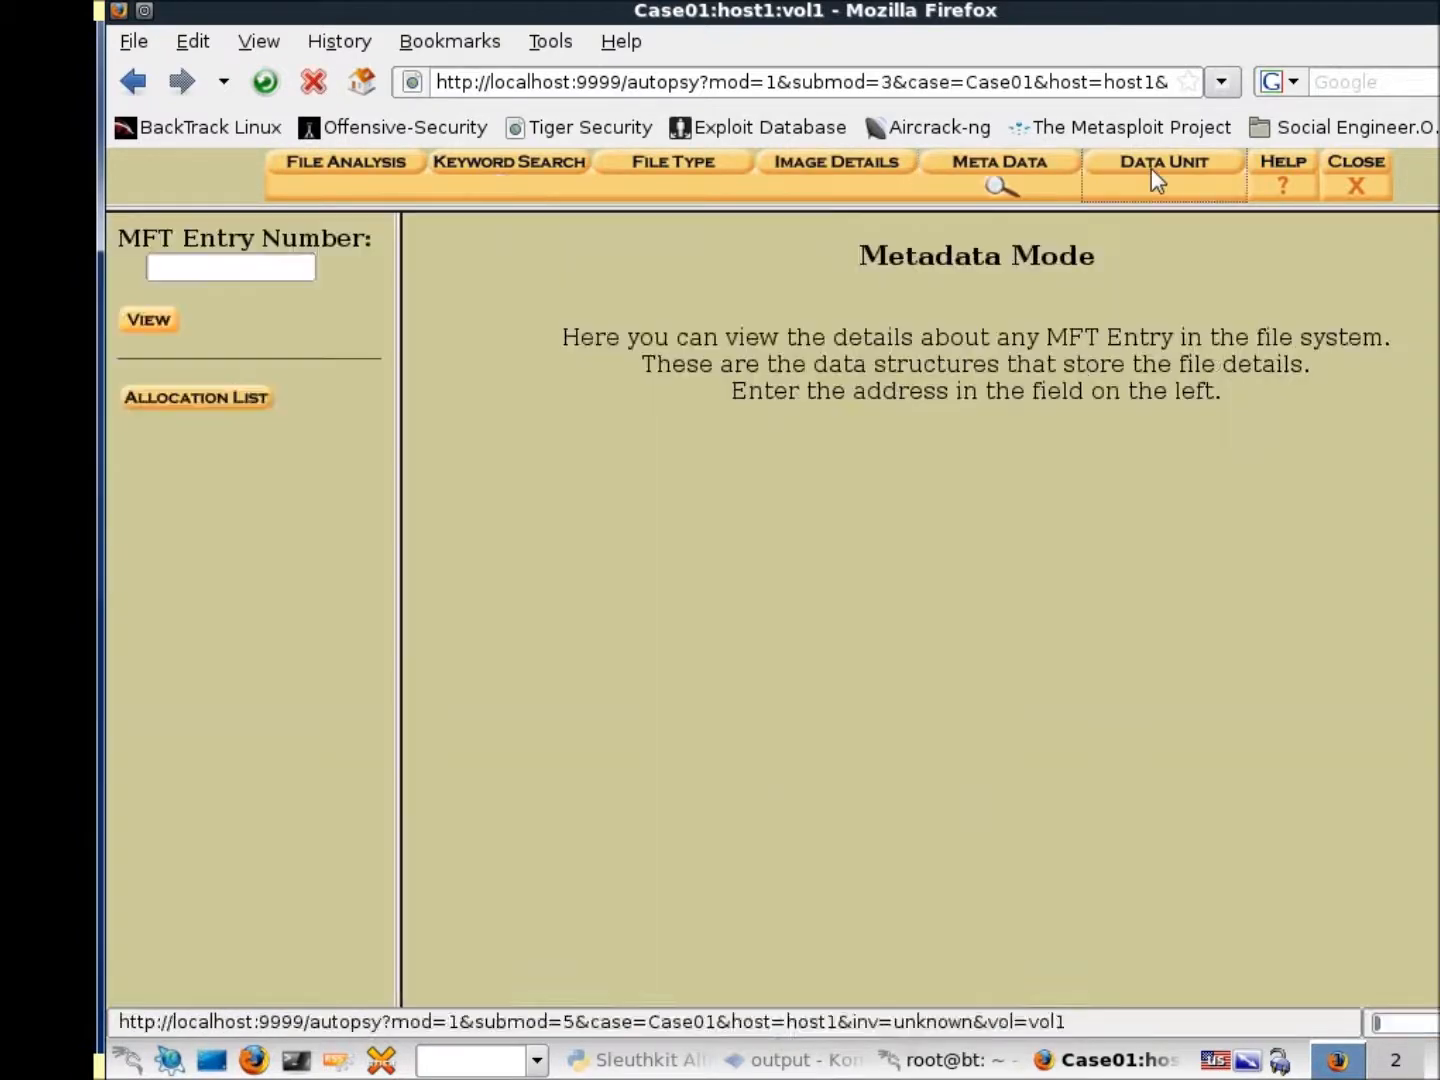
Load vol3's unallocated space in Data Unit mode, then switch back to vol1
click(1164, 160)
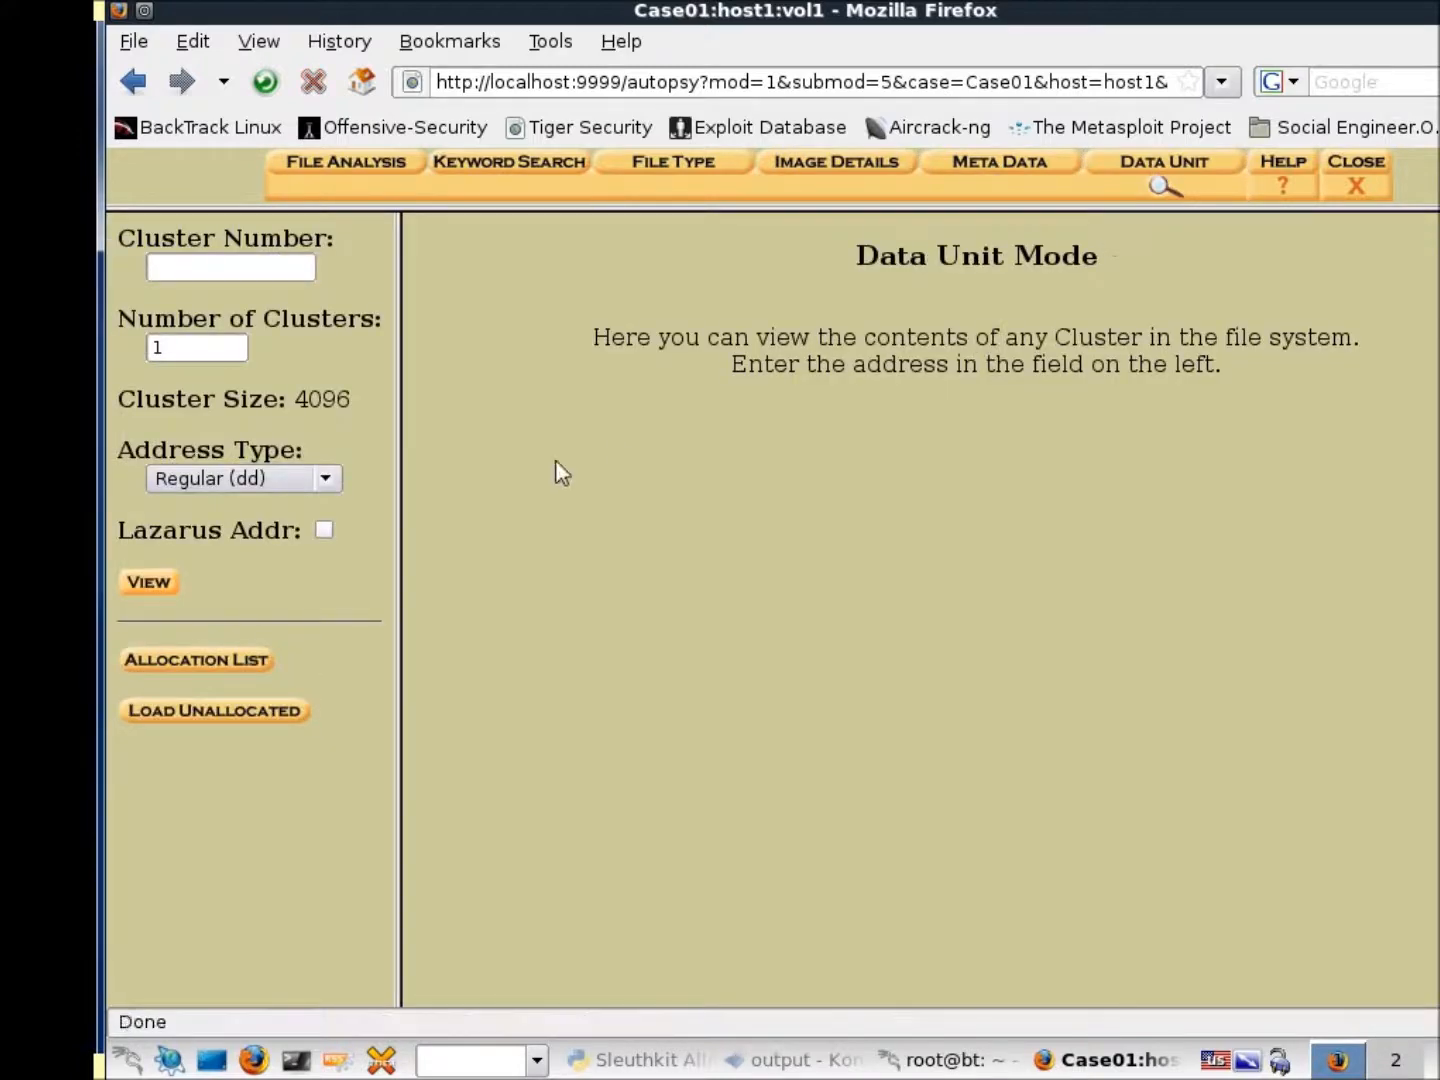
click(214, 710)
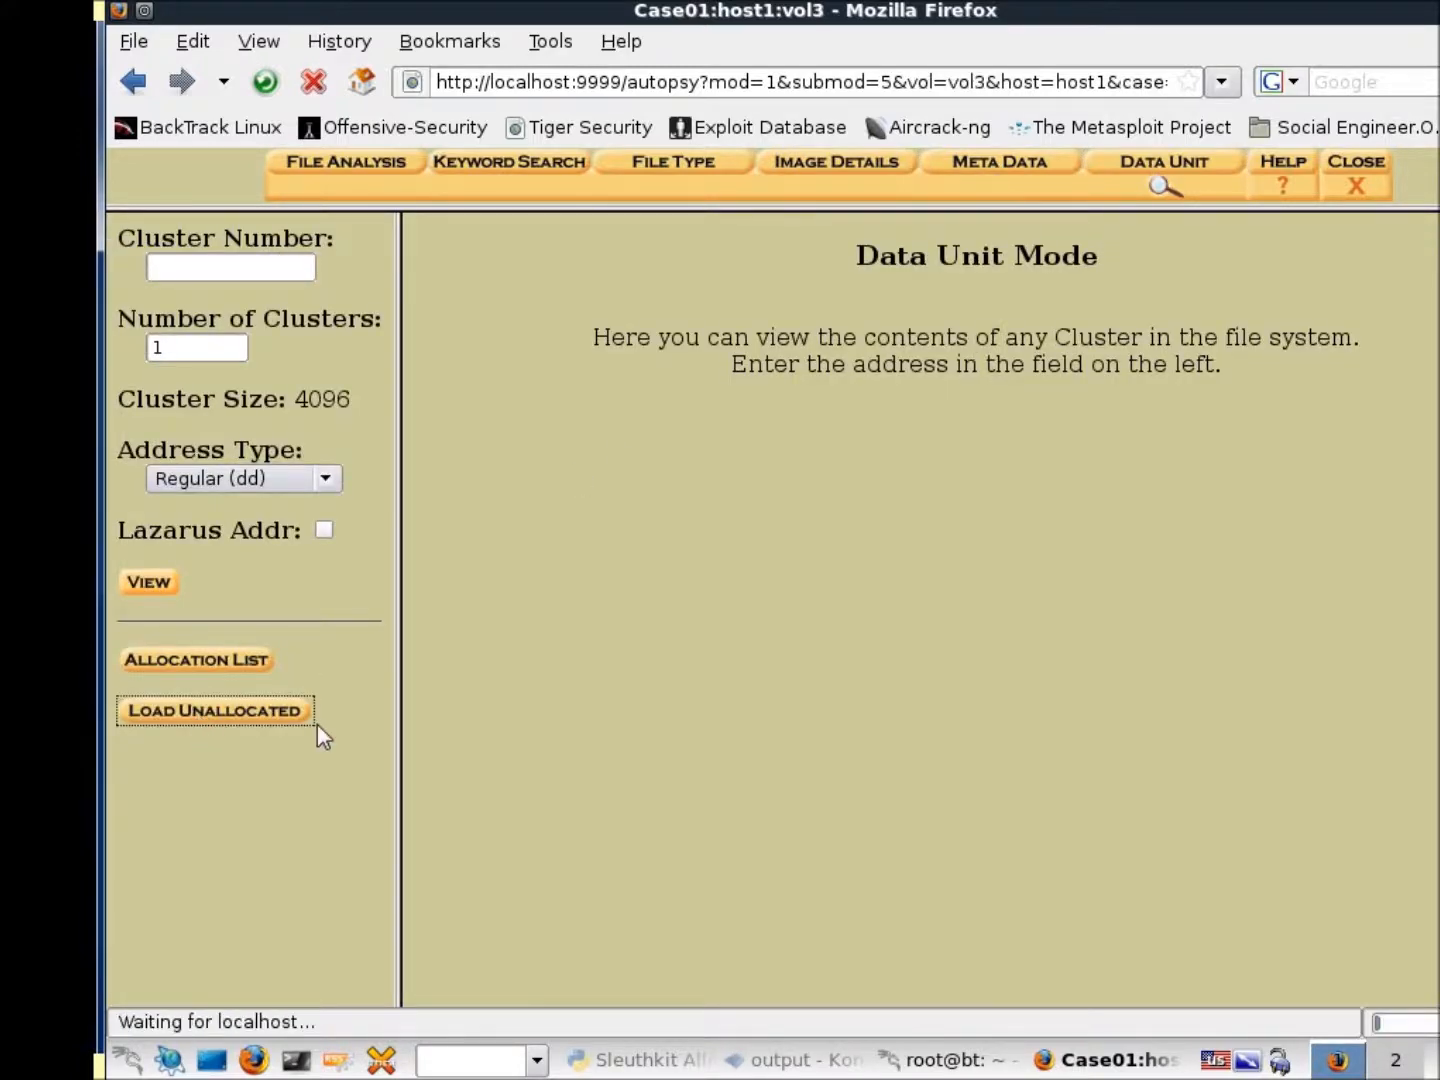
click(214, 710)
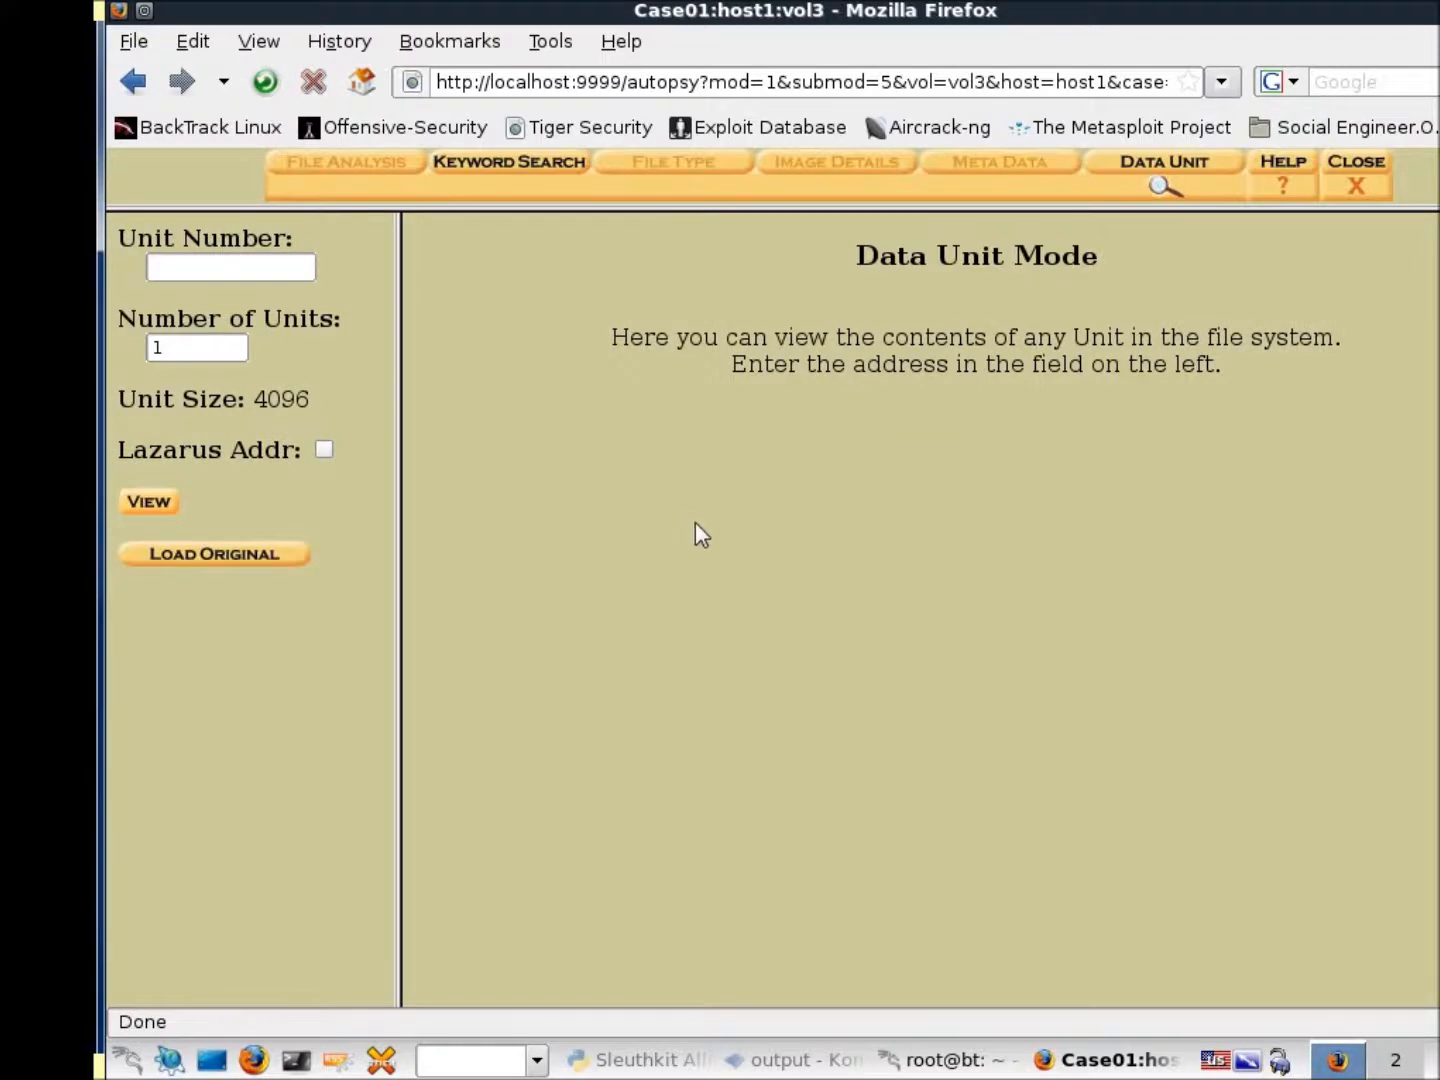
click(214, 554)
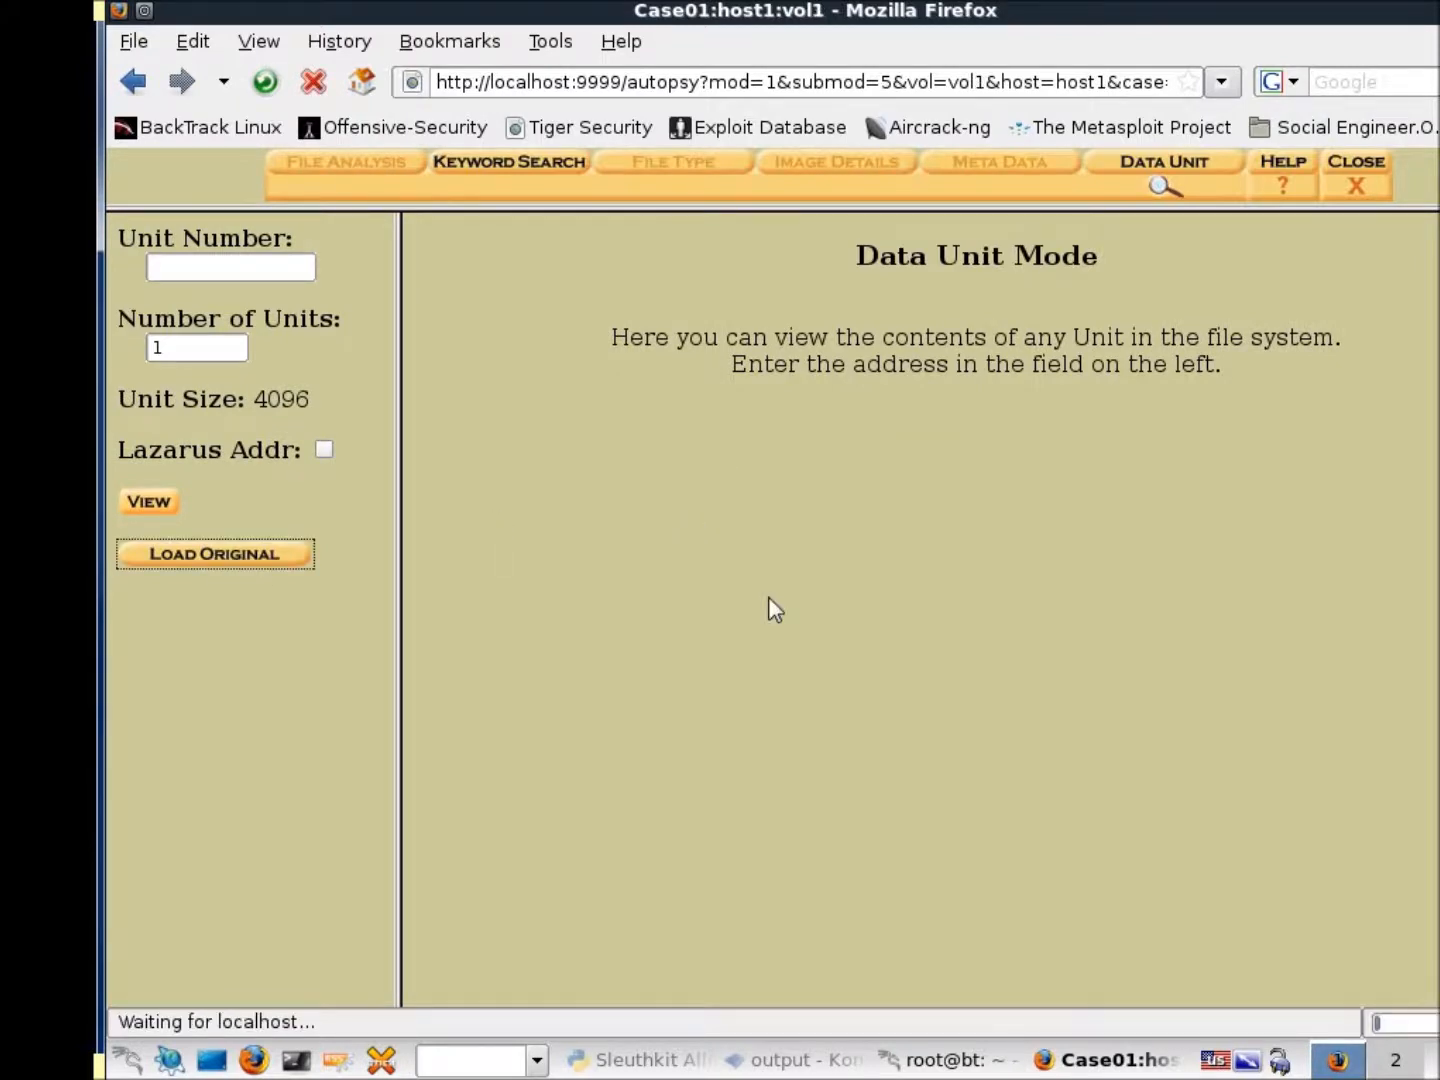